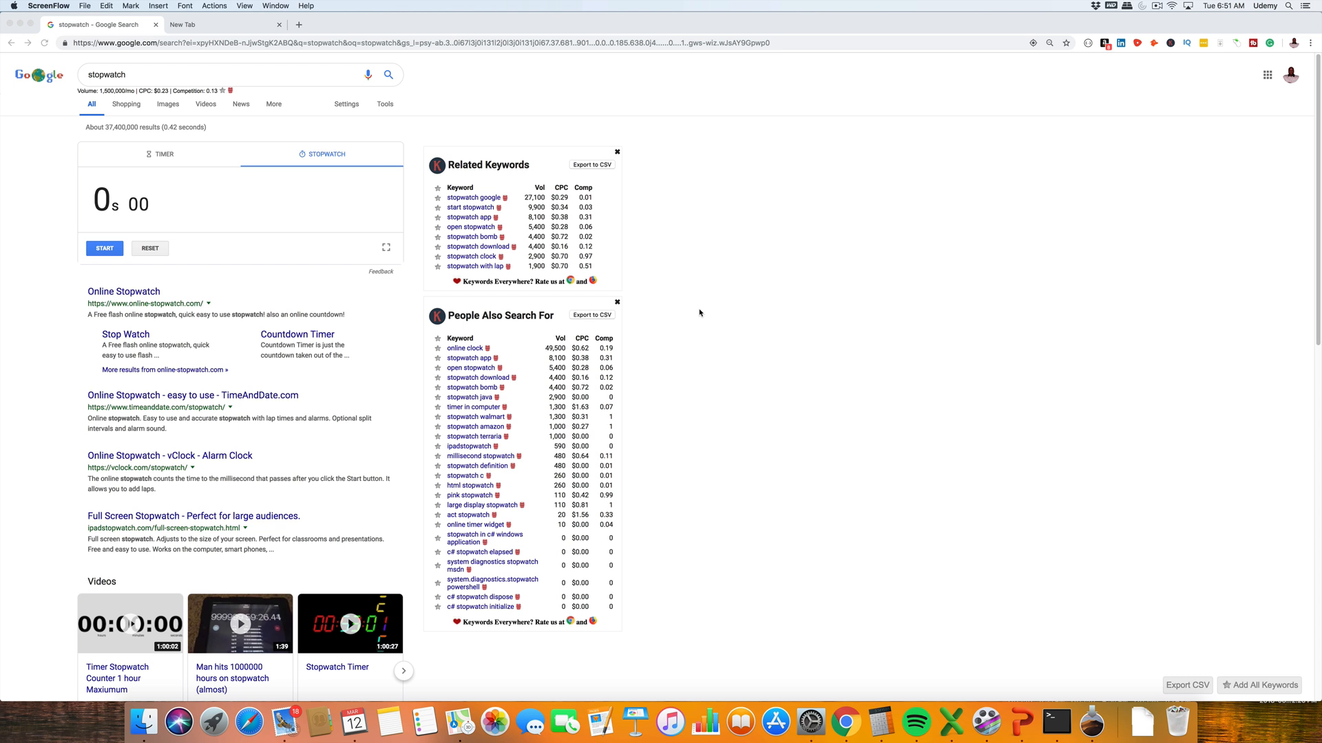
mouse_move(290, 245)
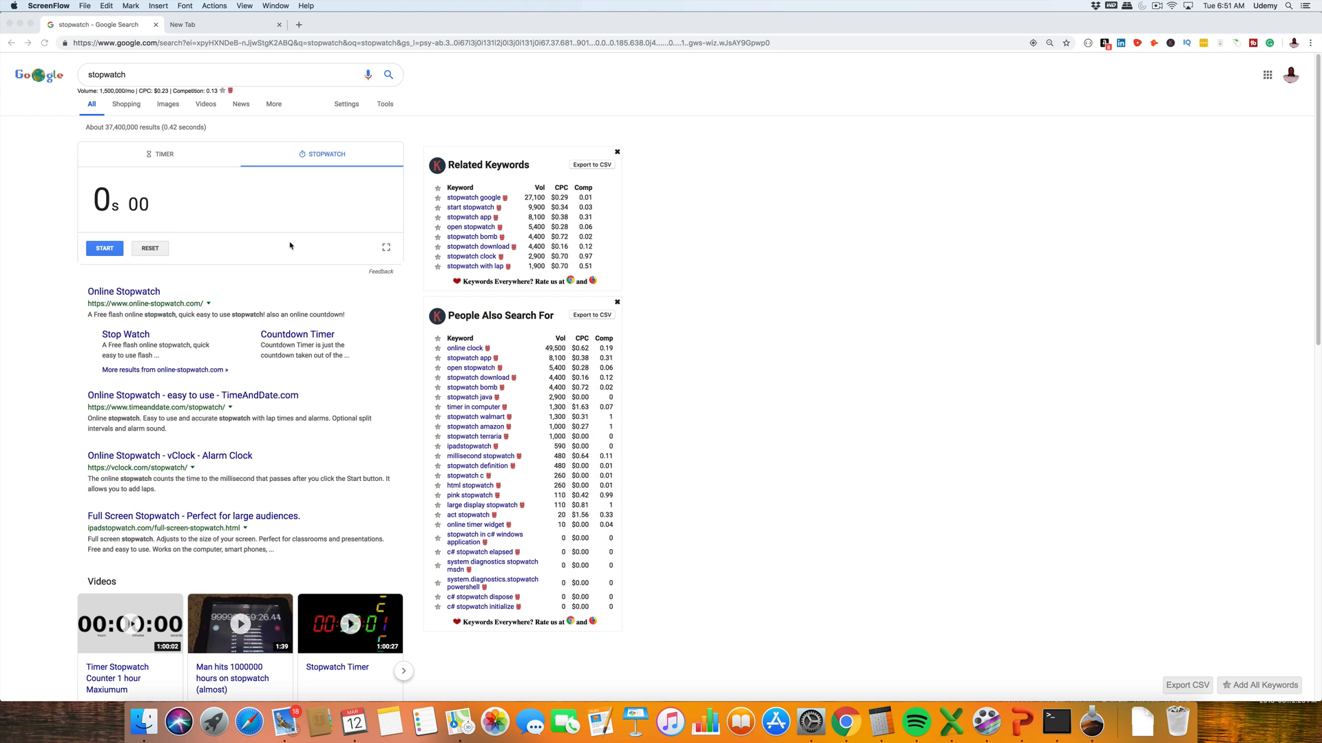
mouse_move(294, 242)
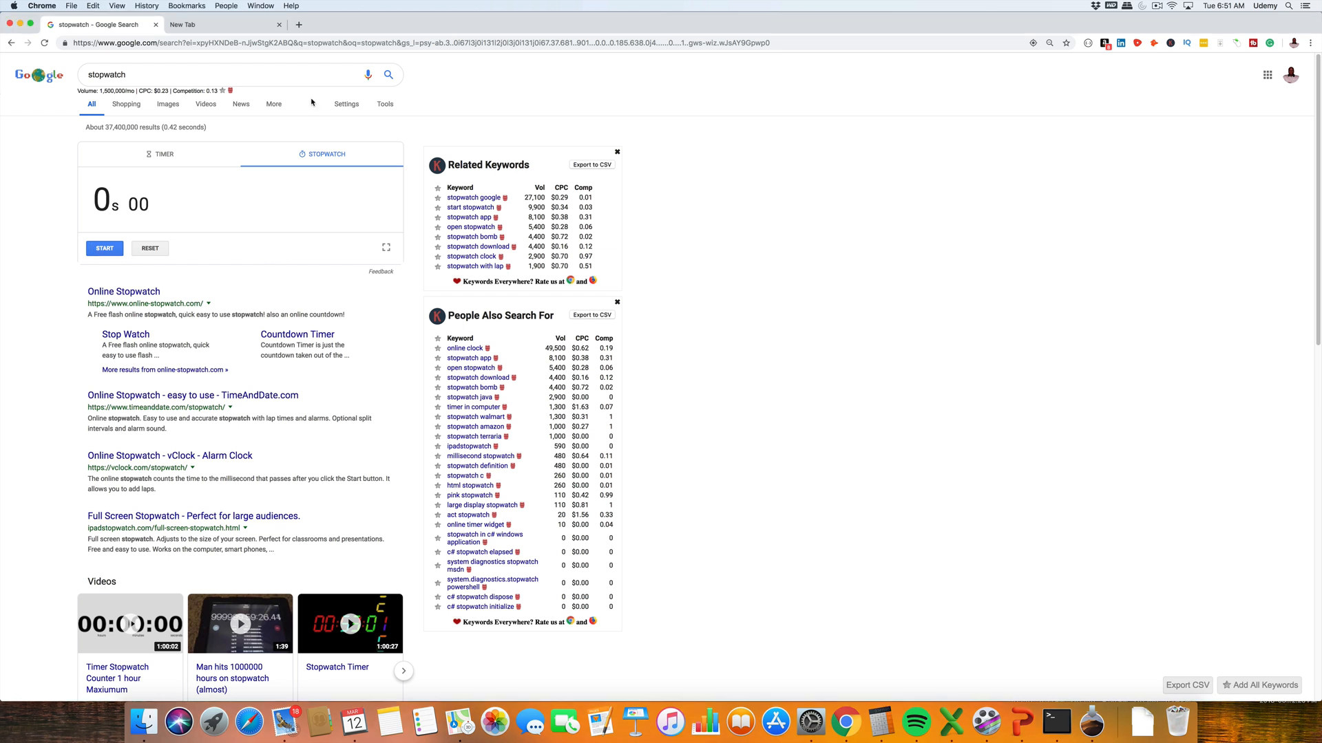
Step: Start the stopwatch, then search Google for 'kenosha public library' in a second tab
left_click(103, 248)
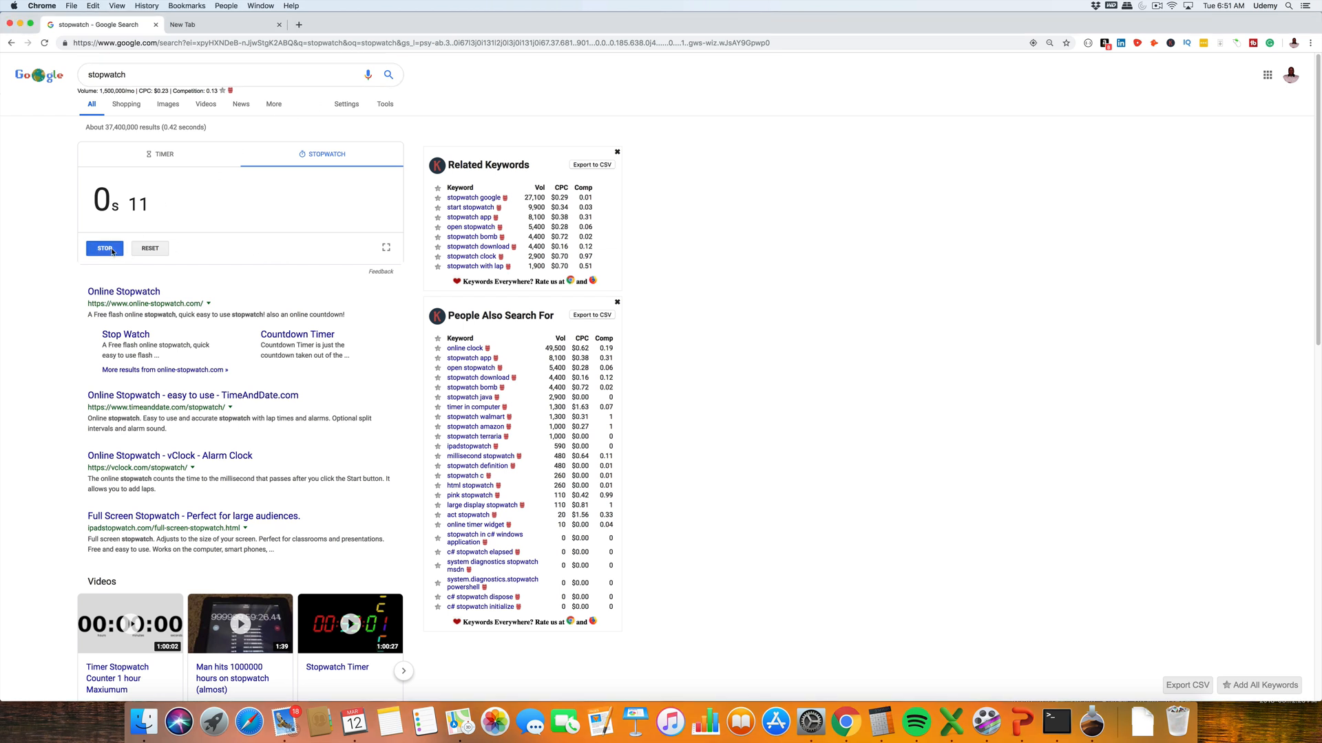
left_click(223, 25)
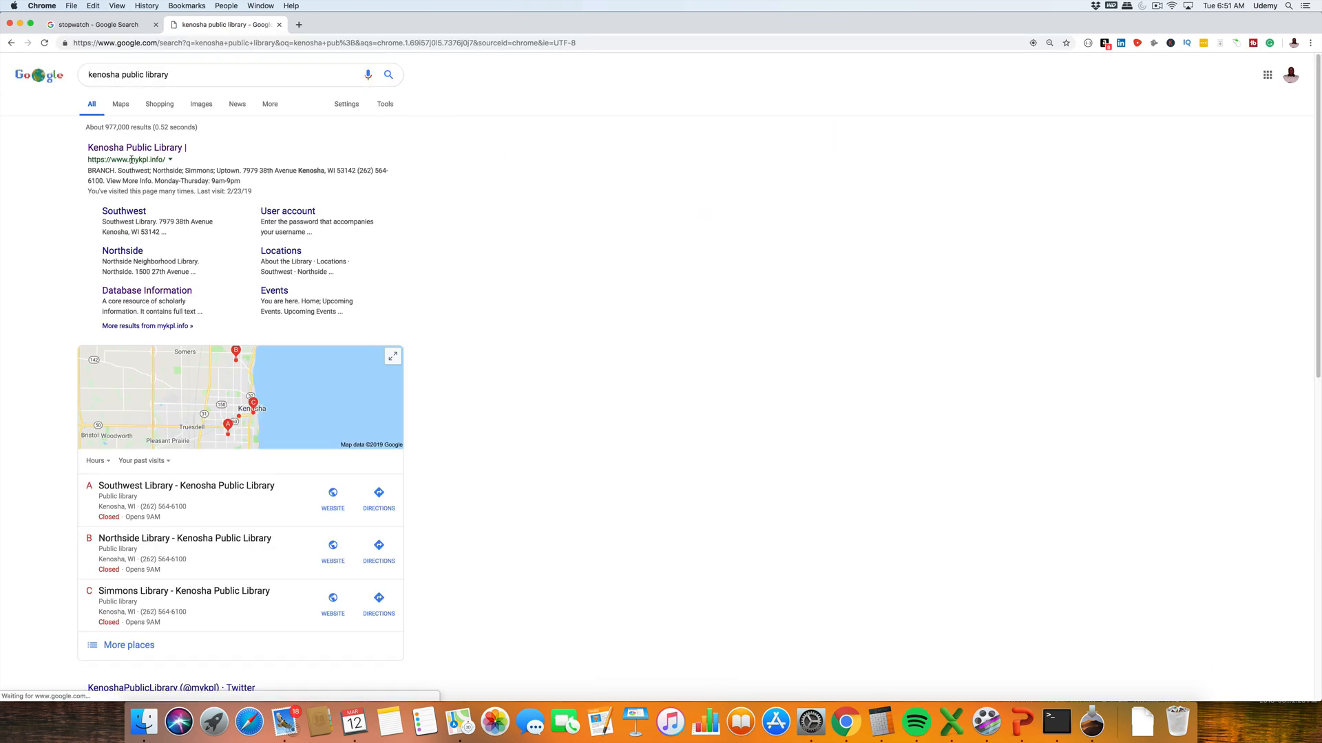
Step: From the Kenosha Public Library site, reach Resources > Online Databases
left_click(135, 148)
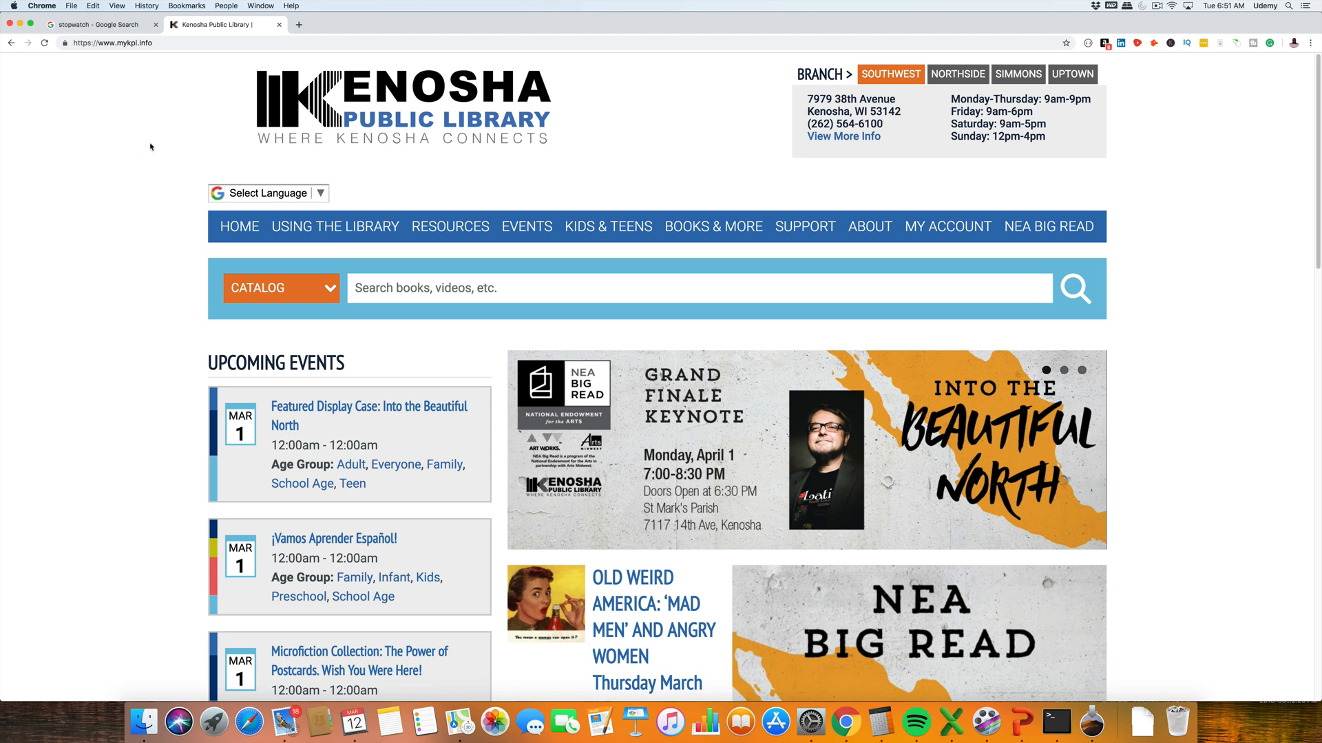
left_click(450, 226)
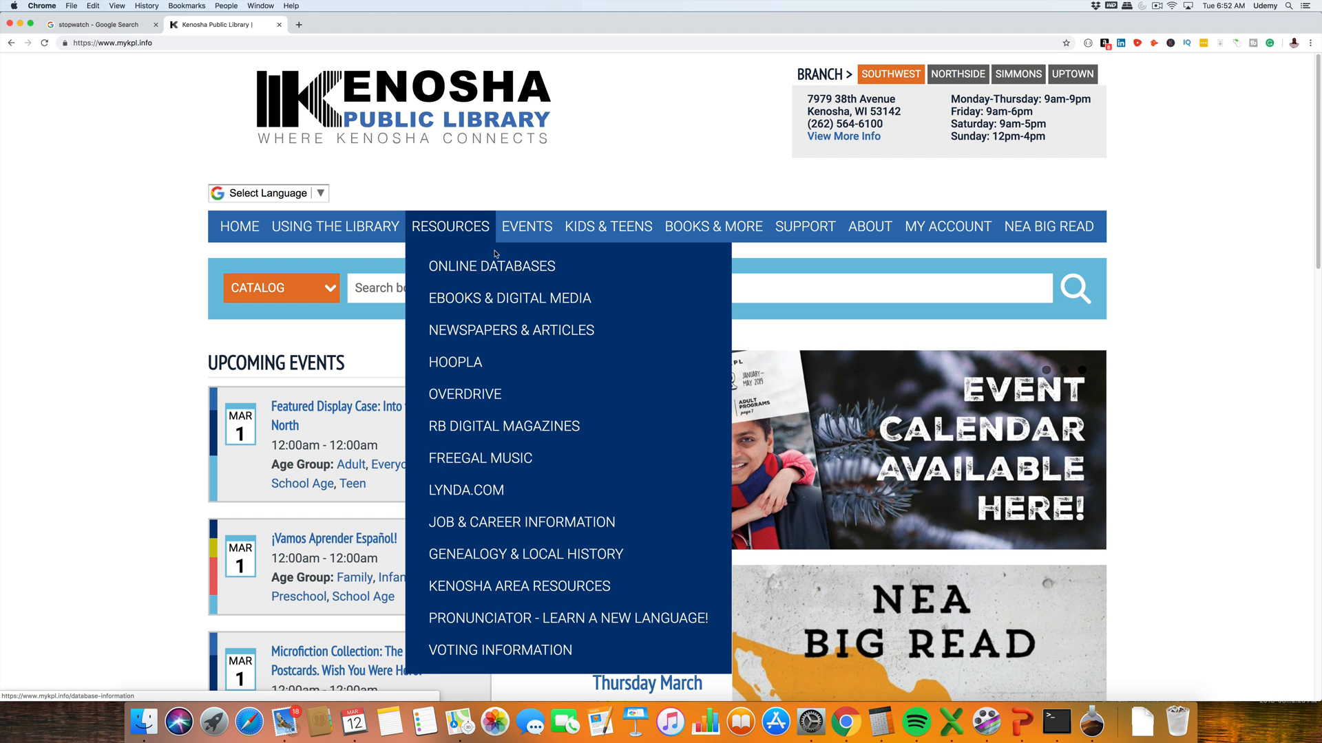
left_click(492, 265)
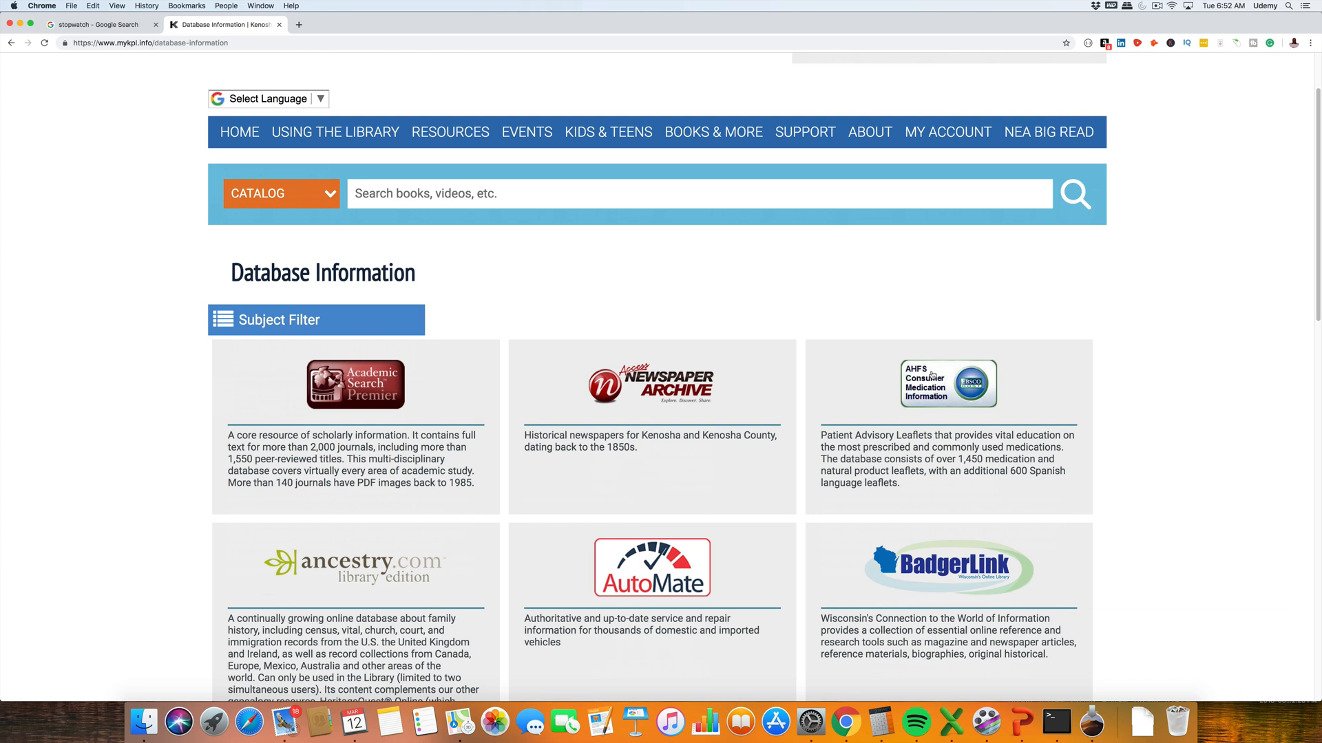
Step: Go to page 2 of the database listing and launch the ReferenceUSA database
scroll("down", 3)
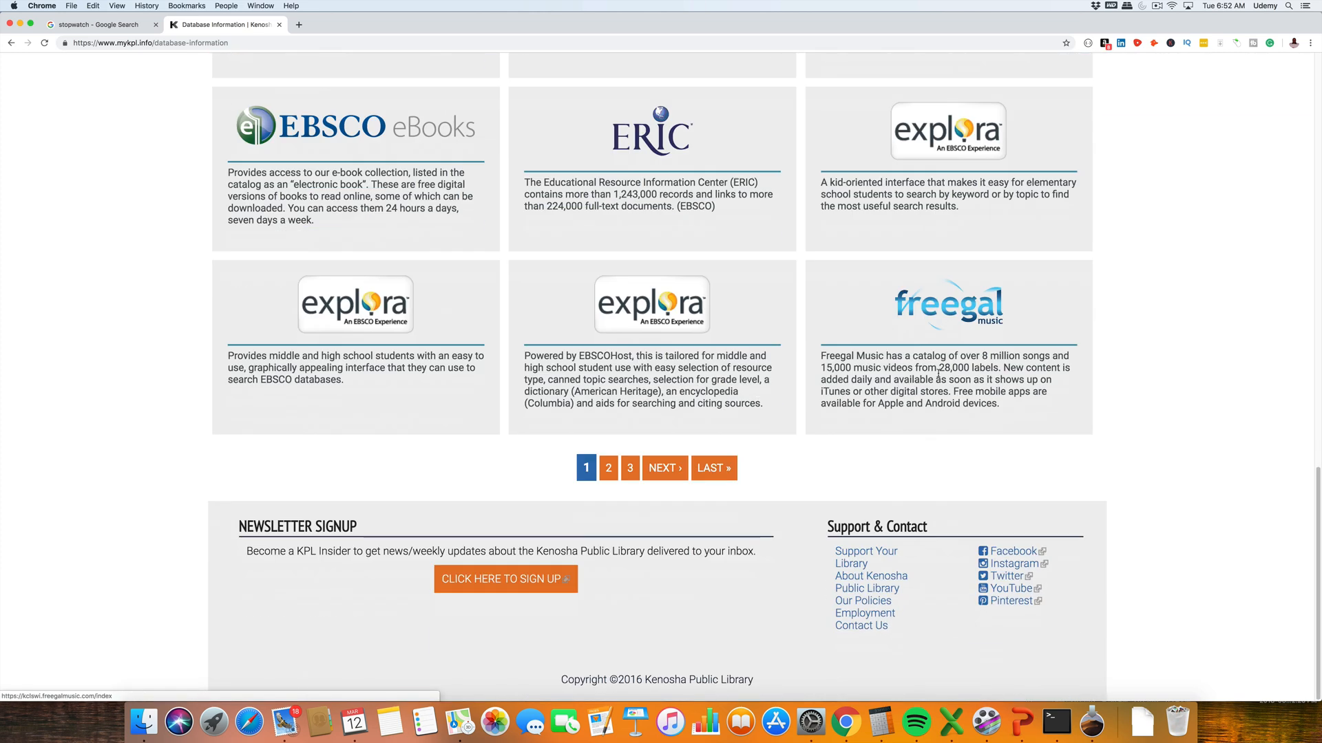
left_click(629, 468)
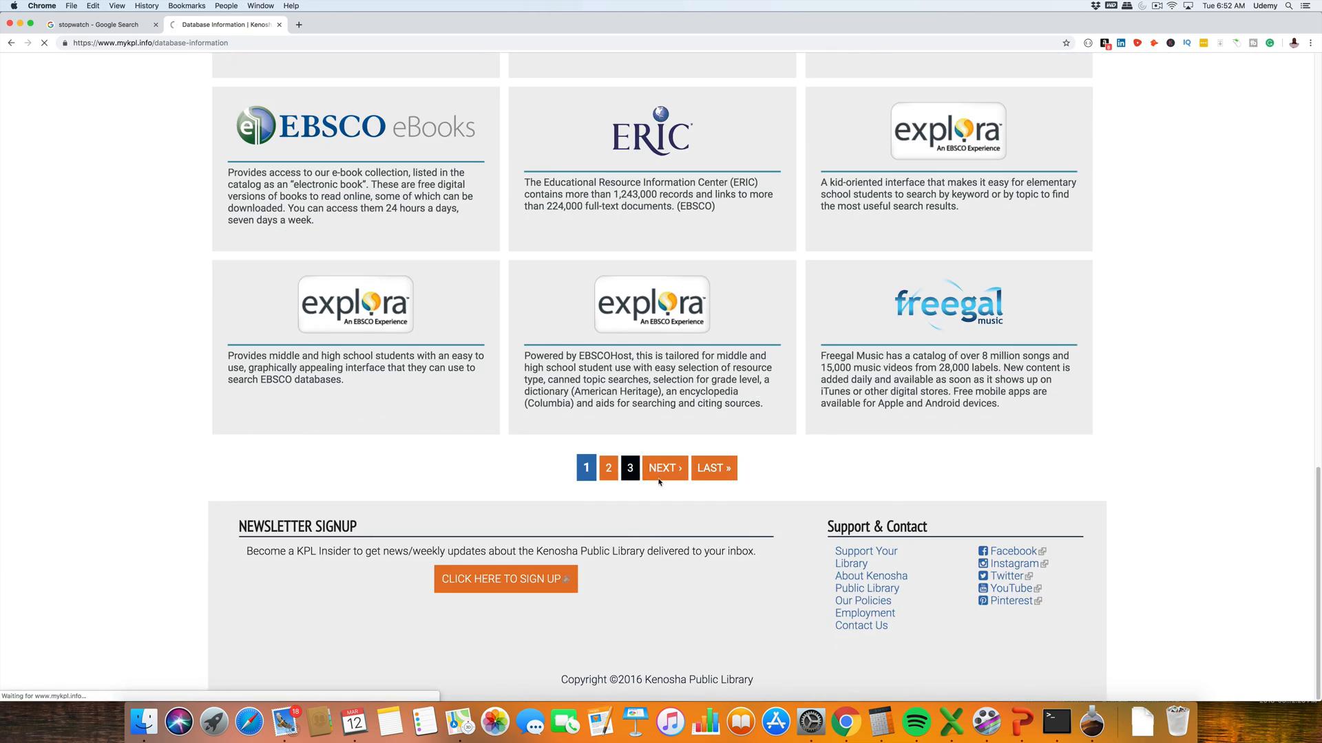
left_click(663, 468)
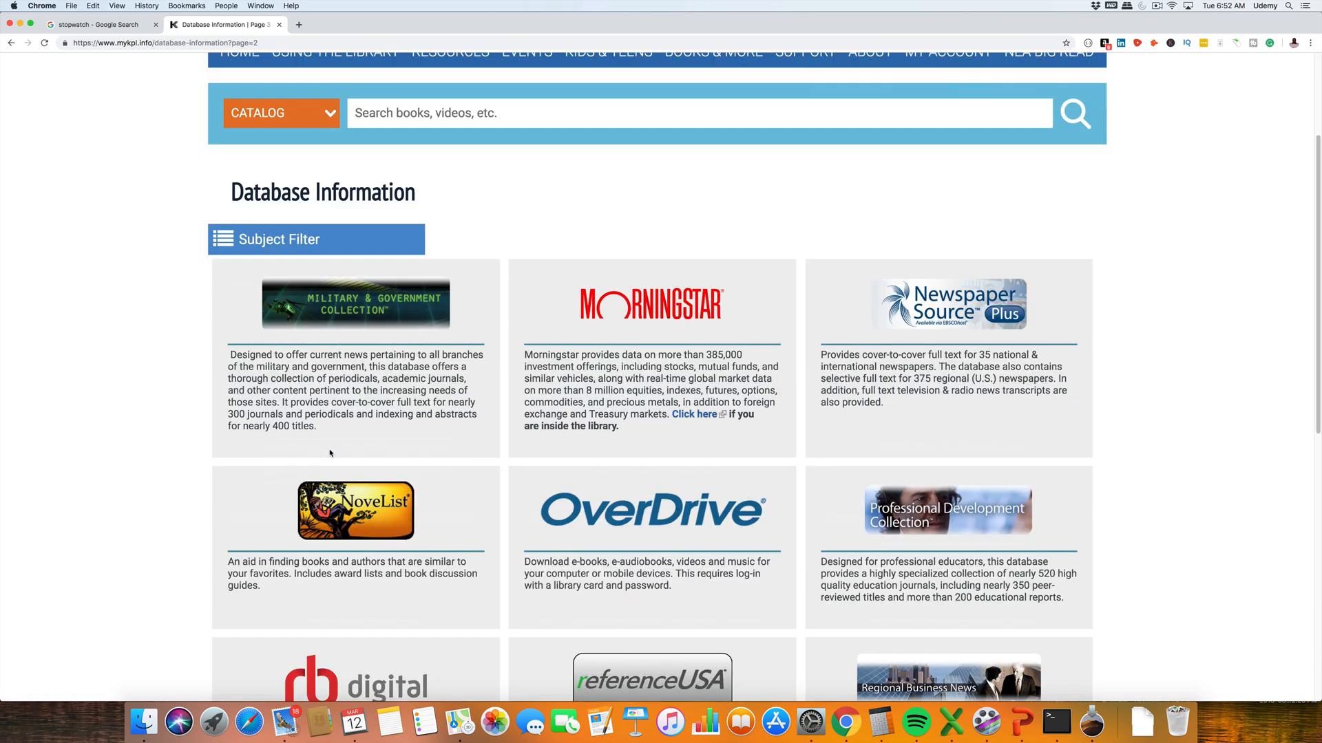
scroll("down", 3)
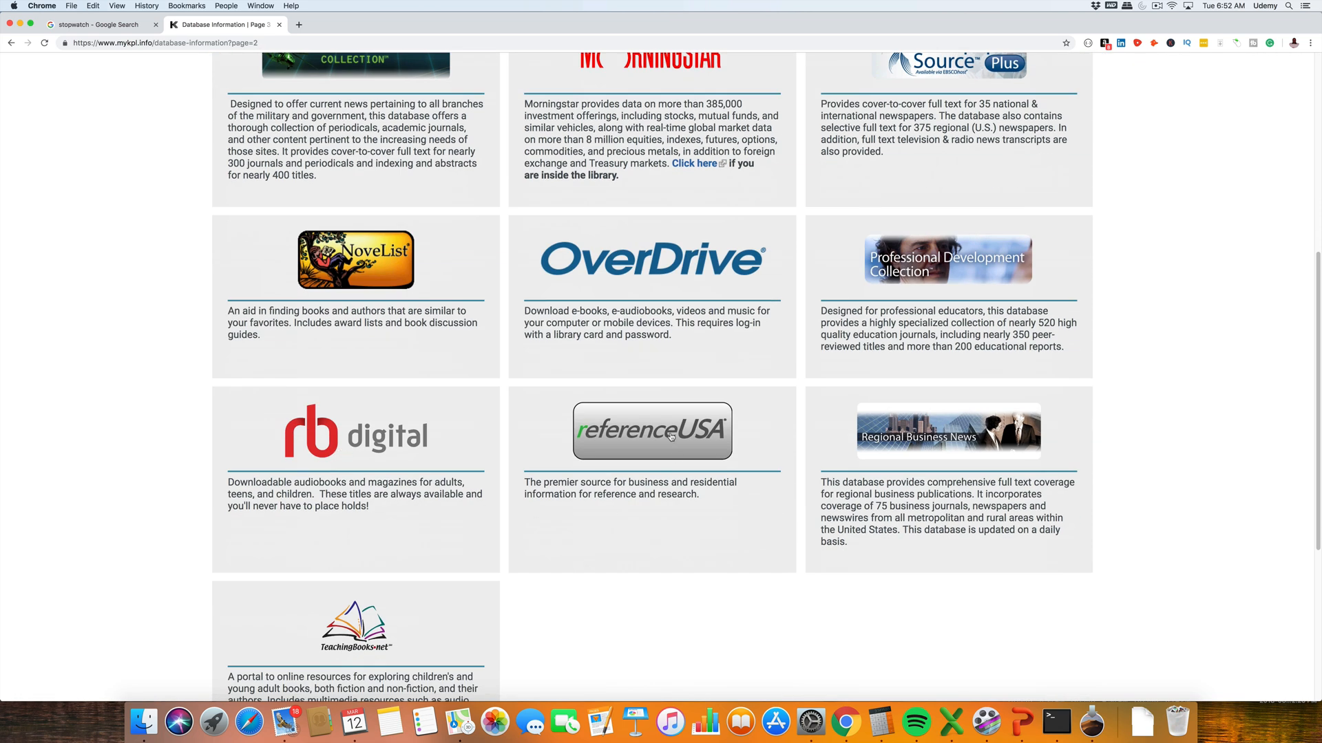
left_click(651, 429)
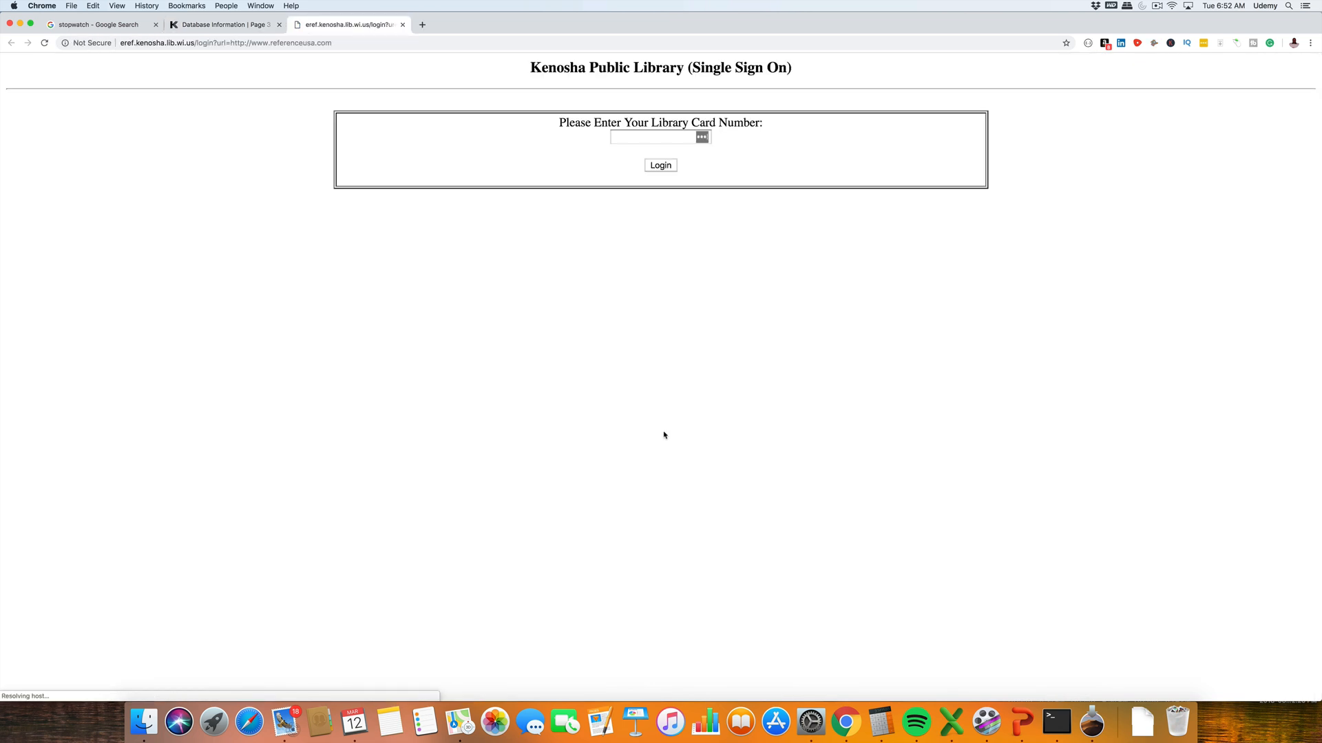
Step: Enter the library card number and log in to reach the ReferenceUSA home page
left_click(658, 137)
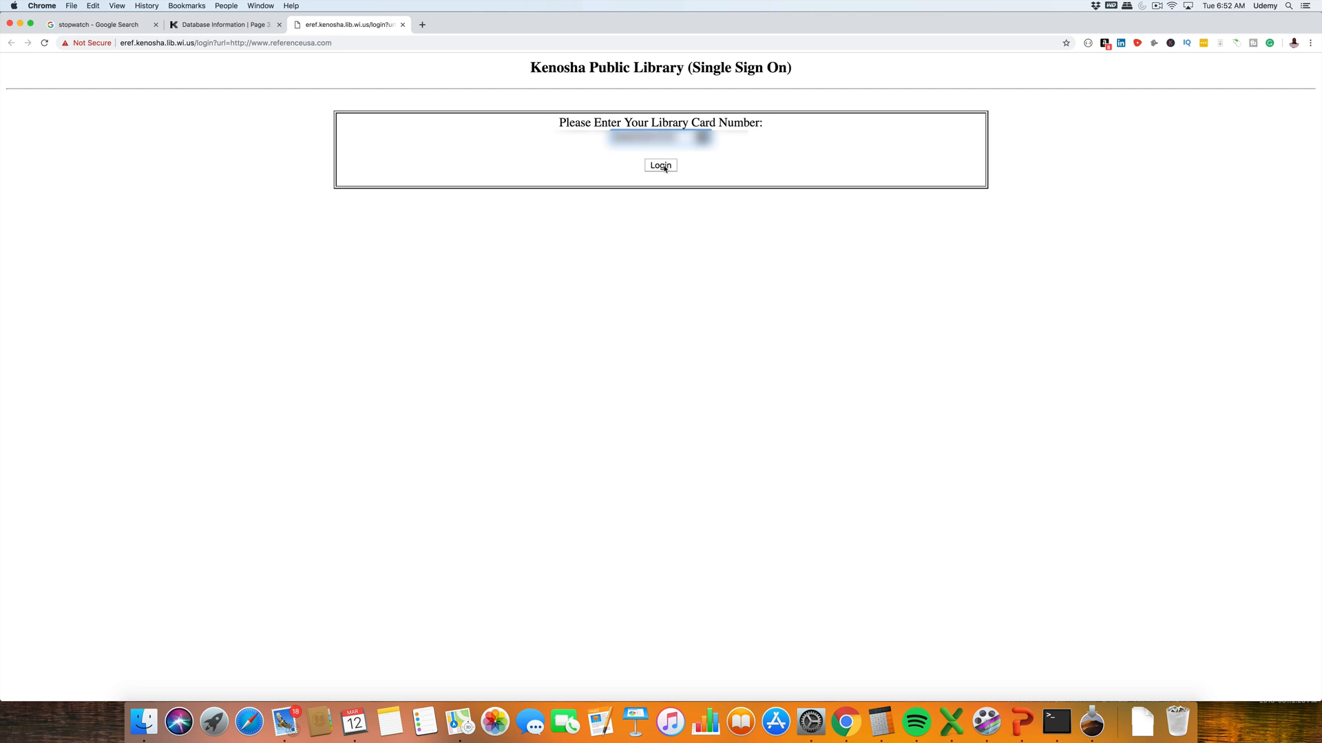
left_click(660, 164)
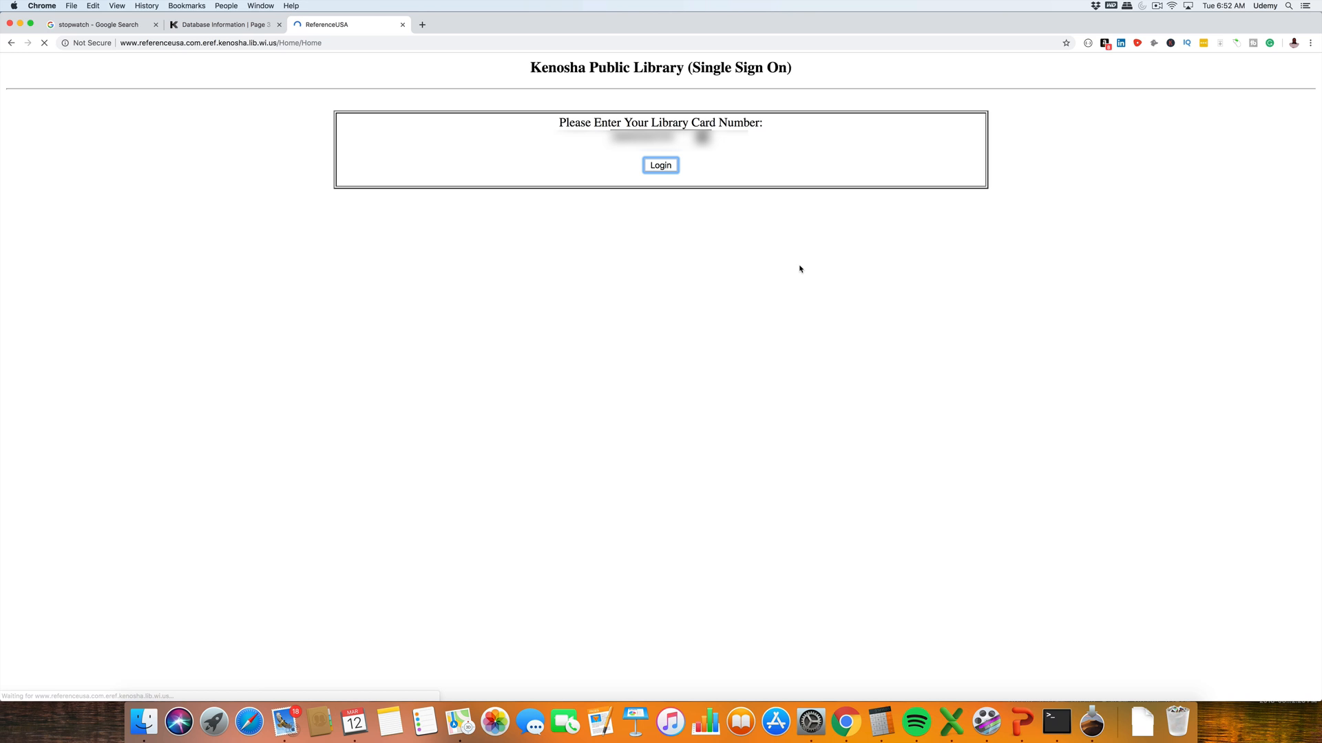
left_click(659, 164)
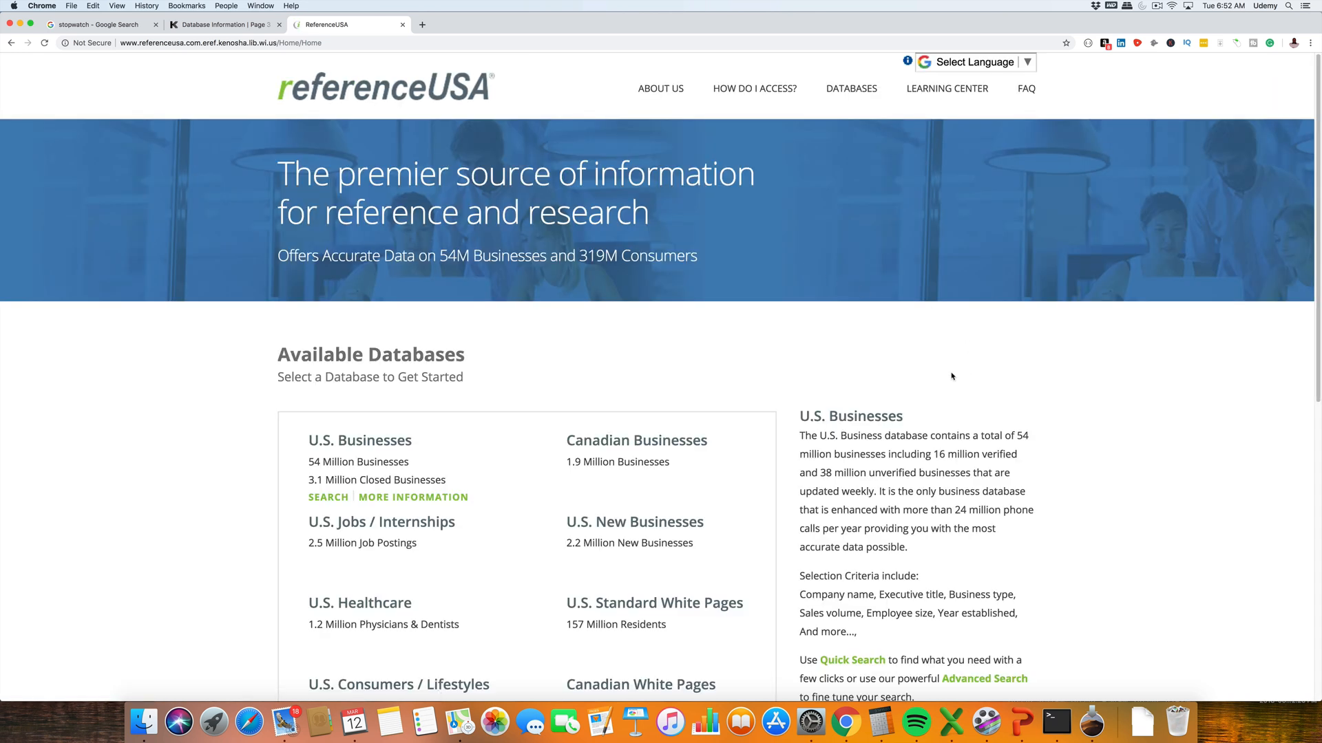
mouse_move(284, 442)
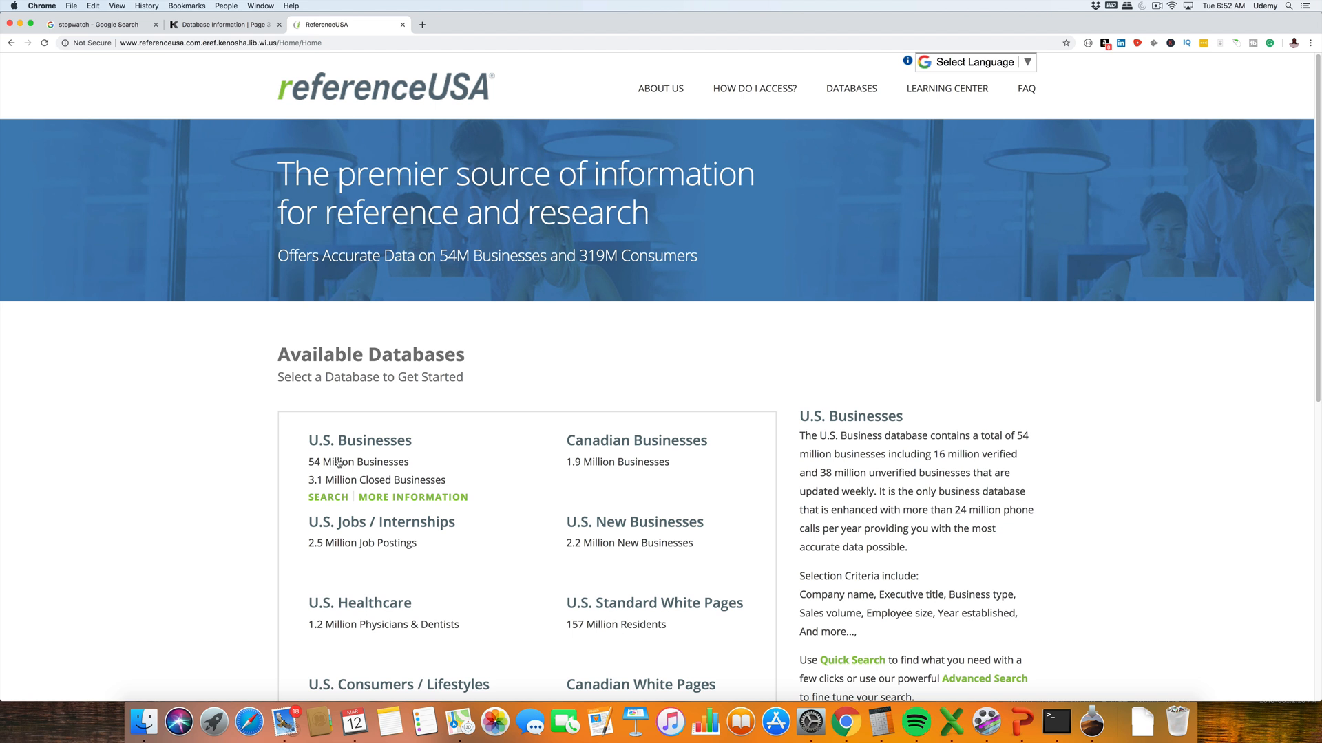
Step: Start a search in the U.S. Businesses database, showing the Quick Search form
scroll("down", 3)
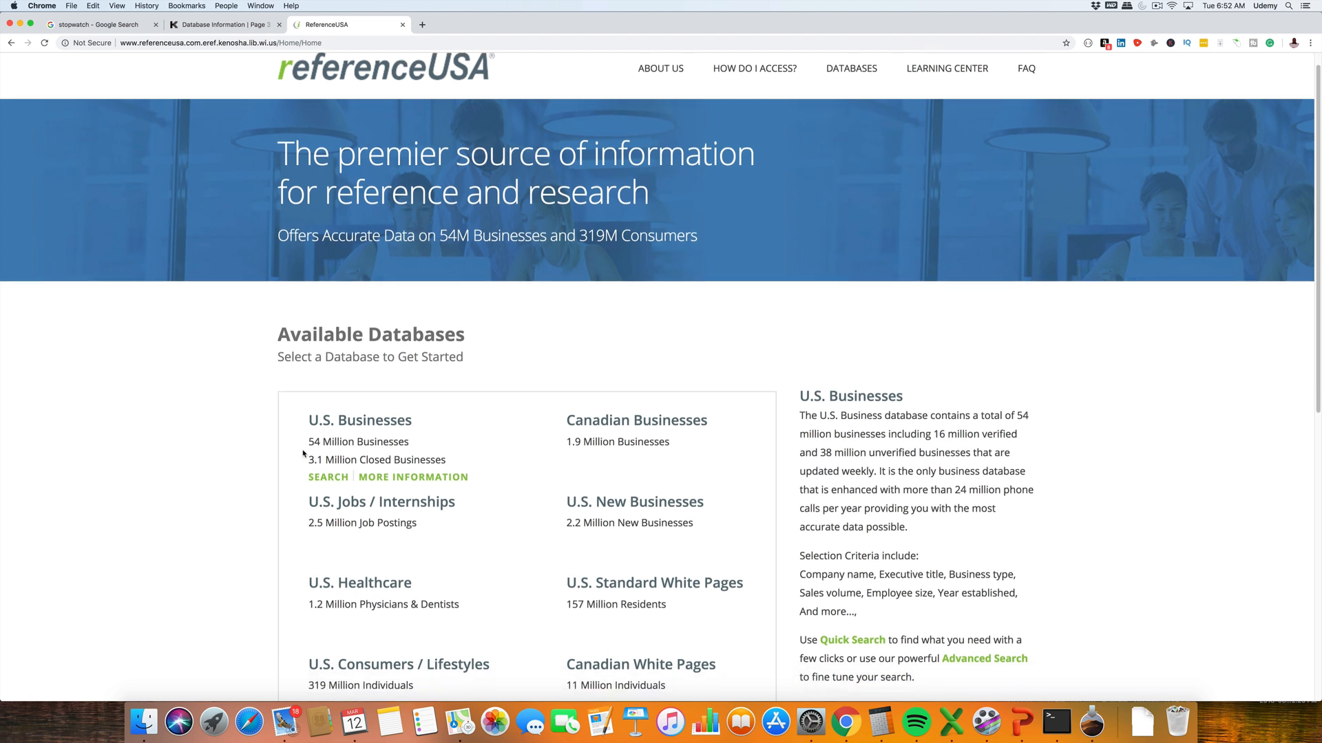
left_click(328, 478)
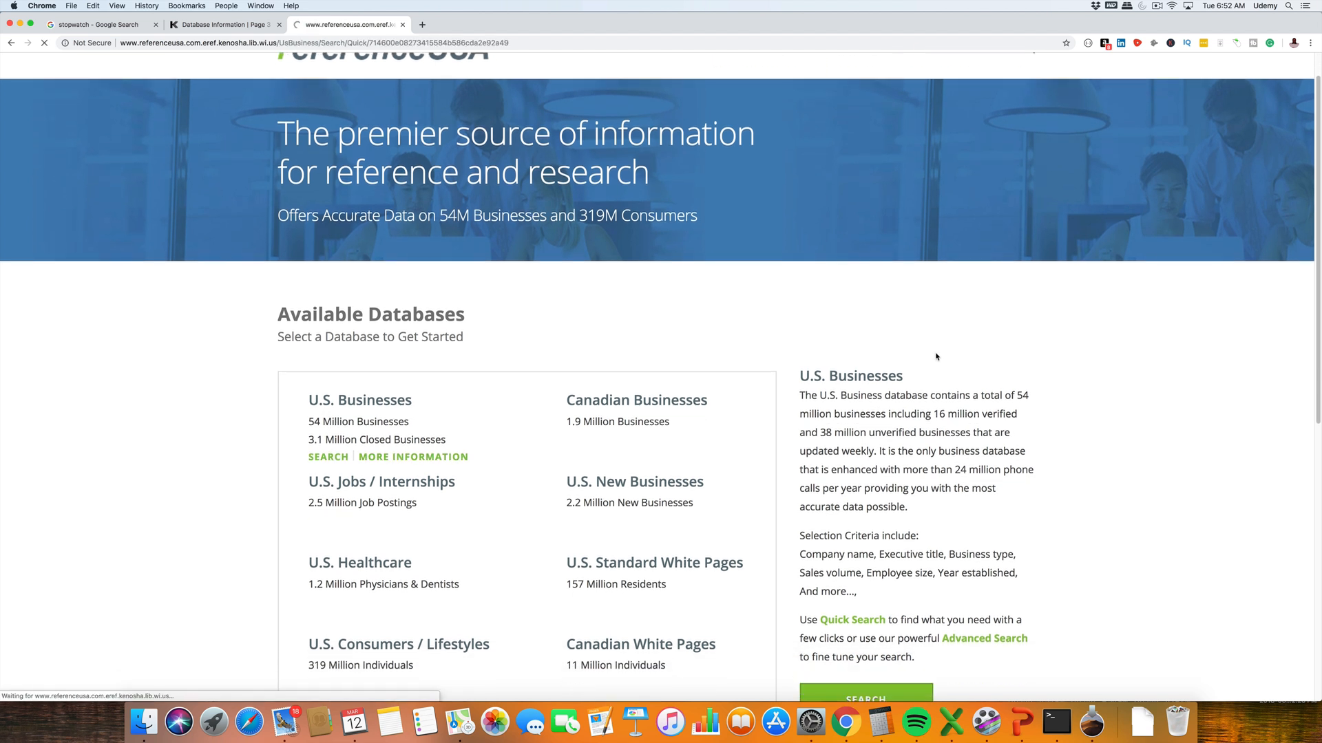
left_click(327, 457)
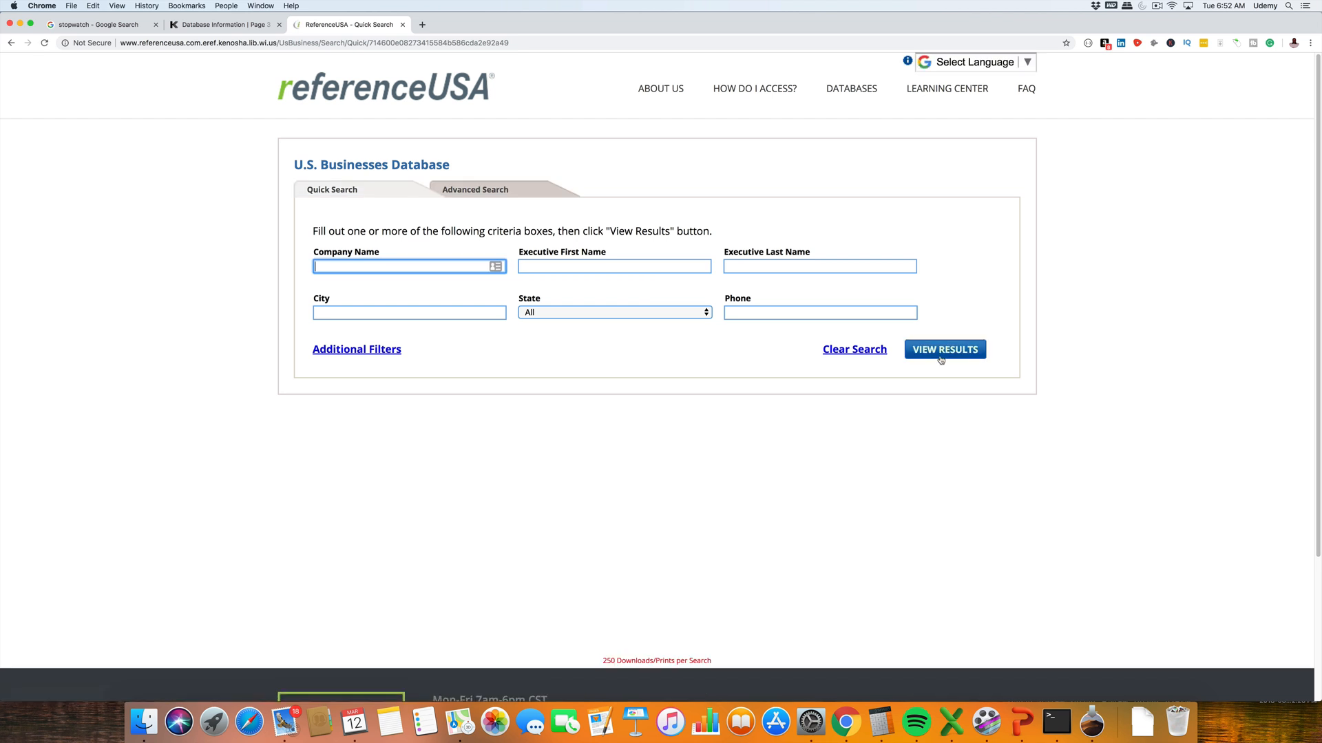
mouse_move(585, 445)
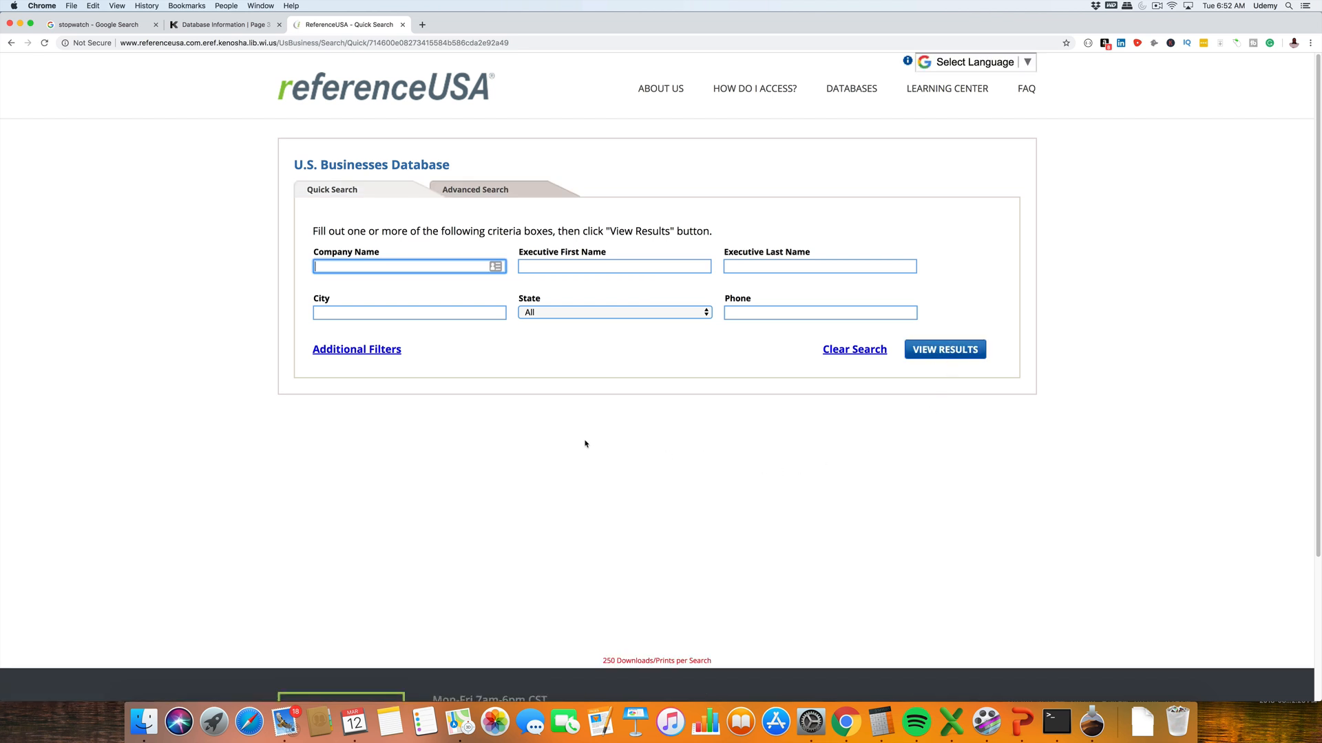
mouse_move(475, 359)
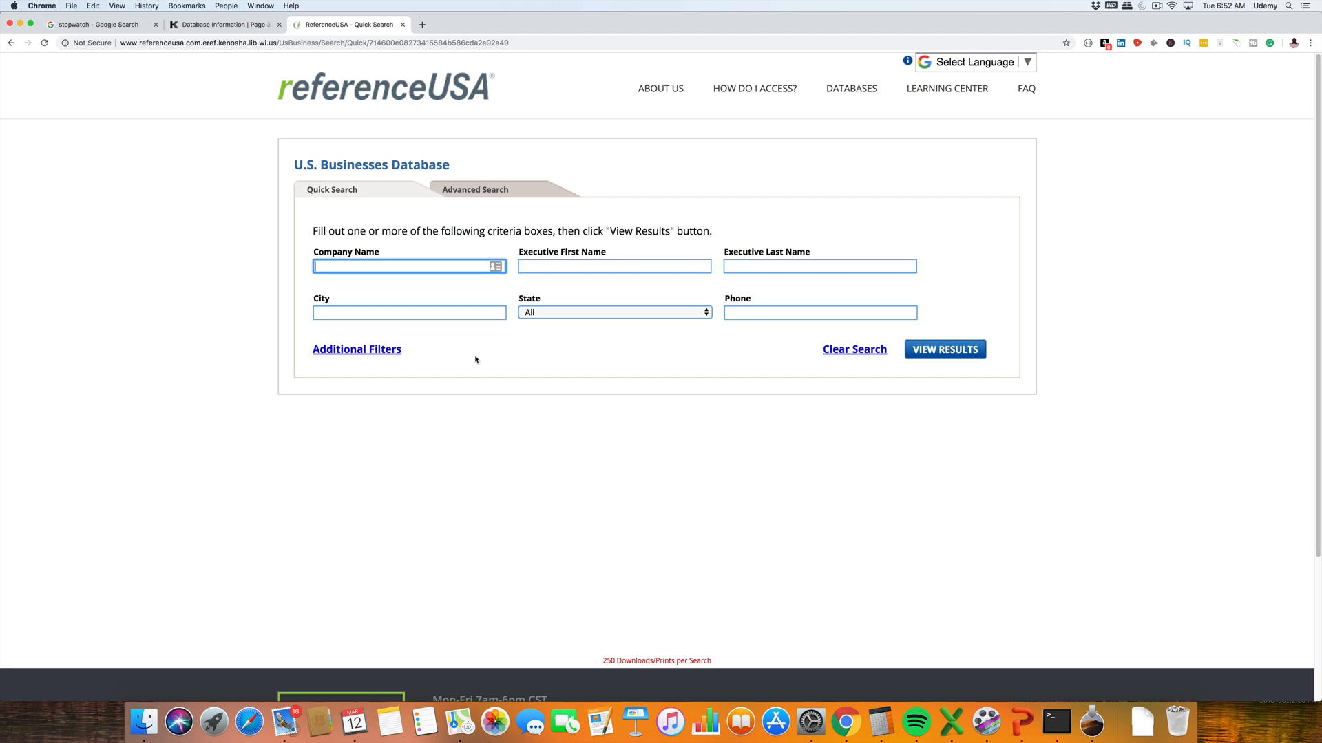
mouse_move(387, 359)
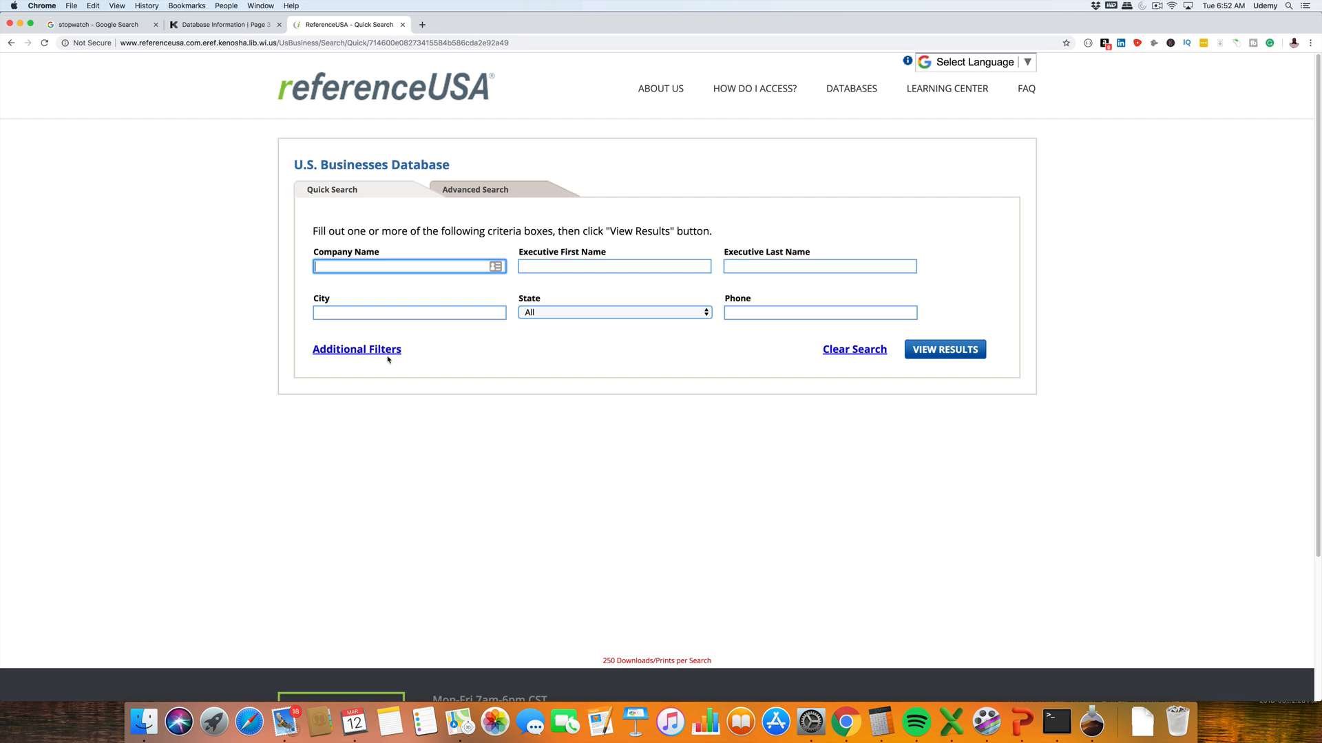
mouse_move(457, 382)
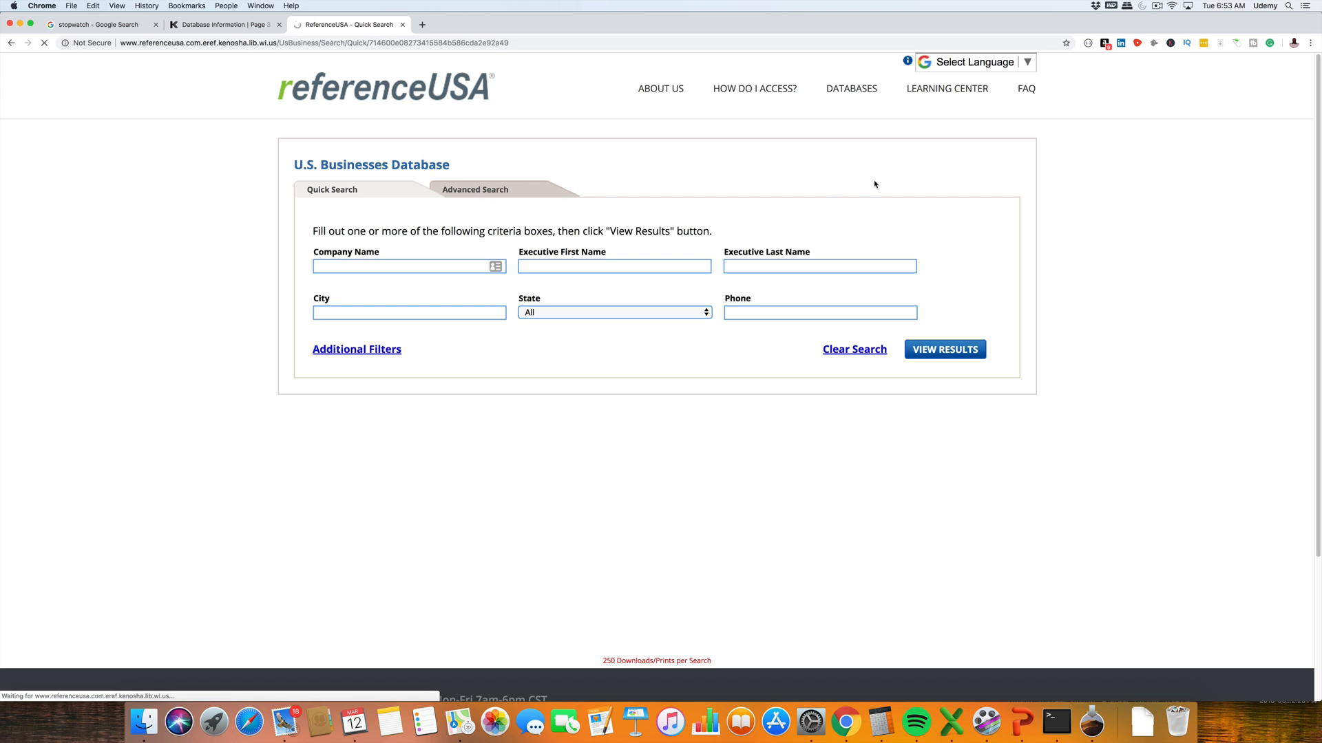
Step: In Advanced Search, add County under Geography and choose Illinois as the state
left_click(475, 189)
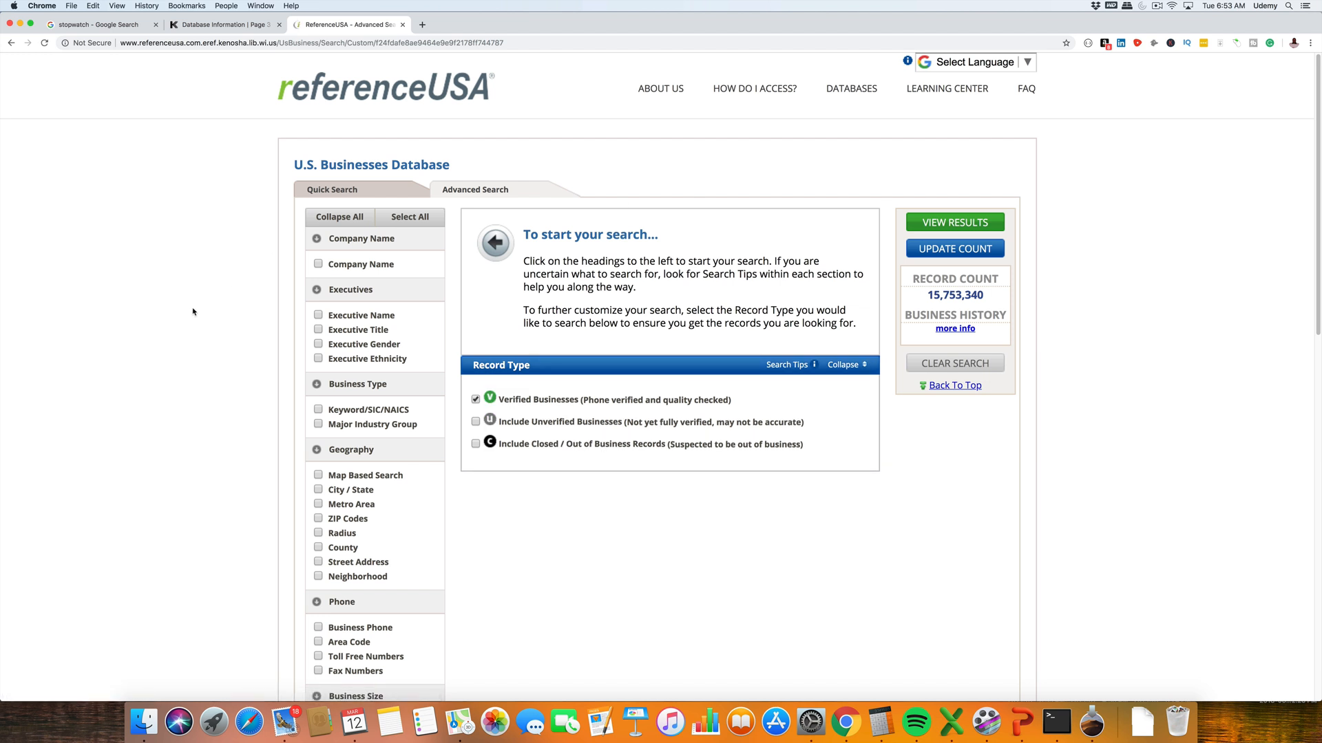
scroll("down", 3)
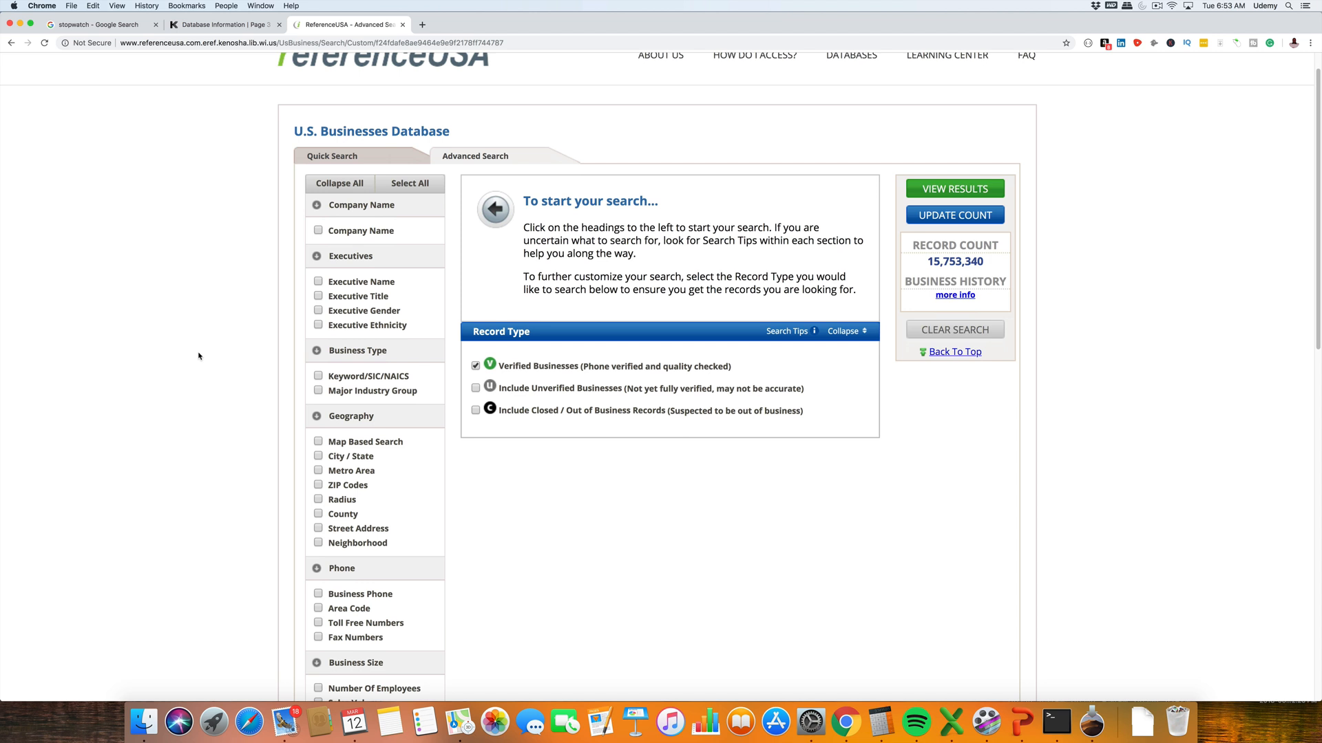
mouse_move(164, 477)
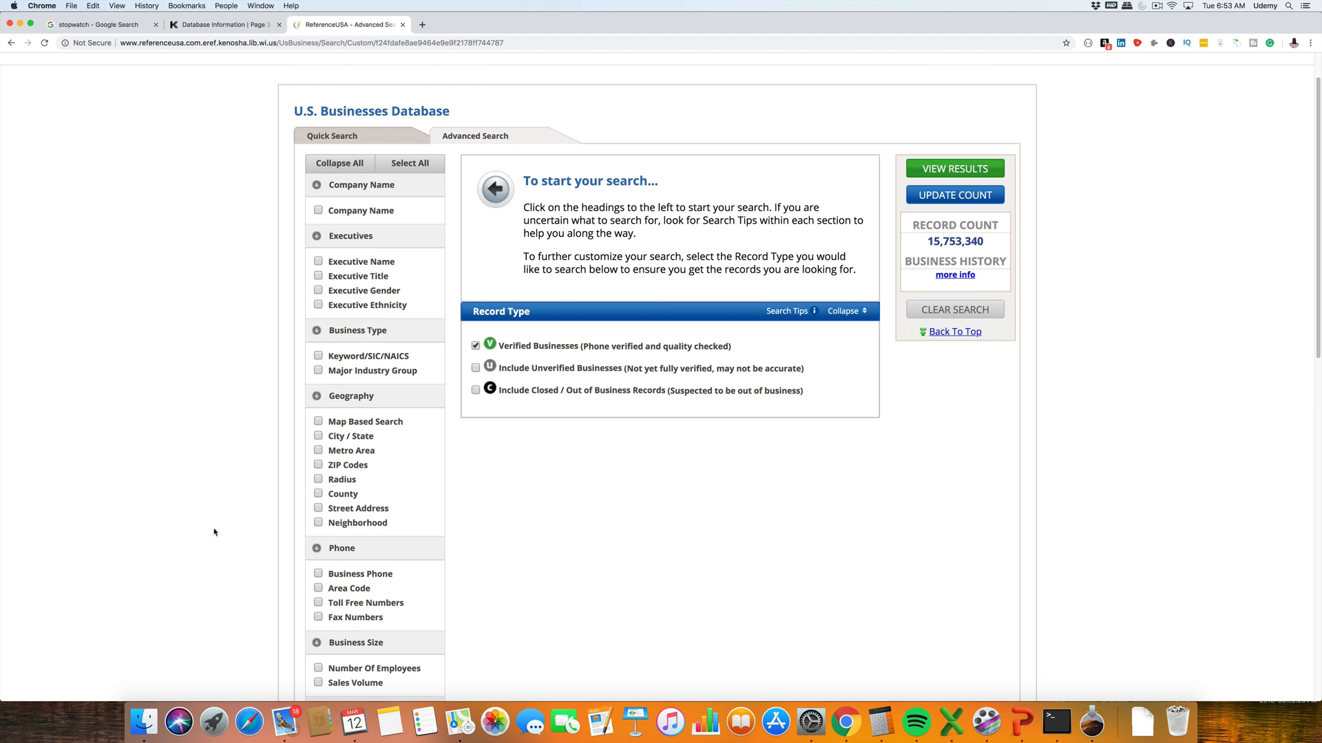
mouse_move(282, 587)
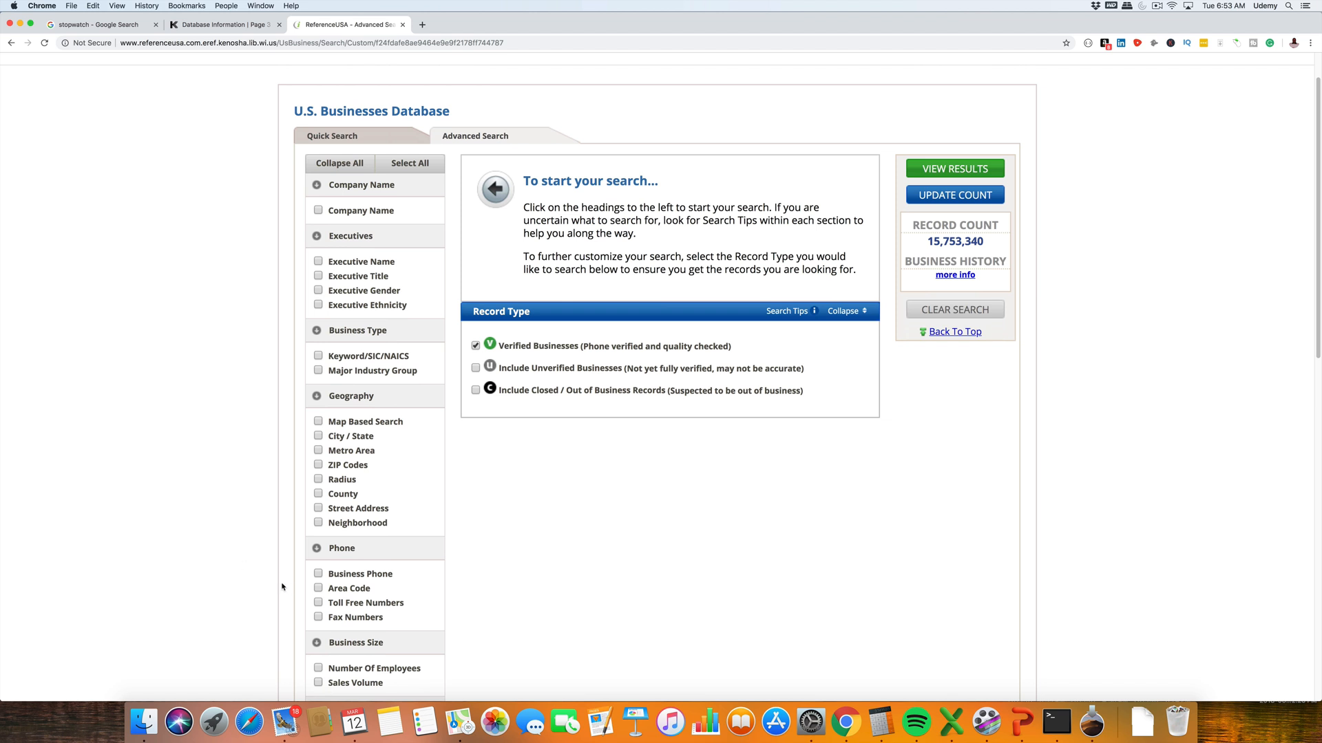
left_click(318, 492)
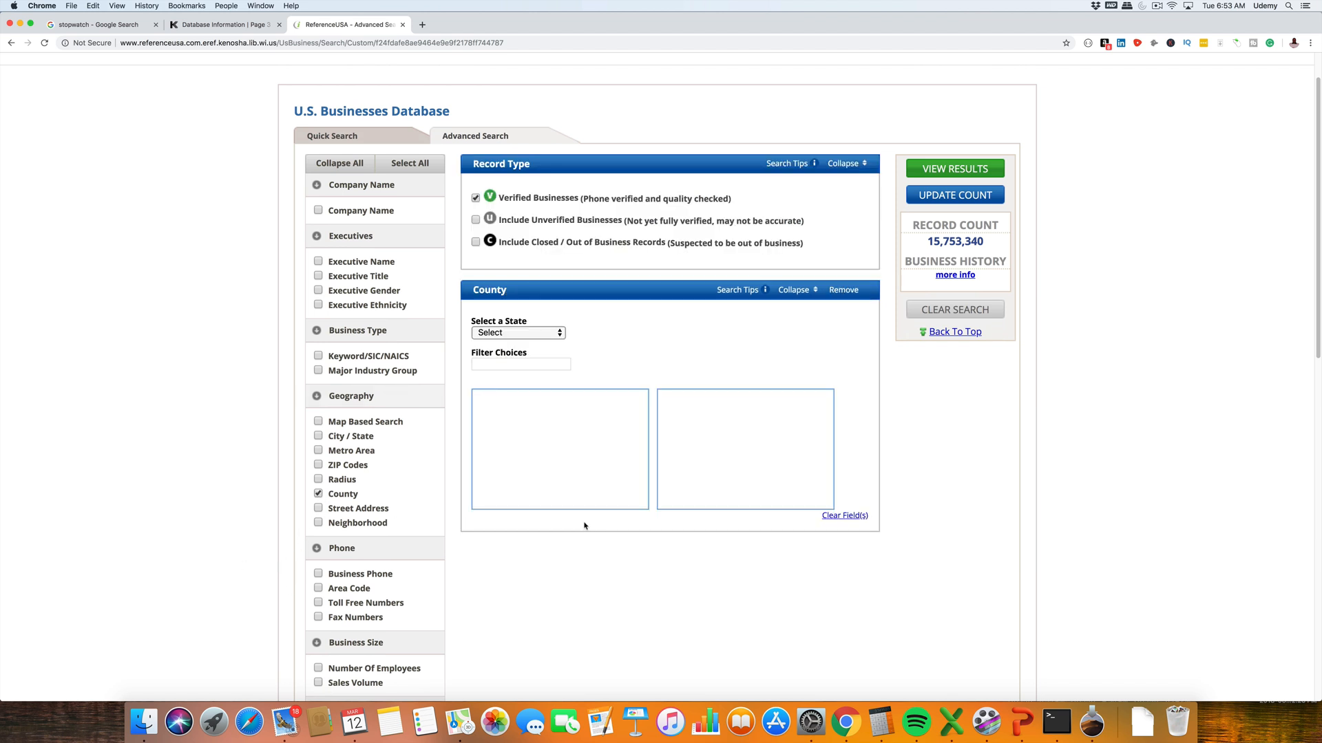
left_click(517, 332)
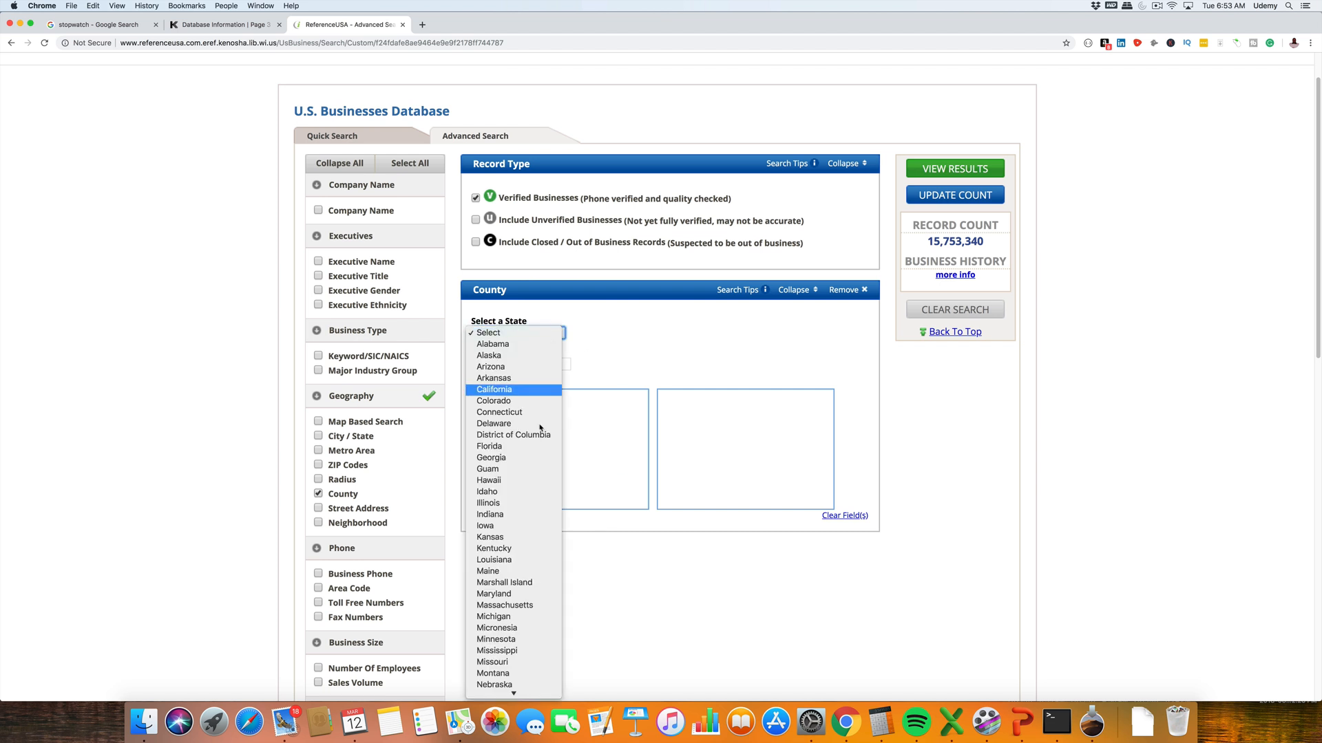
left_click(488, 502)
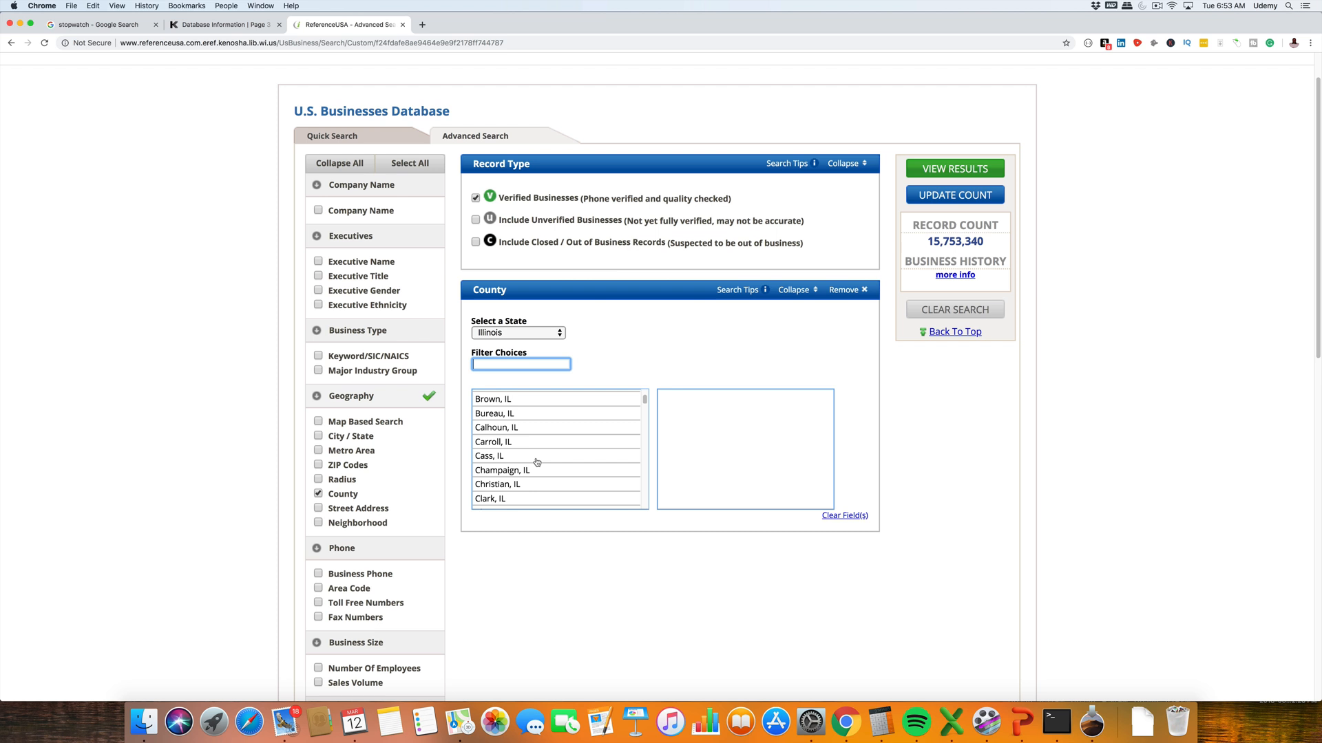
Step: Add Cook, IL, update the count and view the 227,259 matching business results
scroll("down", 3)
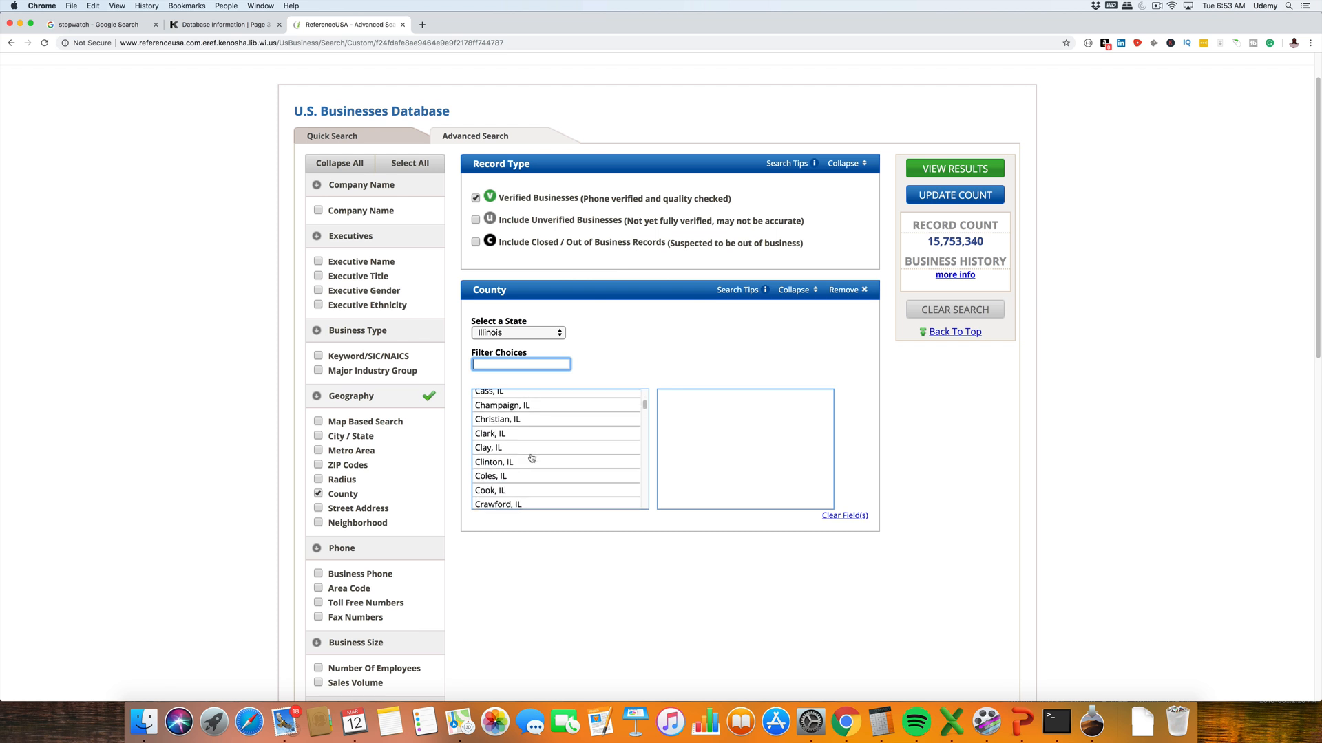
scroll("down", 3)
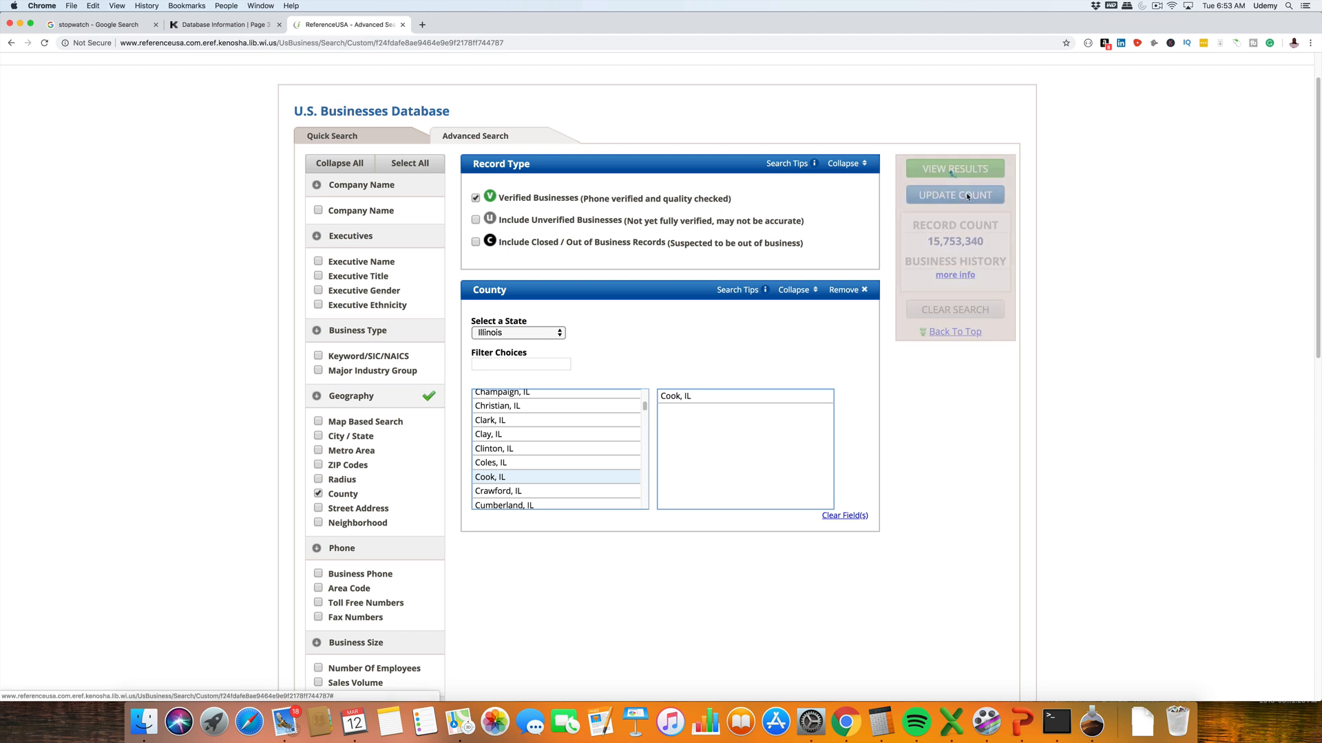
left_click(954, 194)
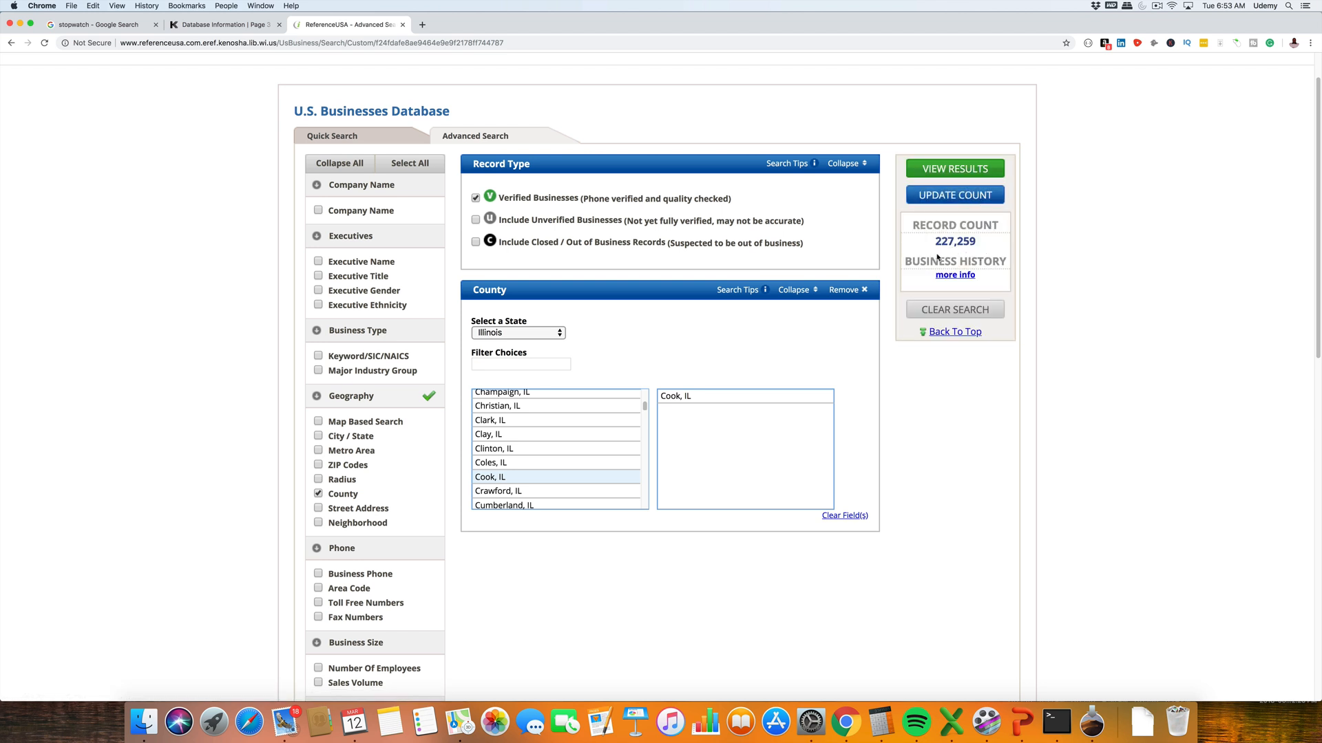
mouse_move(807, 419)
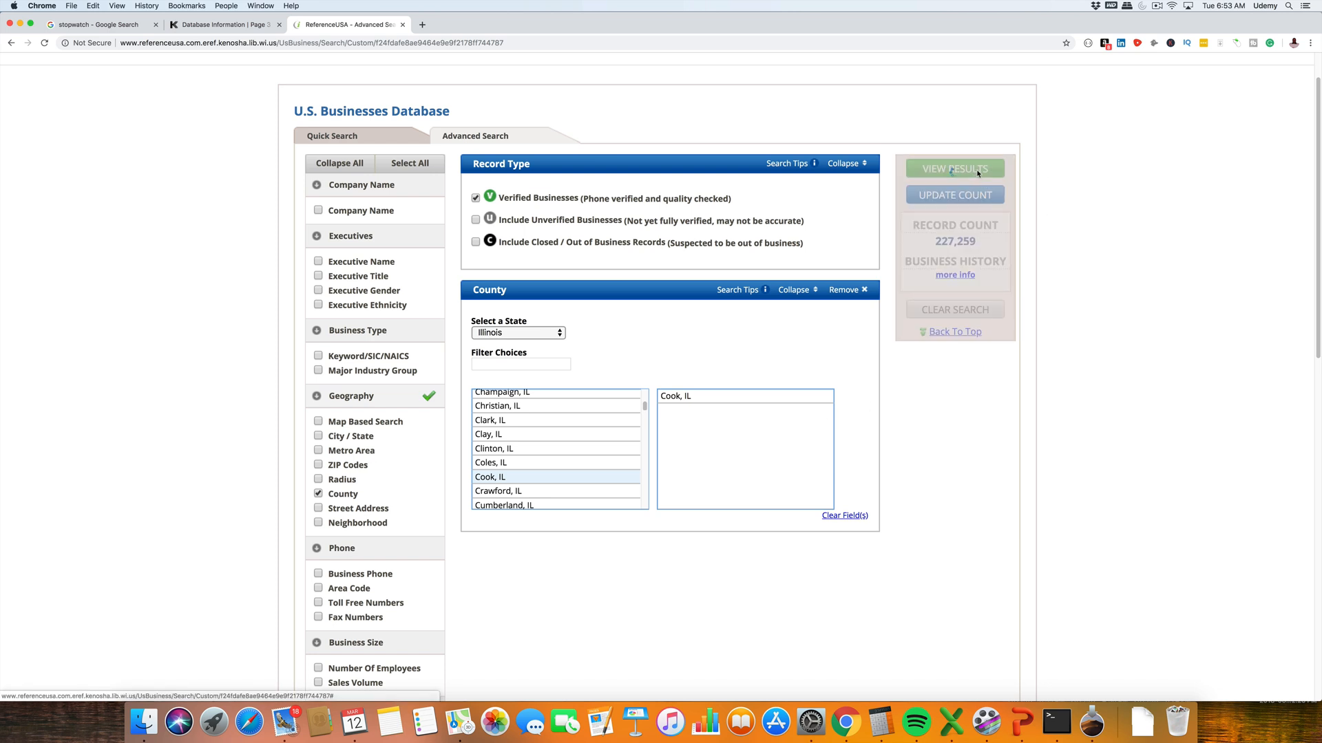
left_click(954, 168)
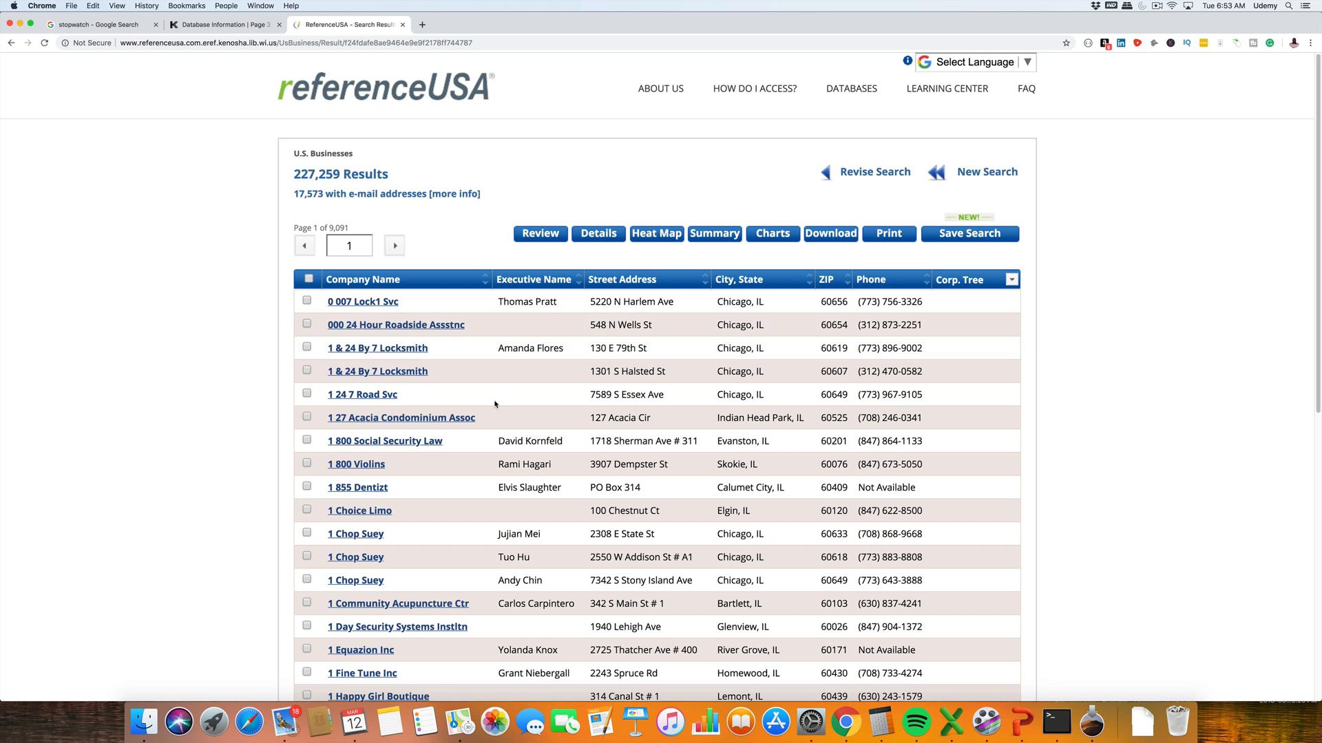
mouse_move(493, 532)
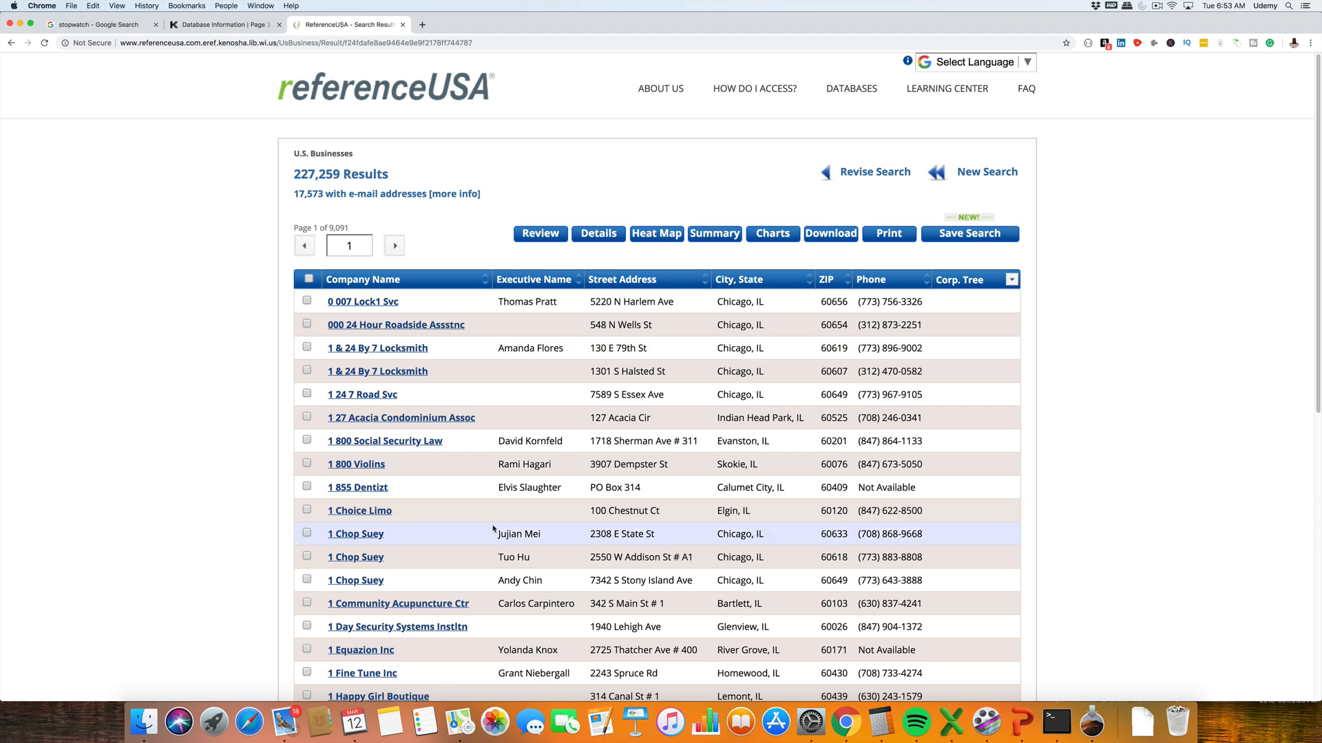
mouse_move(548, 529)
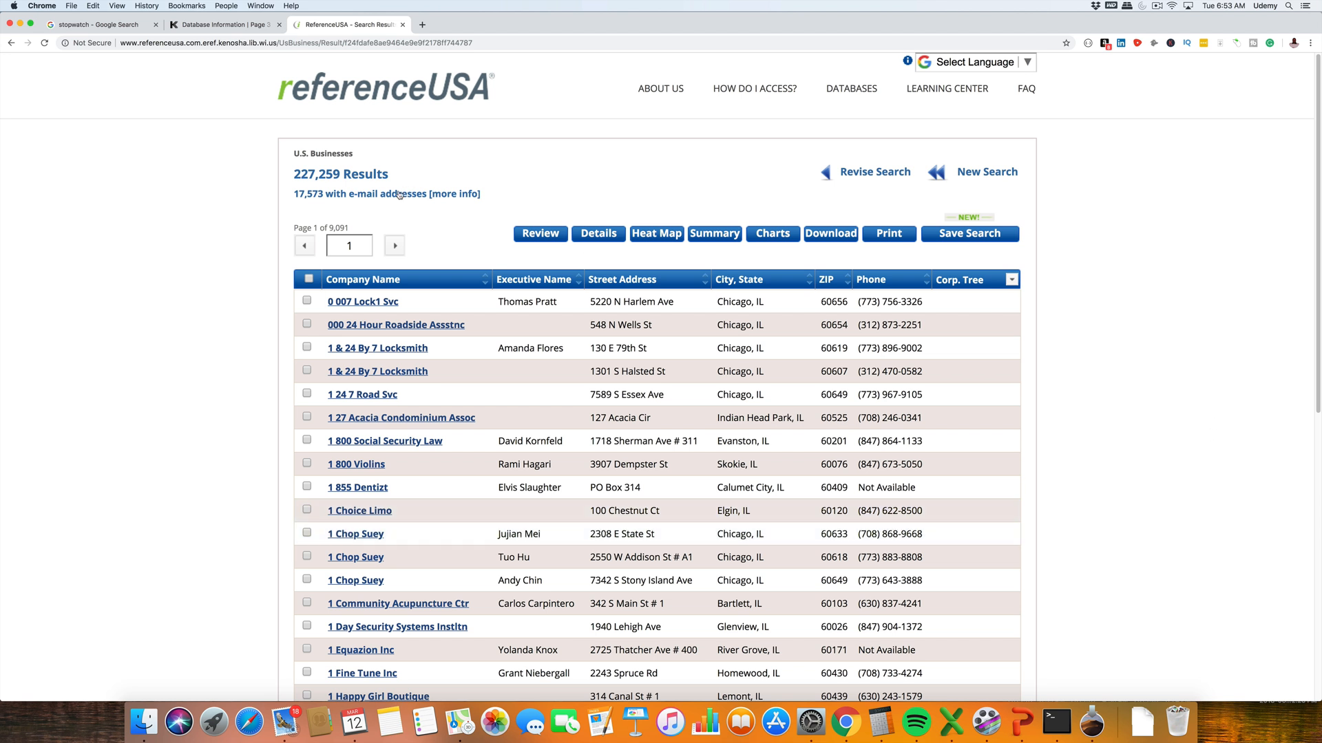
mouse_move(1233, 264)
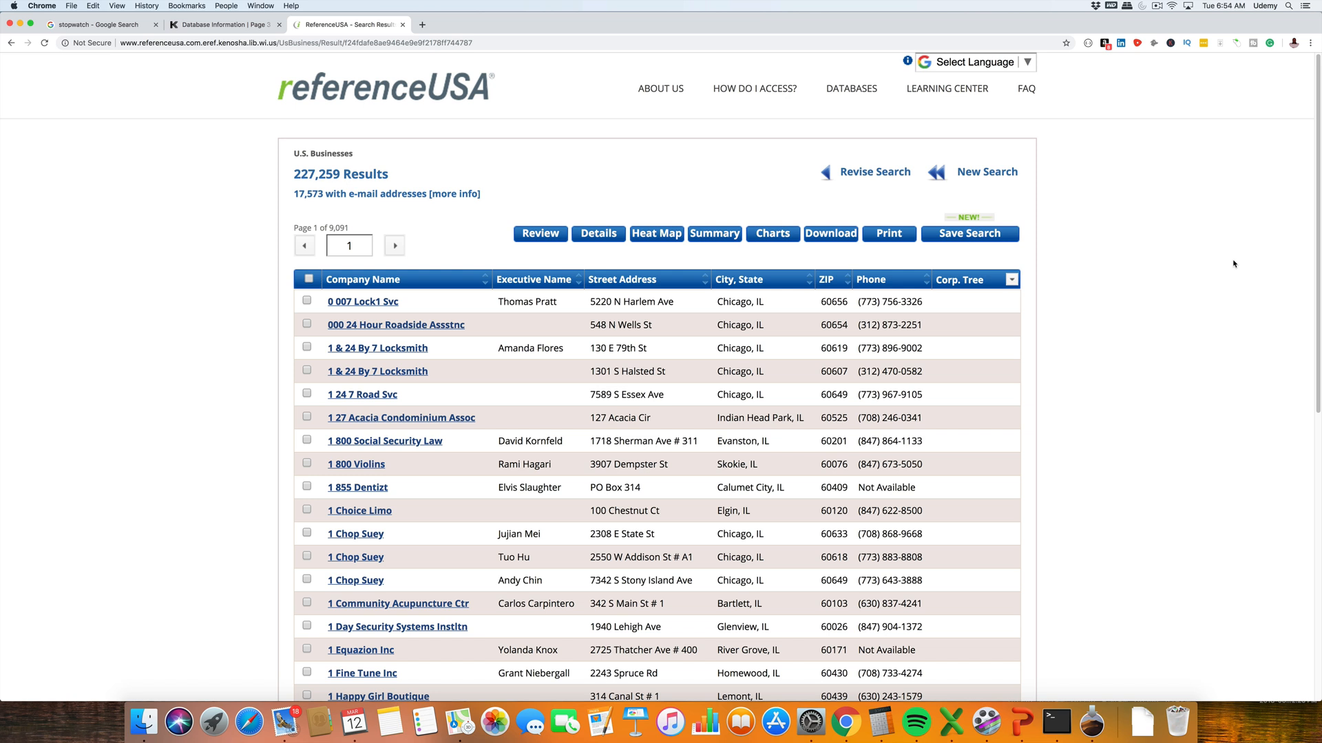
Step: Show the Summary report and scroll to its Full Report SIC code table
left_click(770, 234)
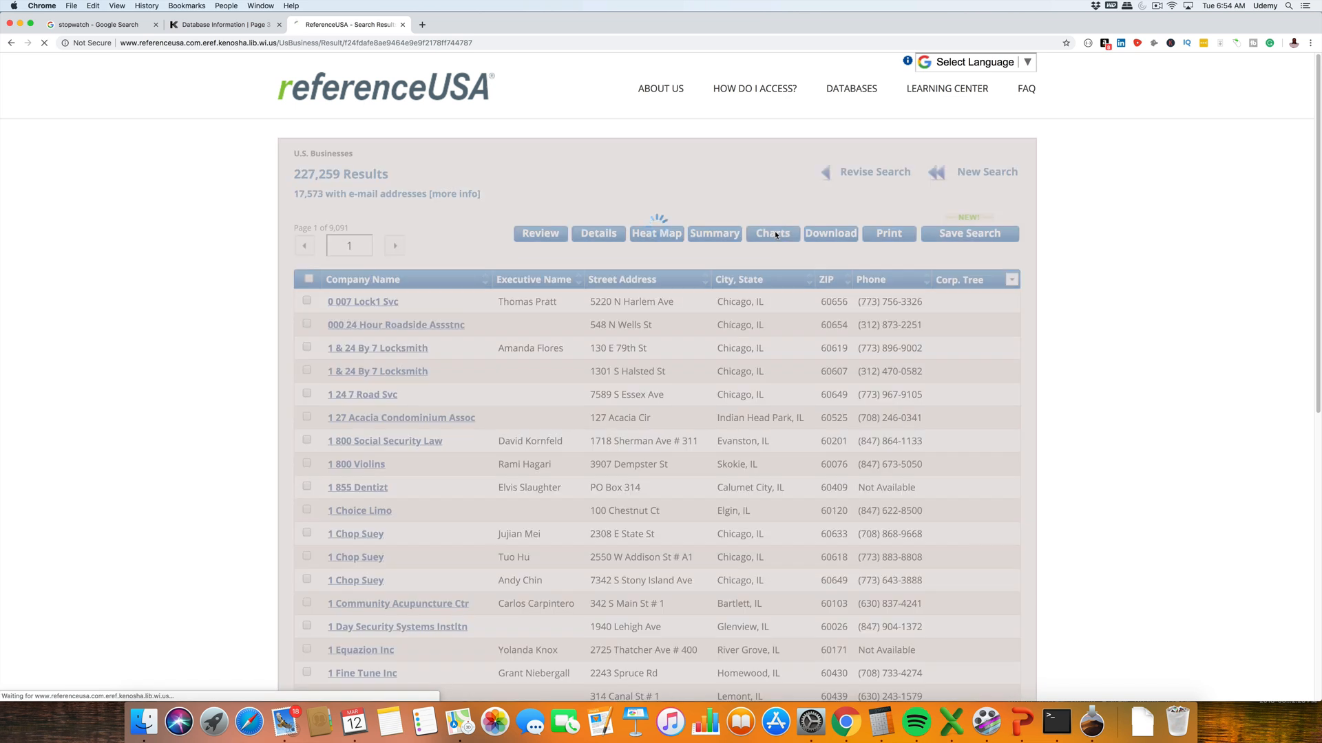
left_click(715, 234)
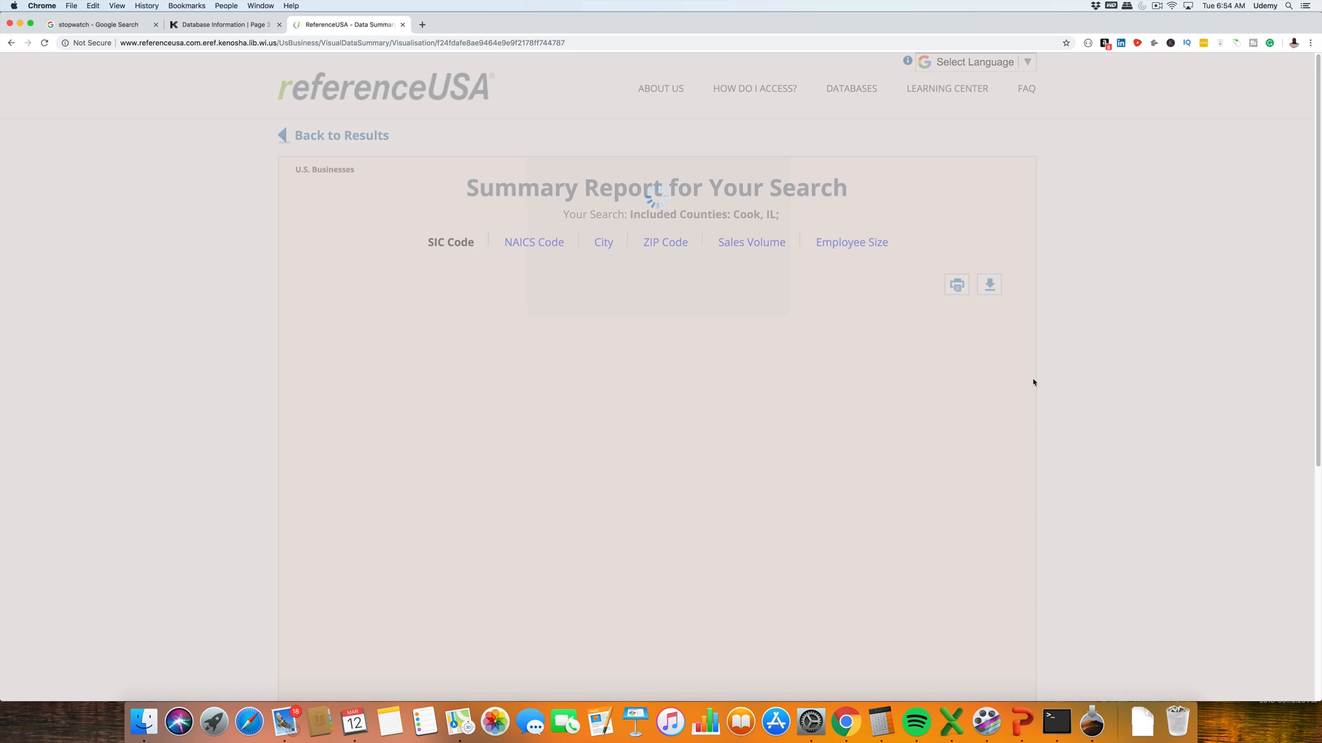
mouse_move(1087, 390)
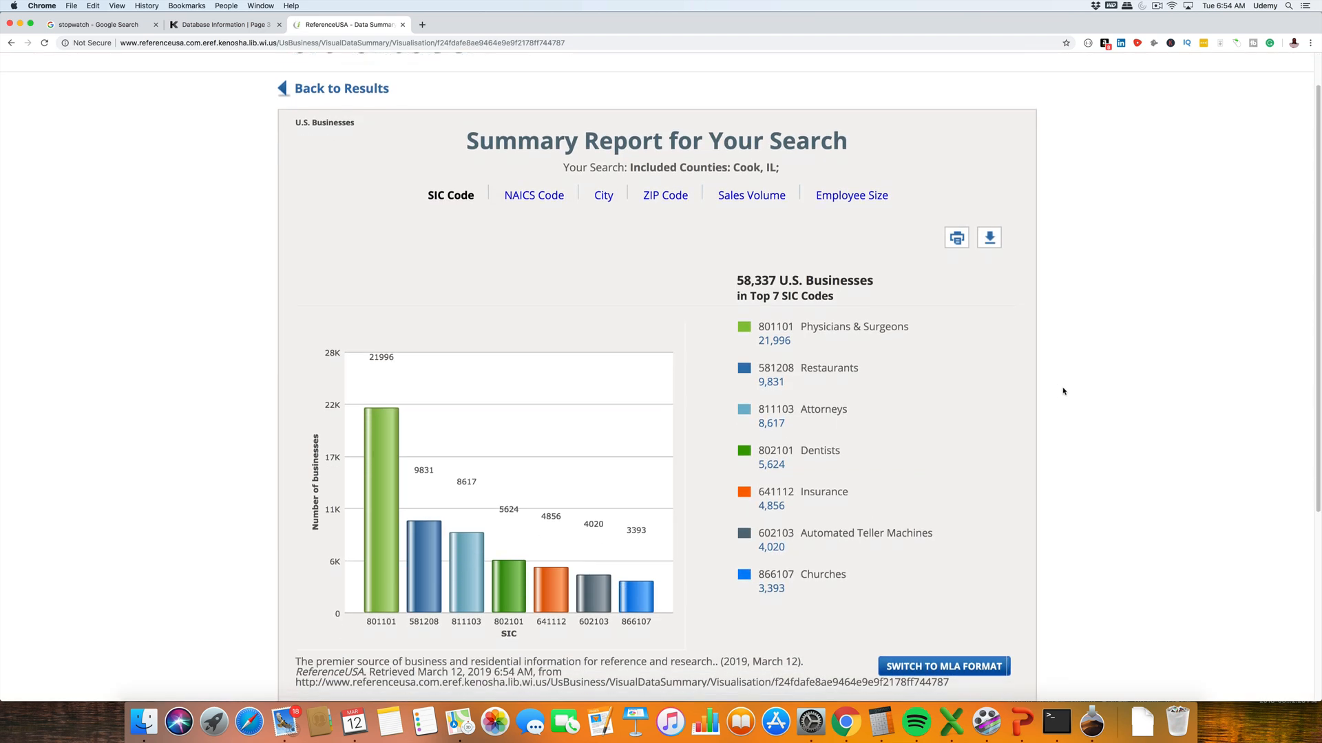
scroll("down", 3)
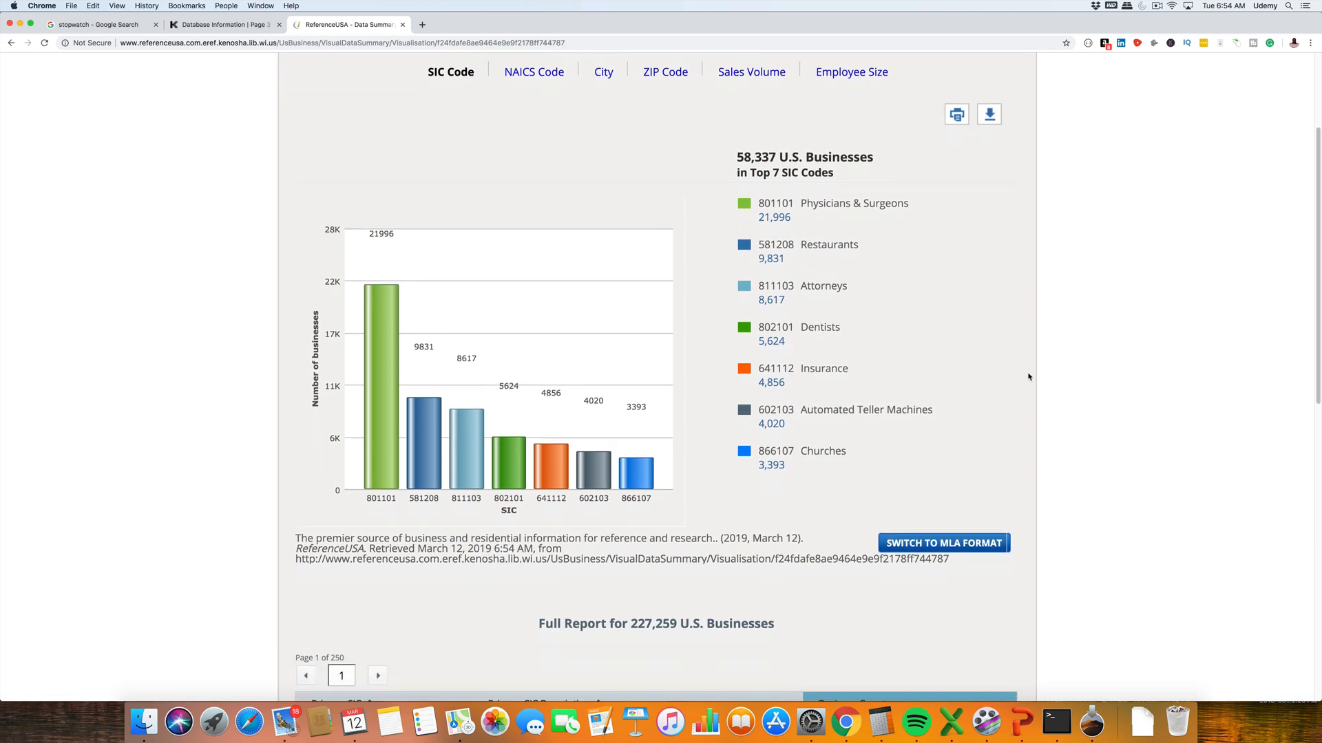
scroll("down", 3)
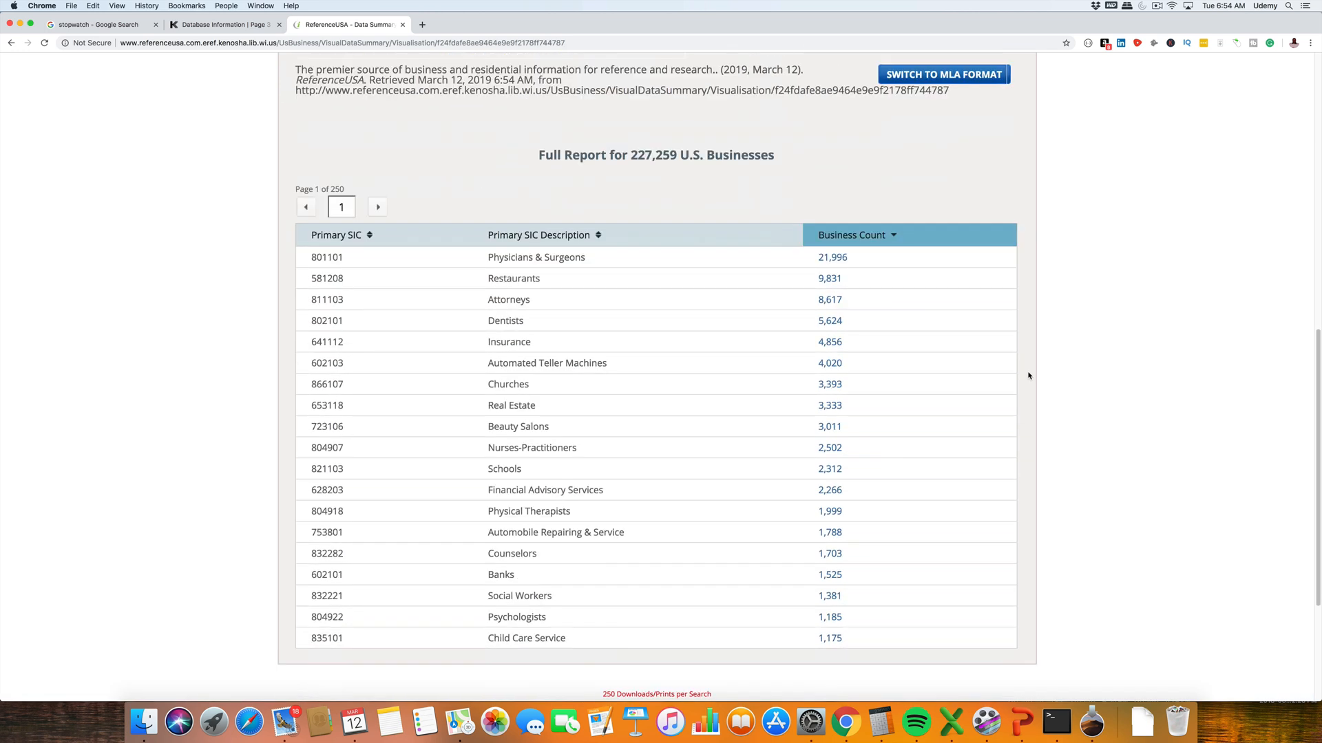
scroll("down", 3)
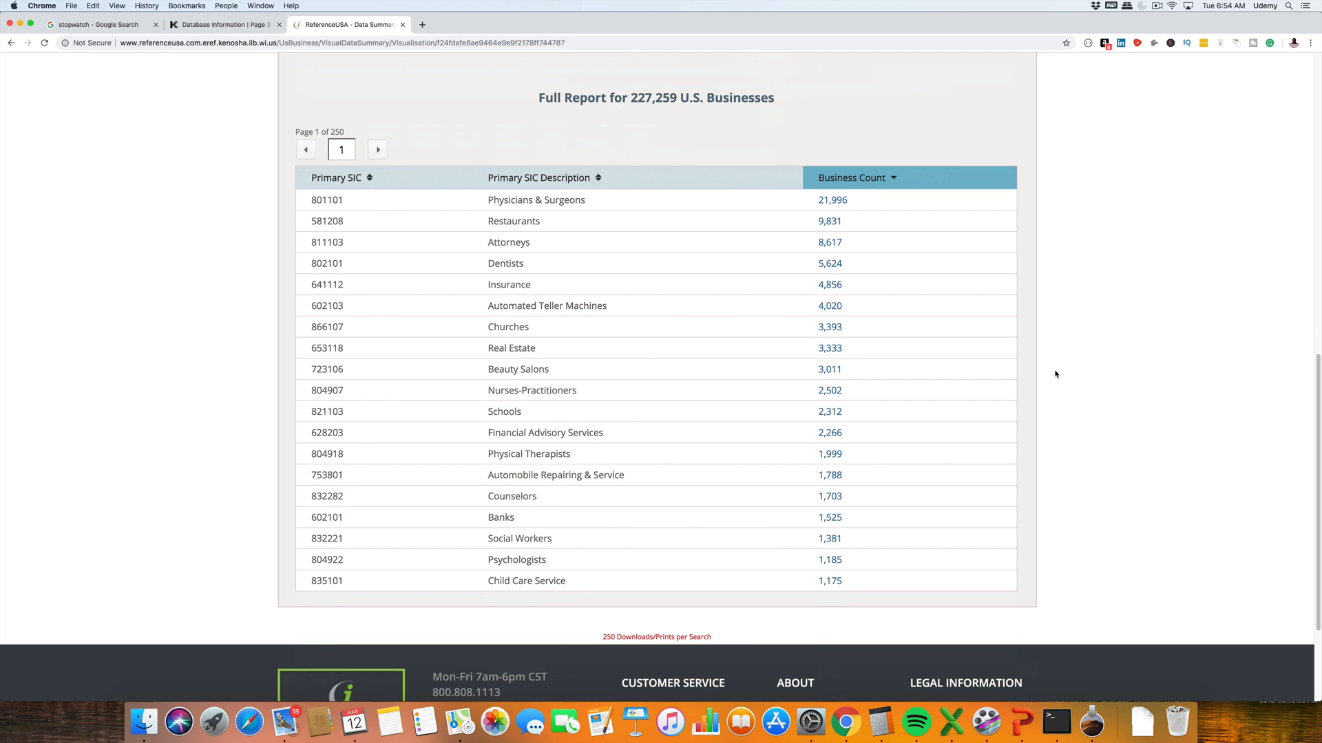
mouse_move(593, 220)
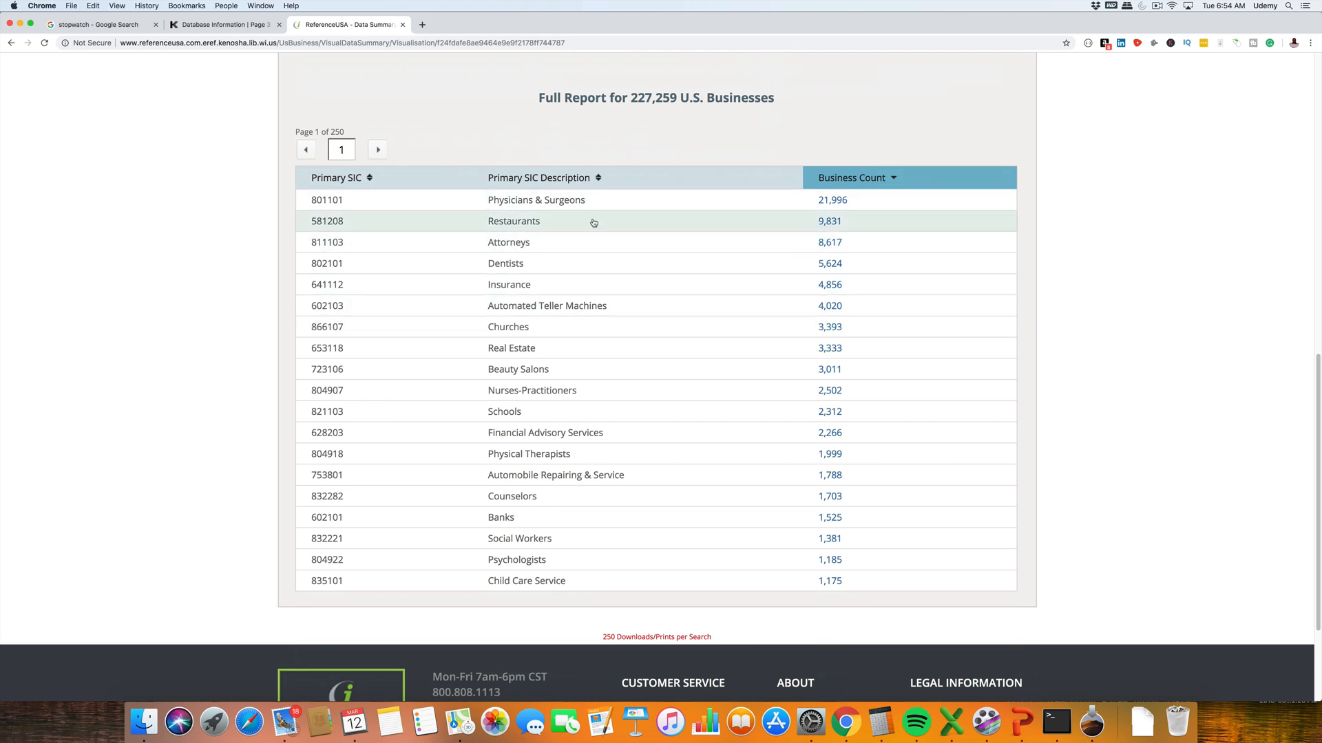
mouse_move(591, 263)
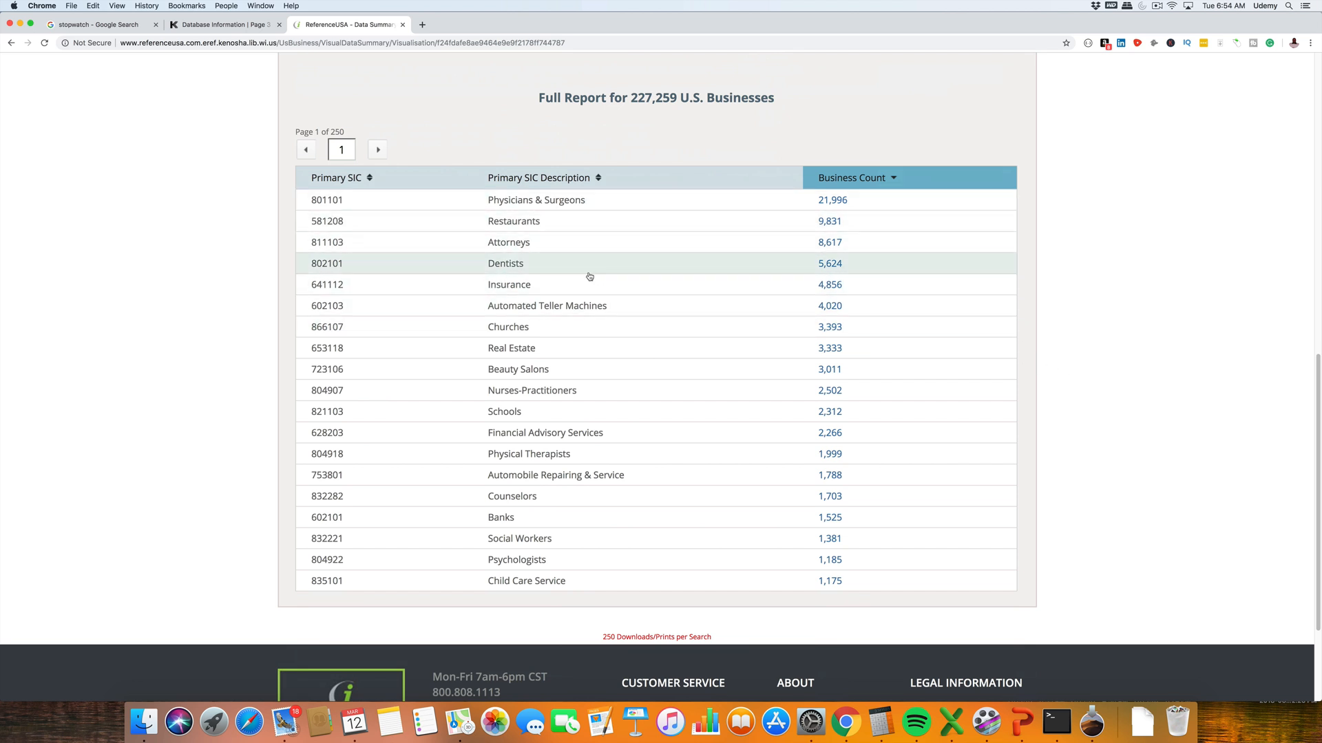
mouse_move(829, 220)
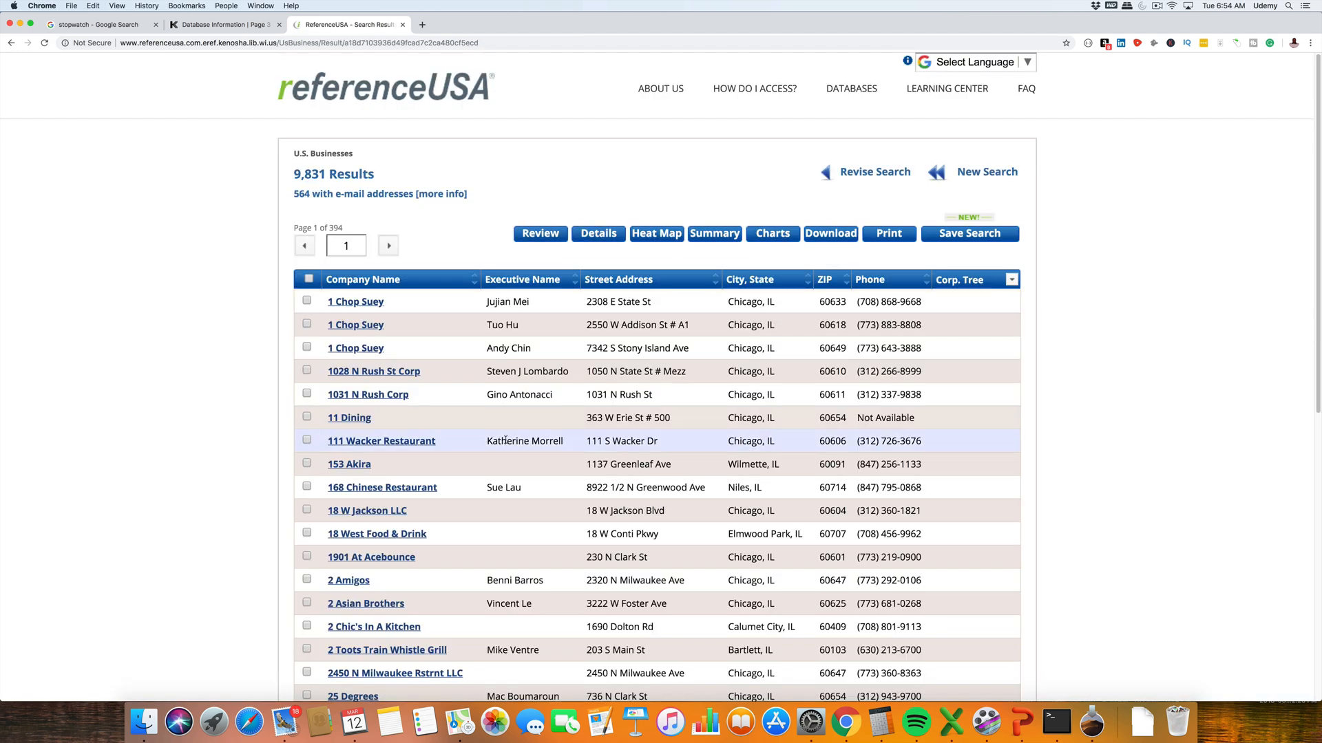
mouse_move(823, 370)
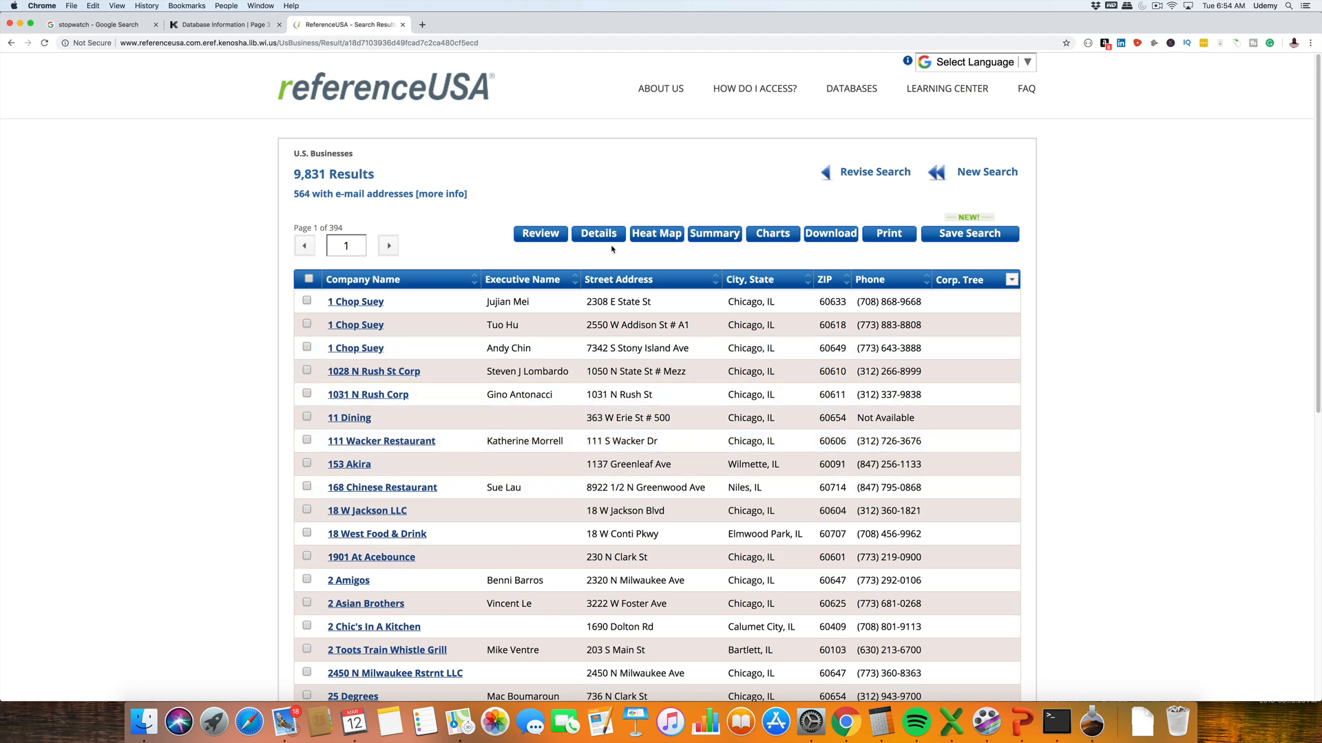
mouse_move(644, 274)
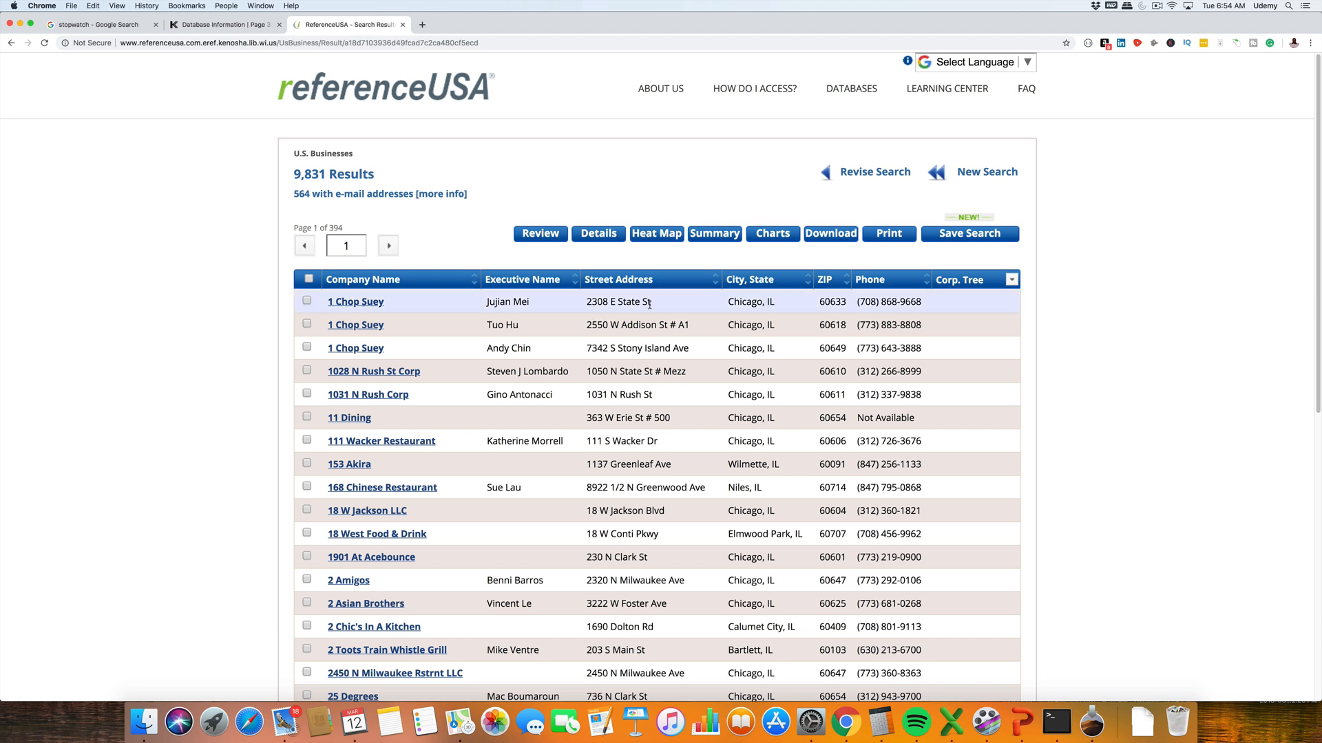
mouse_move(775, 346)
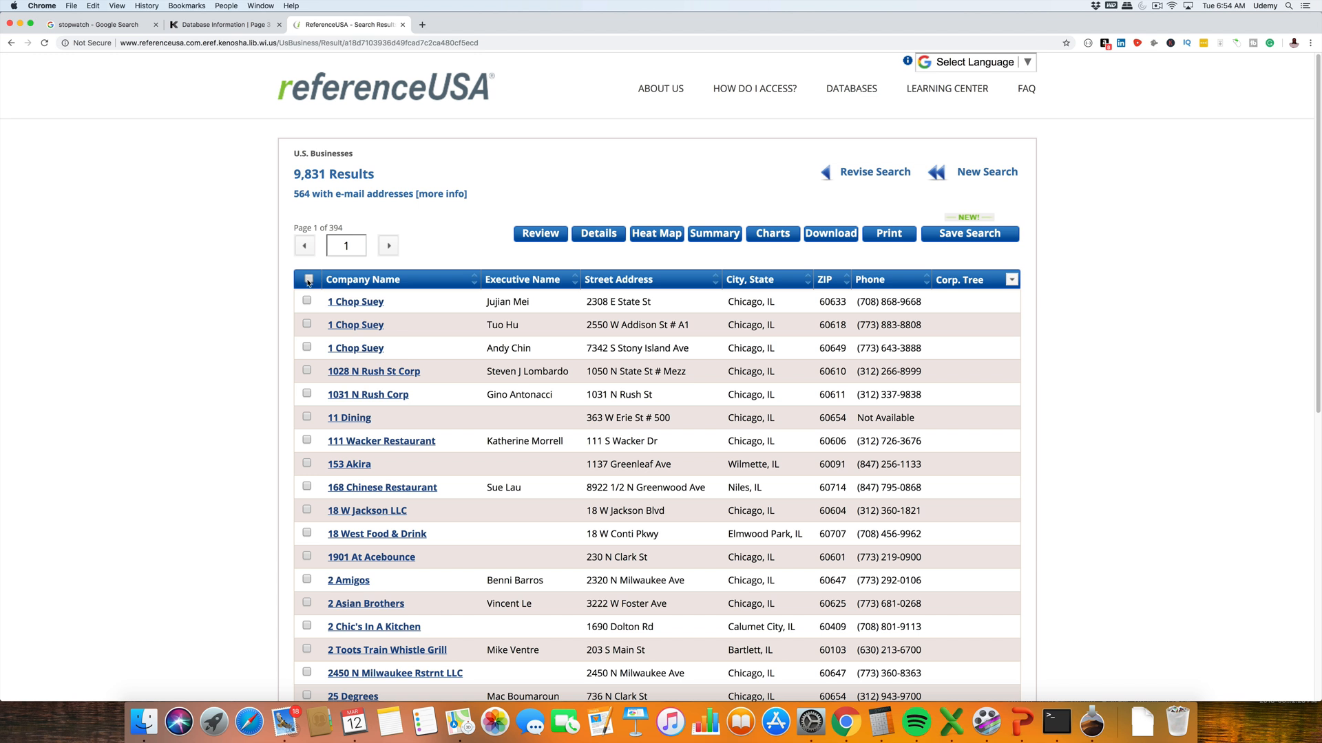
Step: Select all restaurant records on each results page through page 5, totalling 125 records
left_click(307, 279)
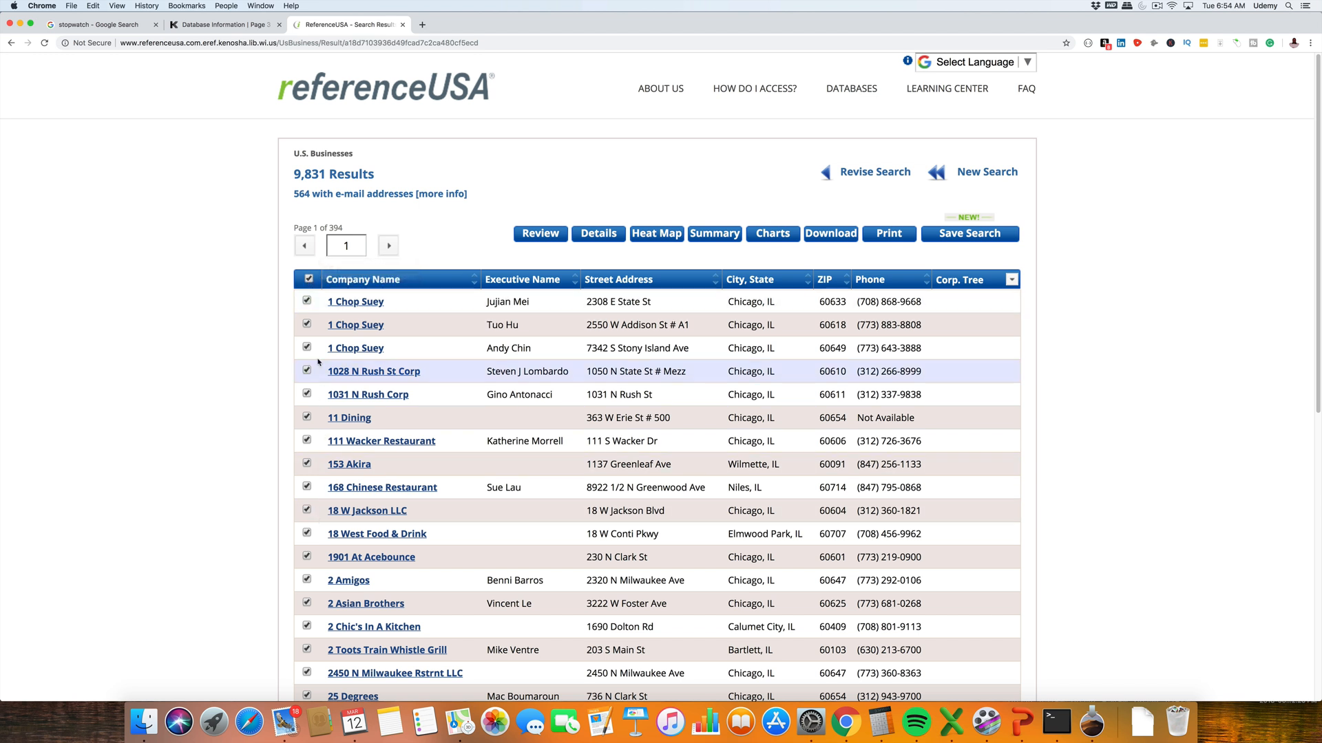
mouse_move(373, 417)
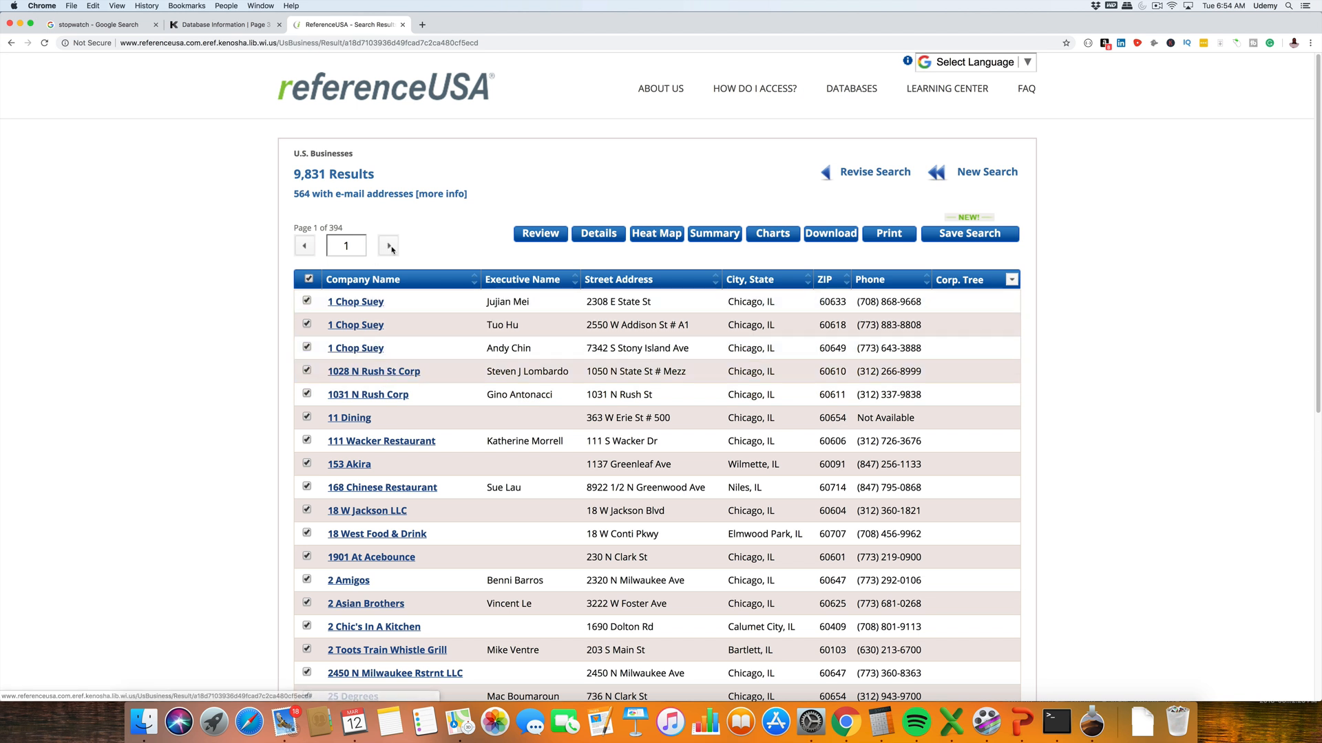
mouse_move(390, 247)
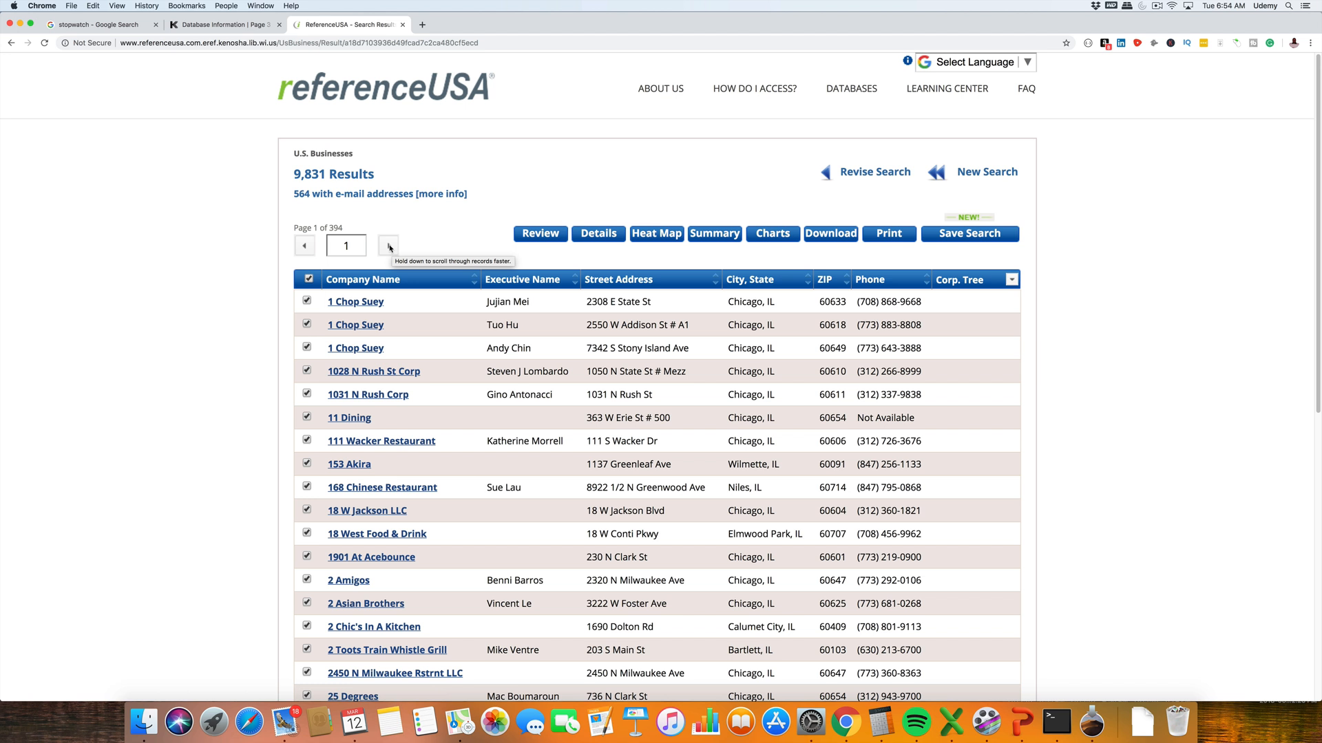
mouse_move(352, 208)
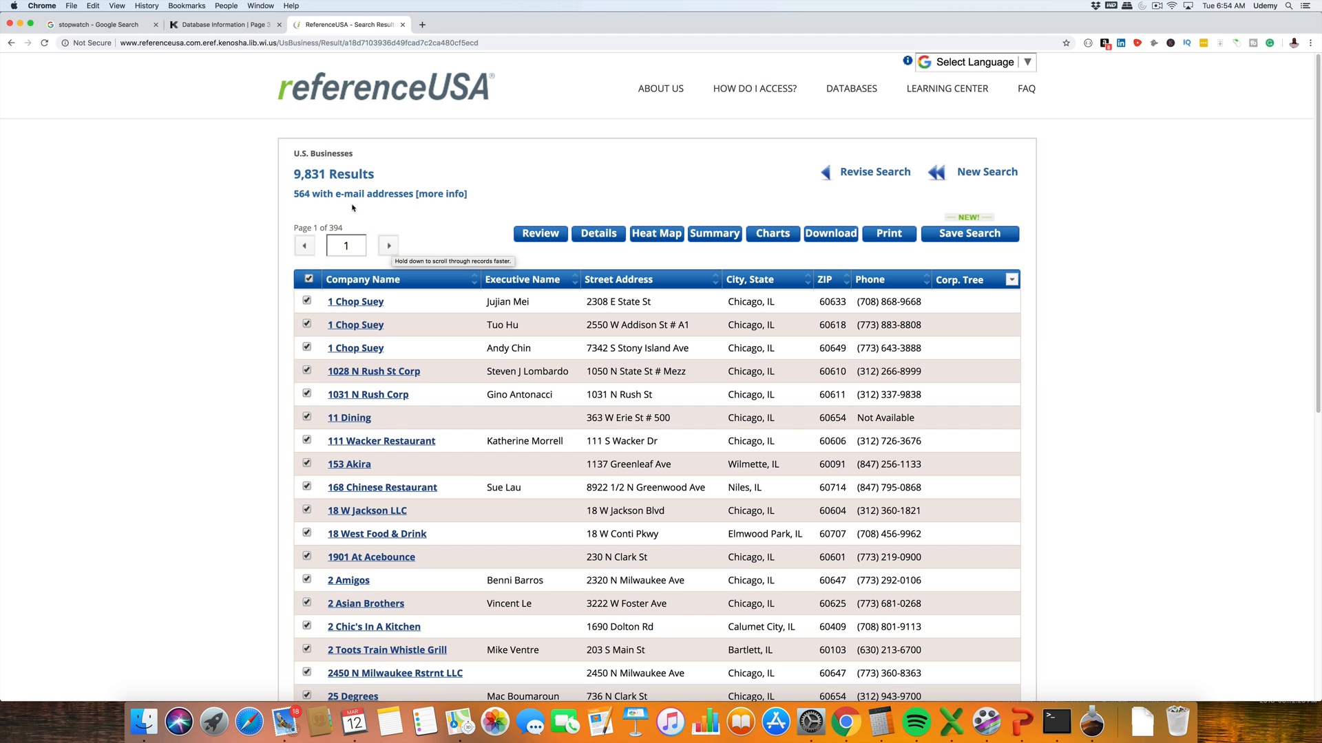
mouse_move(332, 222)
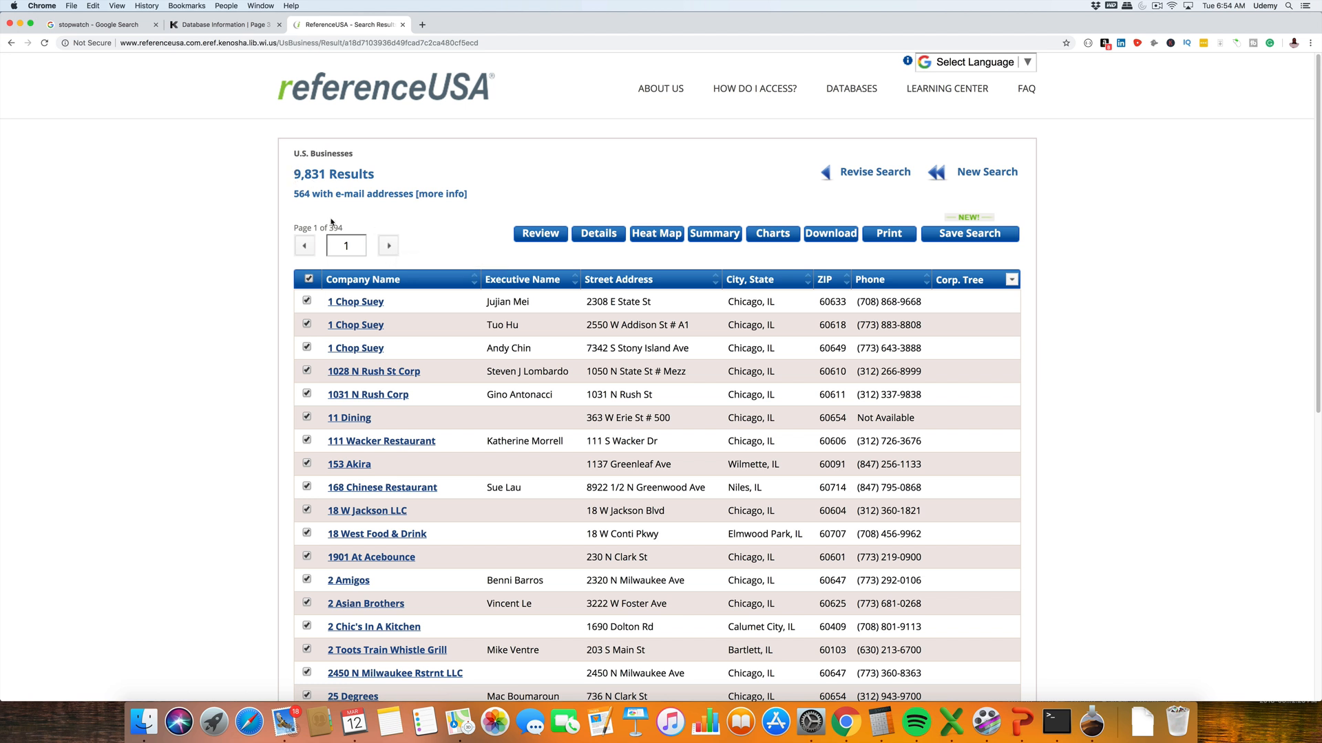
left_click(388, 245)
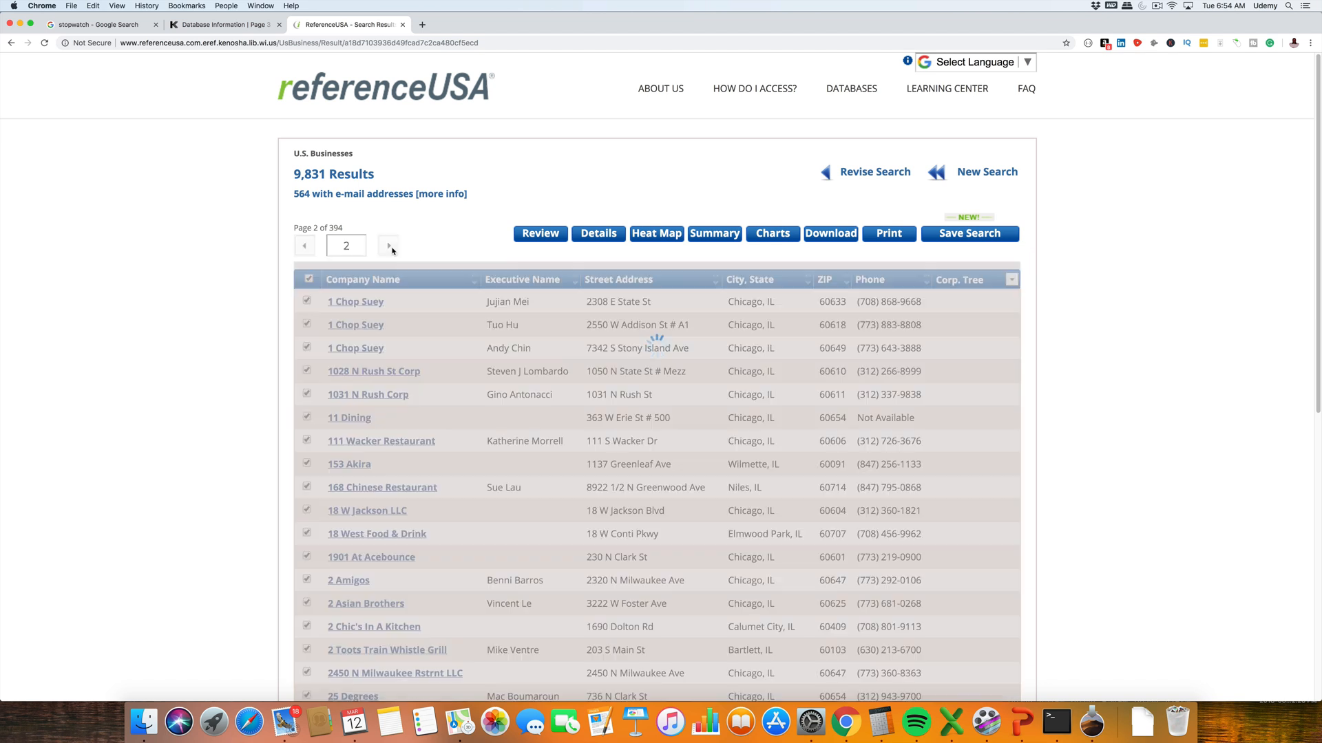
left_click(389, 245)
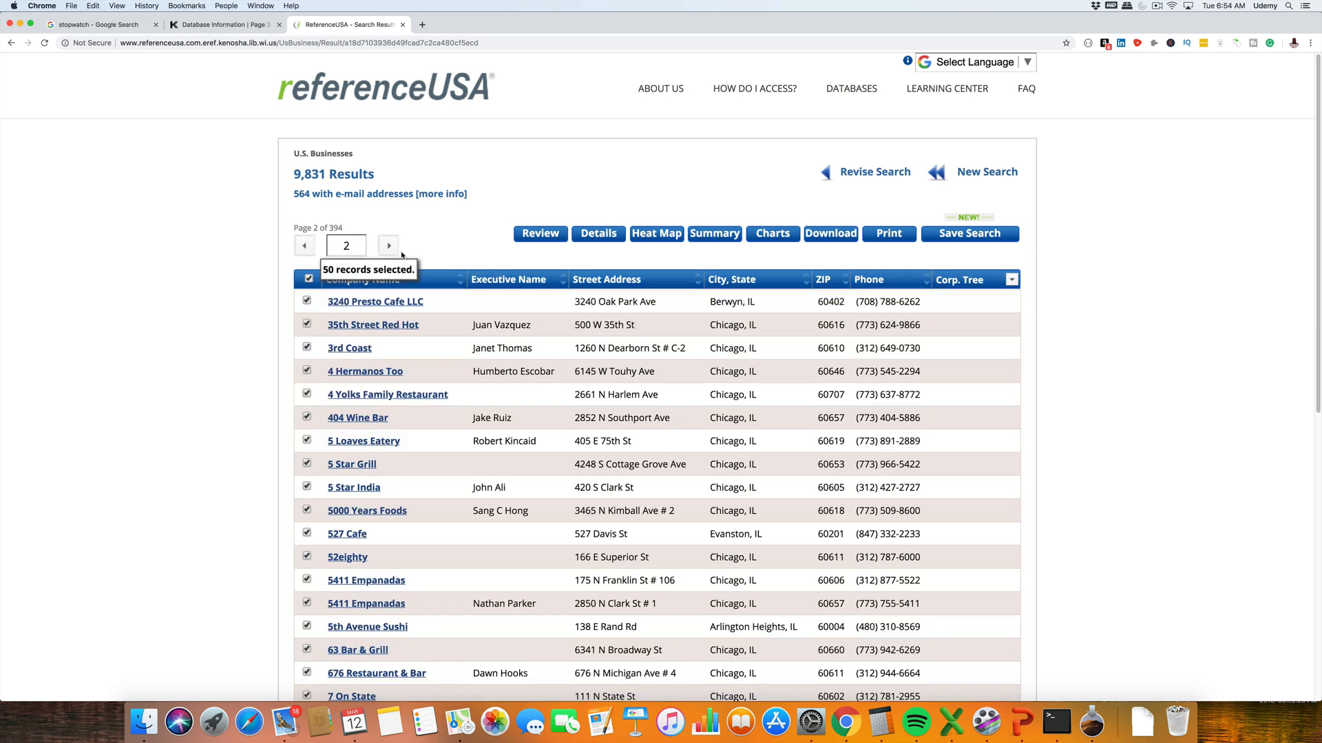
left_click(388, 245)
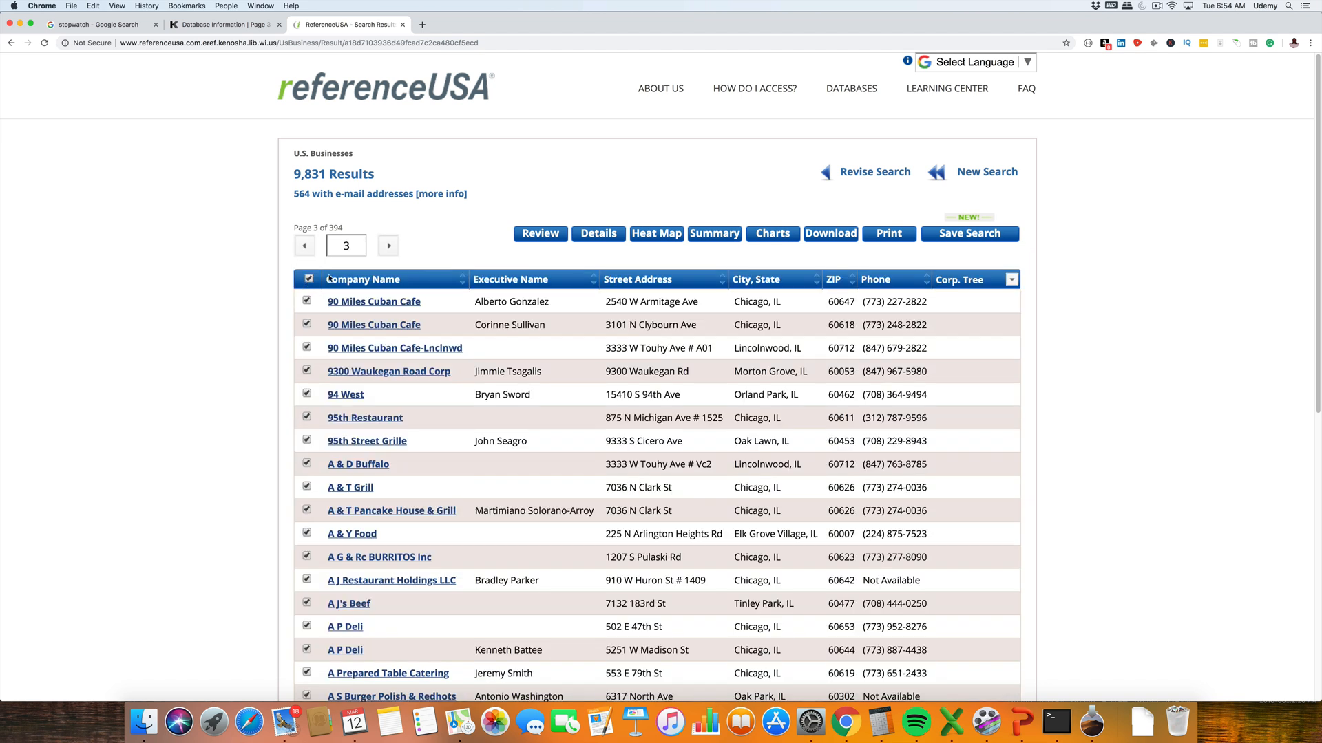
left_click(388, 245)
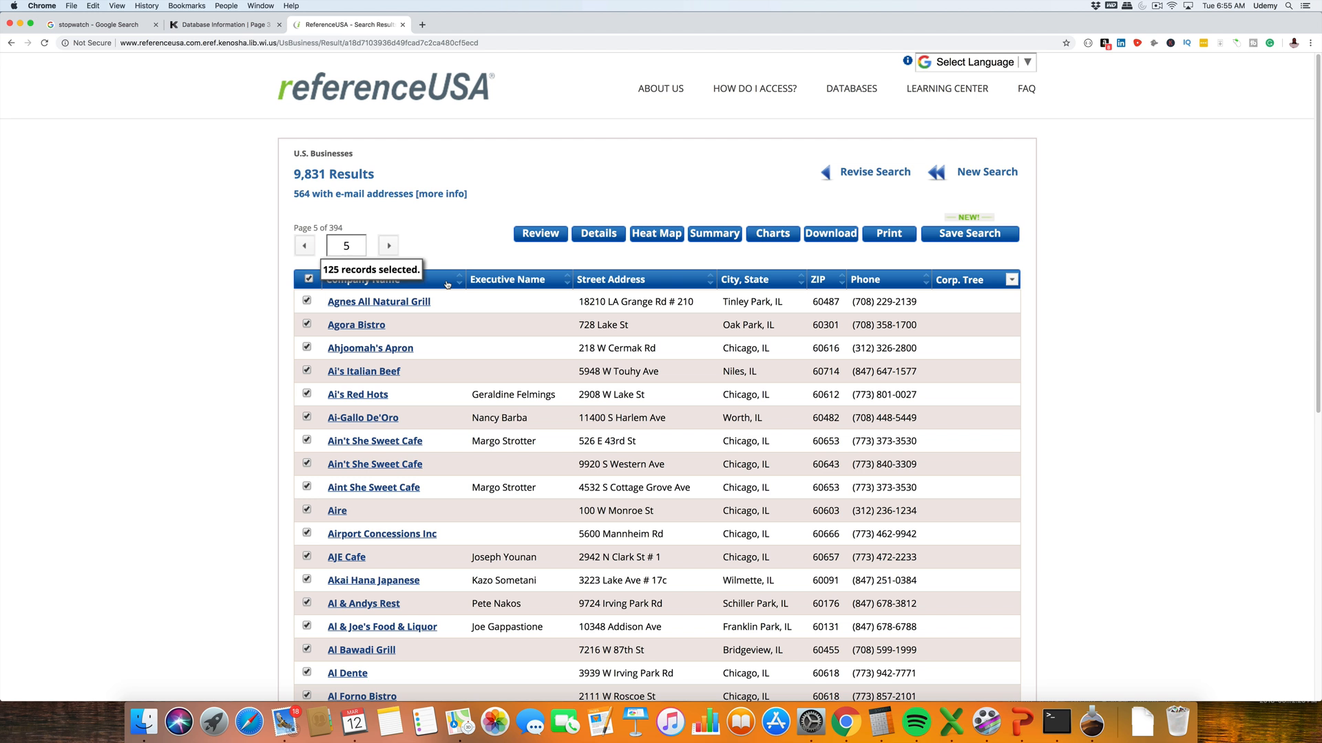
mouse_move(1096, 420)
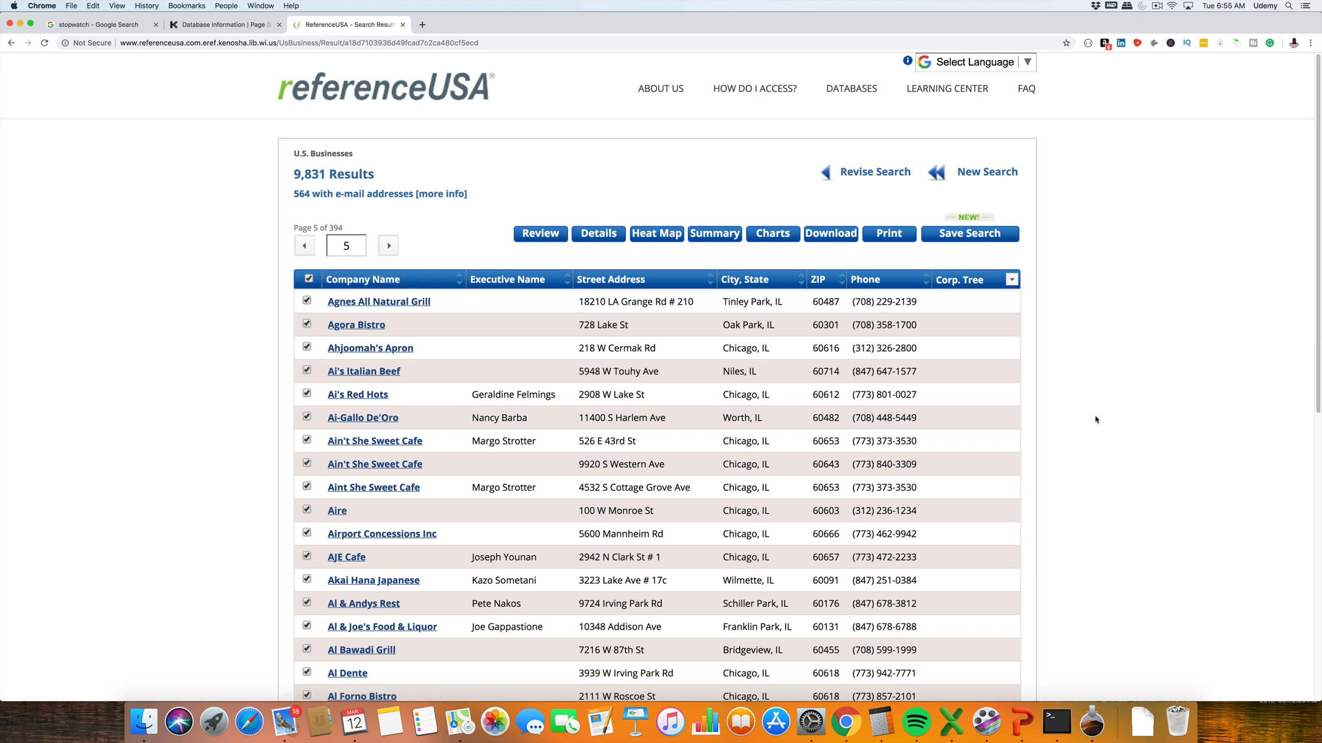
mouse_move(1114, 431)
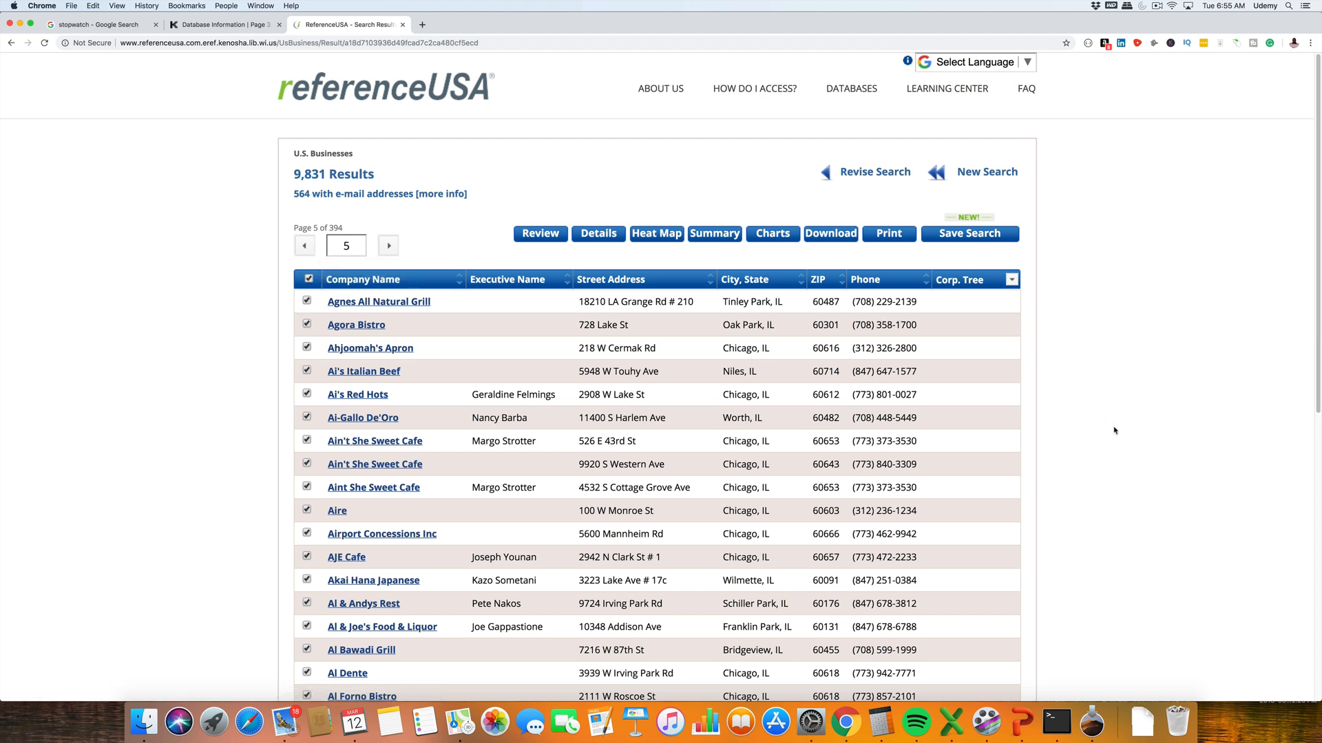
mouse_move(912, 220)
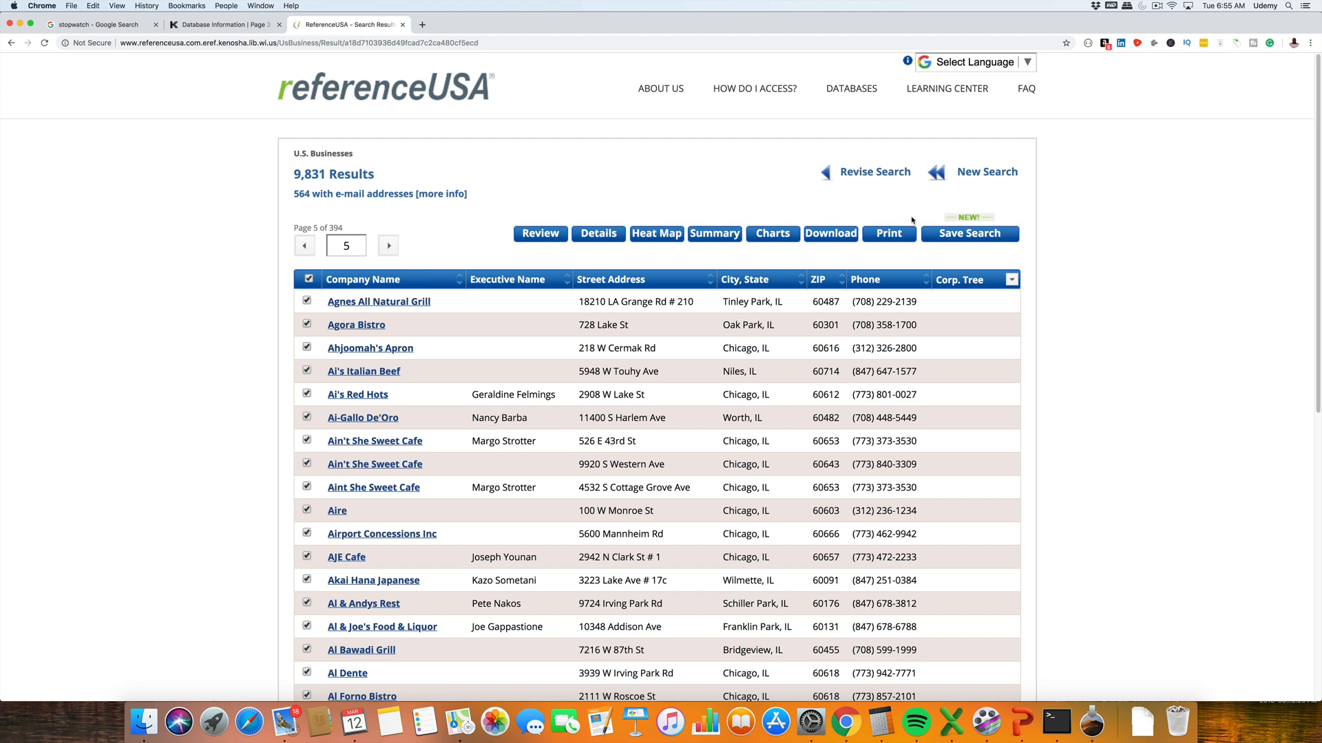
Step: Start the download and answer the captcha sum with 7 to continue
left_click(831, 234)
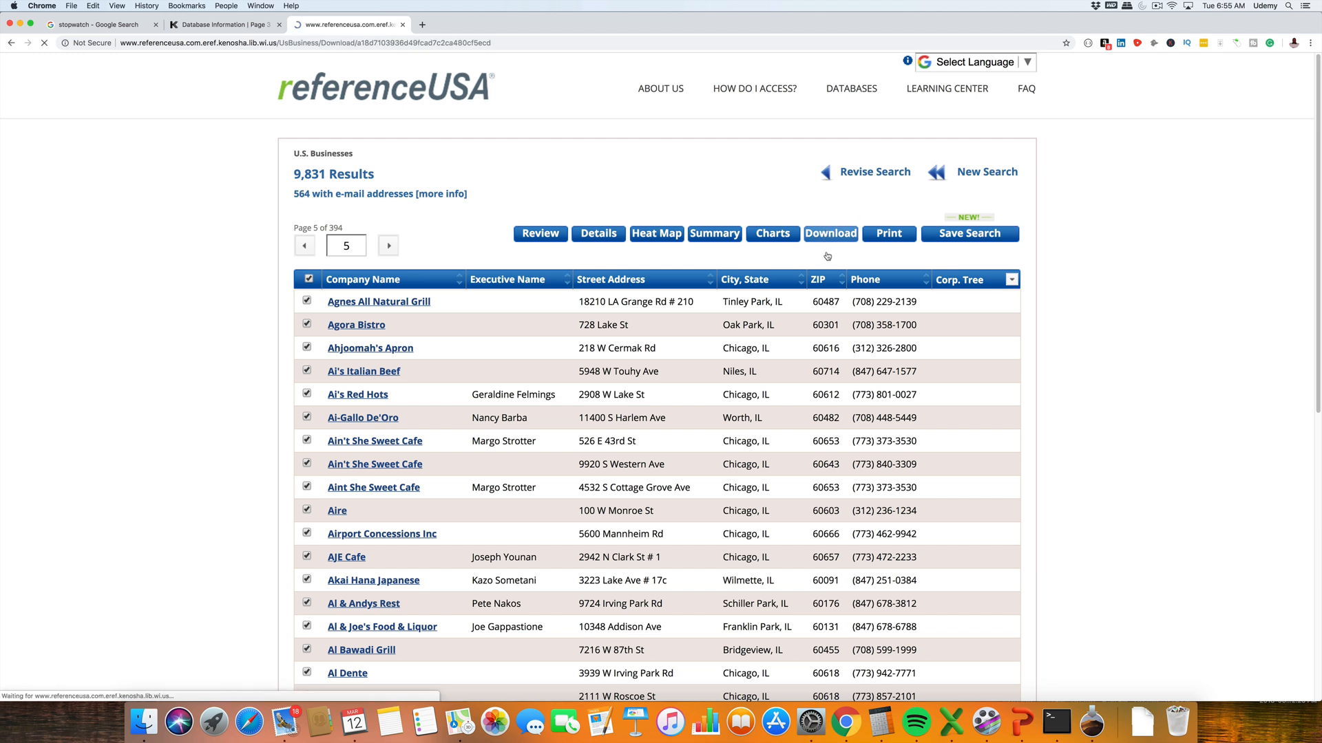
left_click(828, 234)
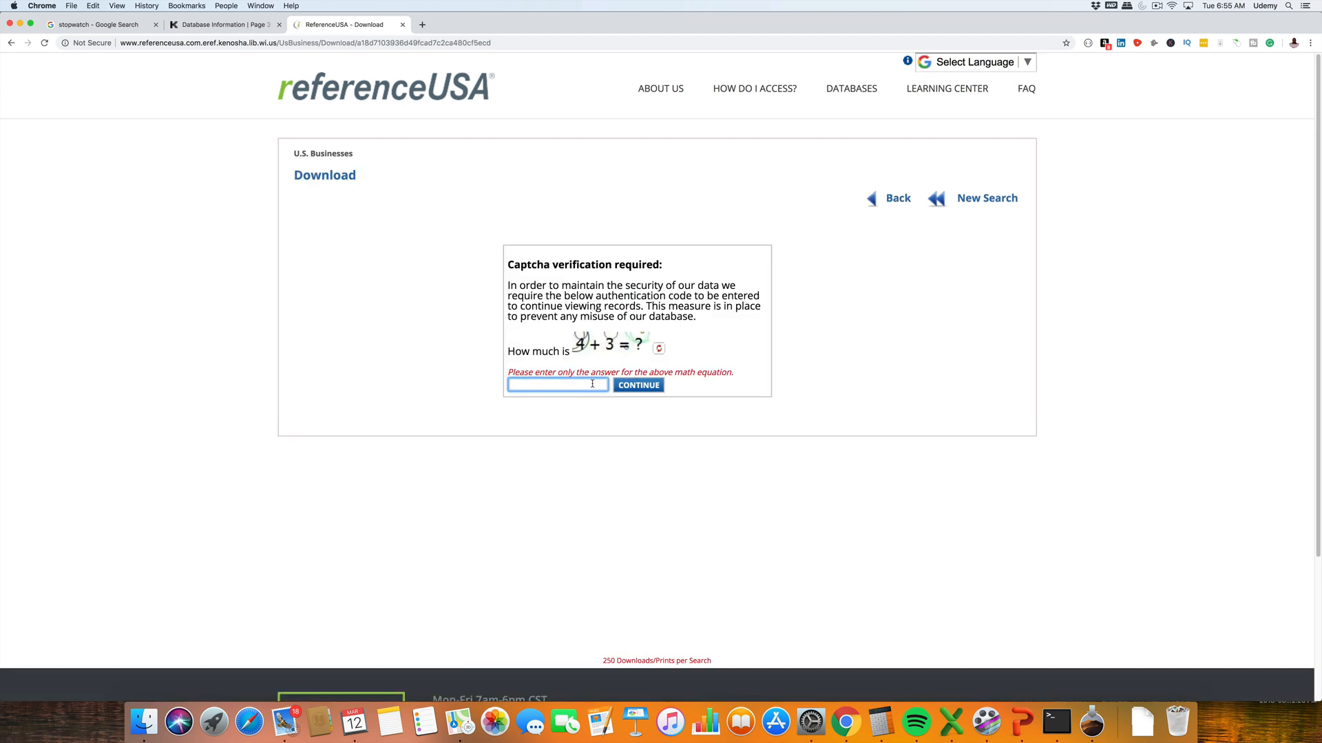
type("7")
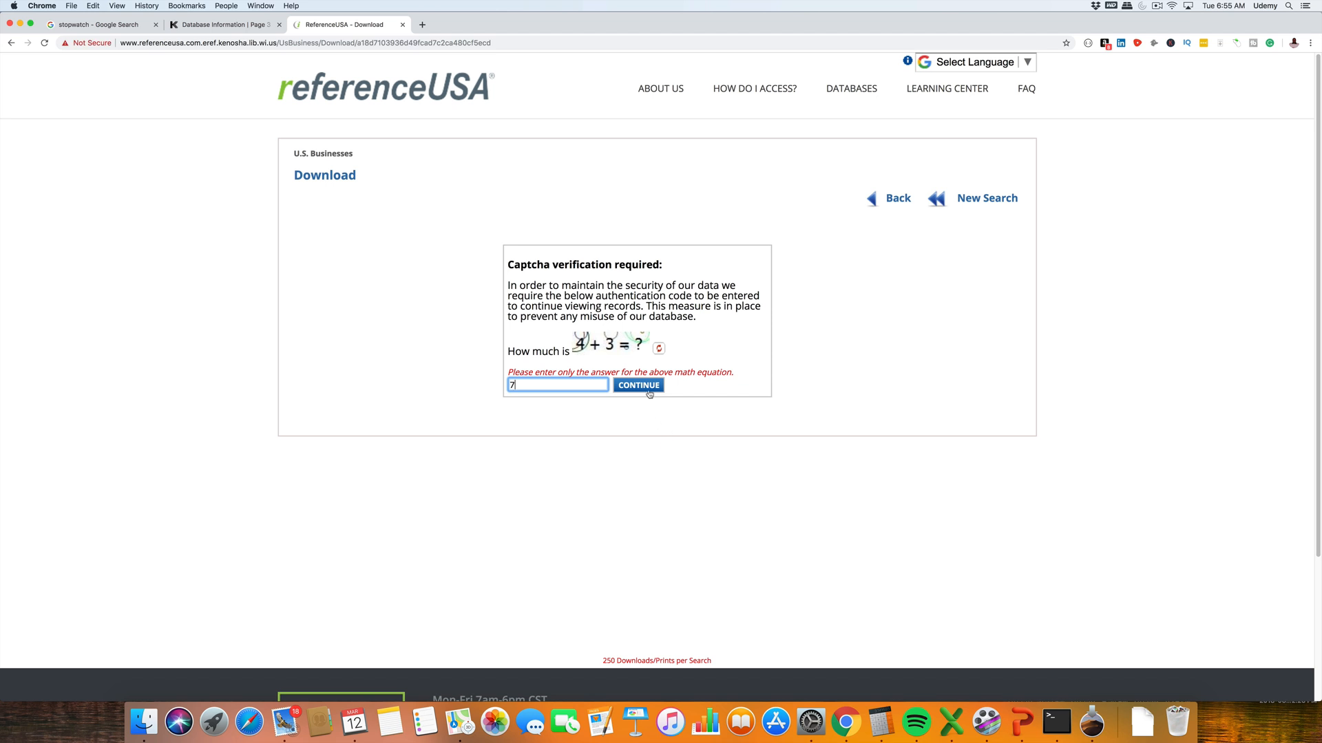
left_click(637, 386)
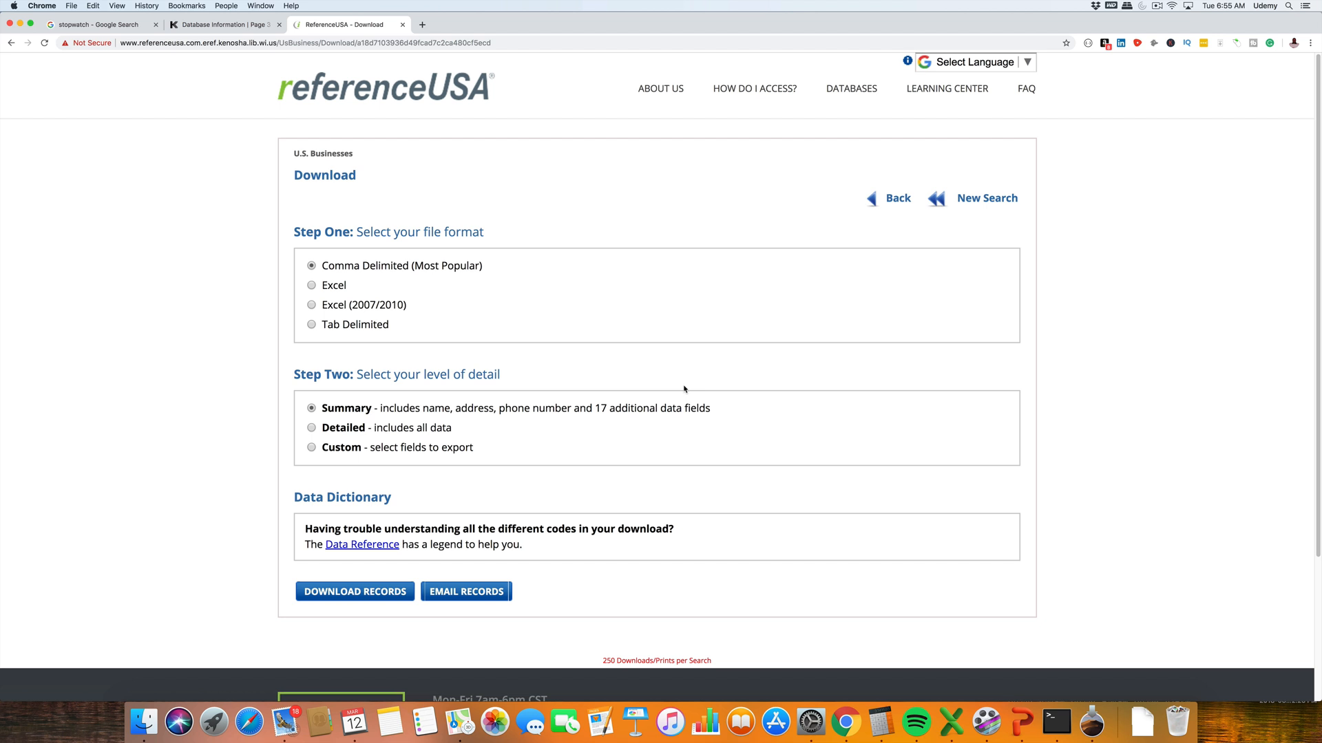
mouse_move(734, 381)
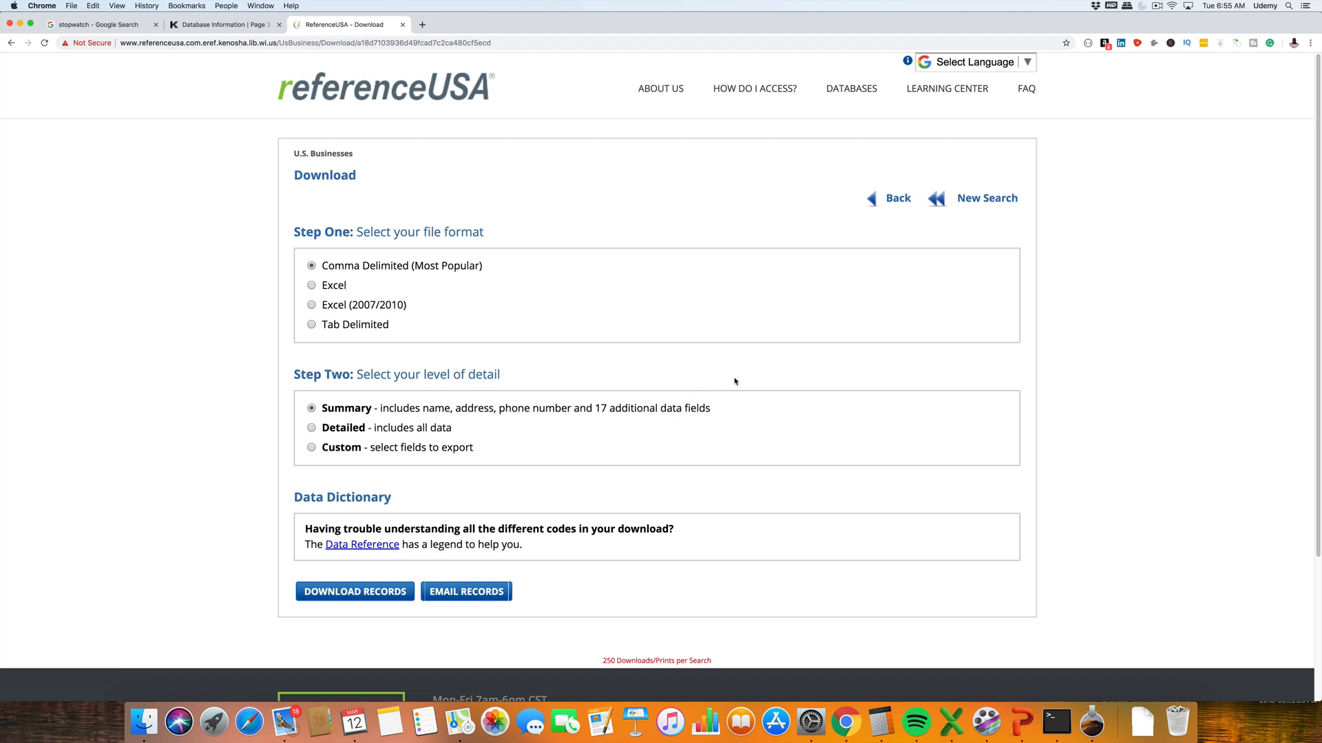
mouse_move(585, 337)
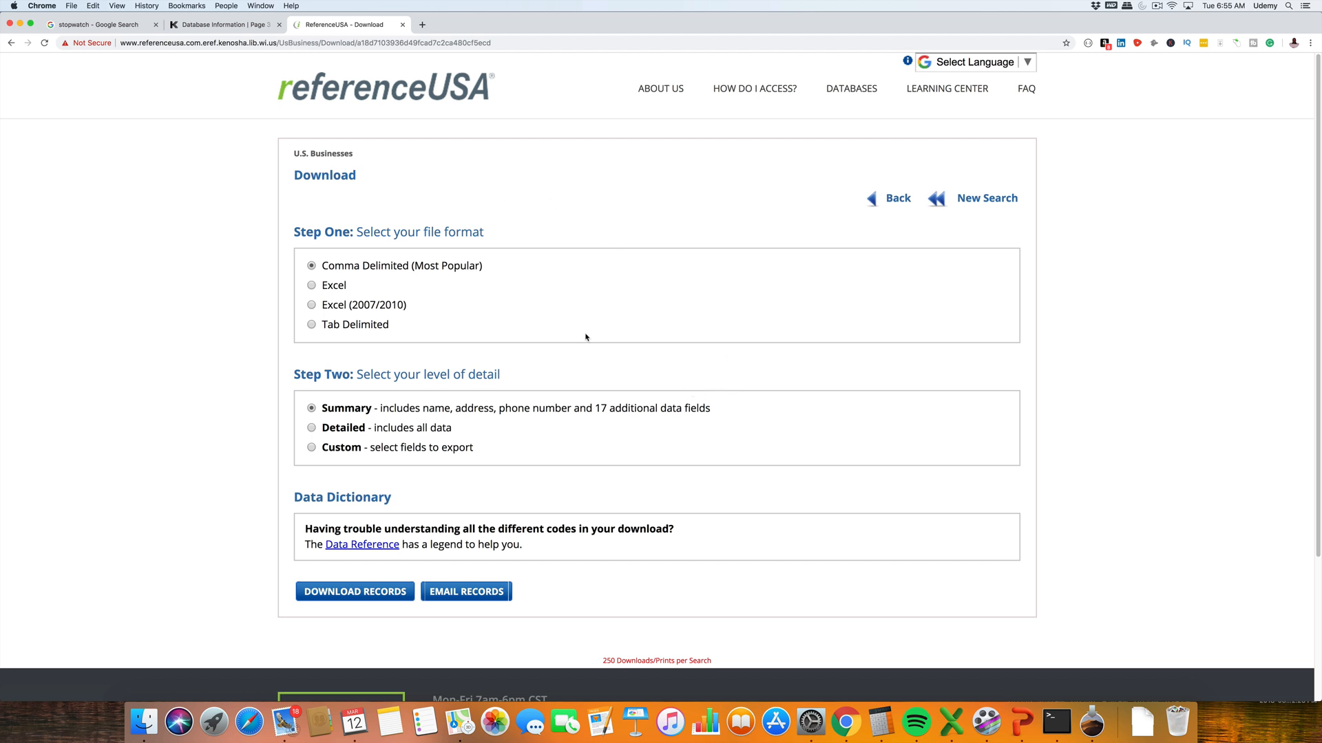
Step: Download the records as a Detailed comma-delimited file and open it in Excel
left_click(311, 426)
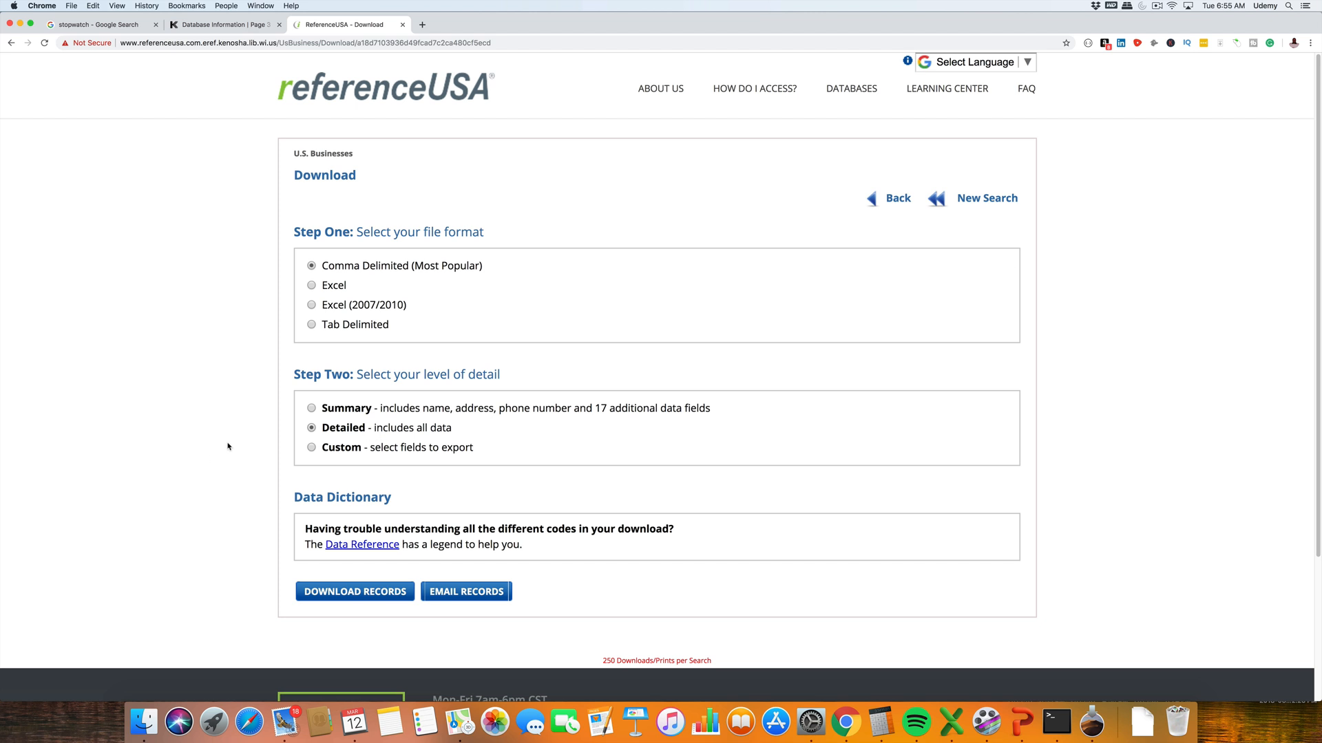
mouse_move(220, 445)
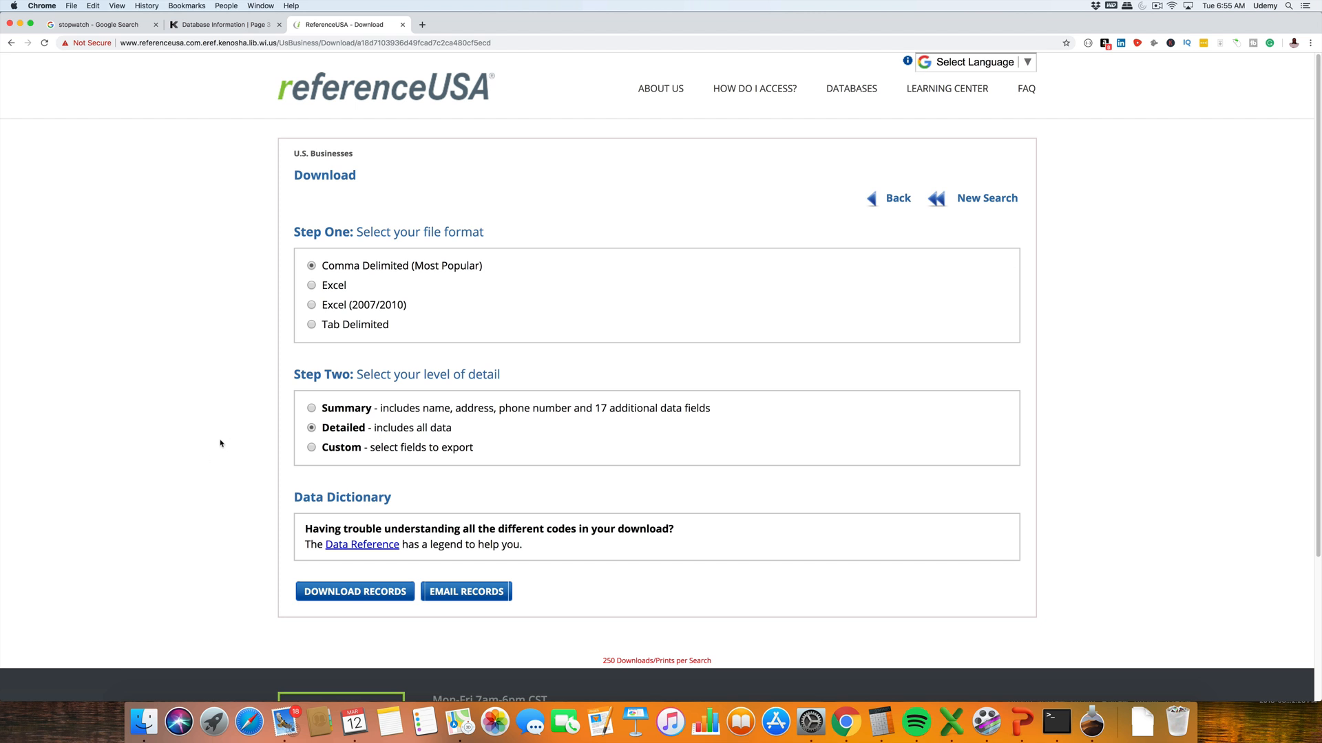
mouse_move(329, 285)
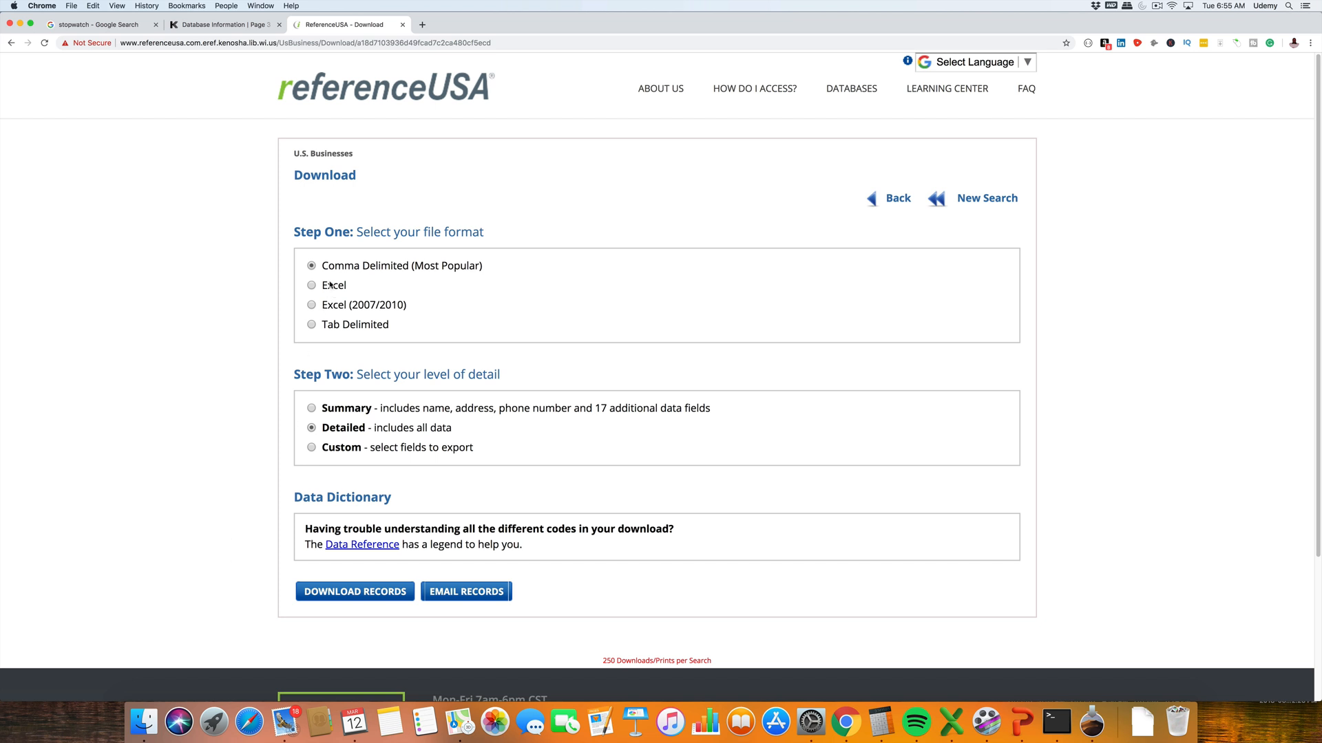
mouse_move(487, 300)
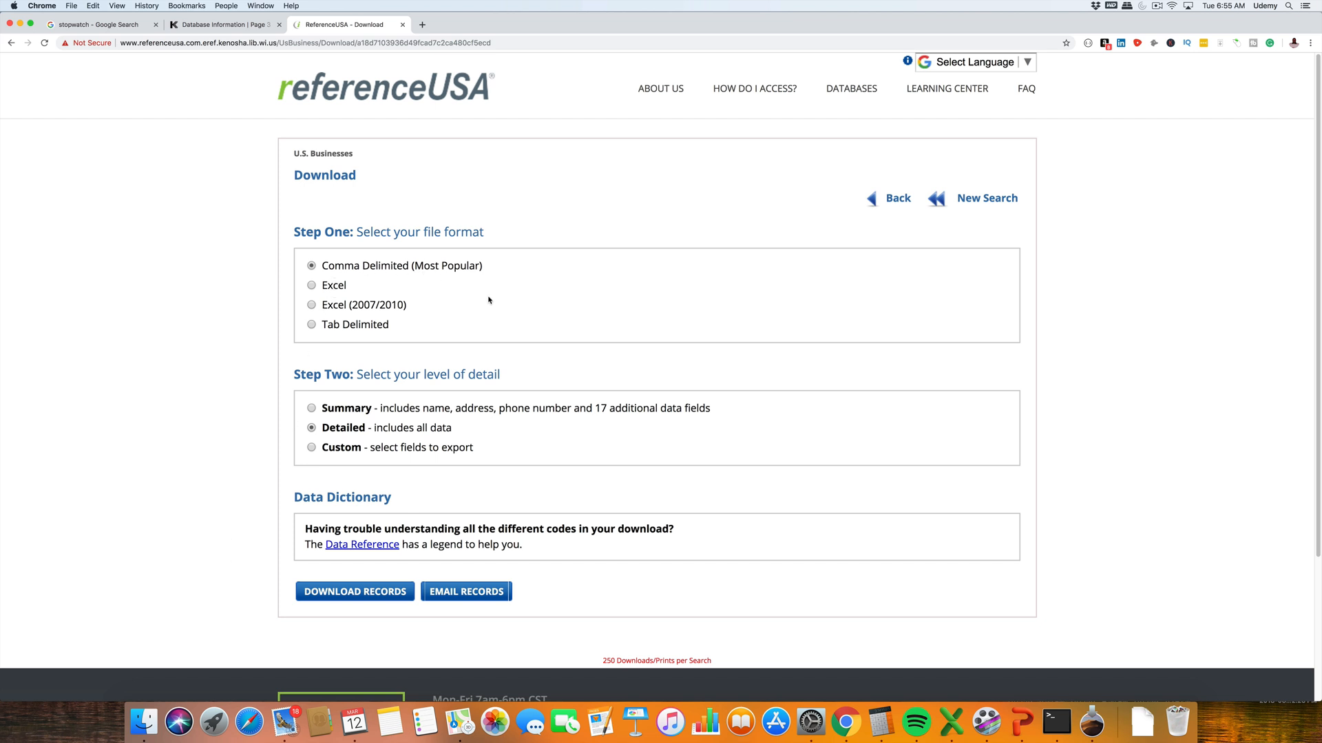
mouse_move(415, 384)
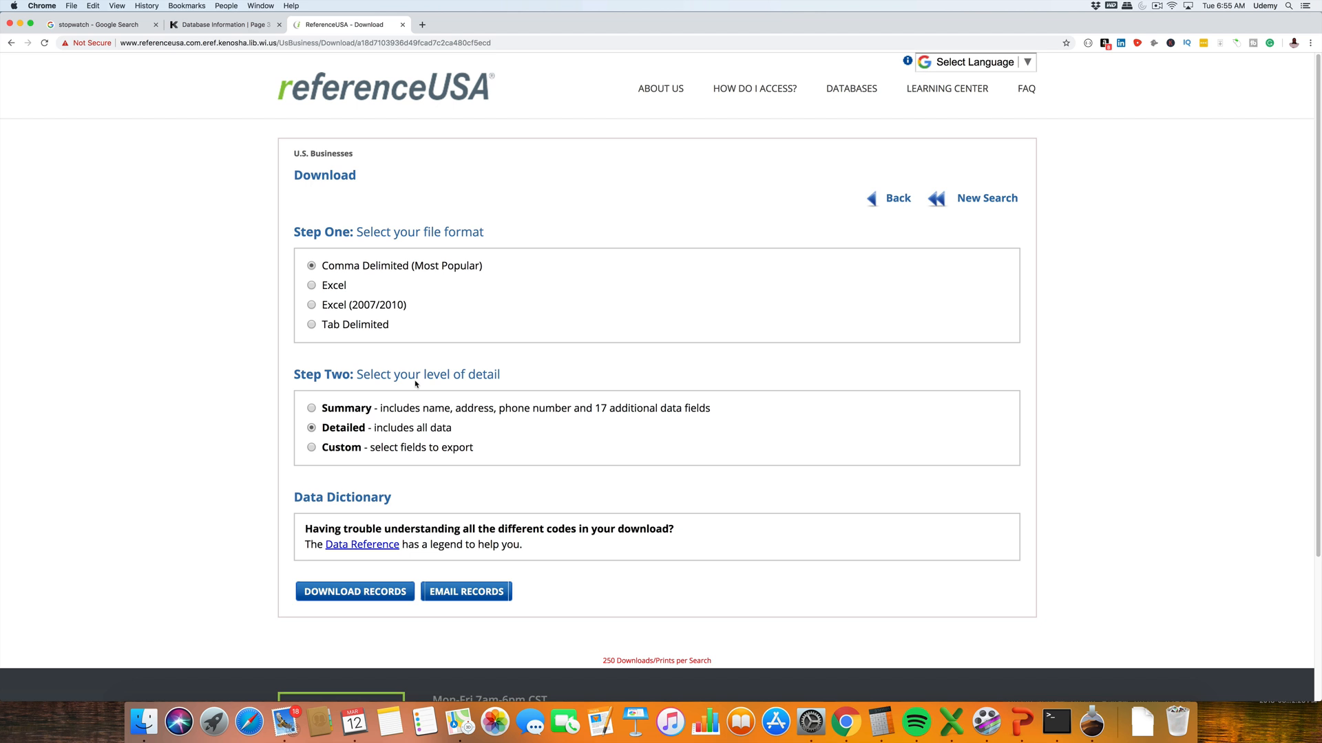
mouse_move(544, 454)
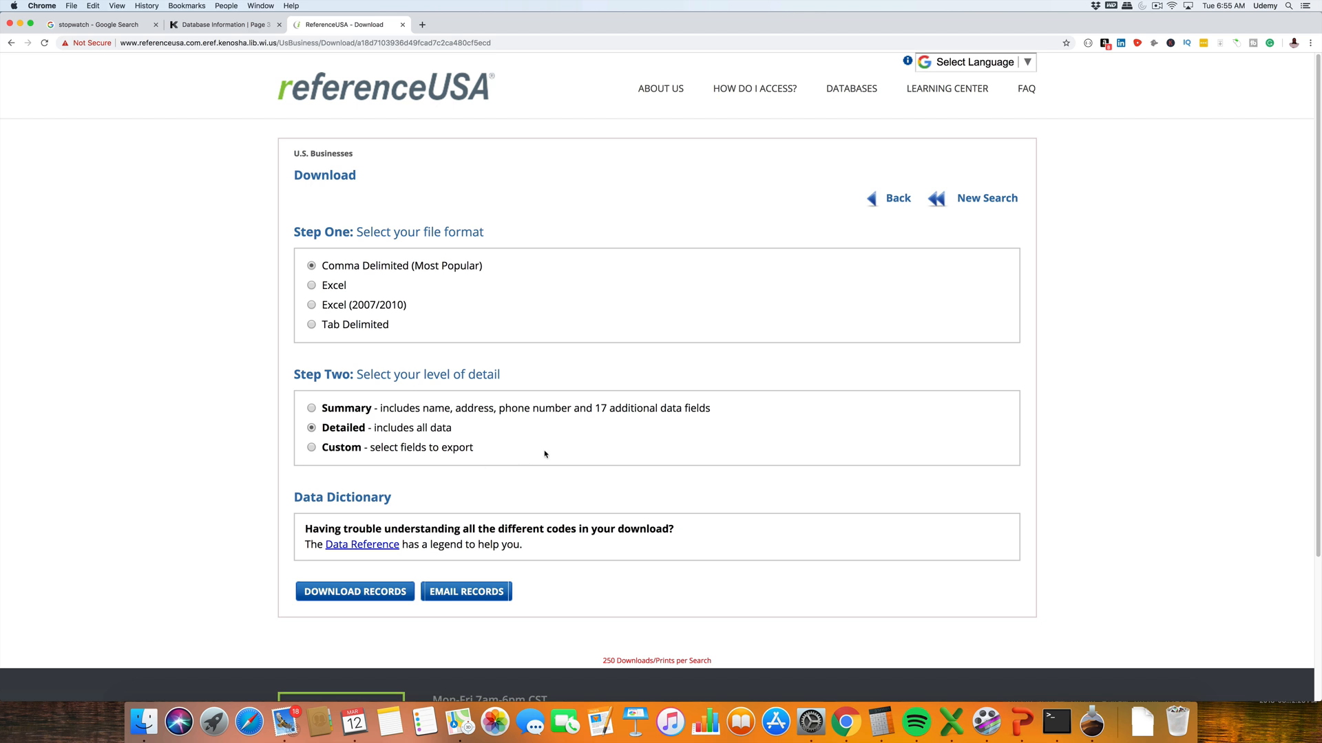
mouse_move(535, 465)
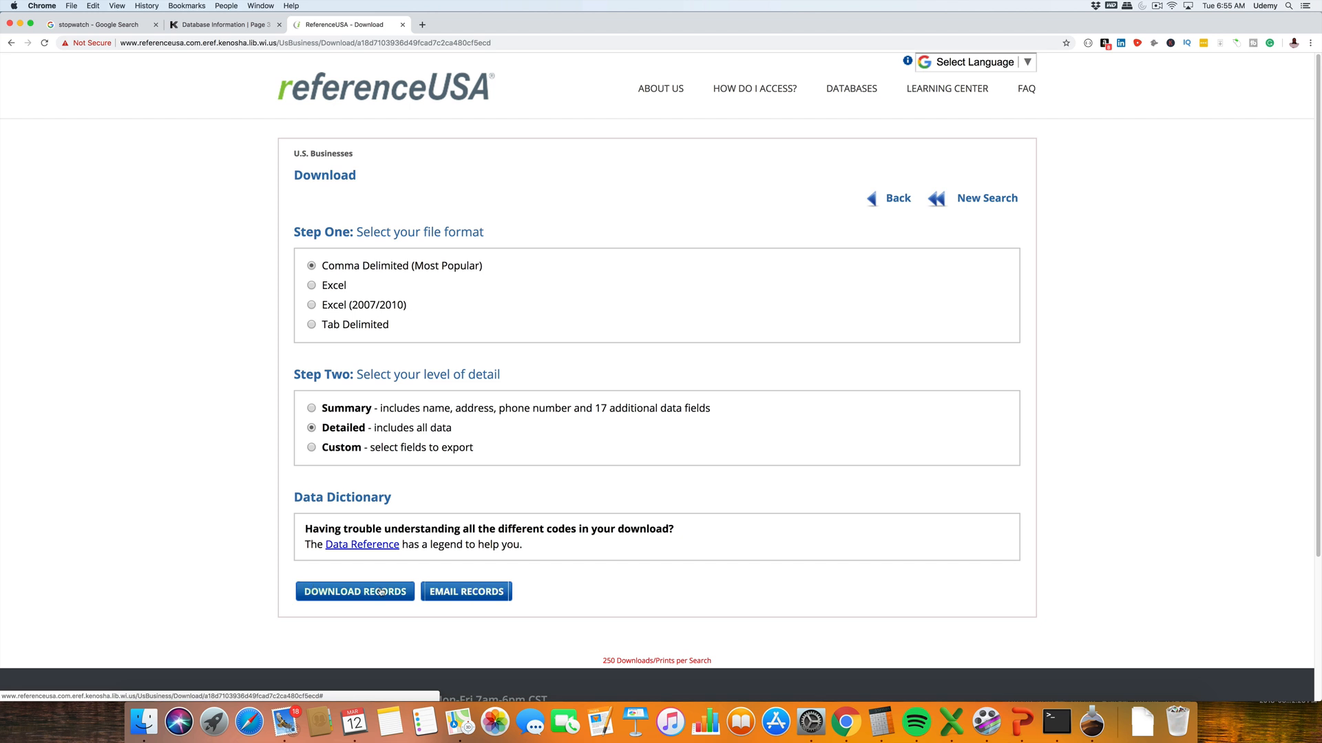
left_click(354, 590)
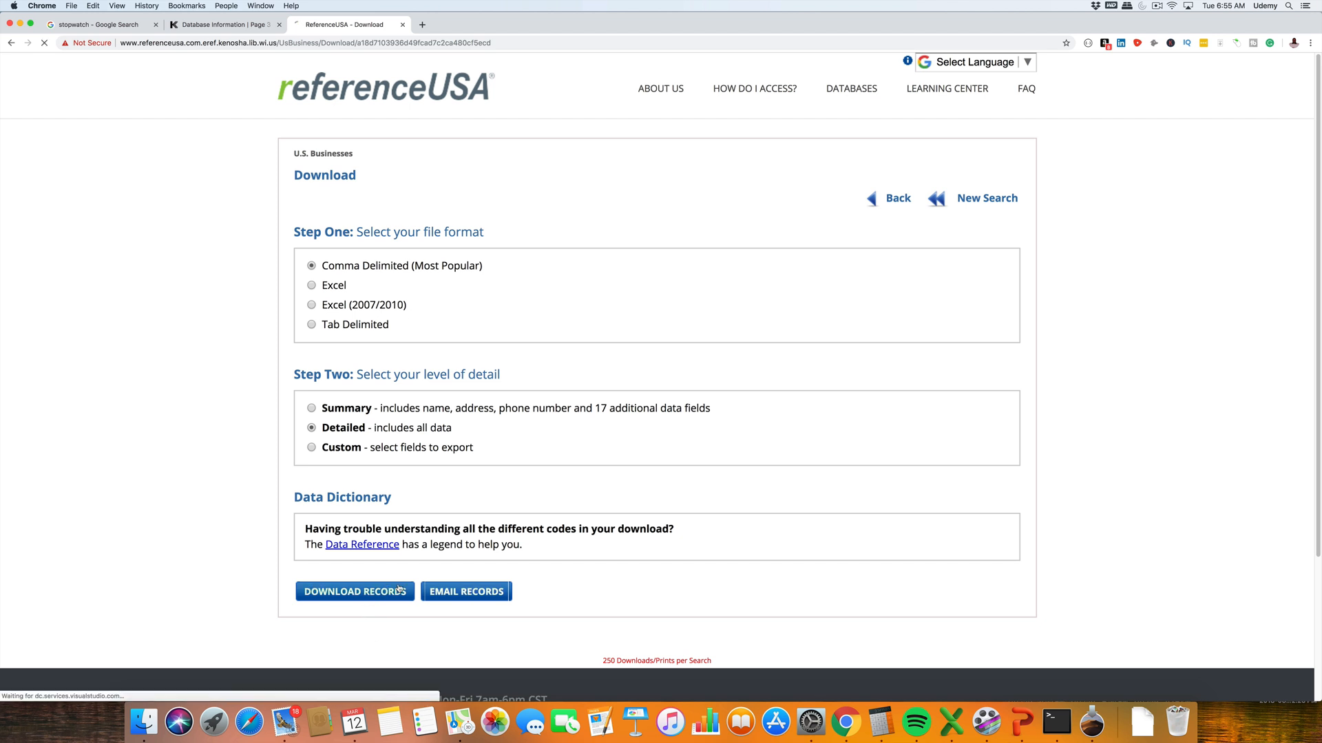
left_click(354, 591)
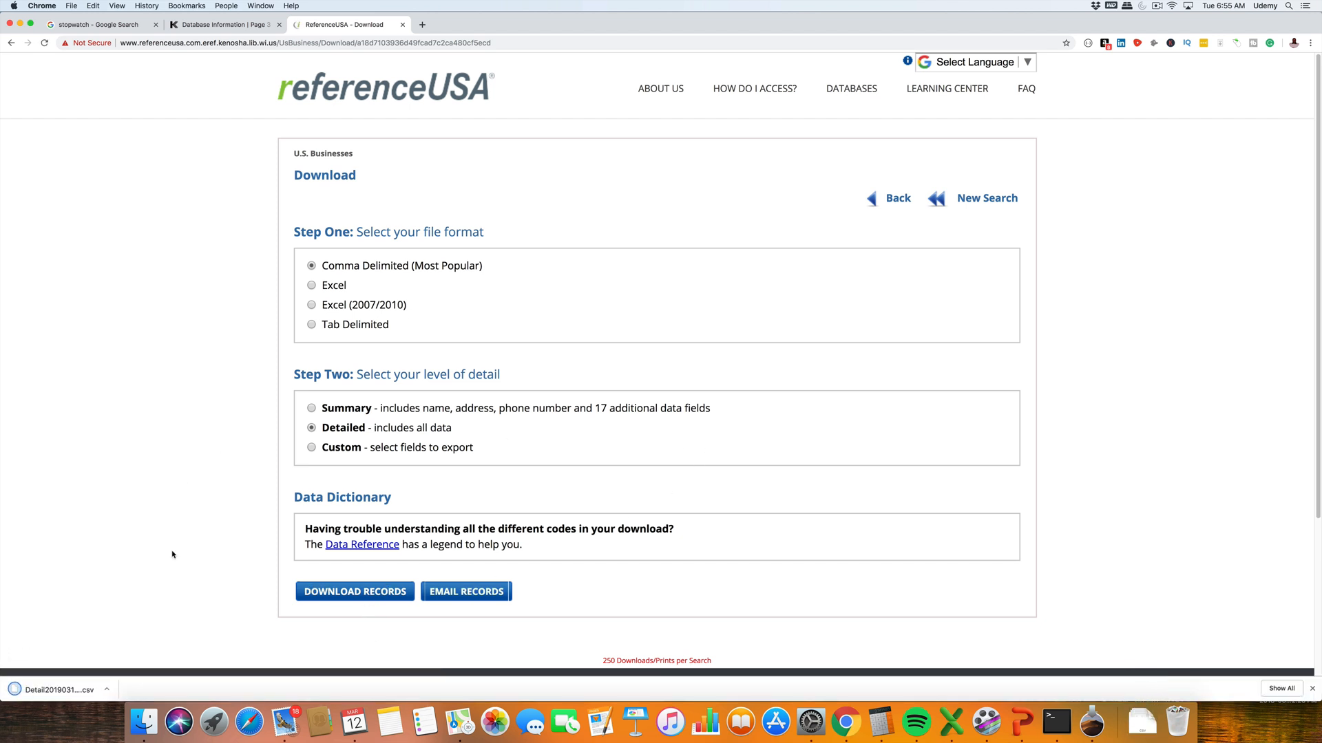
left_click(106, 690)
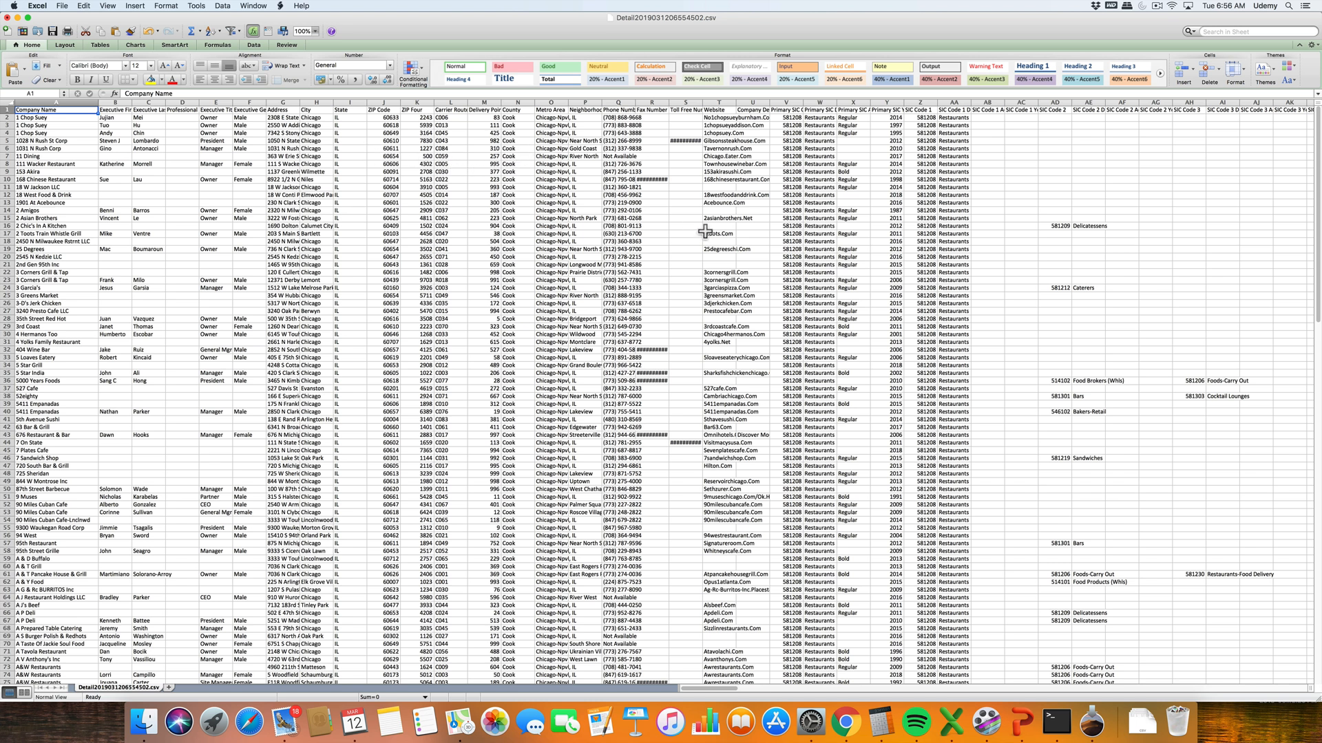
mouse_move(747, 116)
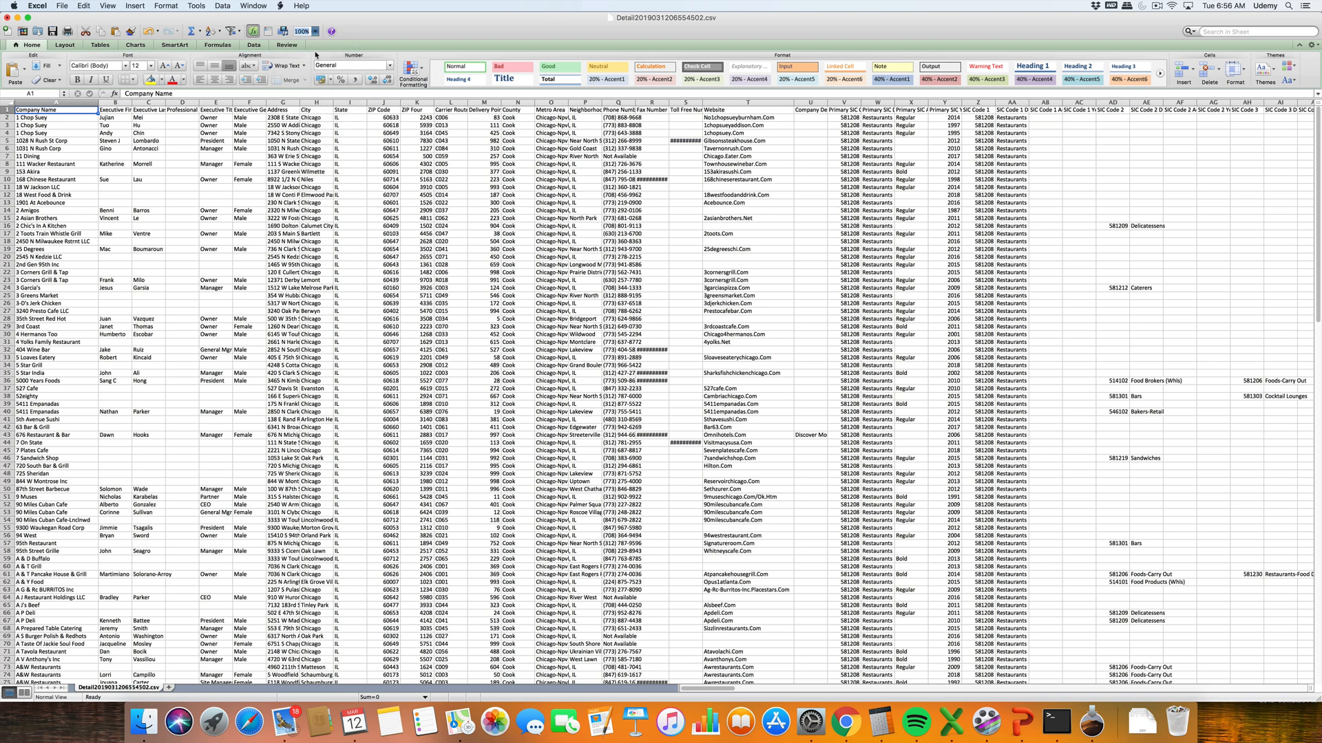
Step: Enlarge the CSV contents, scroll to the left columns and select the entire sheet
left_click(298, 32)
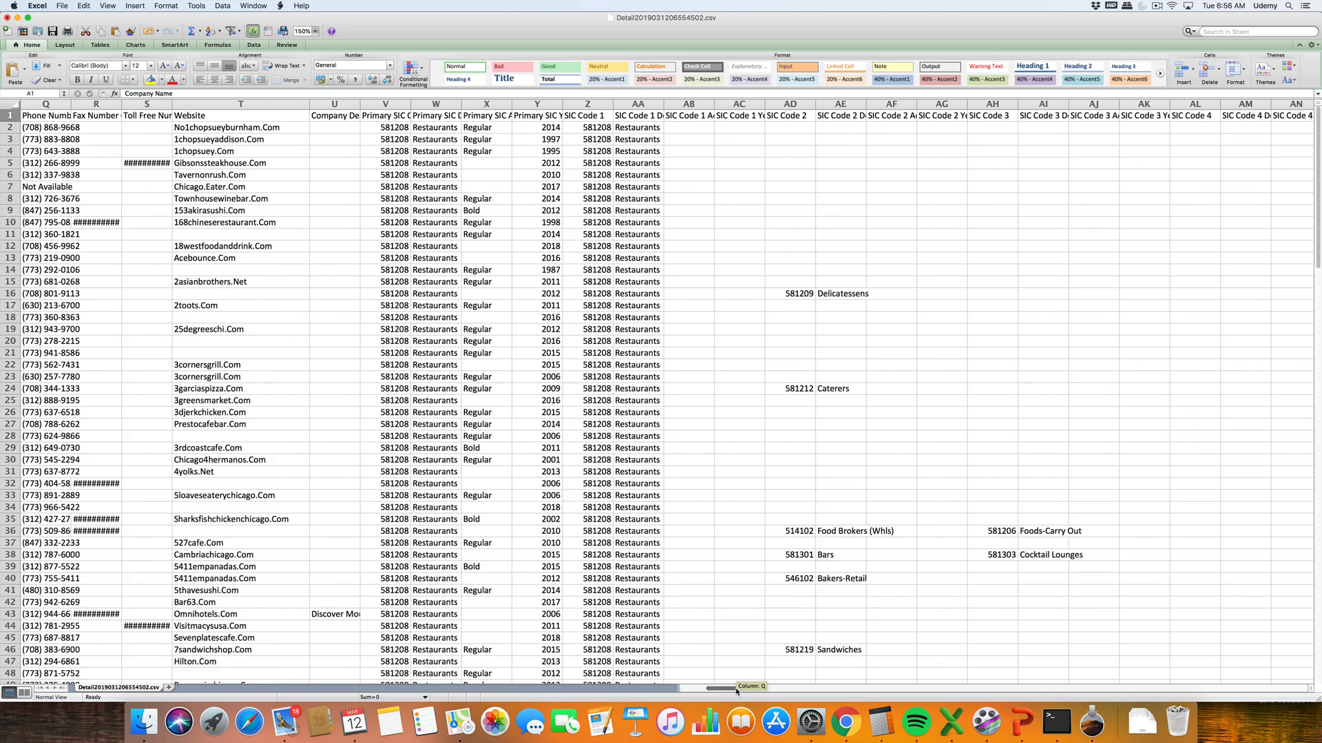
scroll("left", 3)
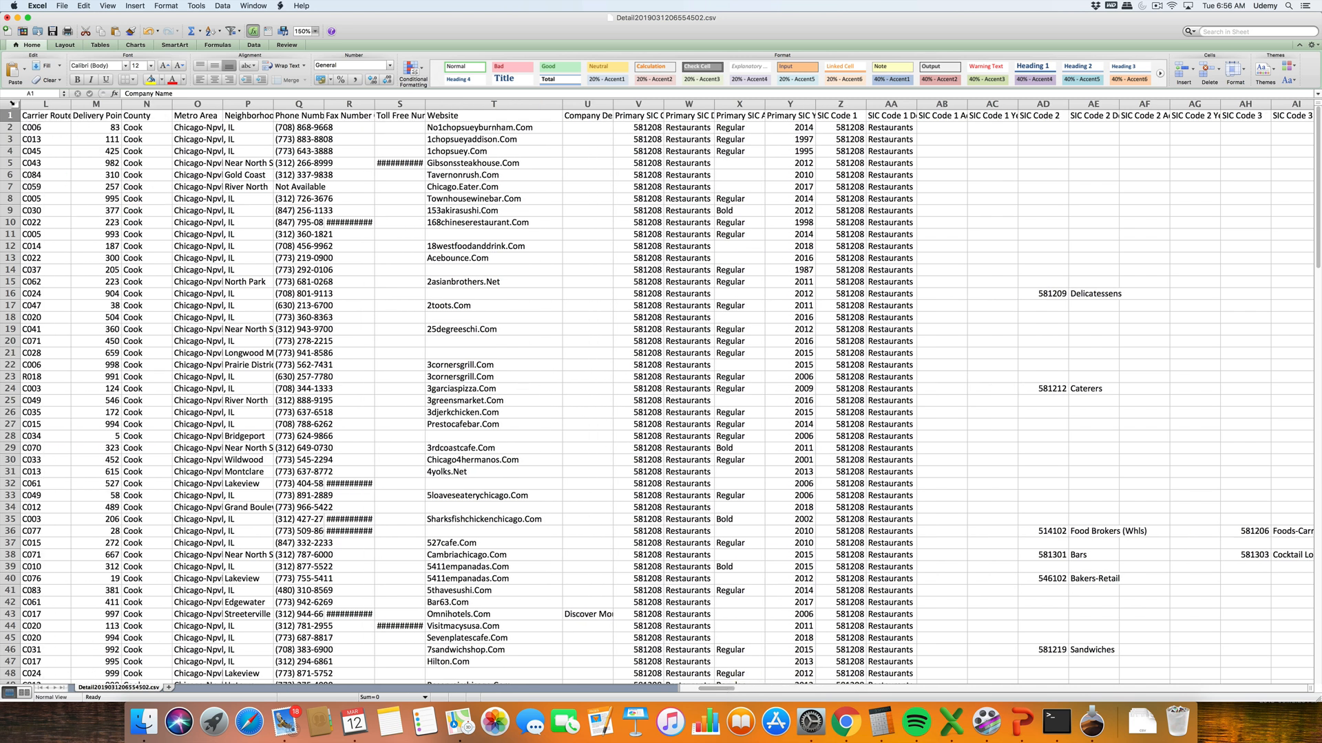
left_click(44, 116)
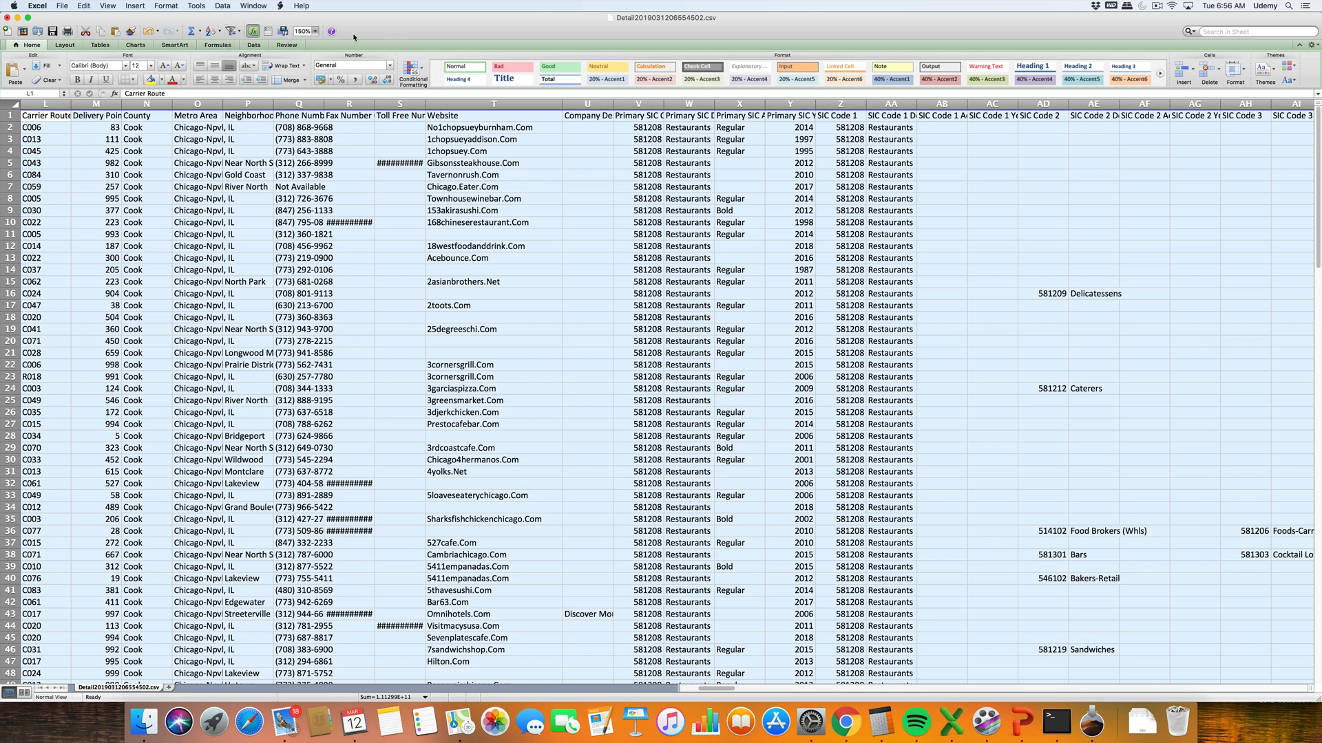
Step: Custom-sort the records by the Website column, Values, A to Z
left_click(204, 32)
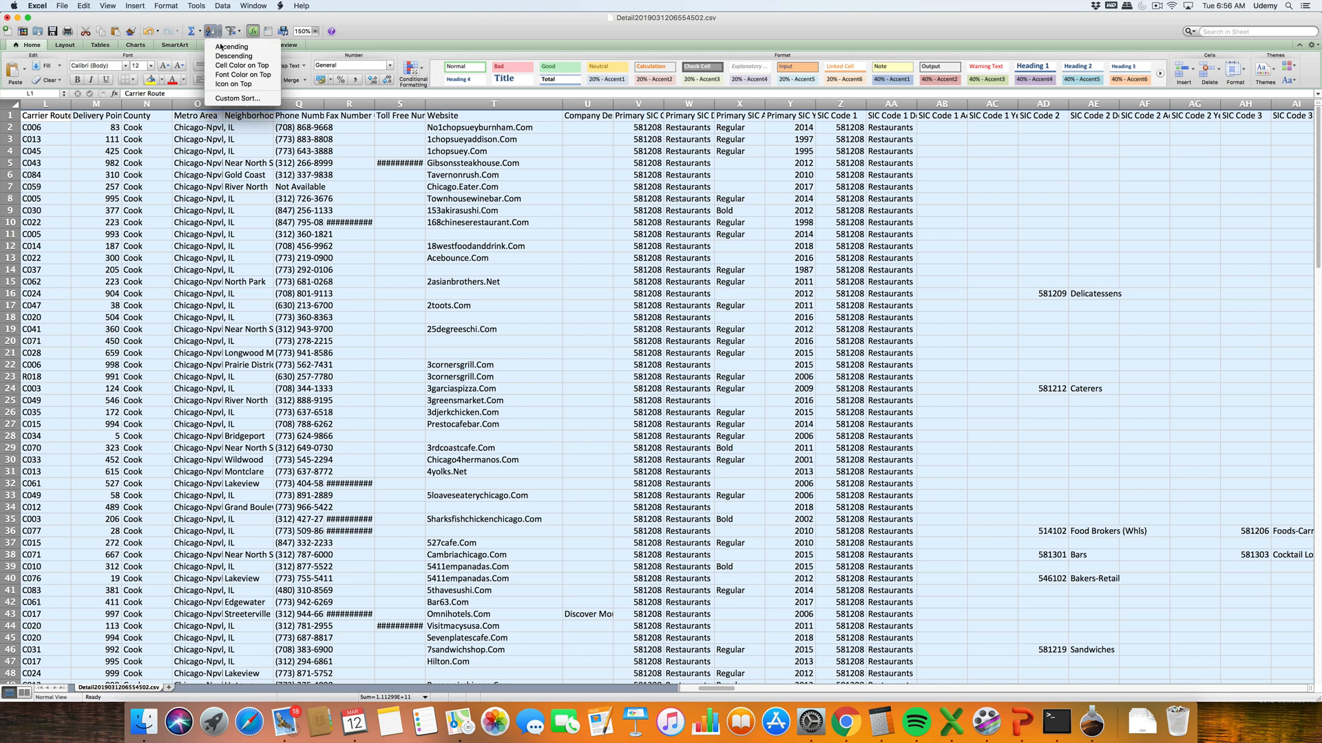
left_click(238, 98)
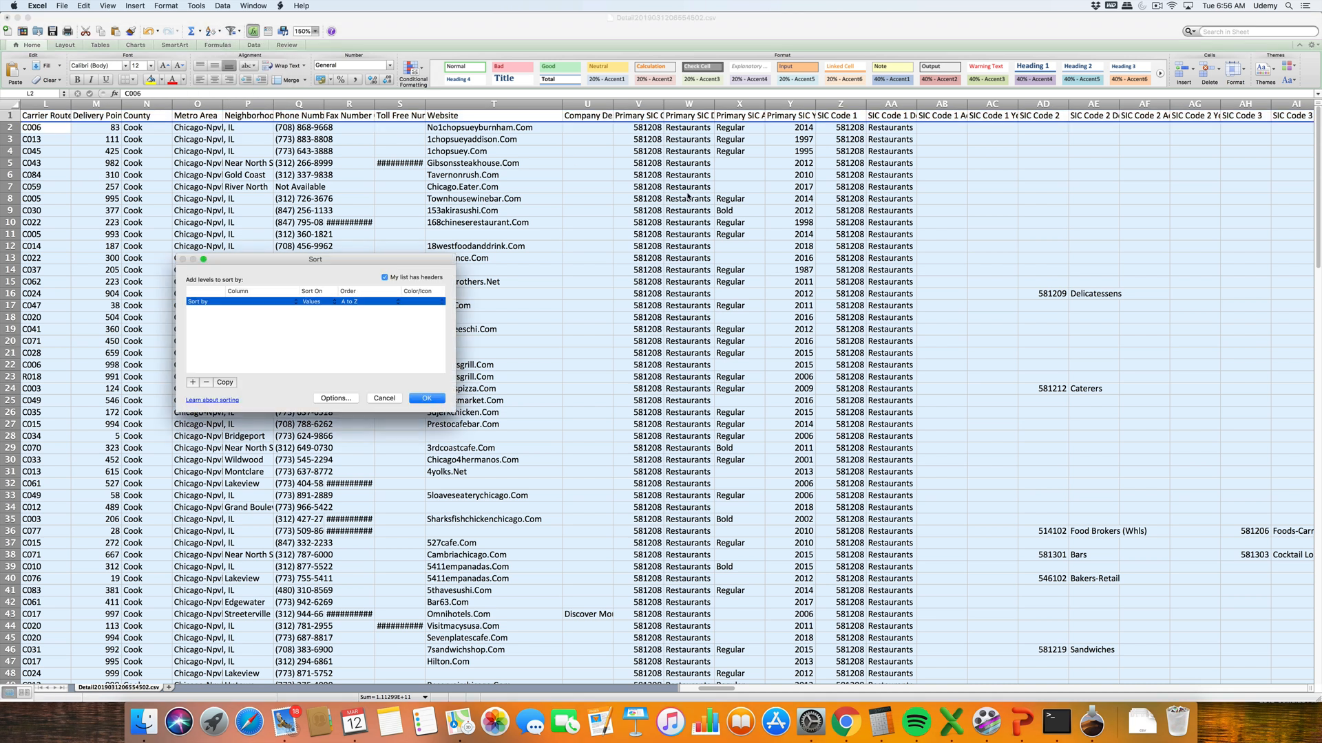
mouse_move(281, 314)
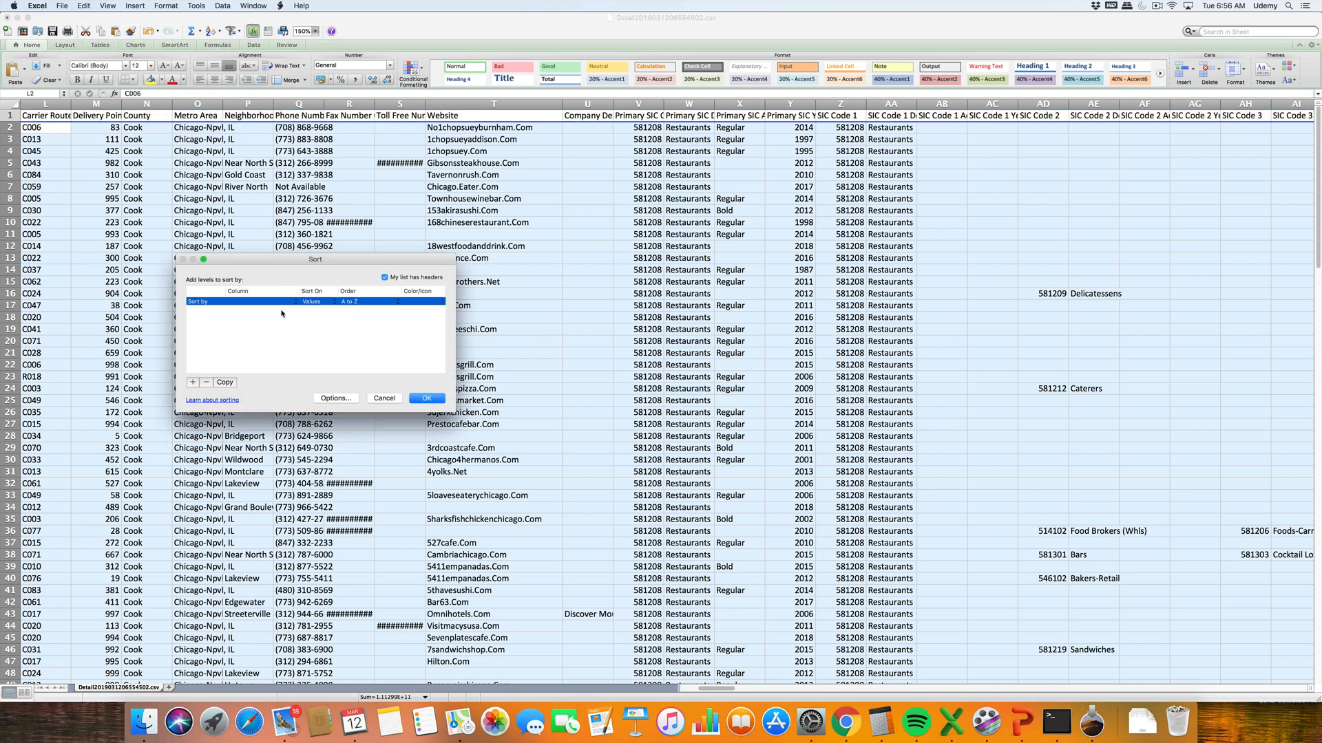
left_click(262, 302)
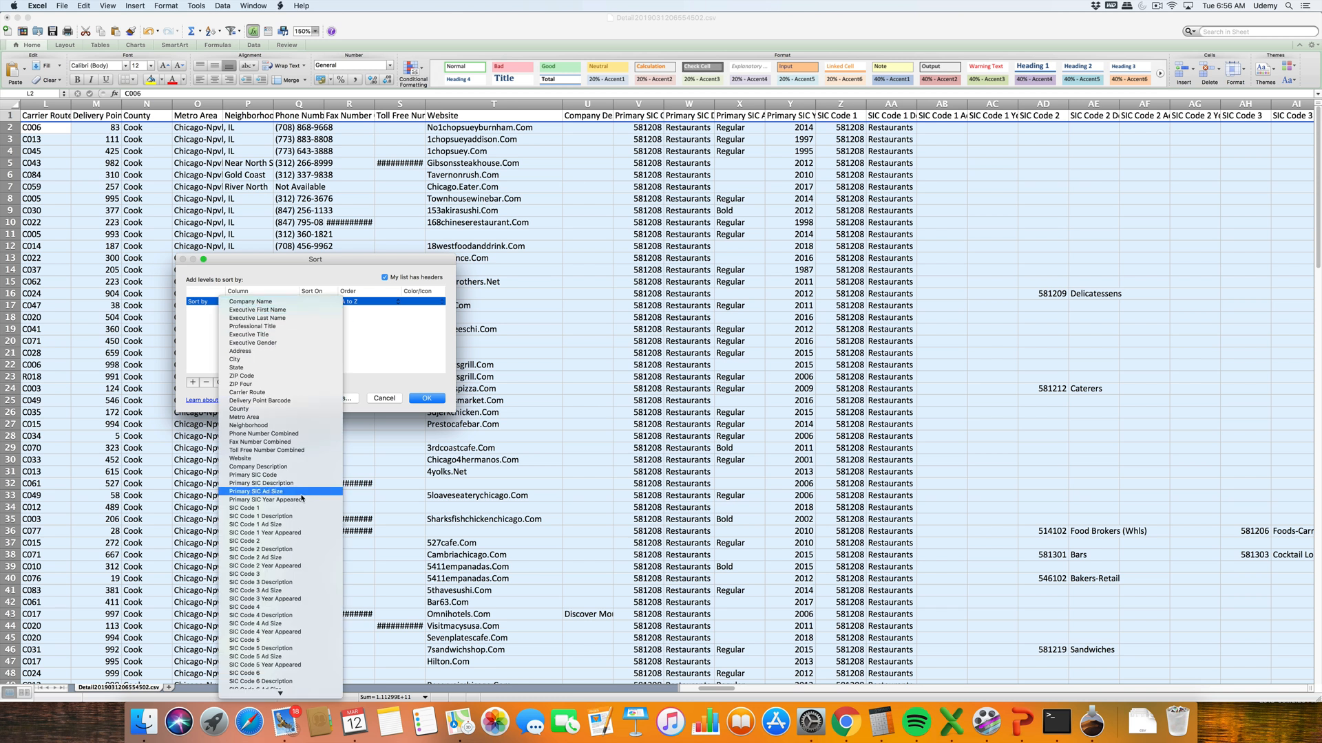
left_click(239, 459)
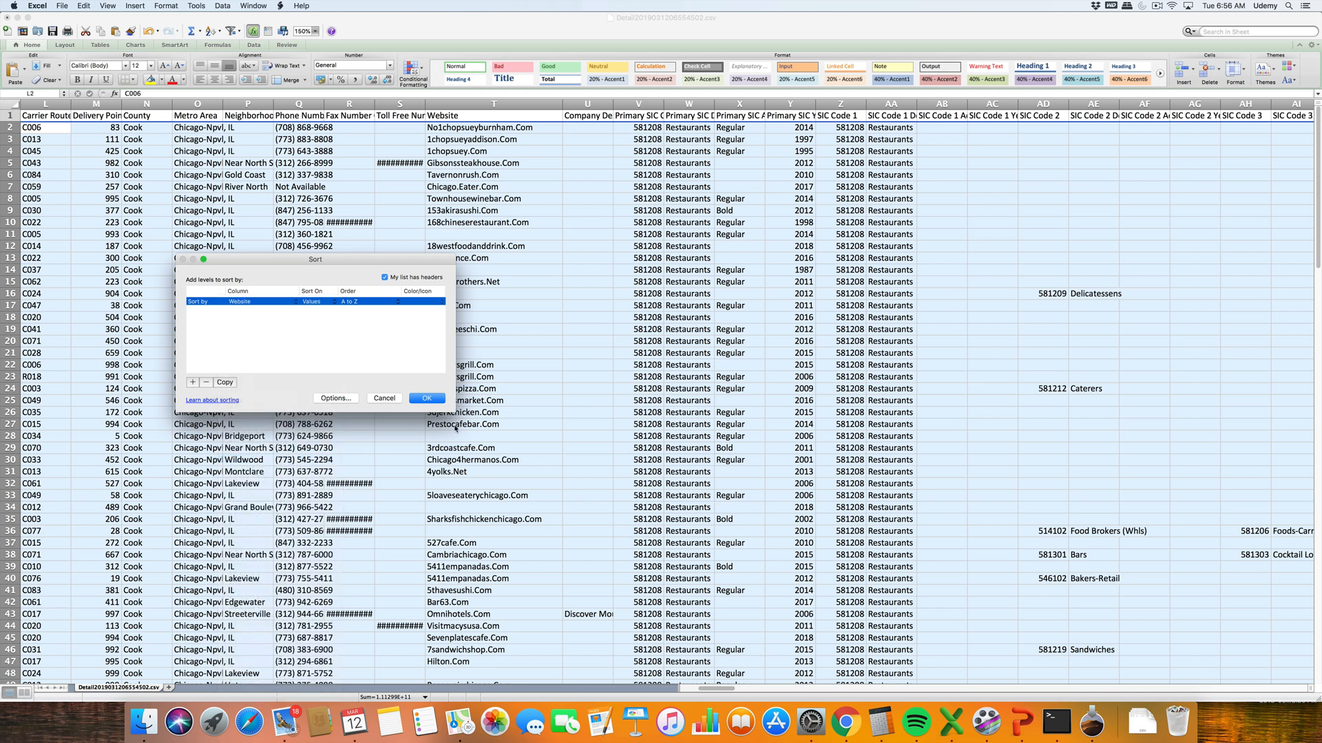
left_click(427, 398)
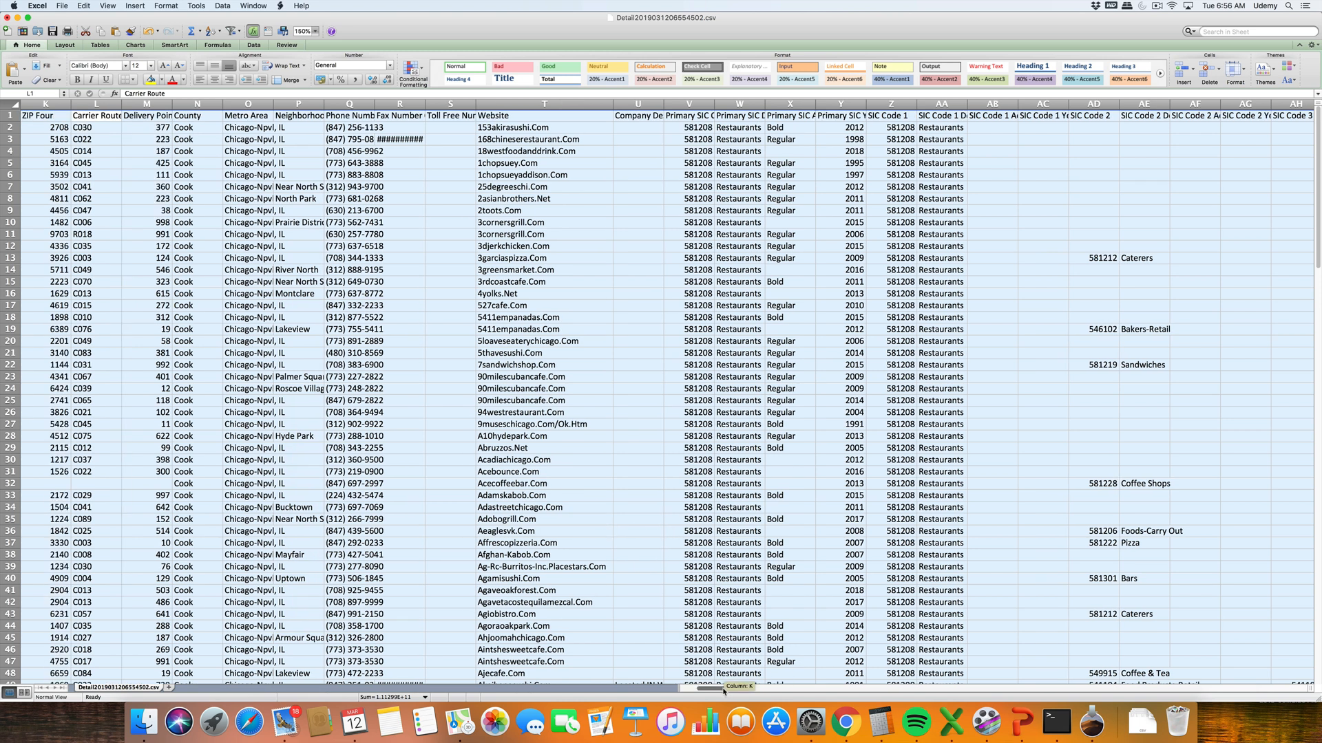
Step: Scroll down past the last website entries to the rows with blank Website cells and their company names
scroll("down", 3)
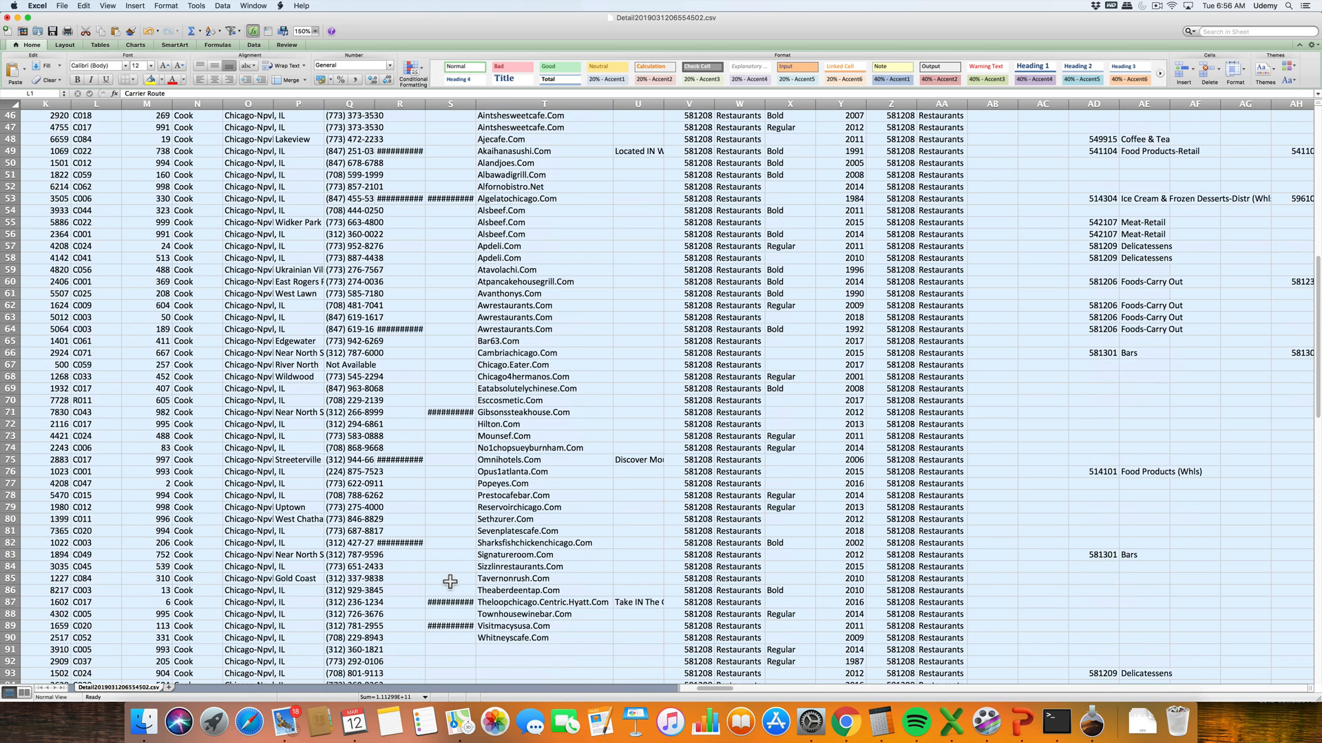
scroll("up", 3)
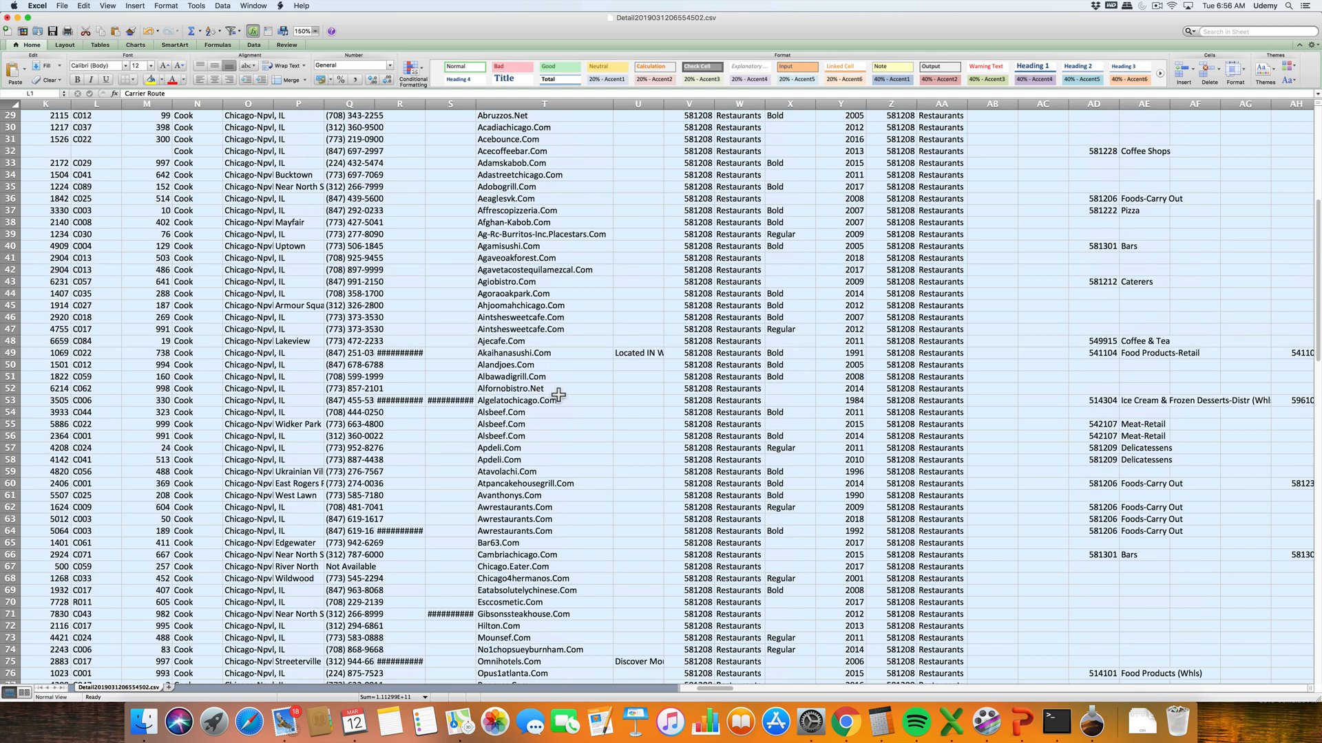
mouse_move(572, 416)
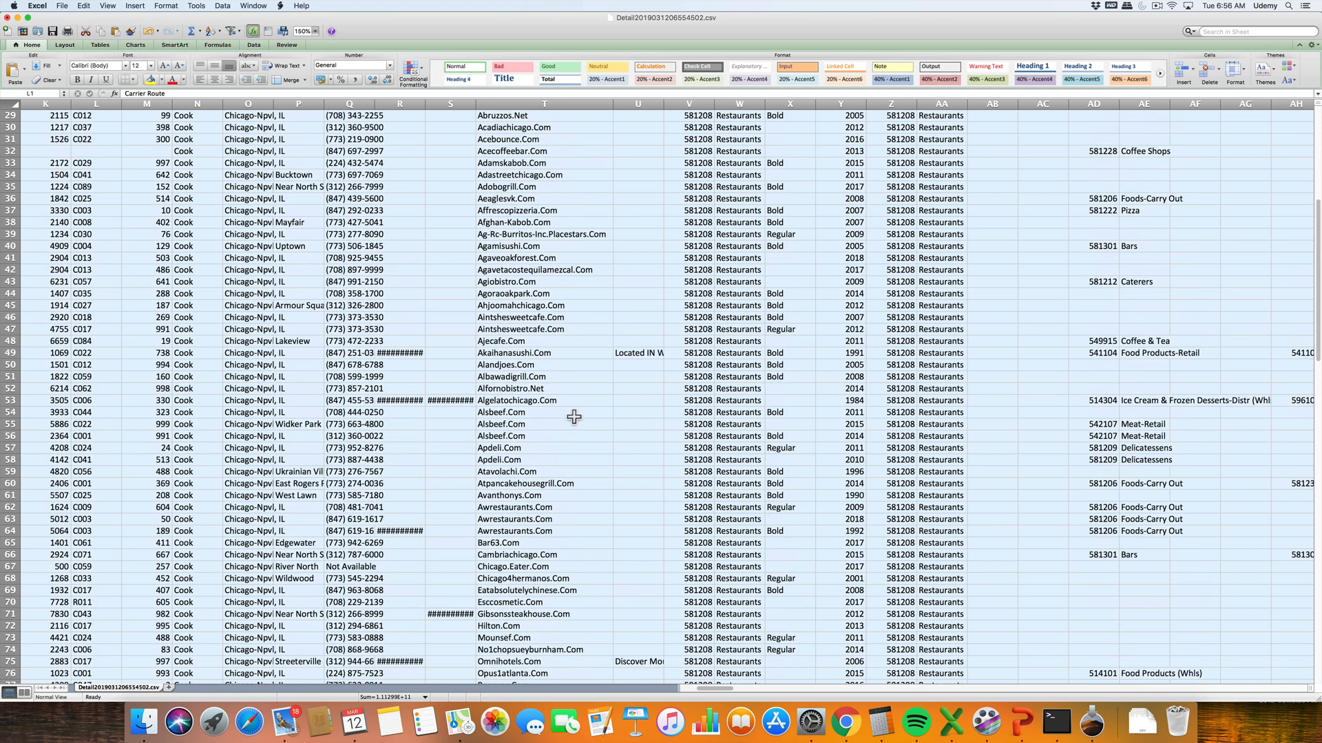
mouse_move(573, 492)
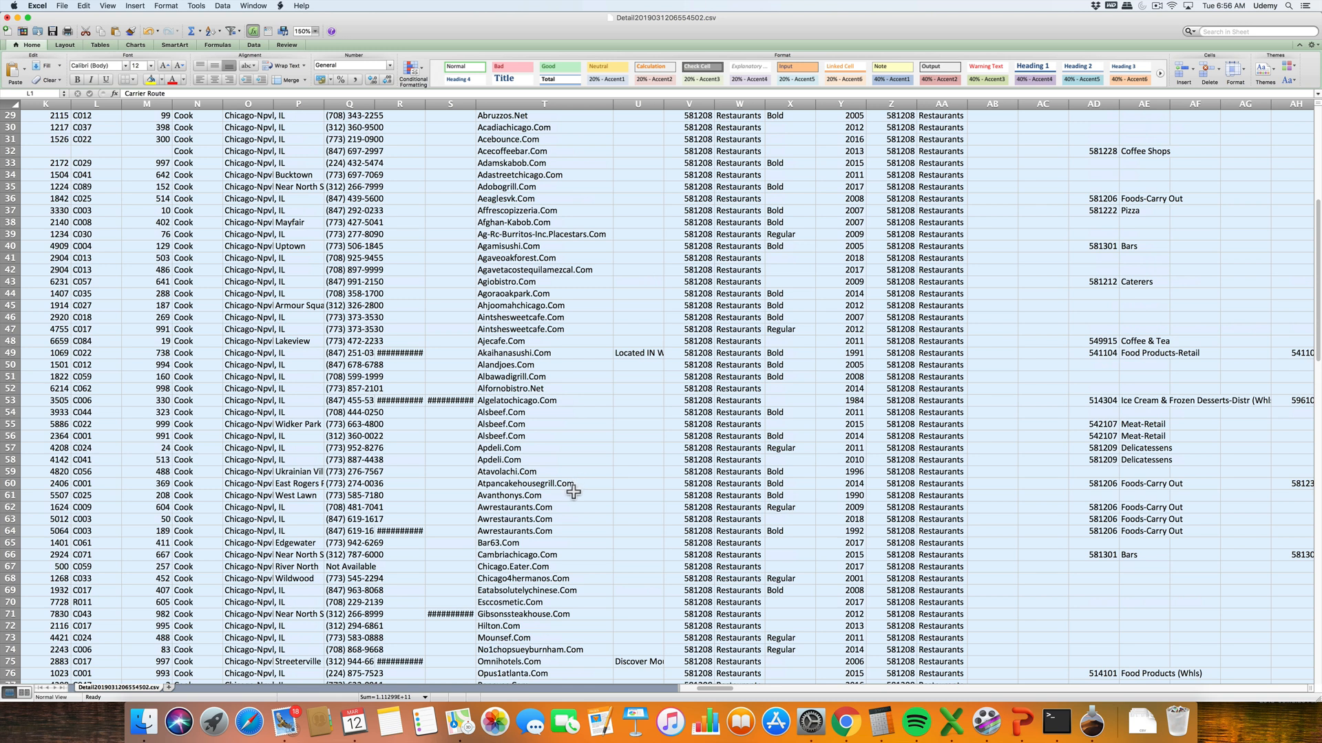
scroll("down", 3)
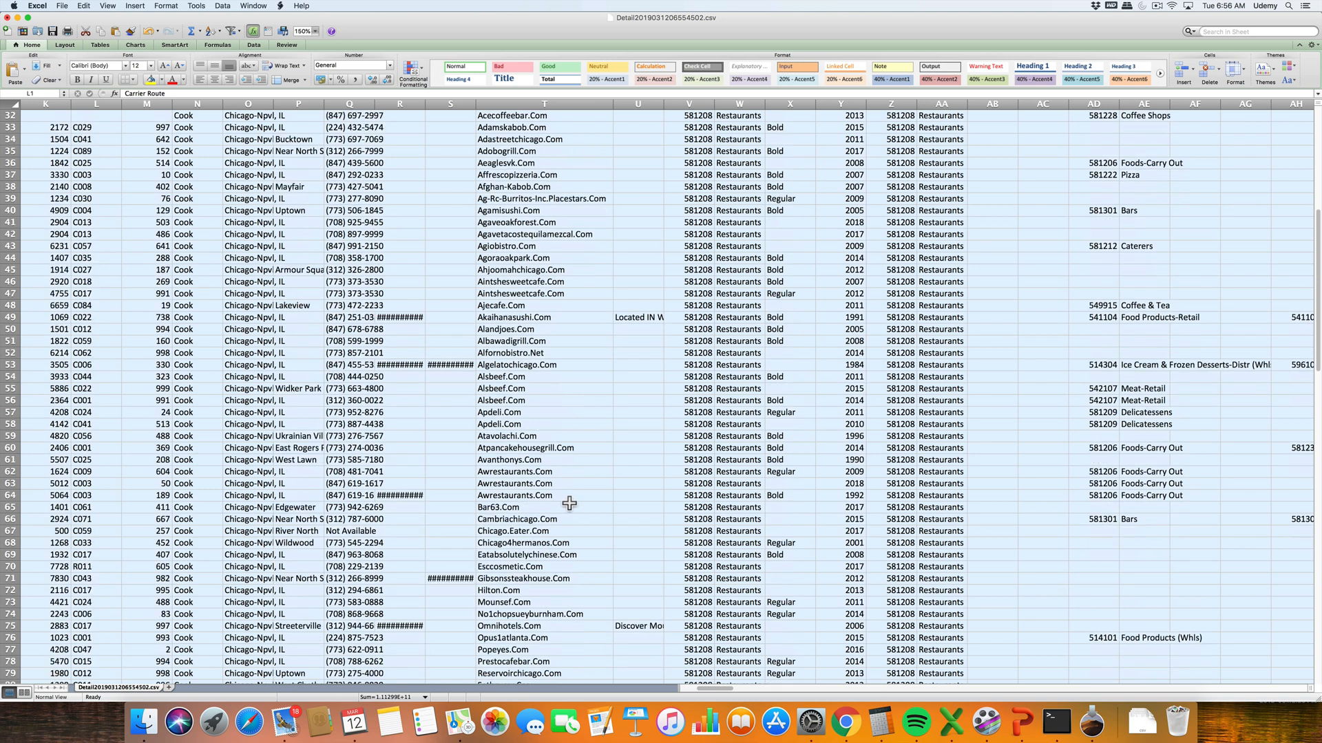
scroll("down", 3)
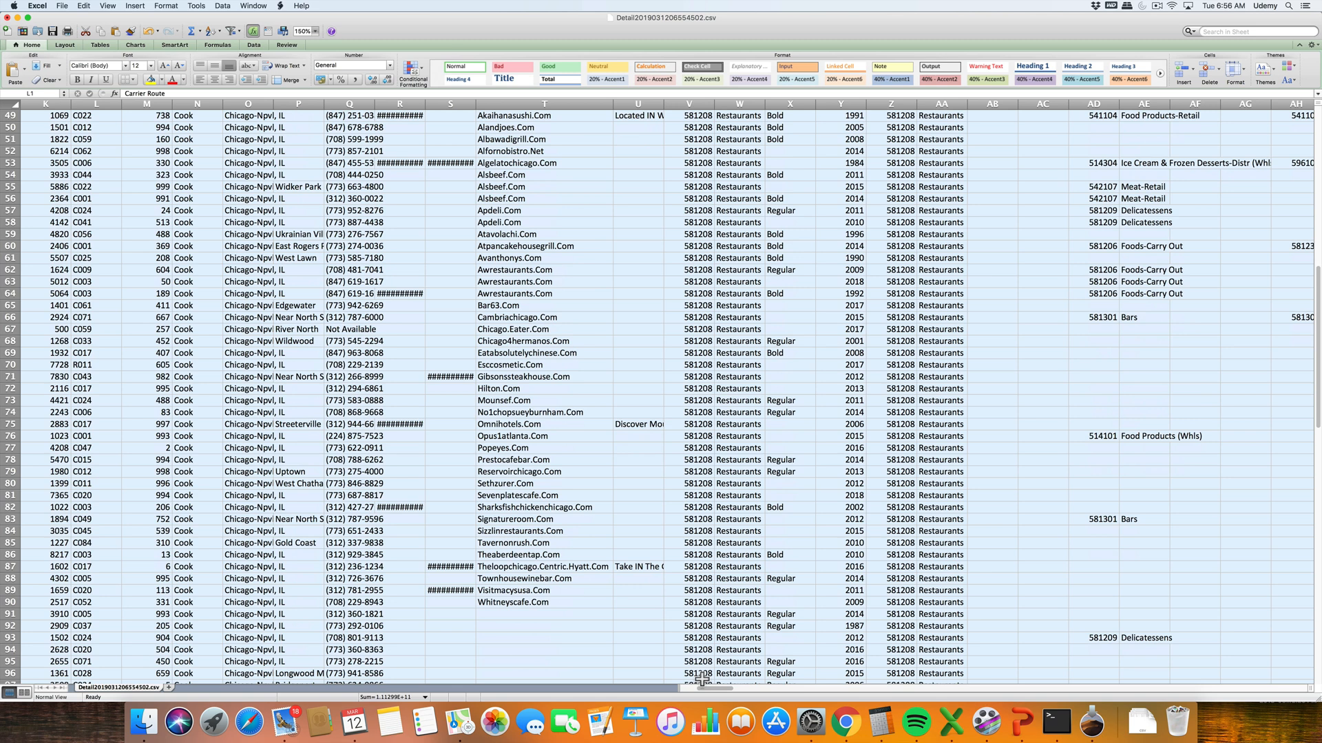
scroll("down", 3)
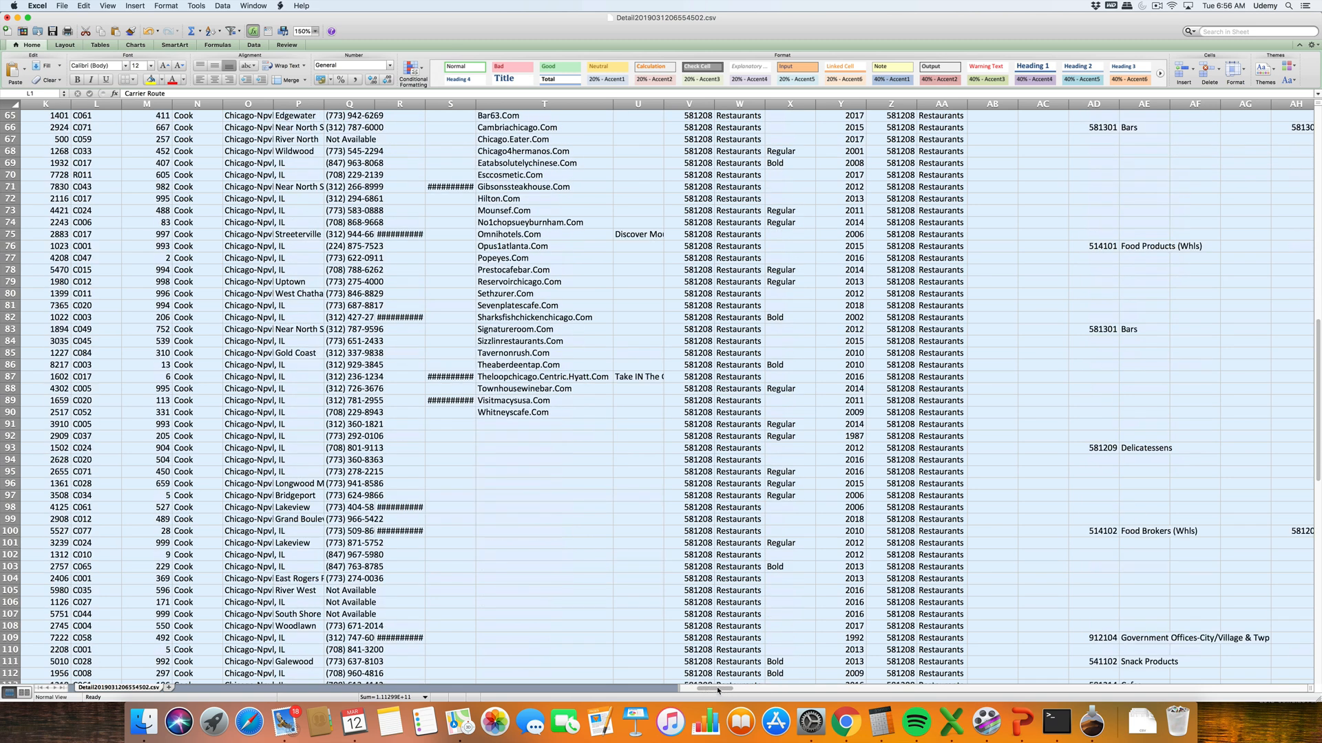
scroll("left", 3)
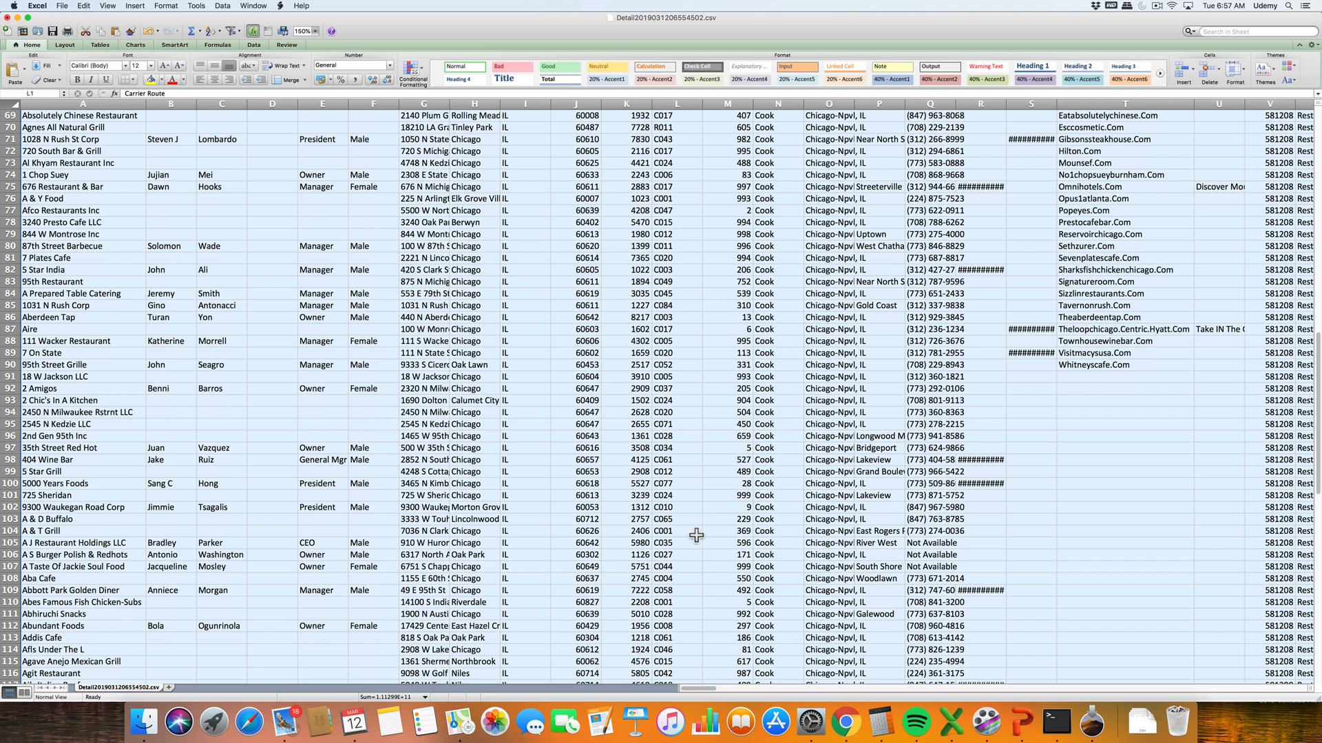
mouse_move(691, 537)
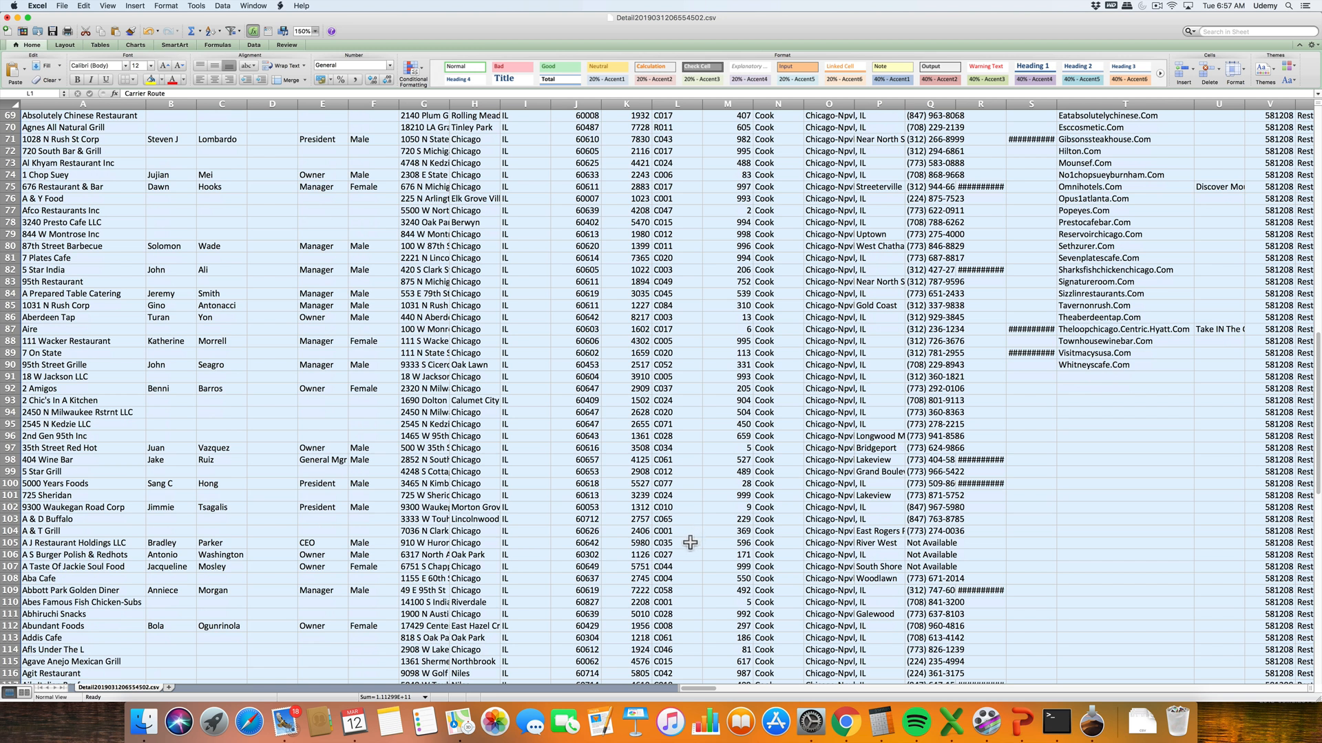
mouse_move(331, 626)
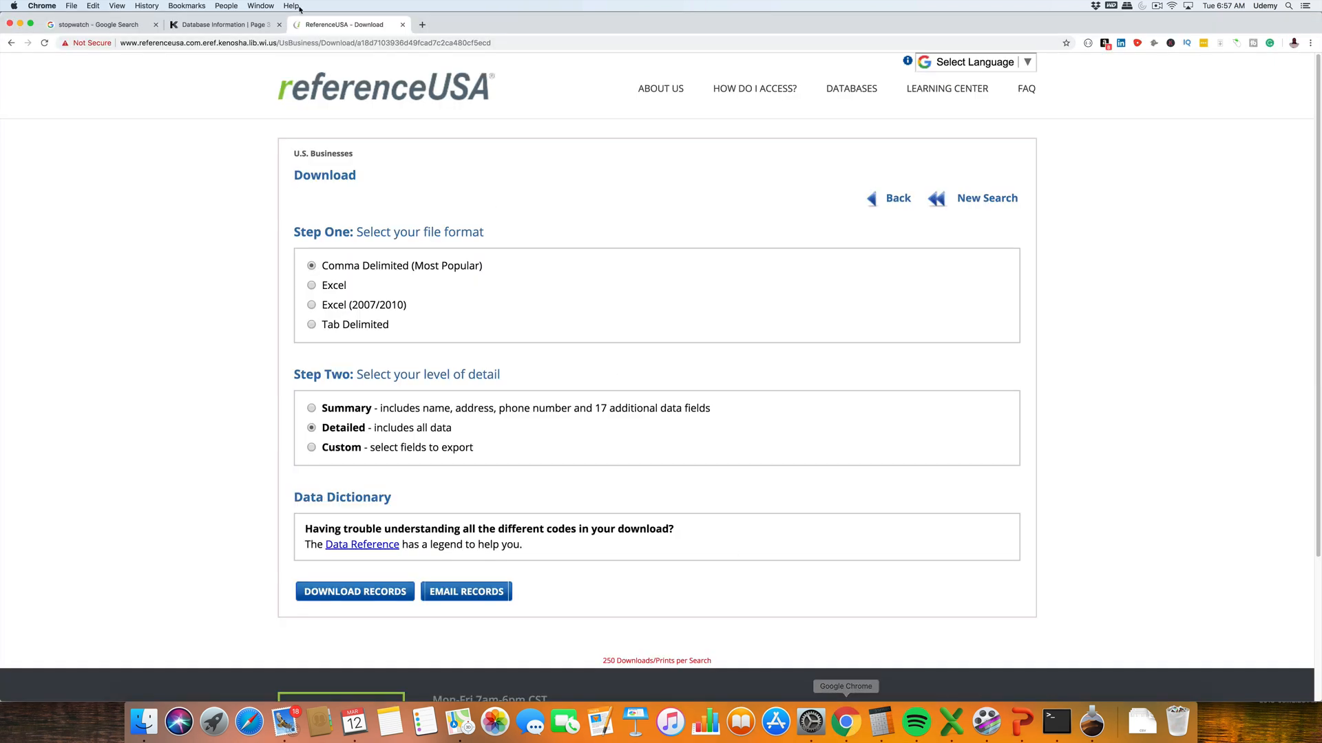
Step: Check the stopwatch at about 5 minutes 38 seconds, revisit the ReferenceUSA tab, and return to the Excel sheet
left_click(95, 25)
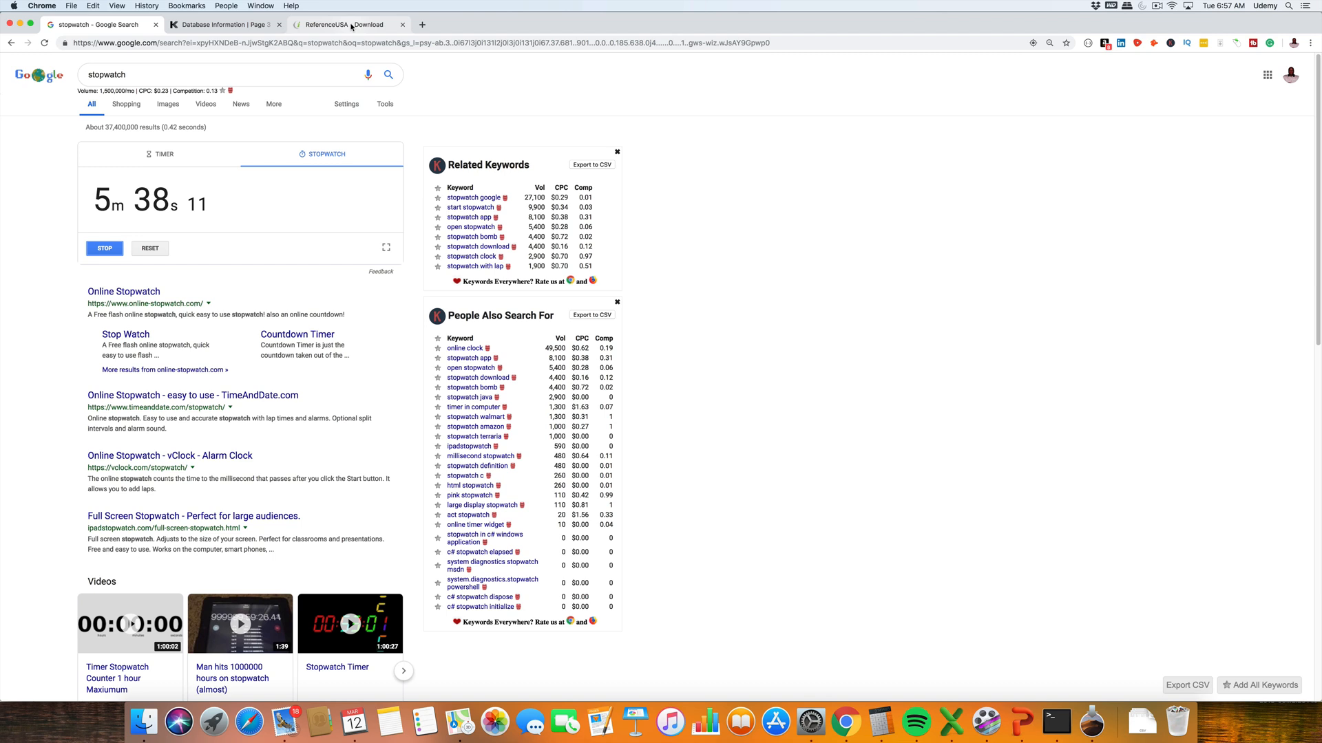
left_click(345, 23)
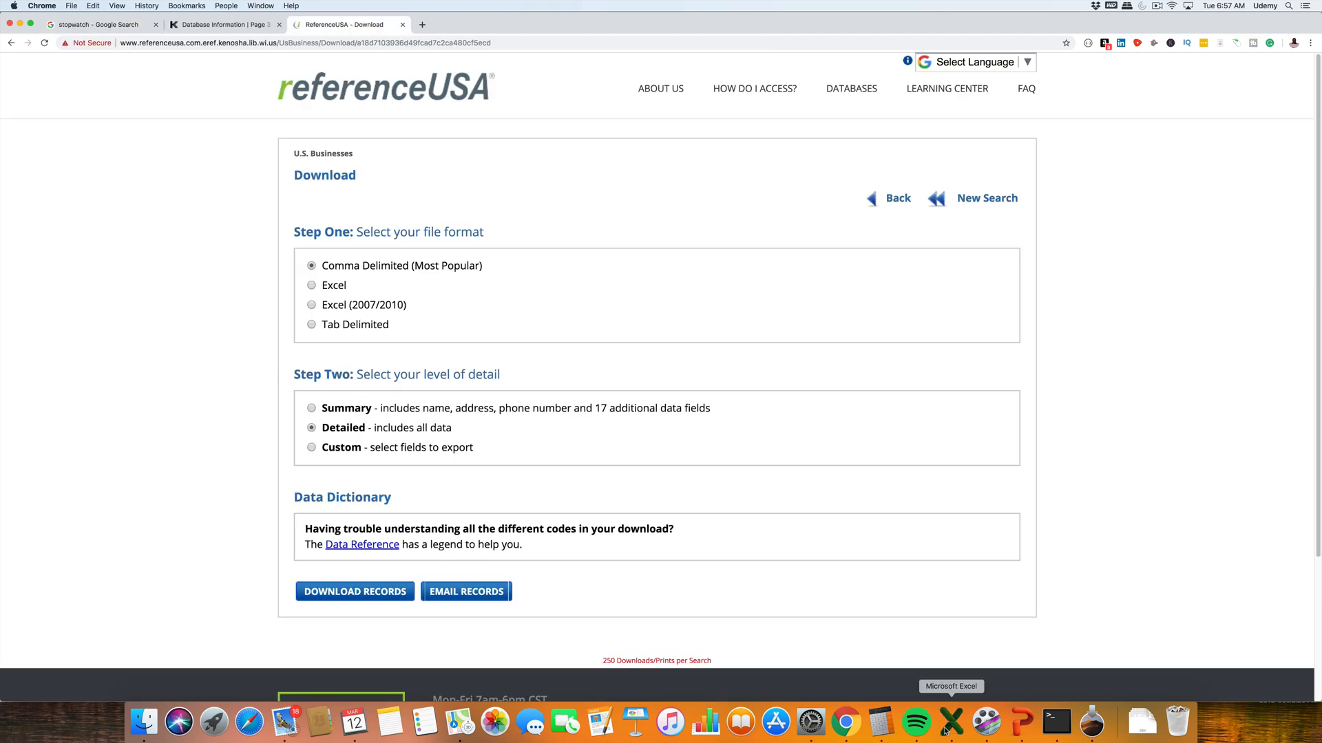
left_click(354, 591)
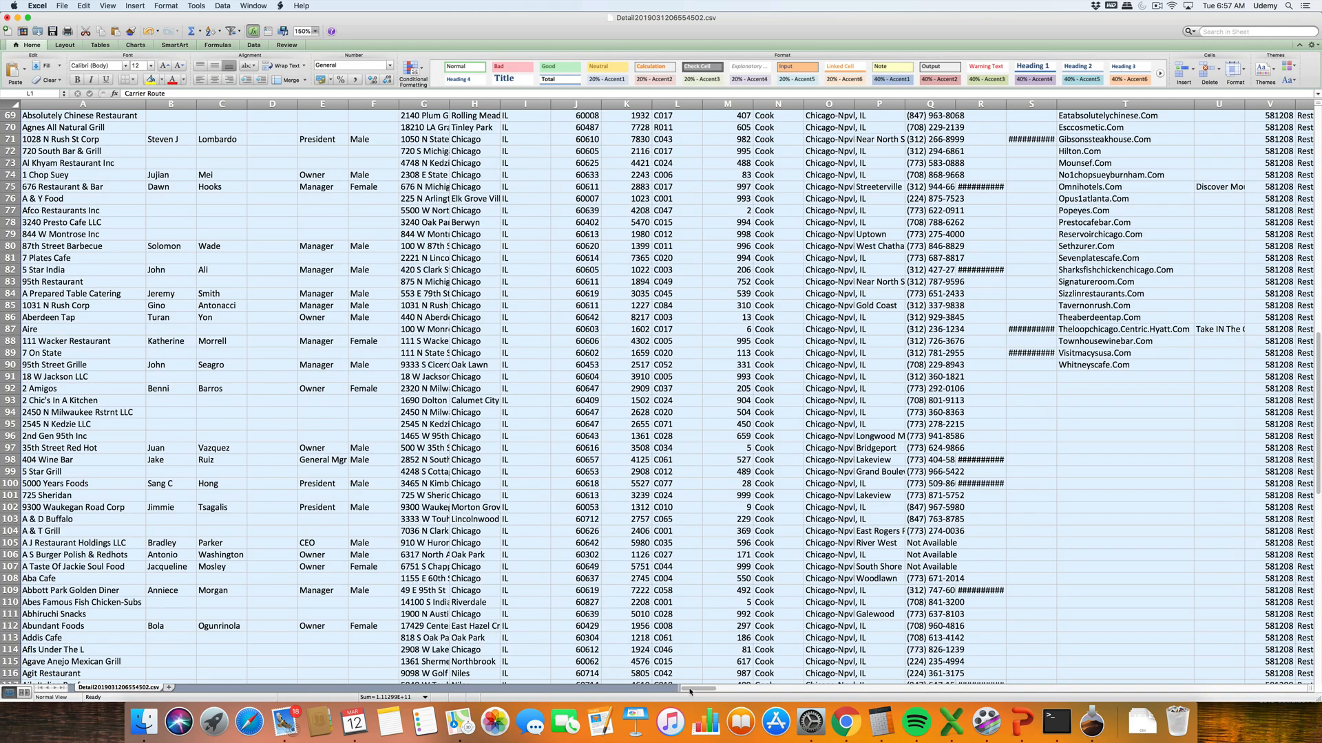
Step: Scroll right past the NAICS codes to the Cuisine Code, employee count and Location Sales columns
scroll("right", 3)
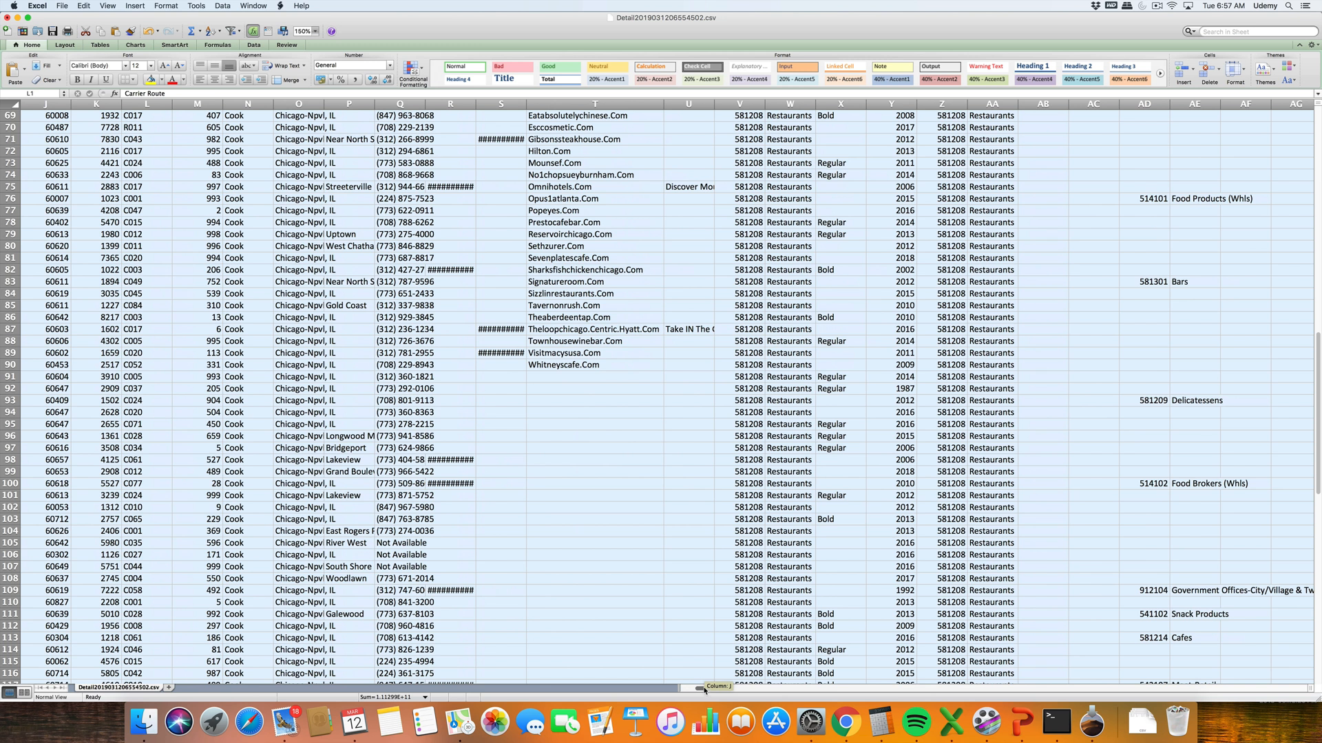
scroll("right", 3)
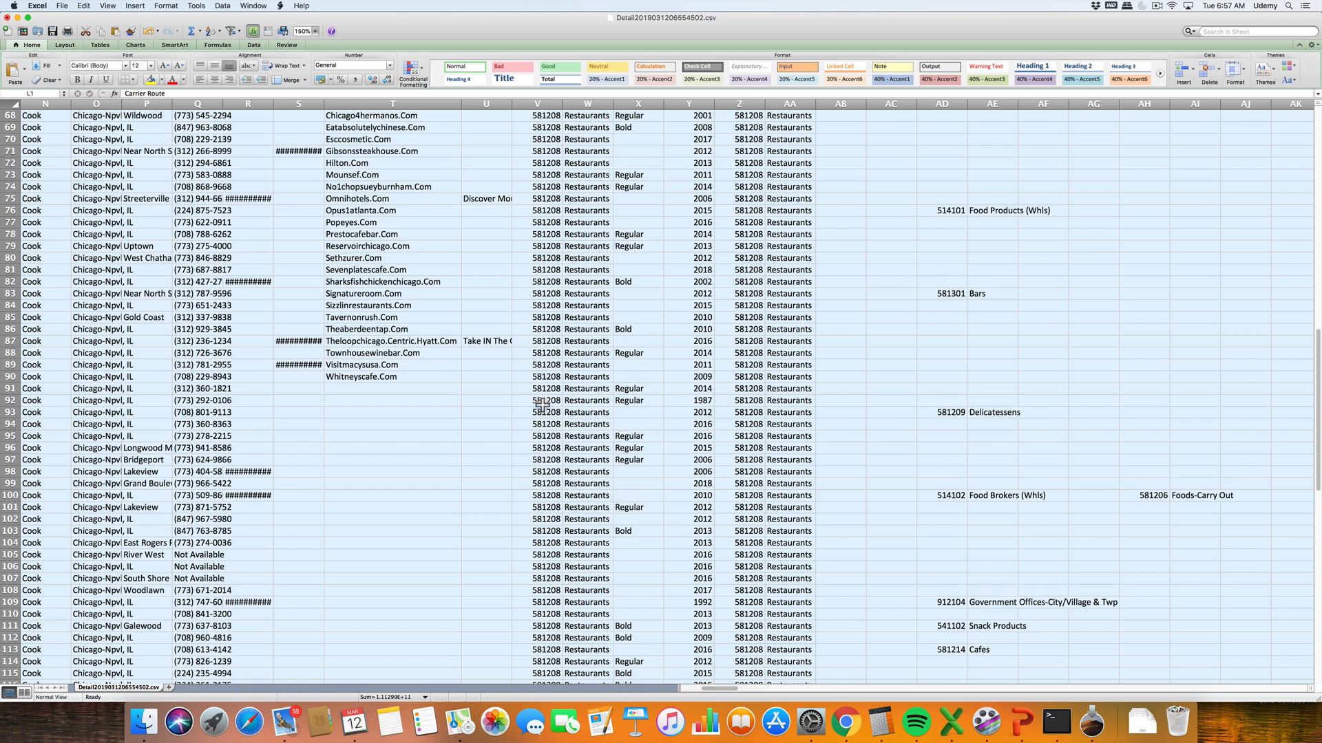
scroll("up", 3)
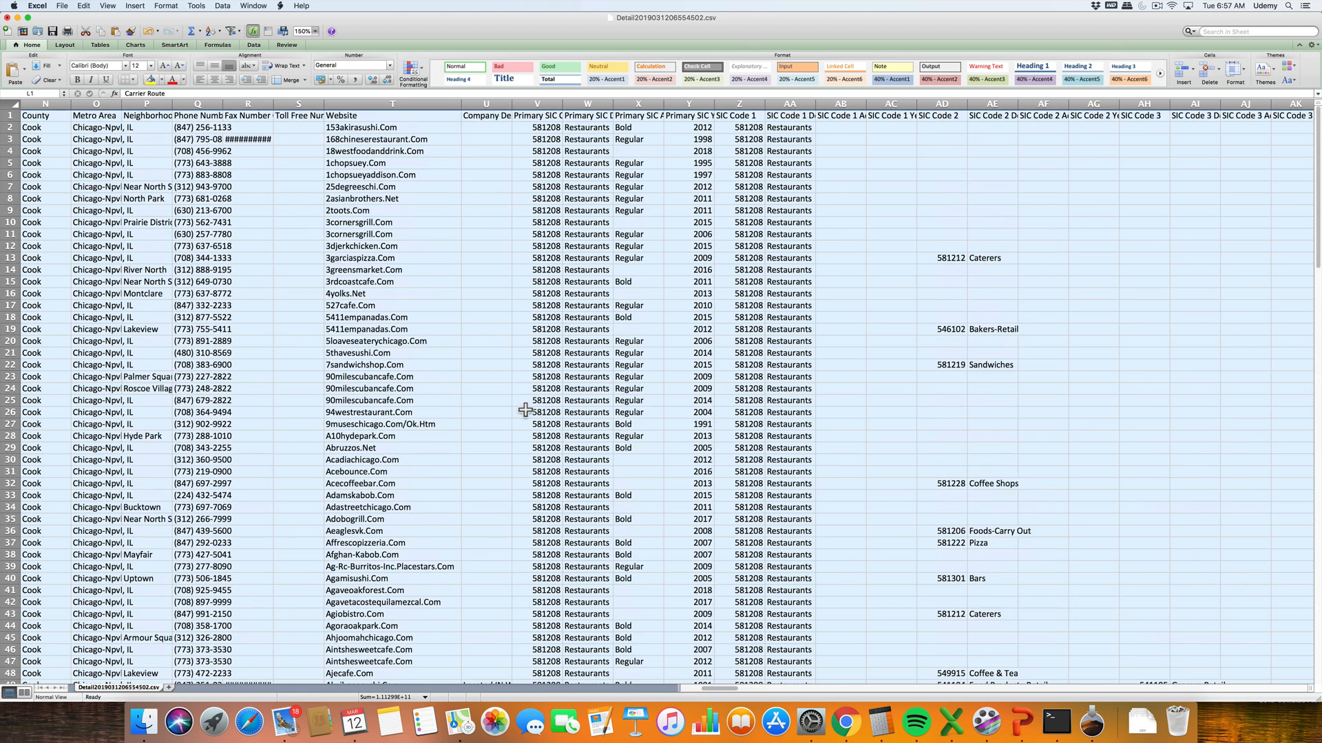
mouse_move(513, 186)
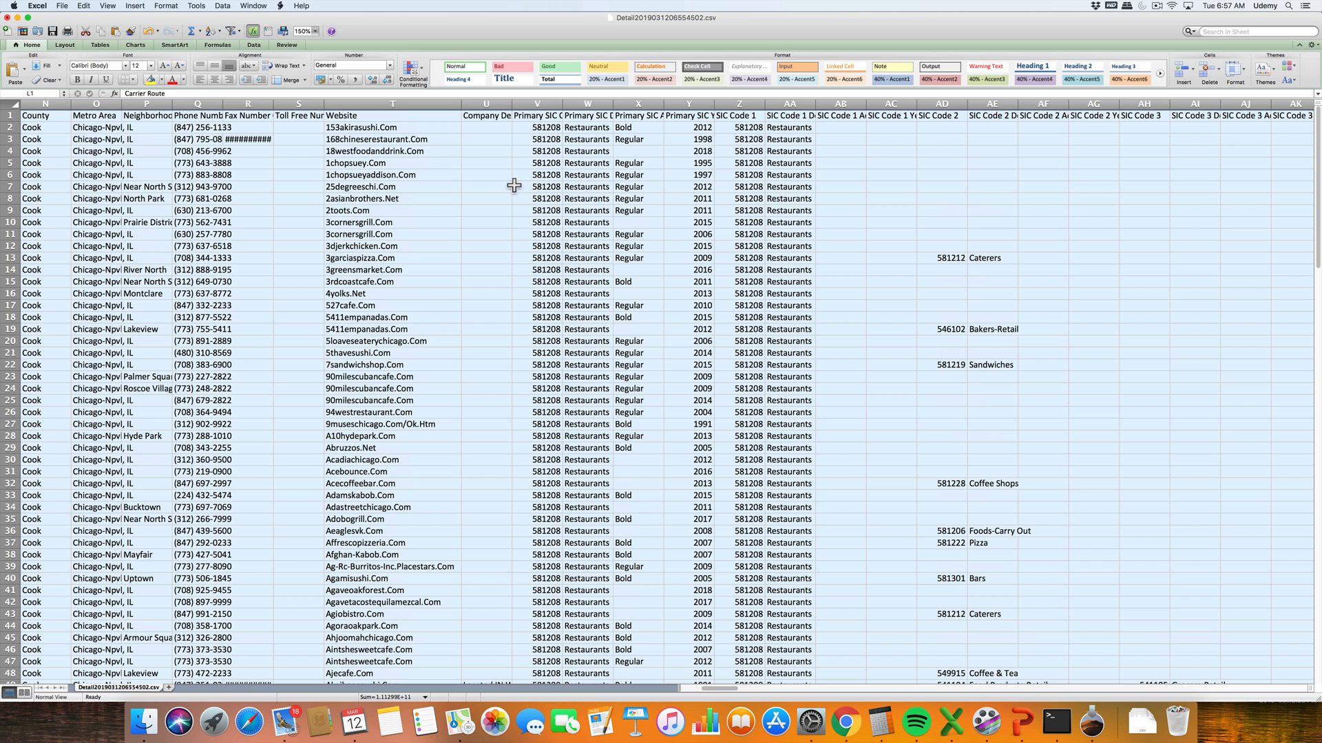
mouse_move(509, 204)
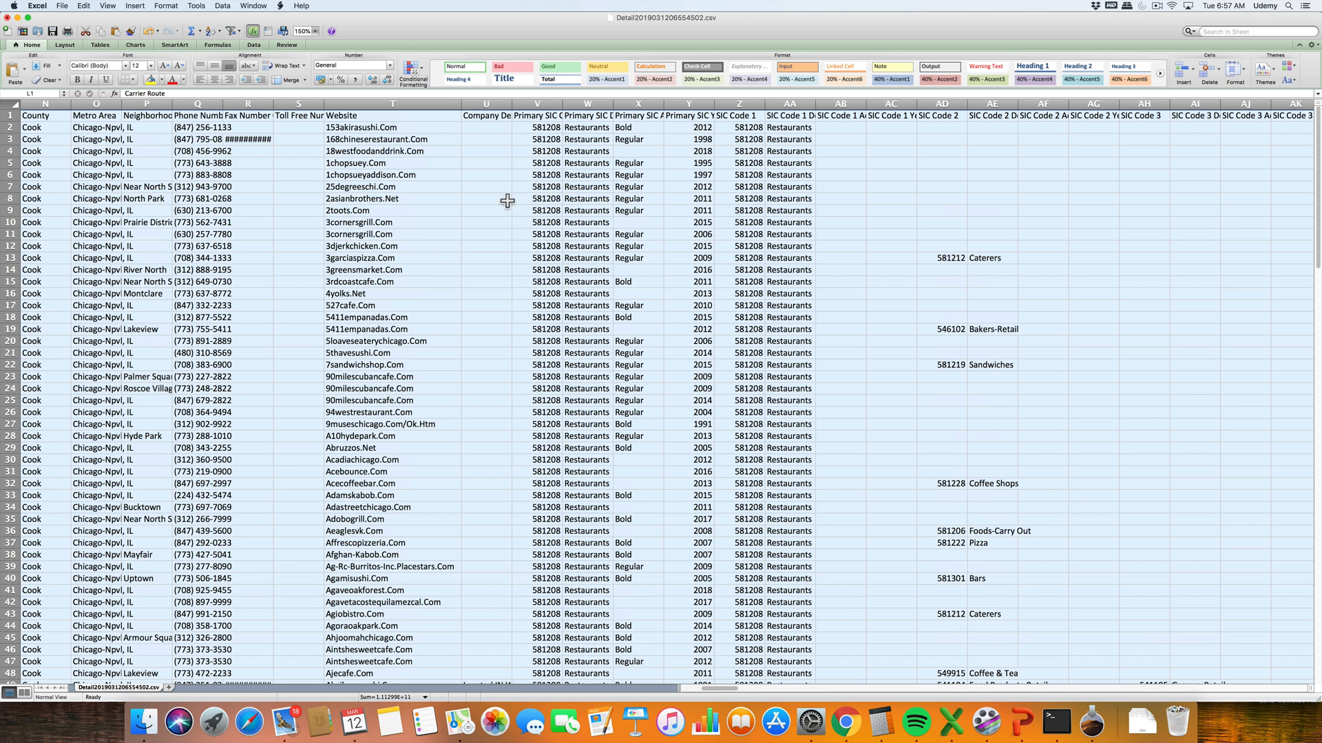
mouse_move(532, 333)
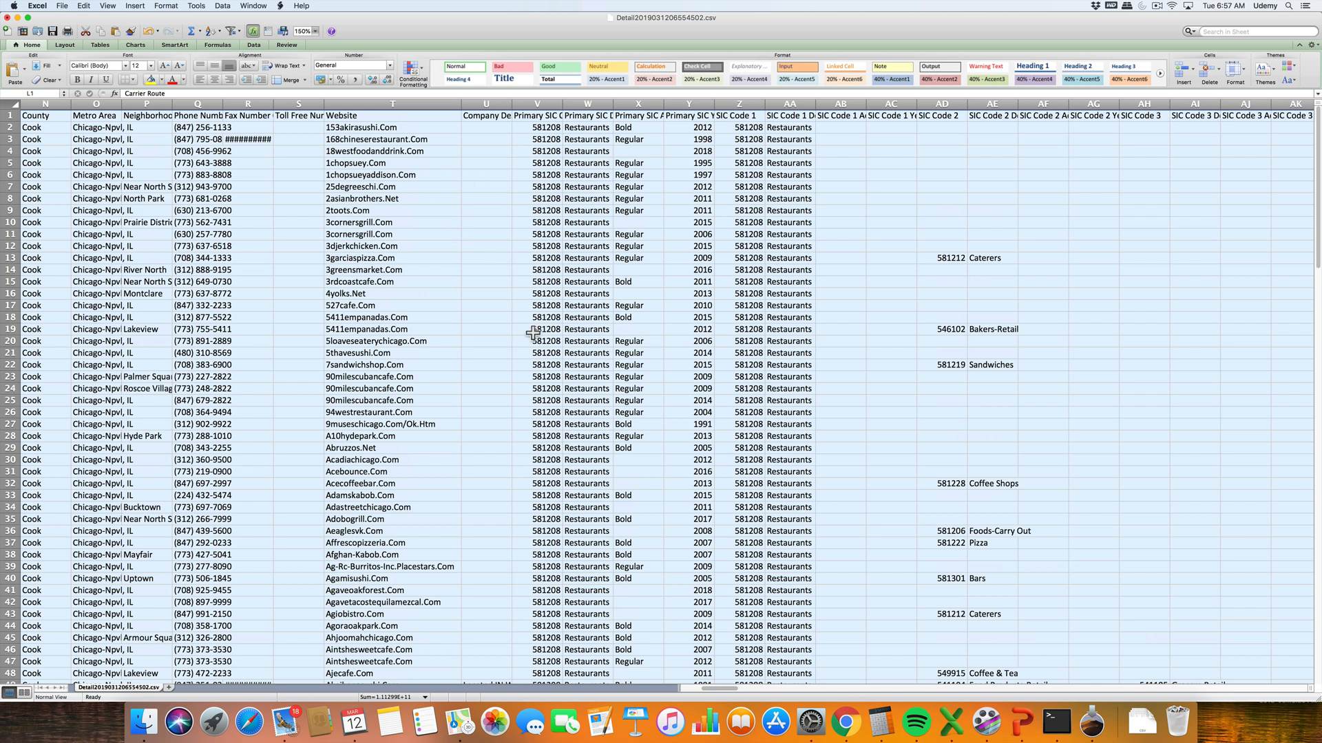
scroll("right", 3)
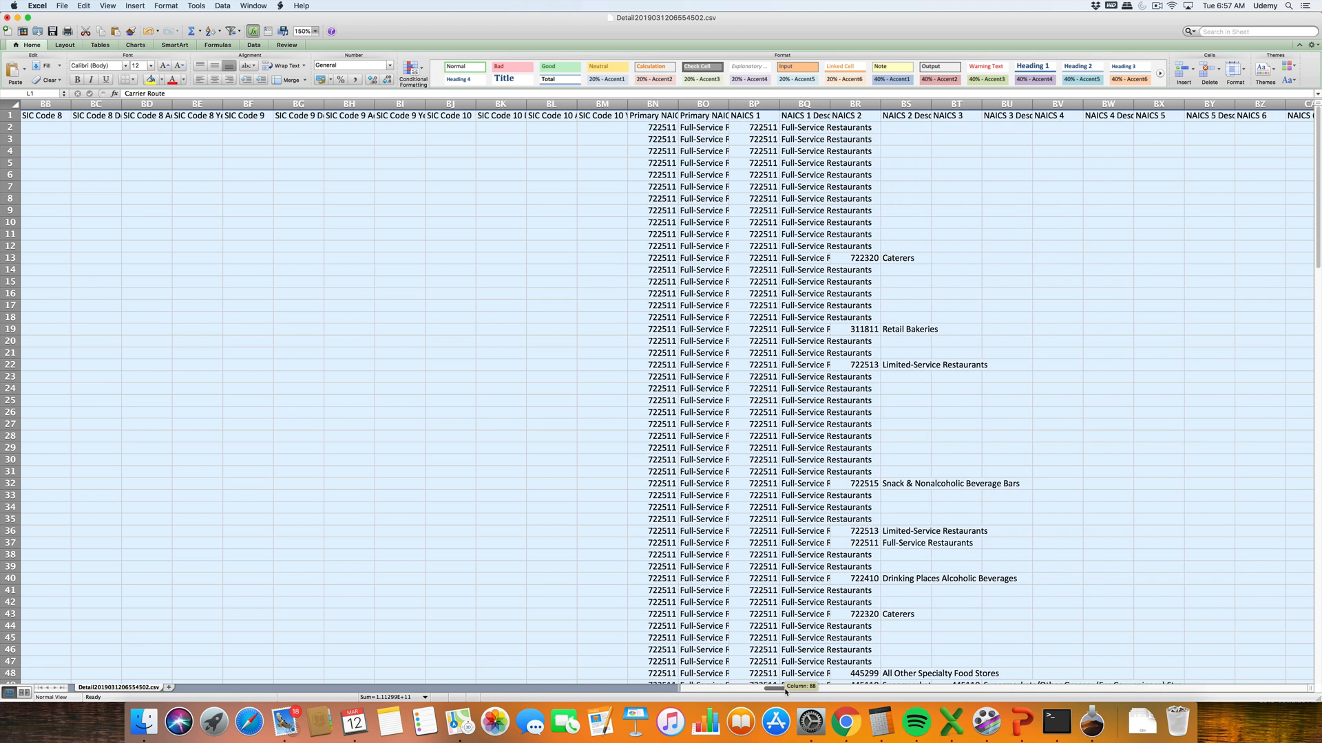
scroll("right", 3)
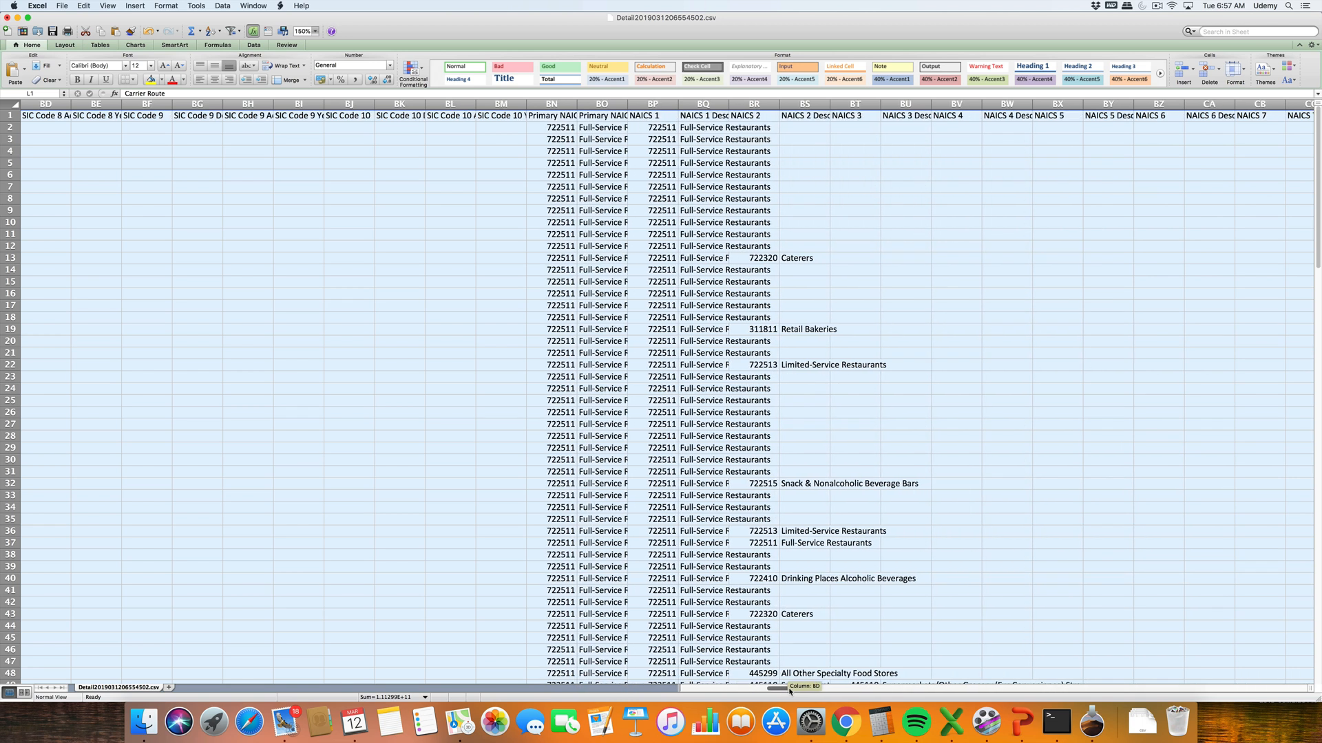
scroll("right", 3)
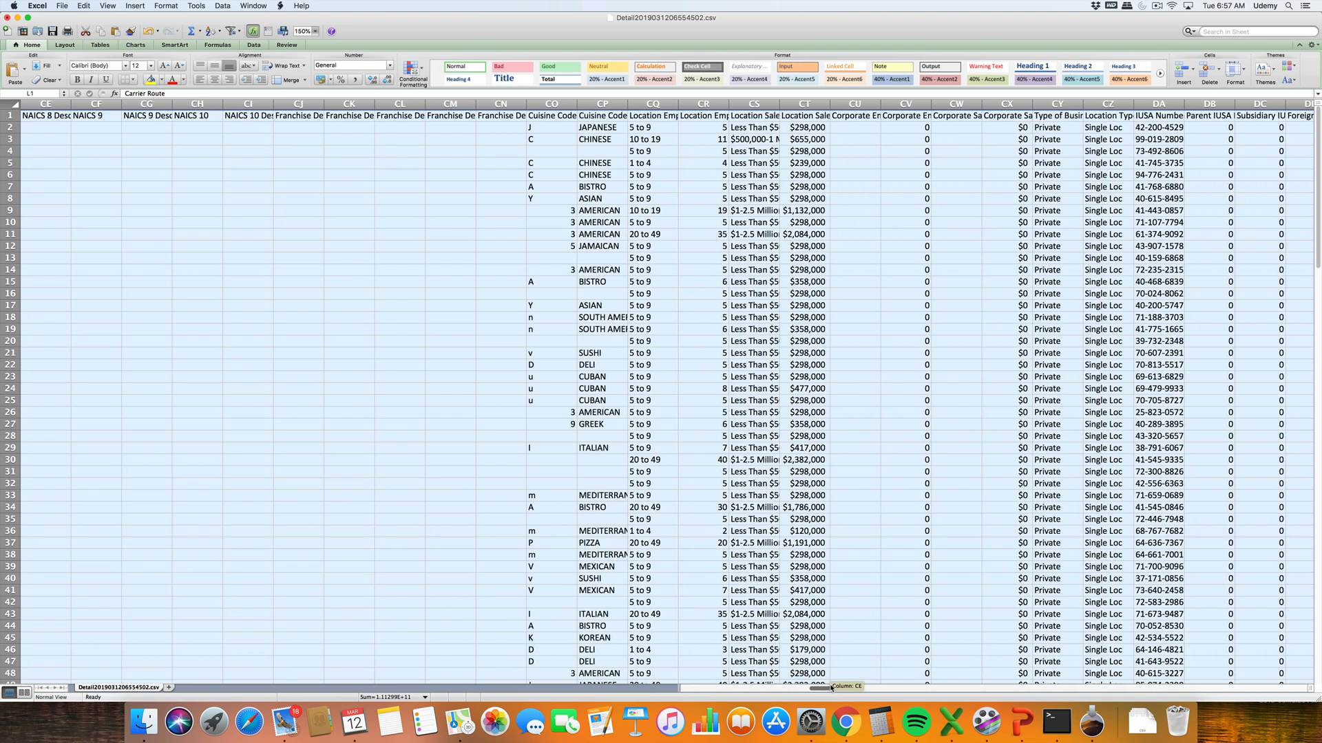
Step: Inspect Location Sales Volume Actual figures such as $298,000 and $2,084,000 in rows 6 and 9
scroll("right", 3)
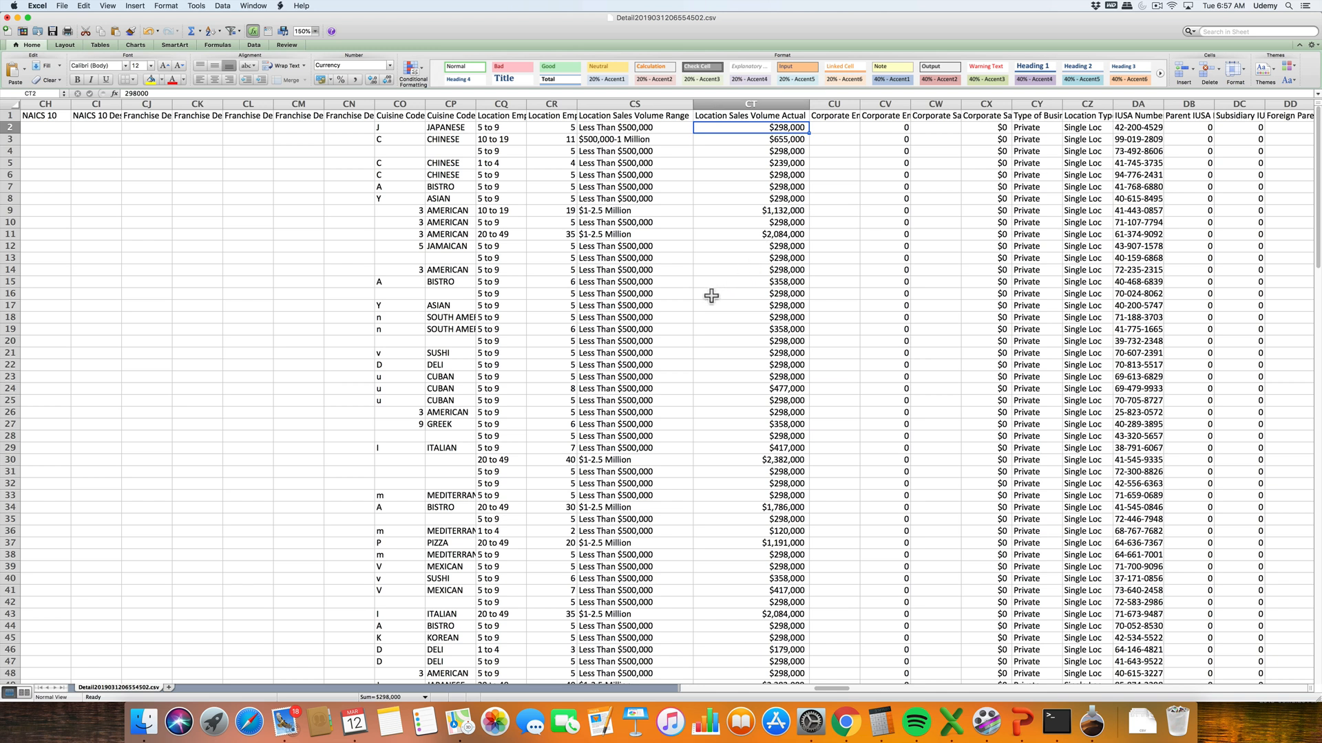
left_click(749, 116)
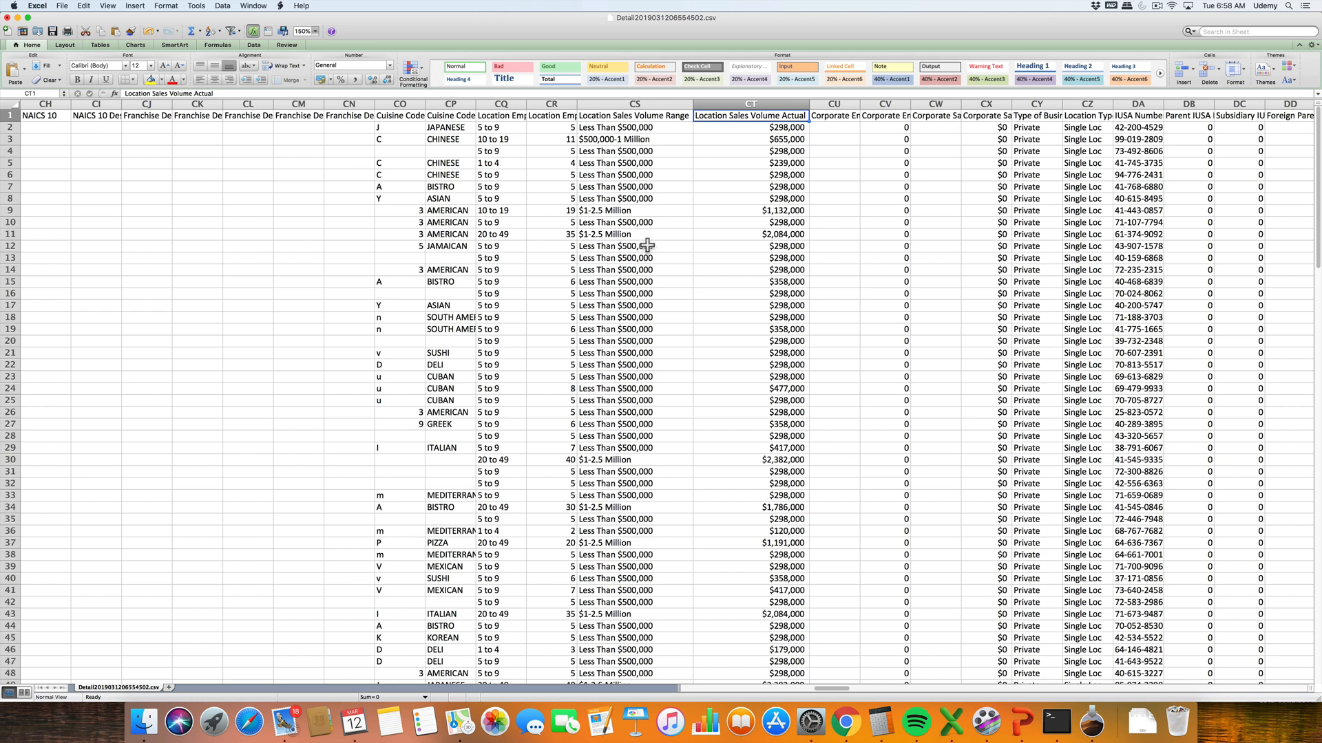
mouse_move(735, 289)
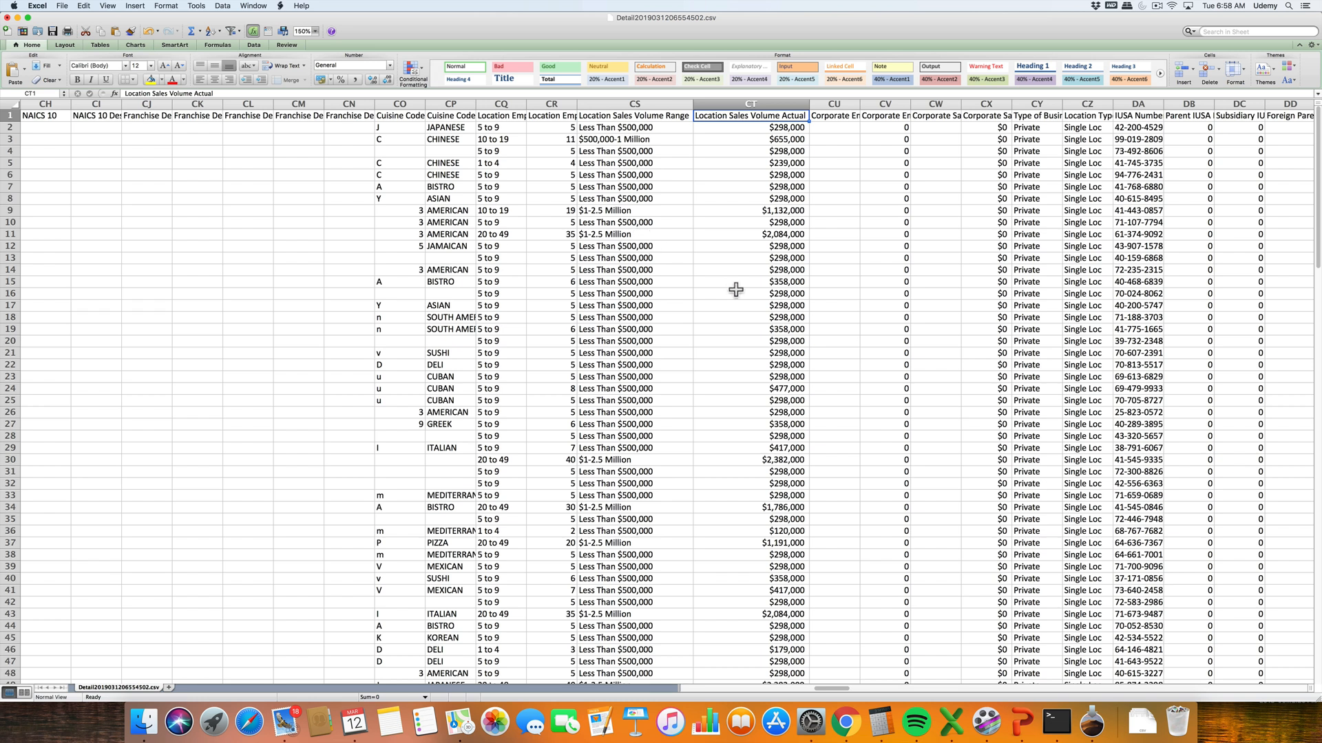
mouse_move(771, 235)
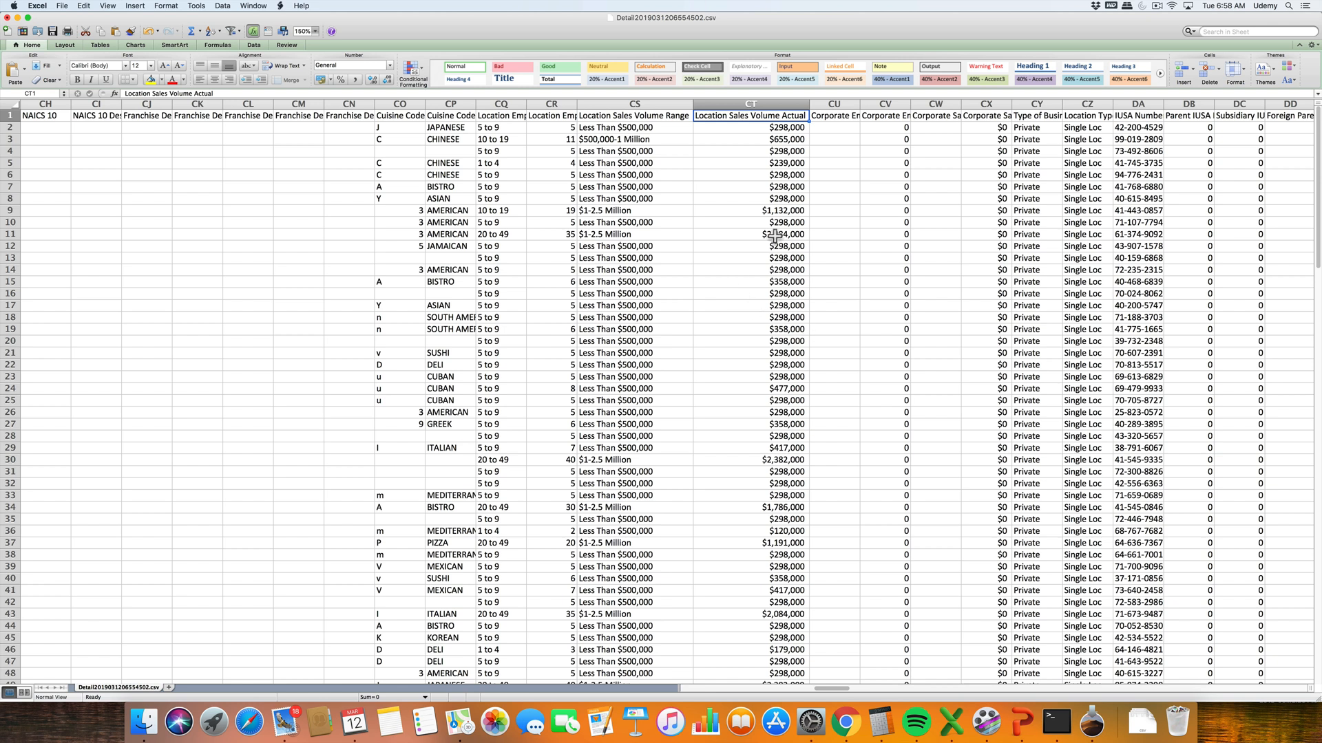
left_click(780, 210)
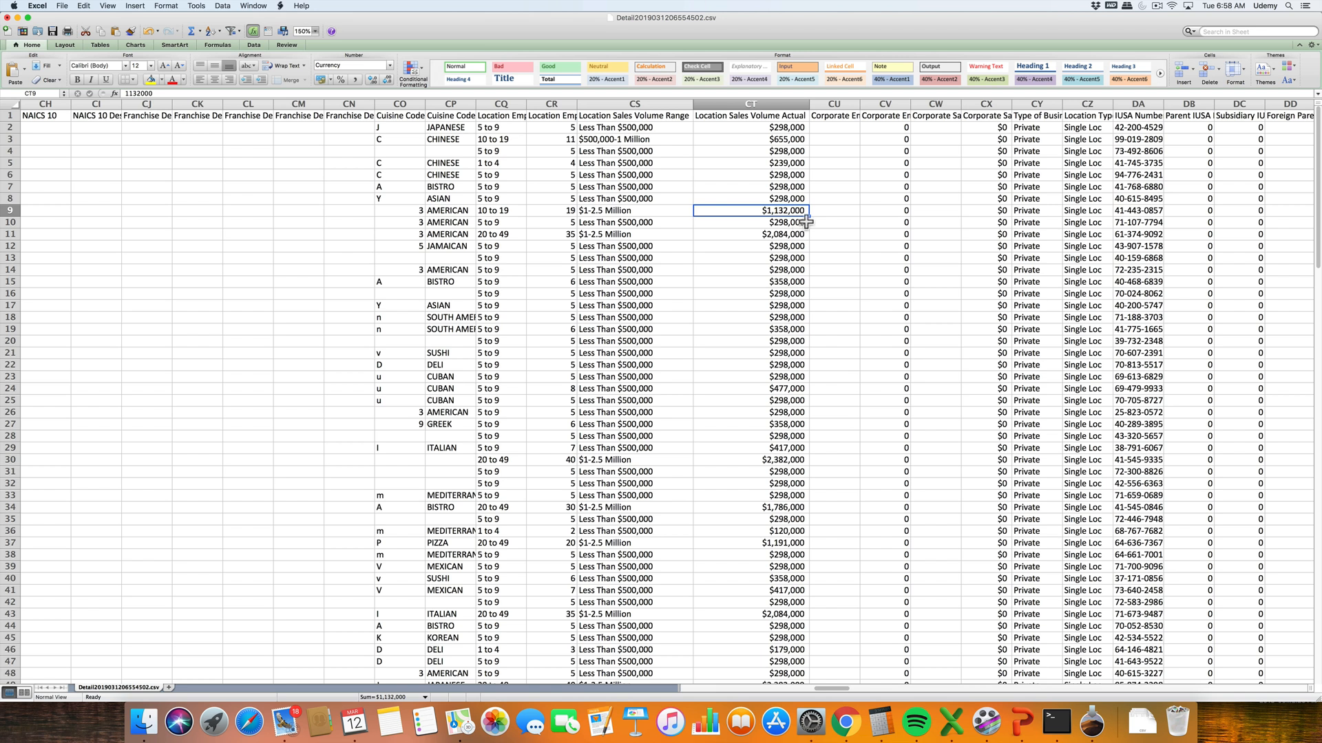
left_click(749, 174)
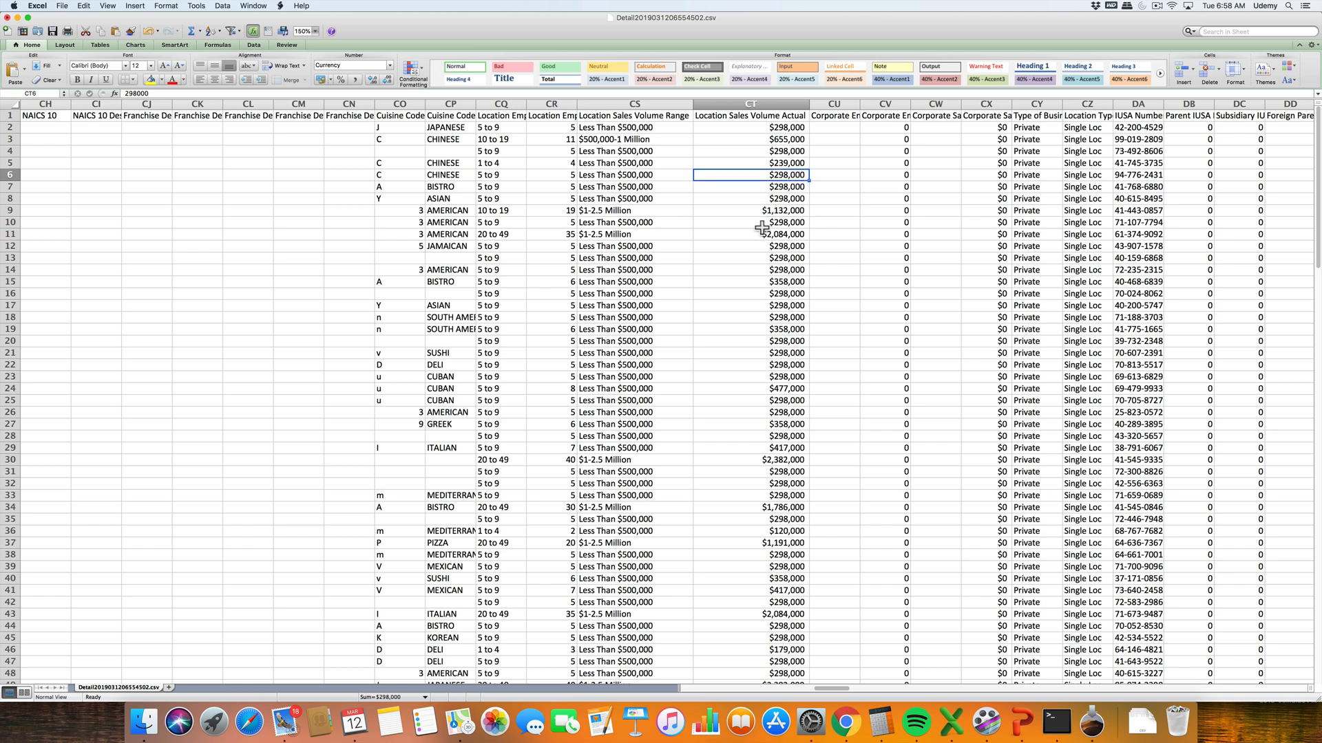
mouse_move(839, 402)
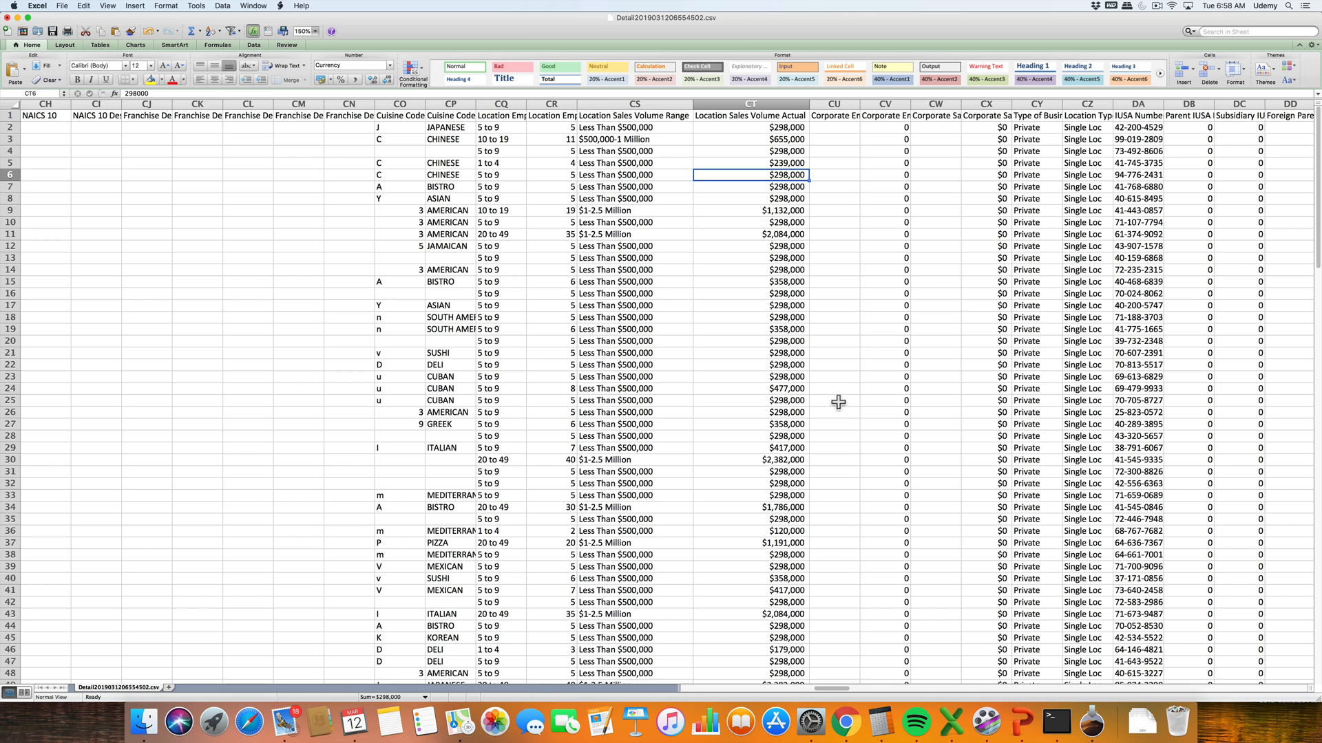
mouse_move(701, 377)
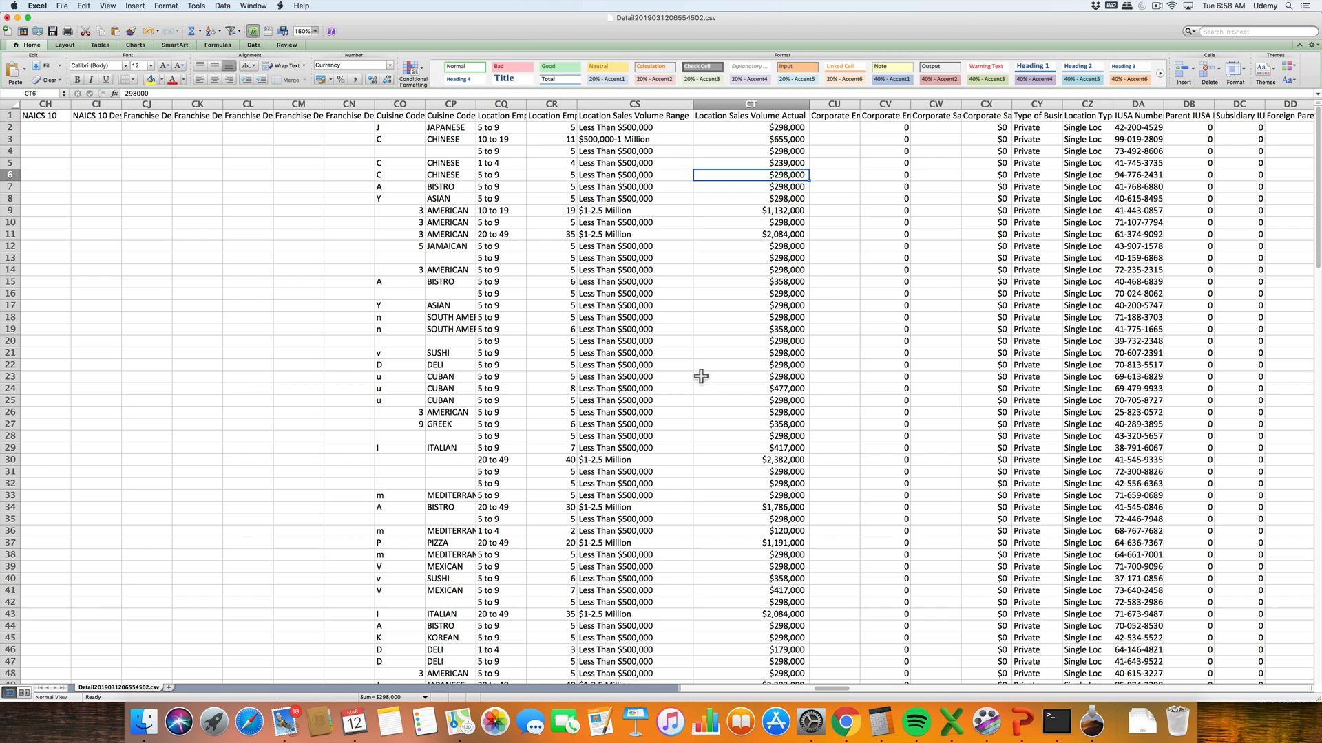
mouse_move(738, 381)
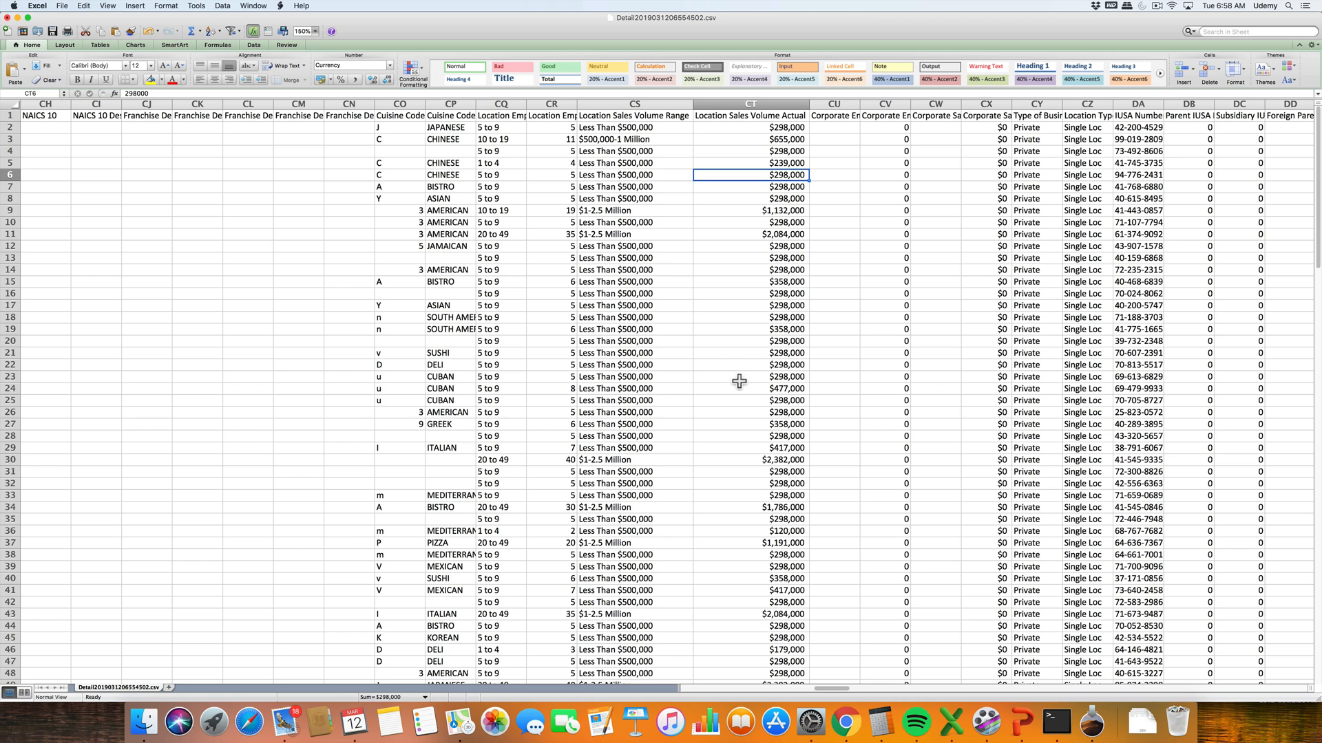
mouse_move(833, 434)
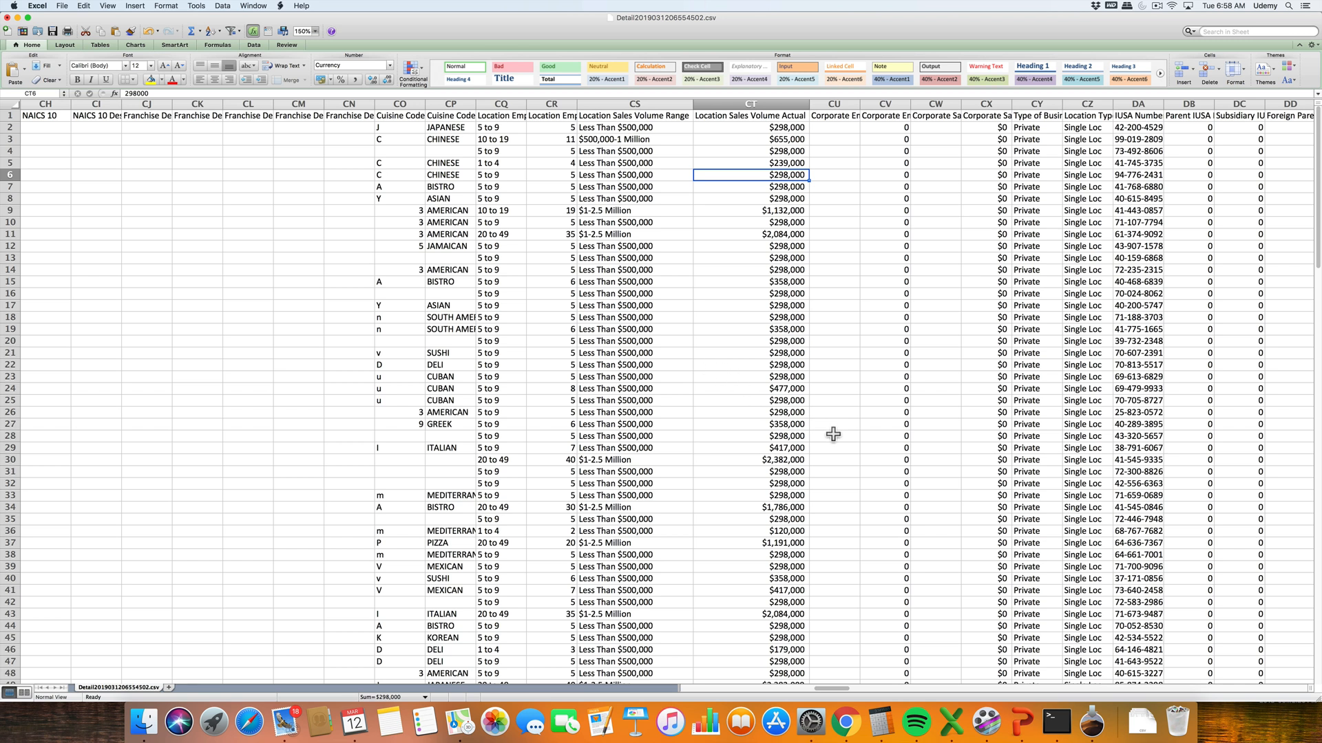
mouse_move(537, 191)
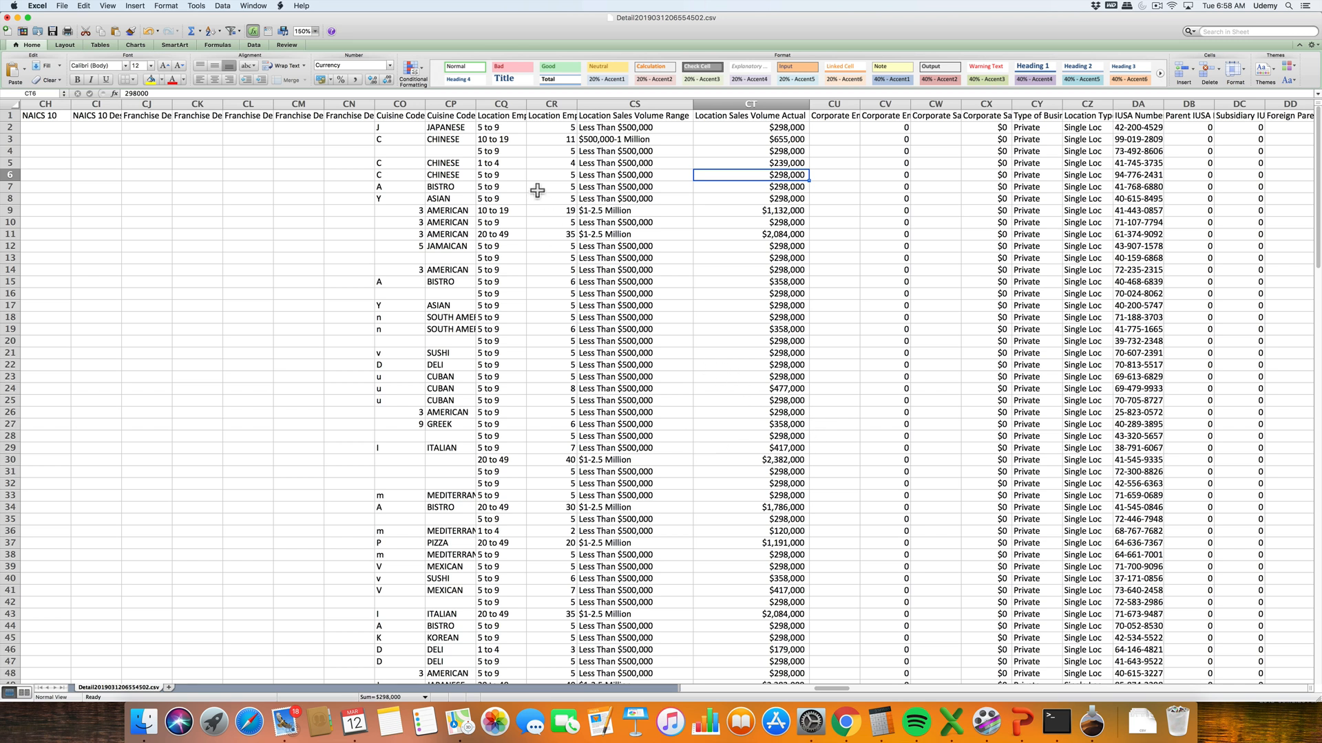
mouse_move(664, 509)
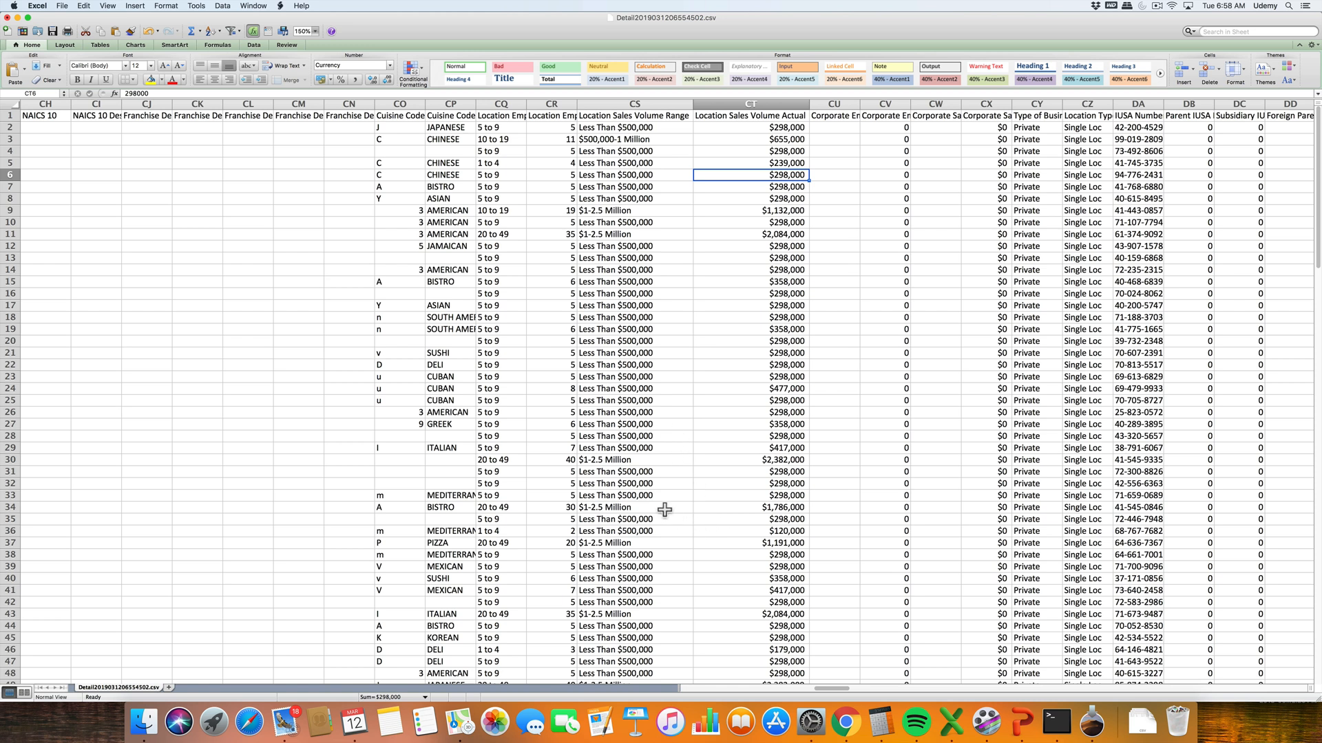
mouse_move(623, 424)
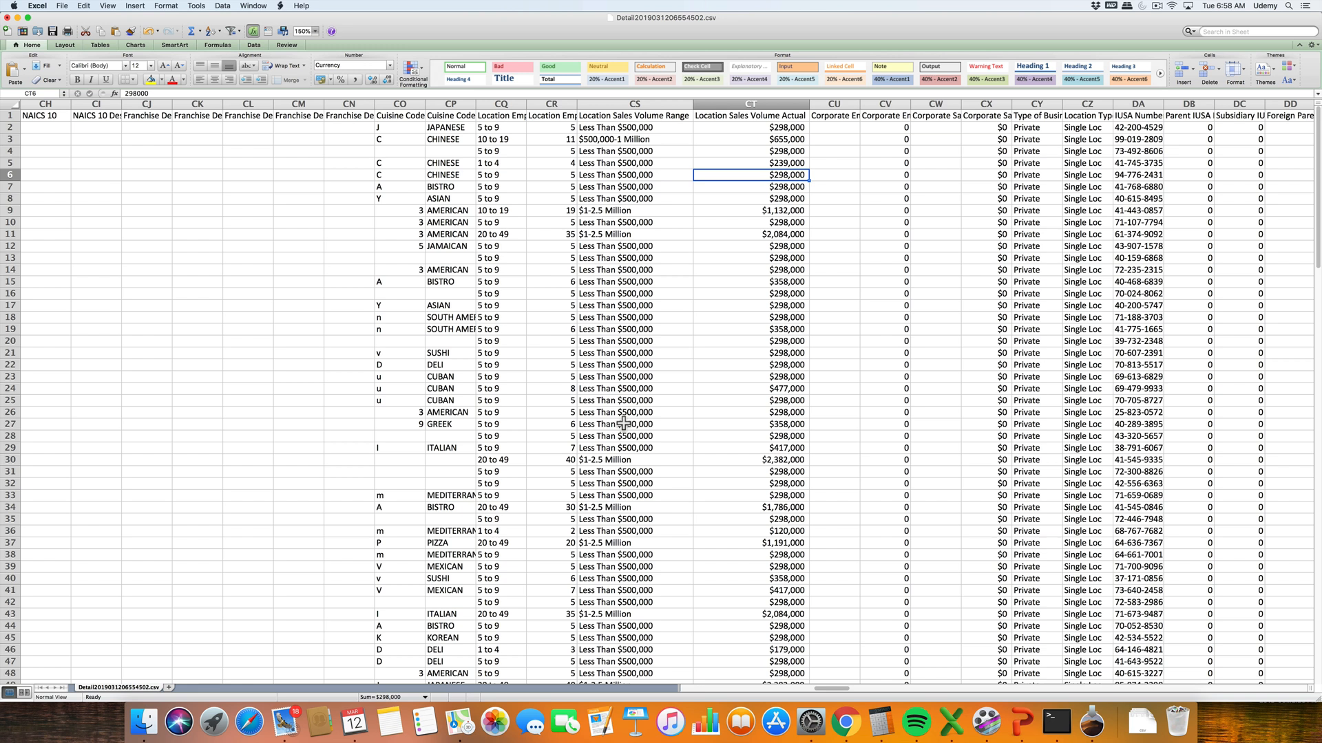
mouse_move(660, 416)
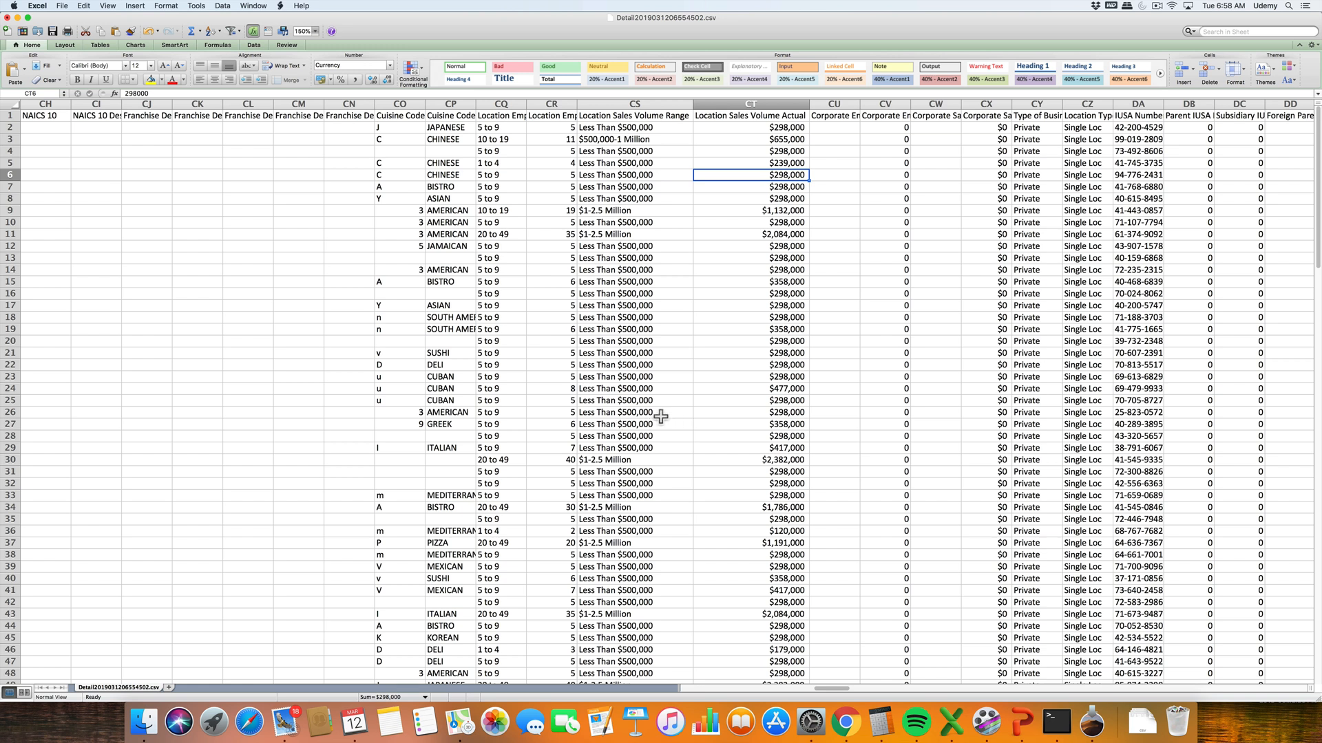
mouse_move(833, 685)
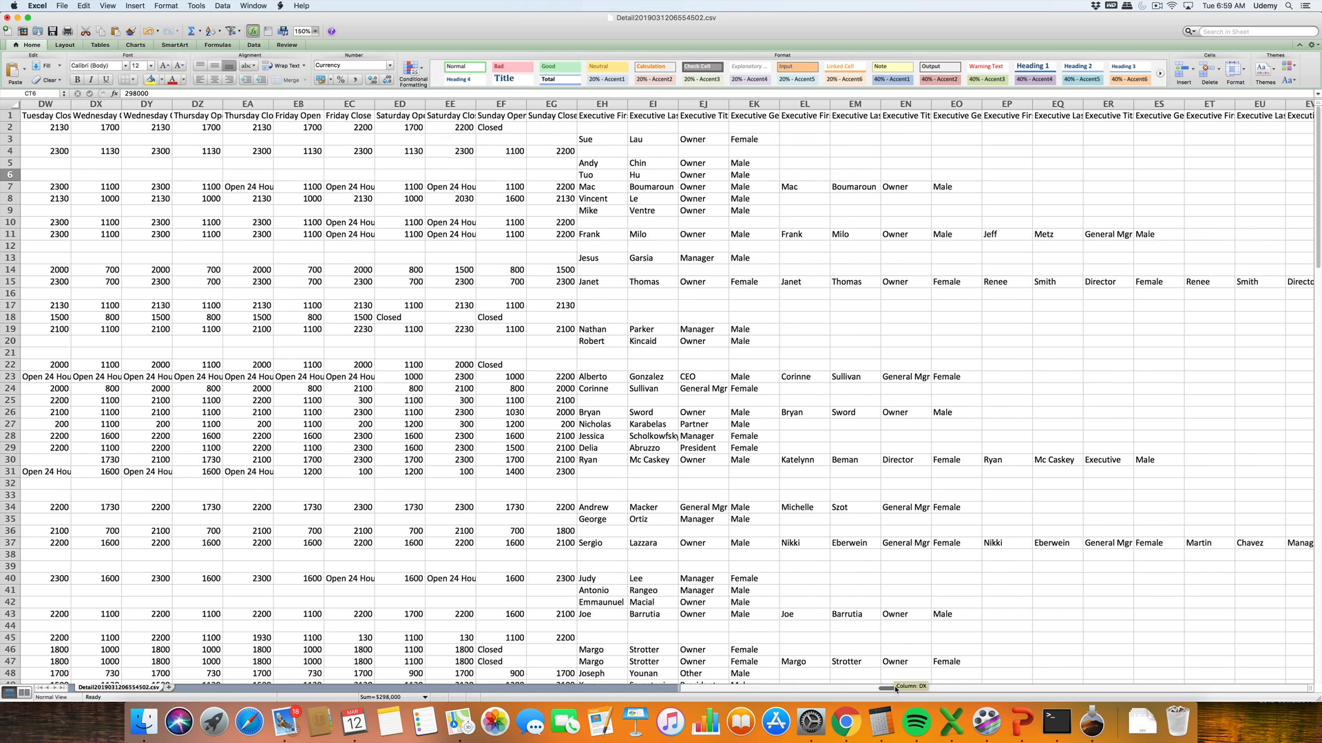
Step: Widen the Computer Expenses column to read a row 9 value, then reach the Twitter and Facebook columns
scroll("right", 3)
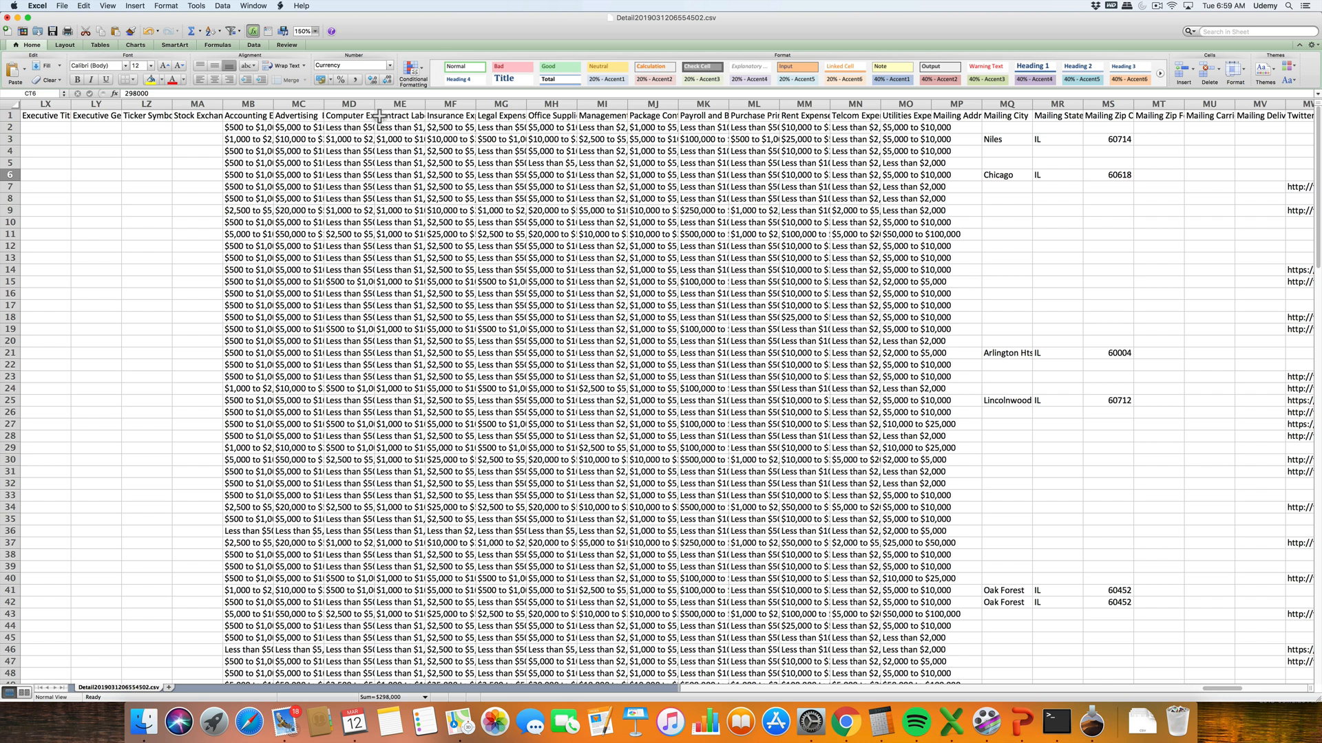
left_click_drag(393, 103, 354, 104)
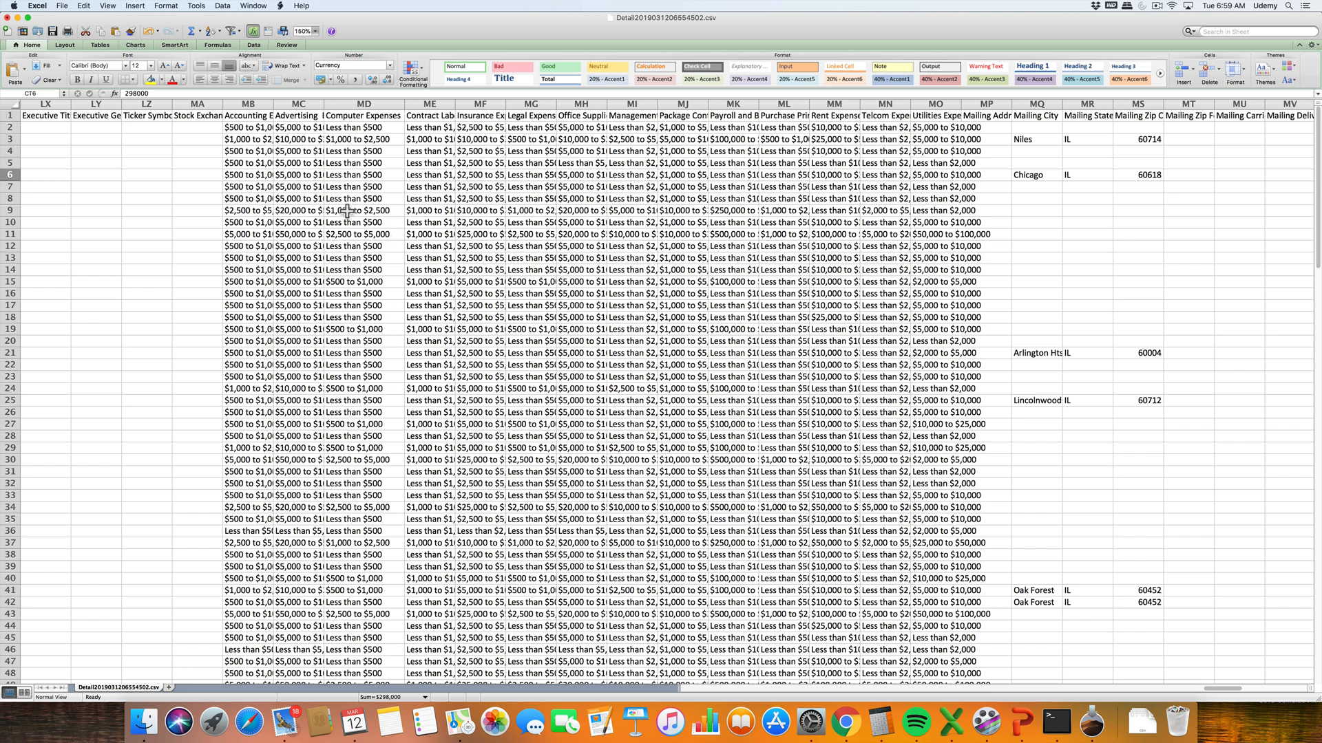
left_click(363, 209)
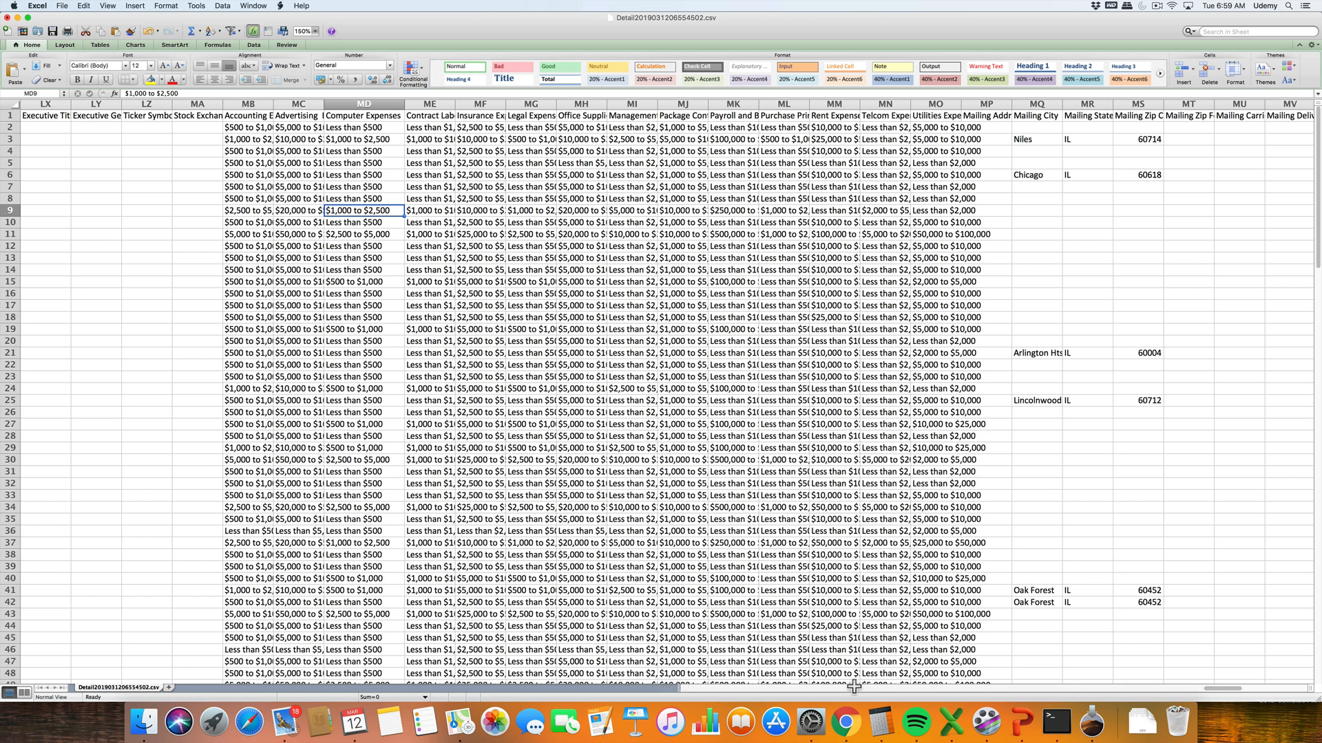
mouse_move(1222, 690)
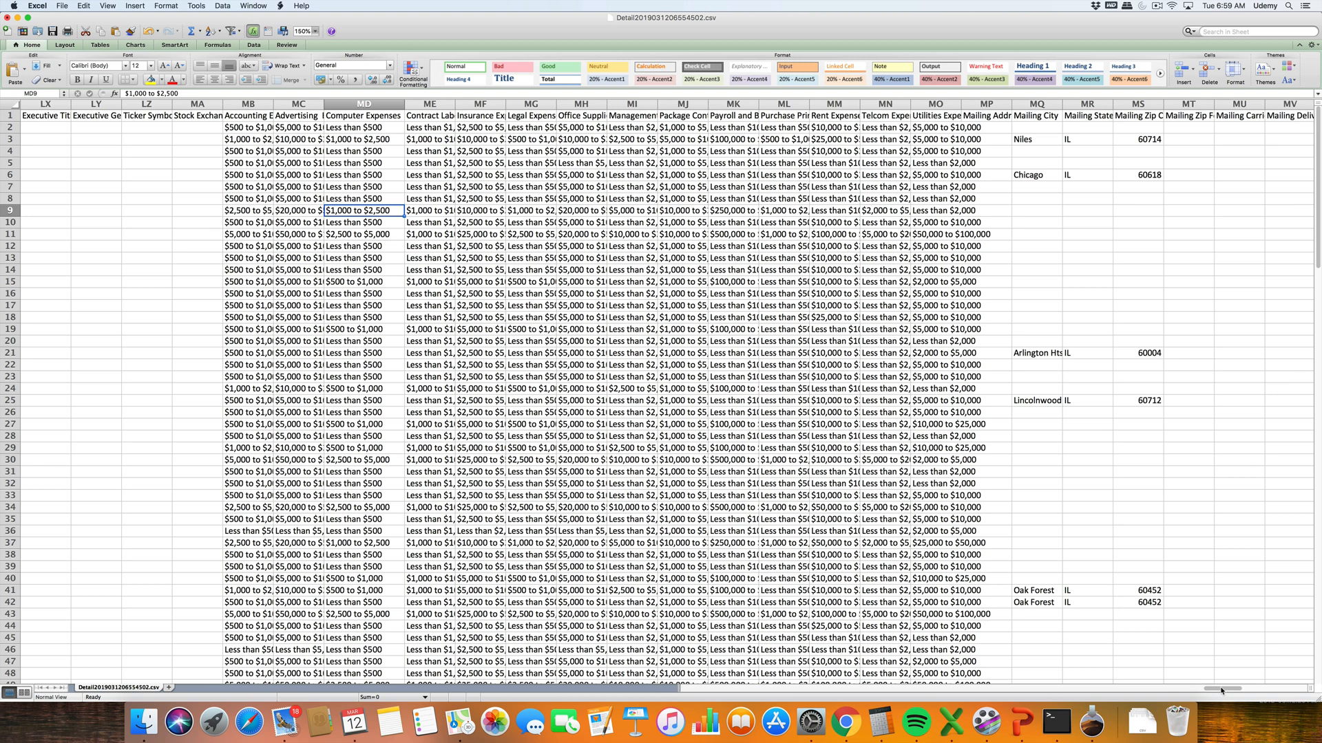
scroll("right", 3)
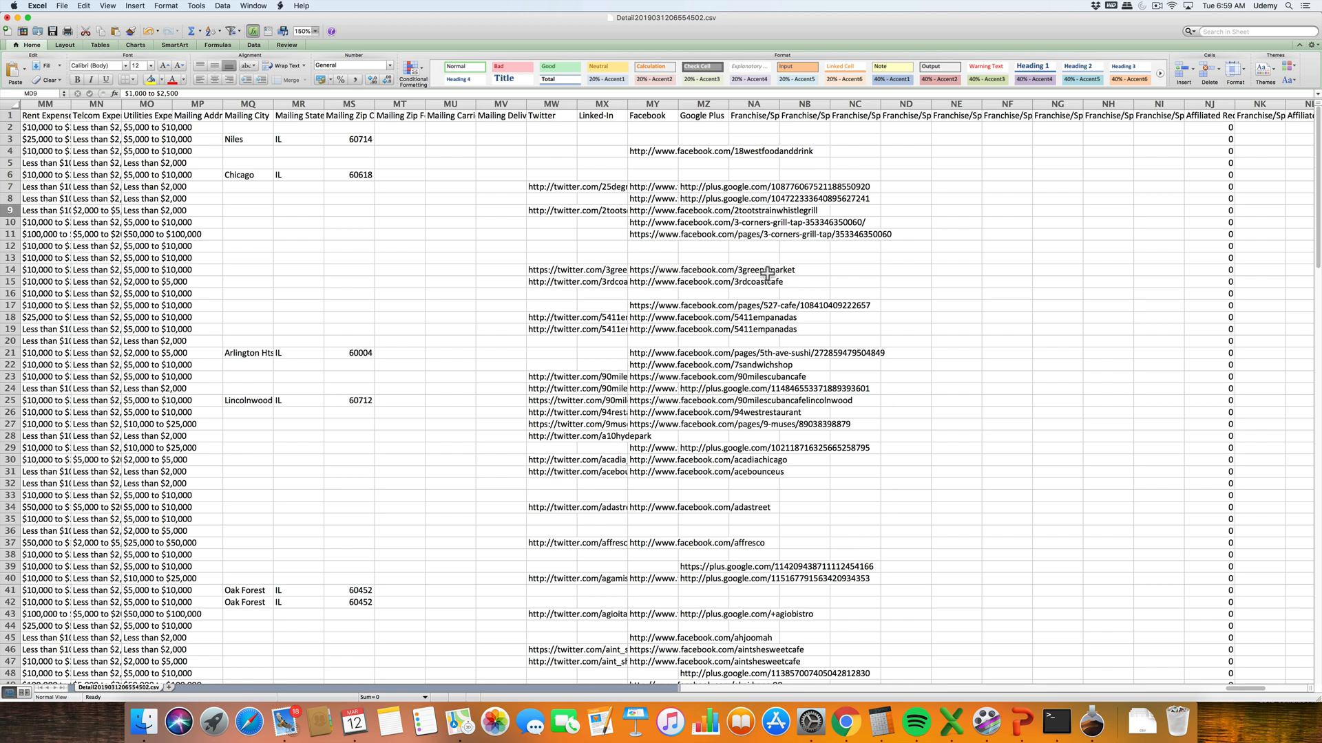
Step: Widen the Twitter column to show full links like twitter.com/3greensmarket, then select the whole sheet
left_click_drag(576, 106, 576, 106)
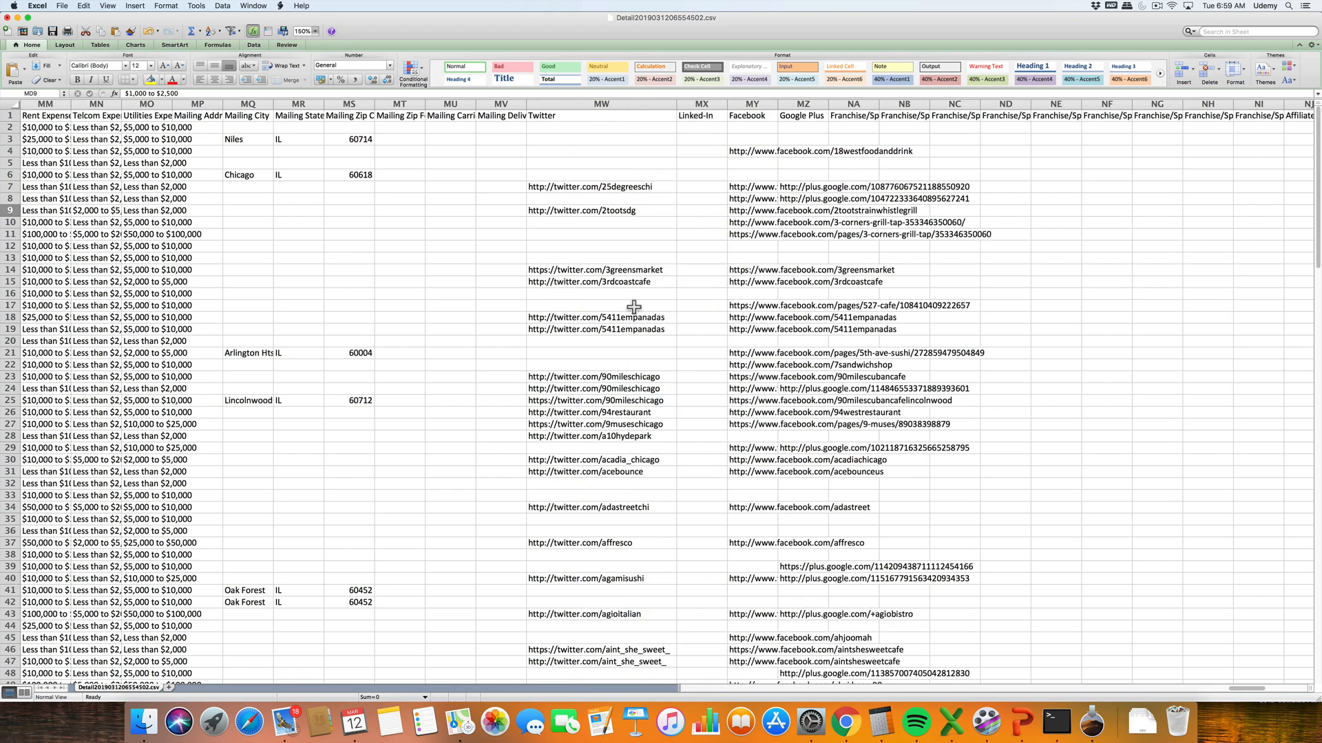
mouse_move(910, 340)
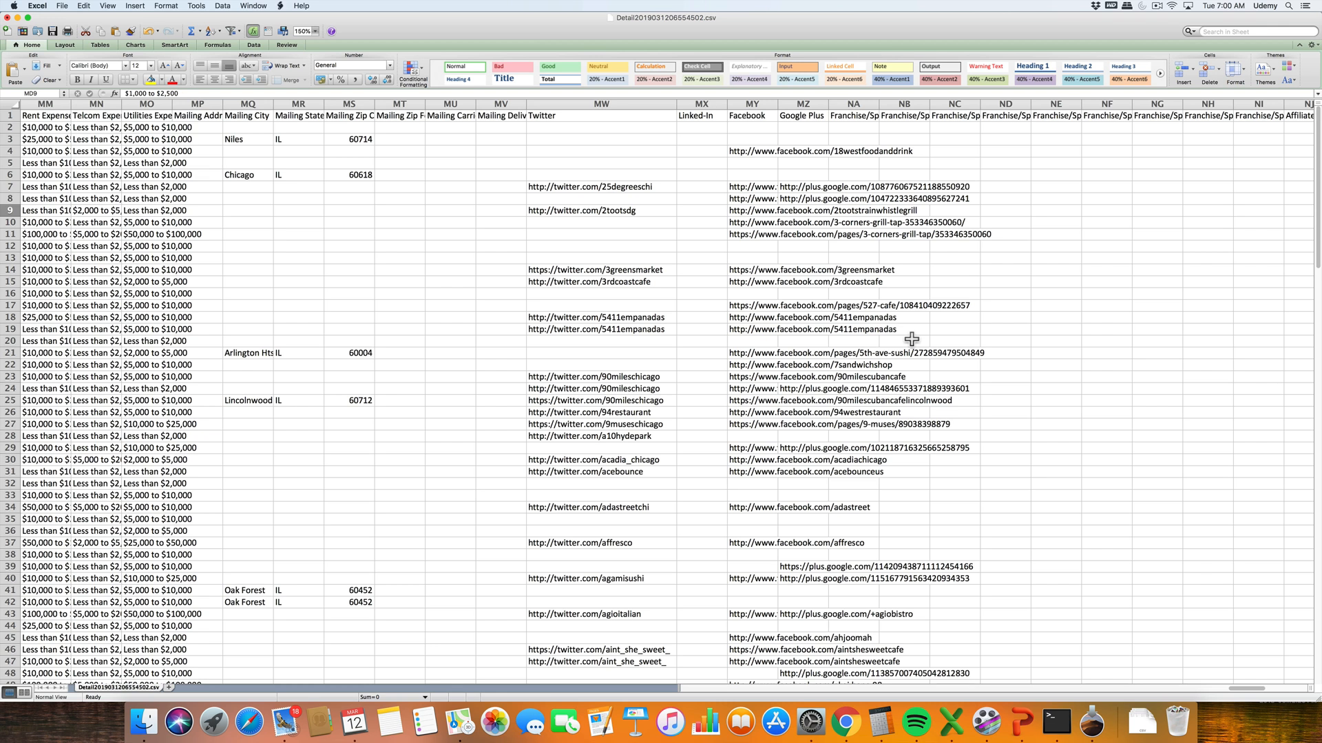
mouse_move(606, 359)
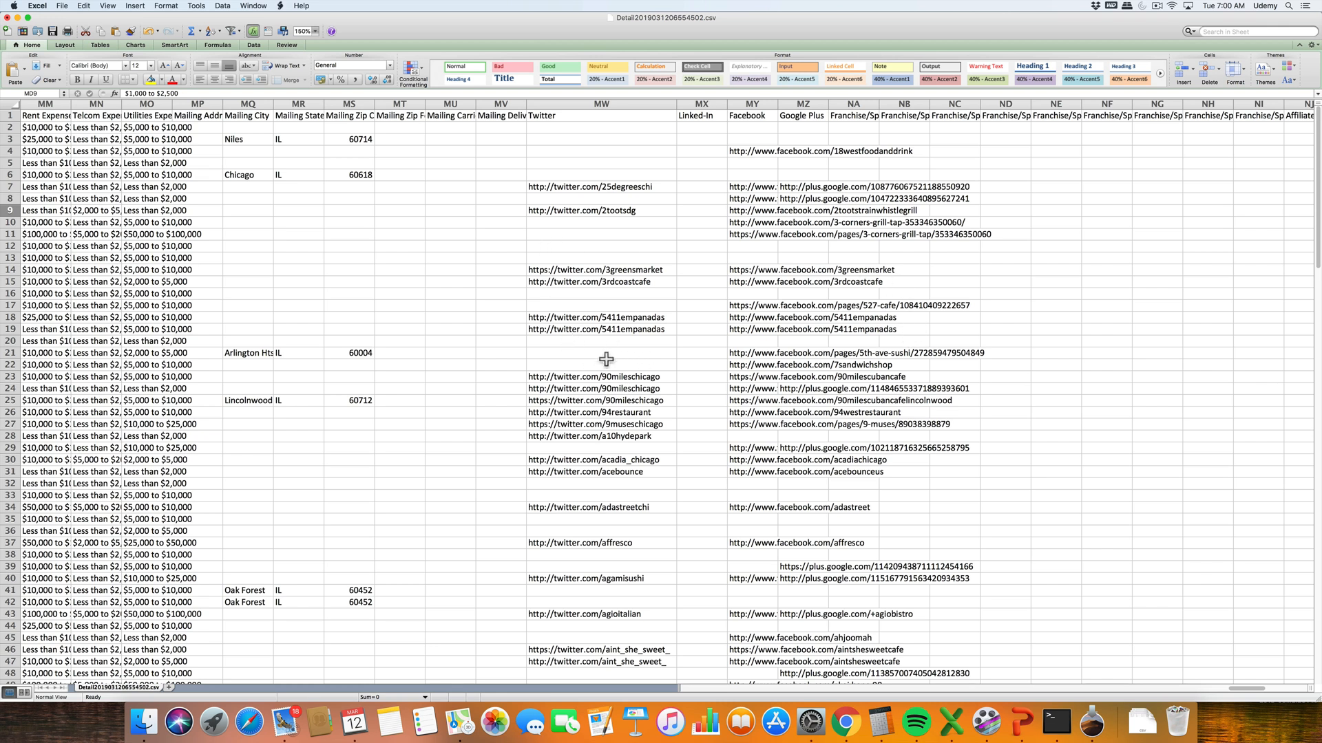
left_click(600, 354)
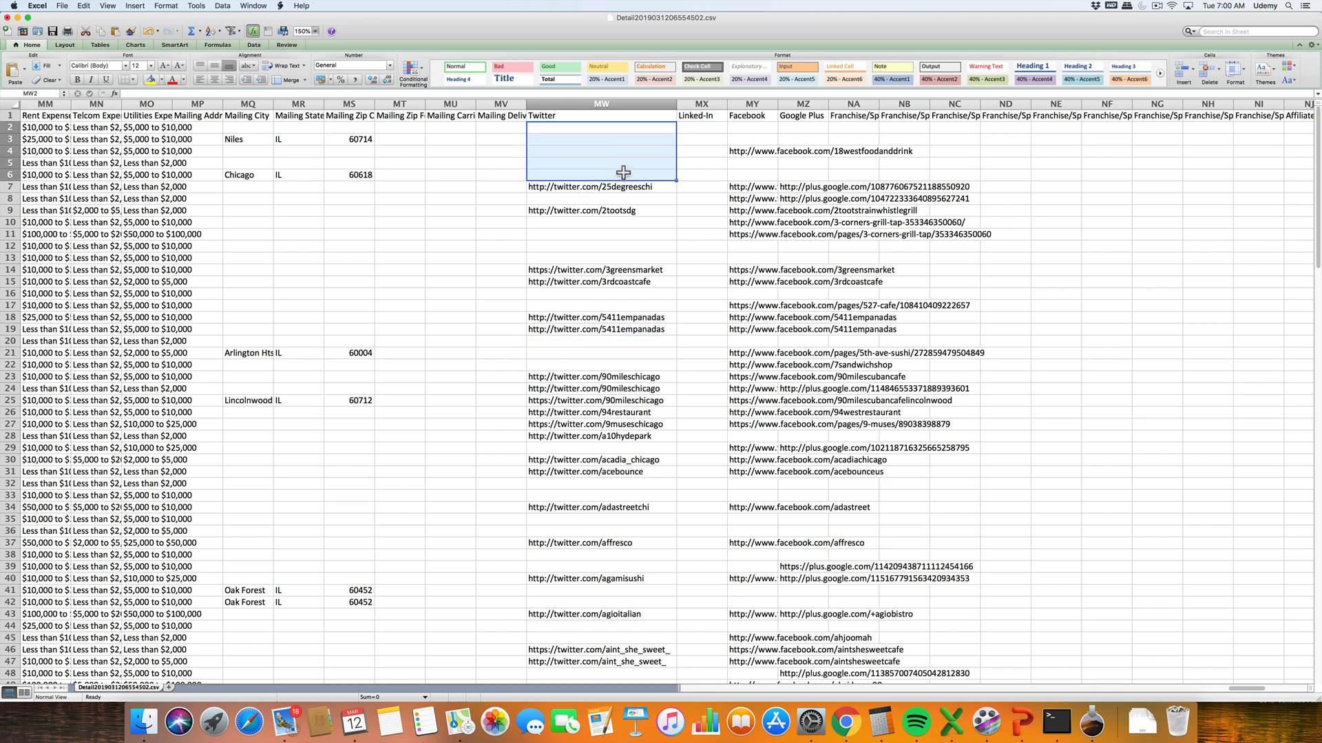
left_click(751, 133)
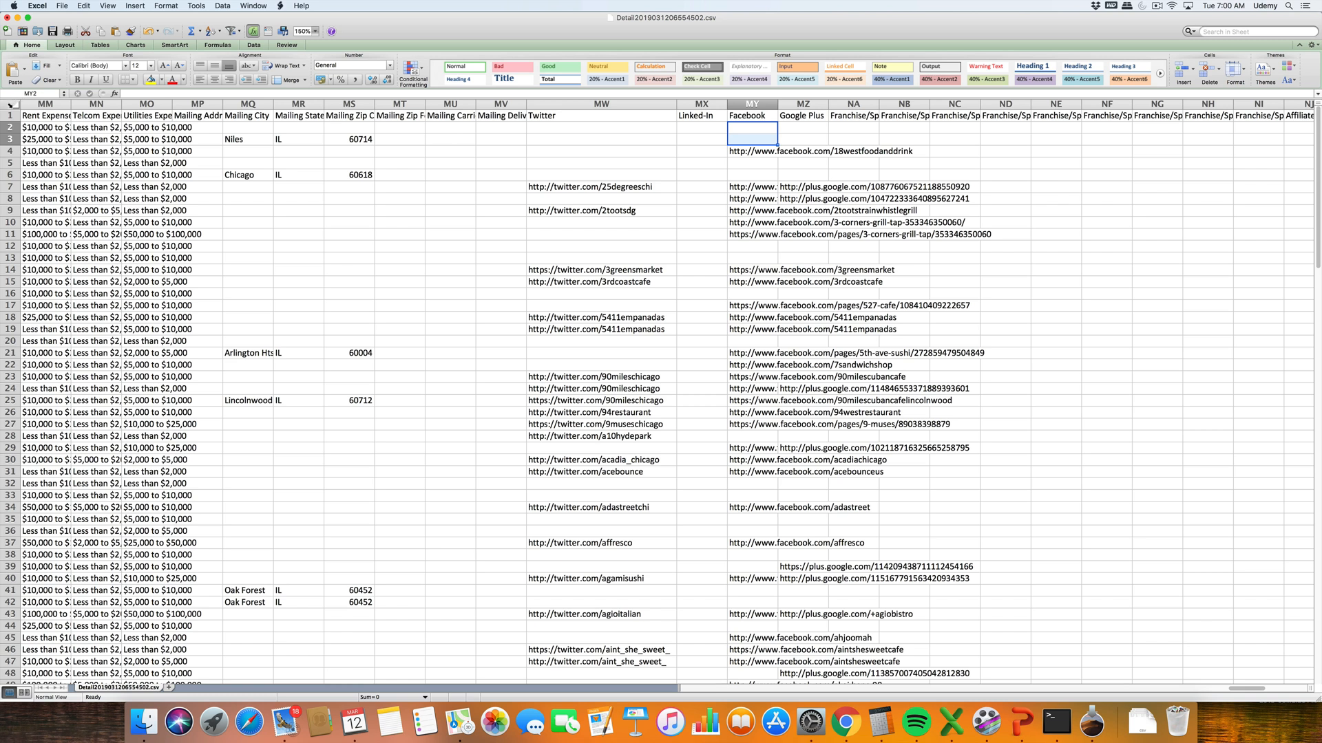
left_click(11, 103)
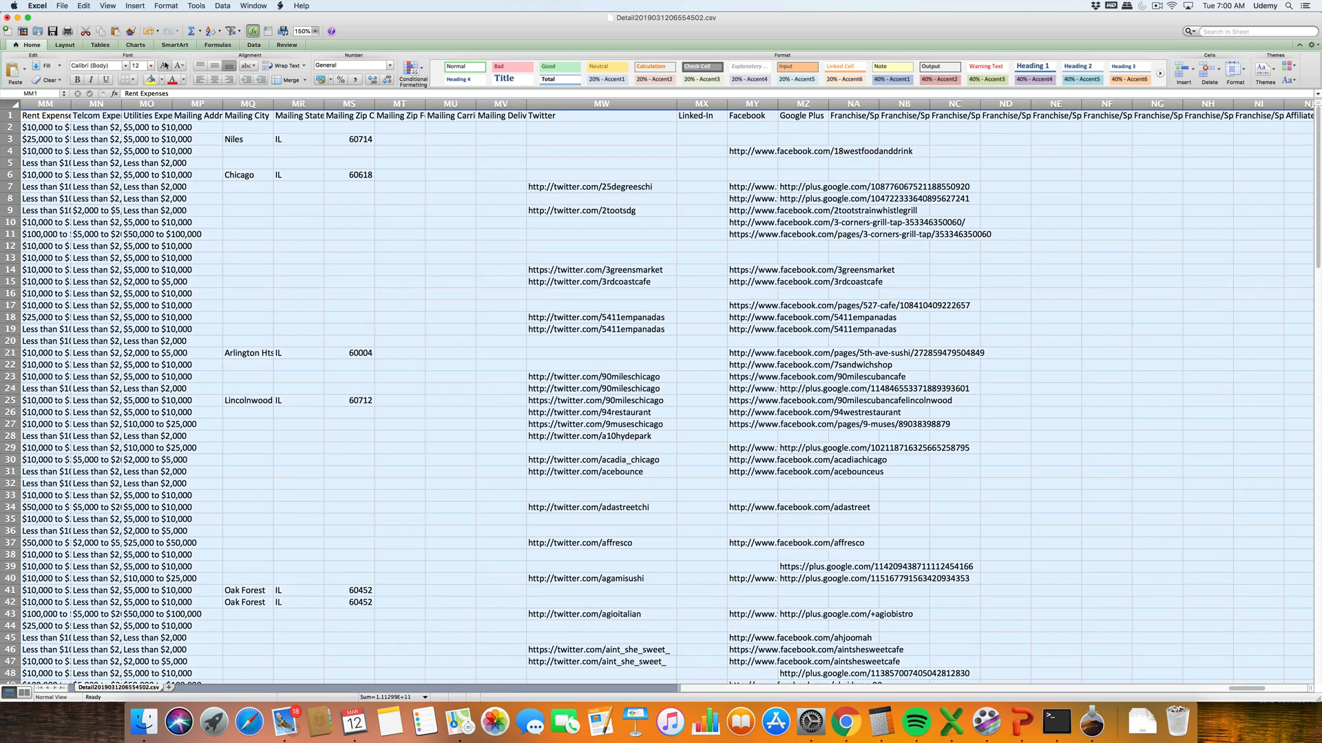
Step: Custom-sort the whole table by the Facebook column A to Z and return to the business names
left_click(212, 32)
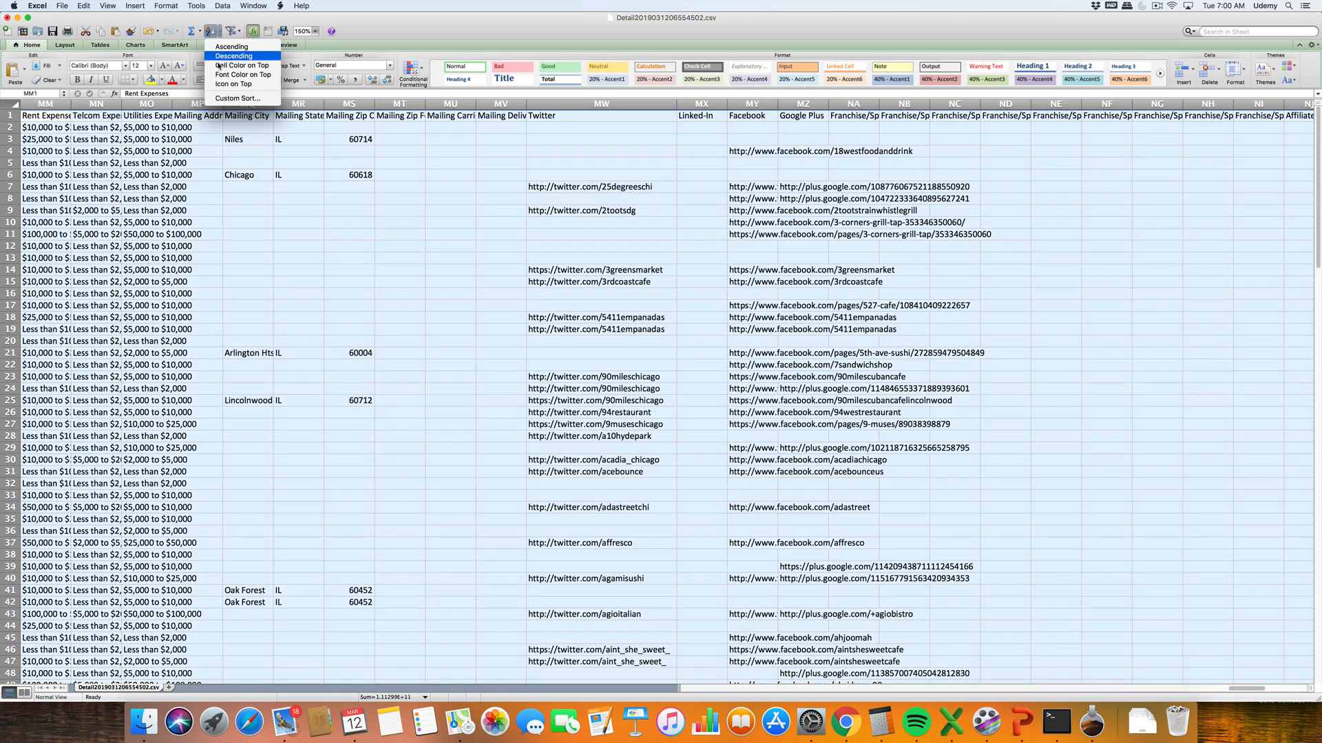
left_click(238, 98)
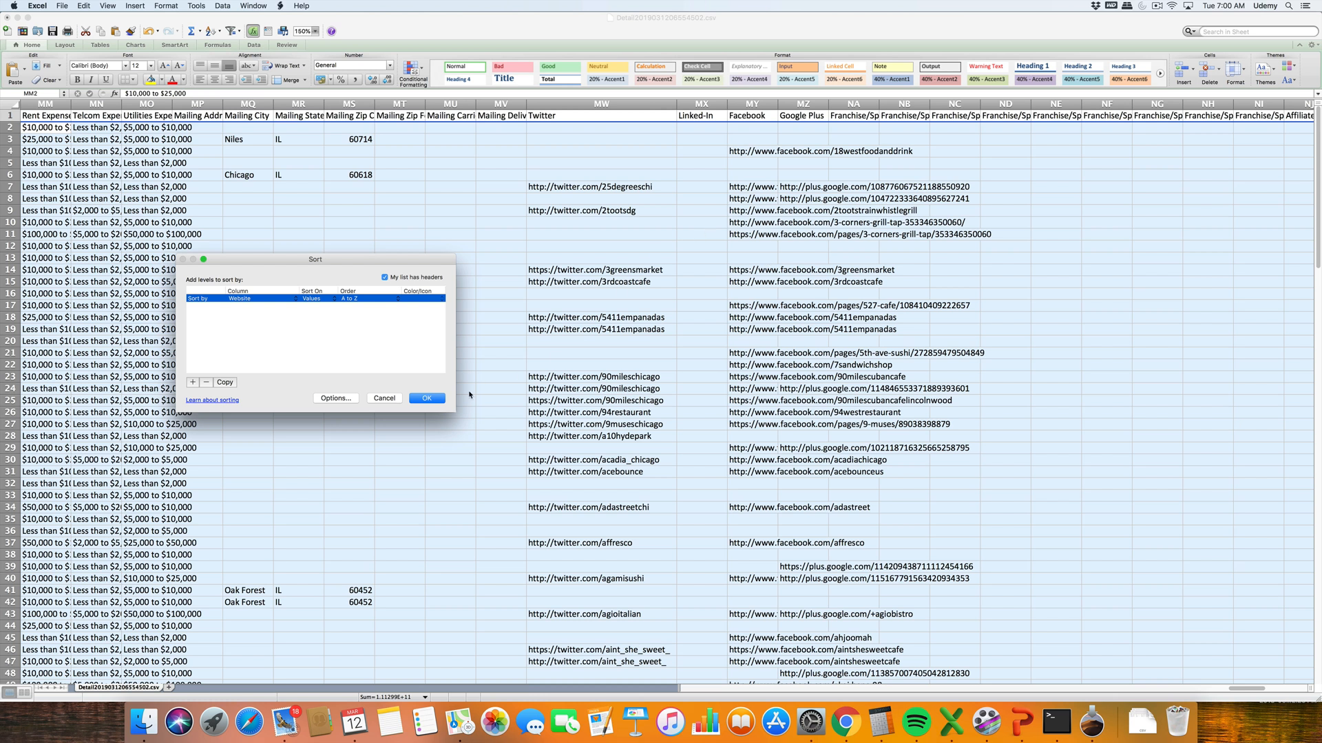
left_click(258, 299)
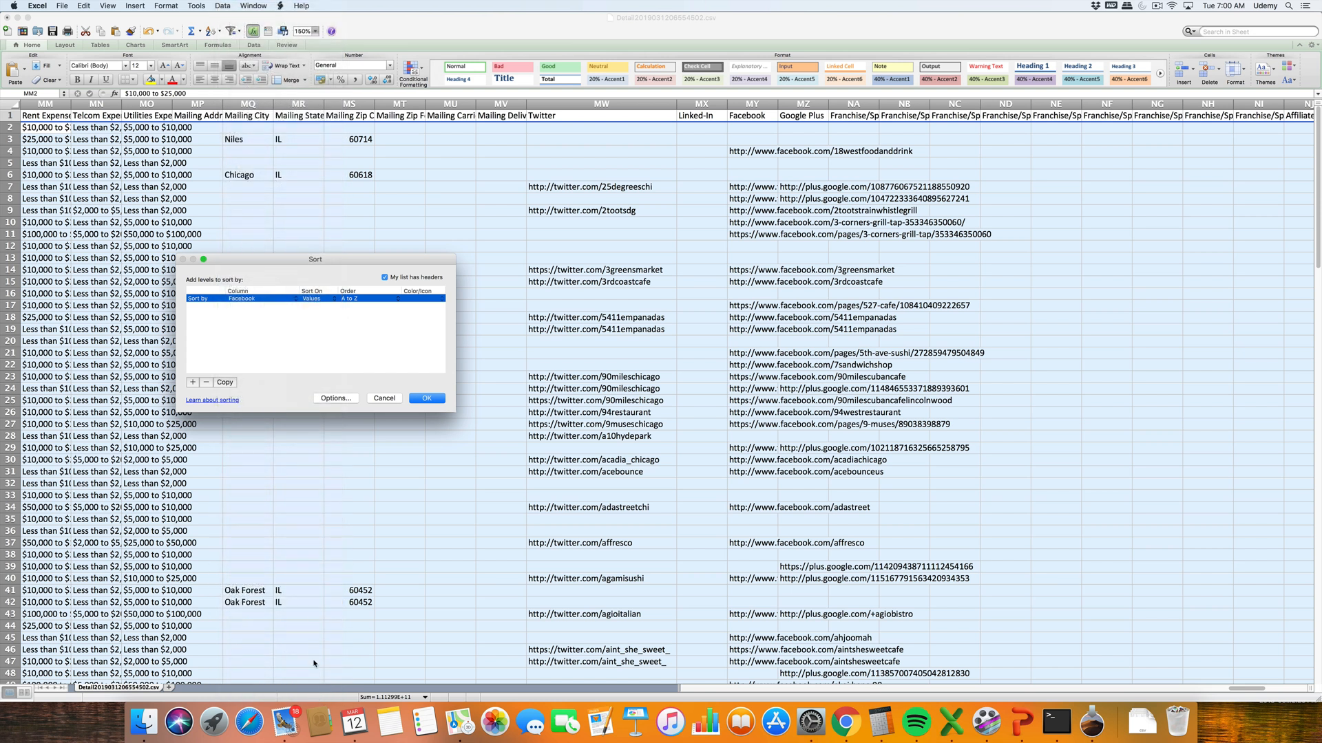
left_click(426, 398)
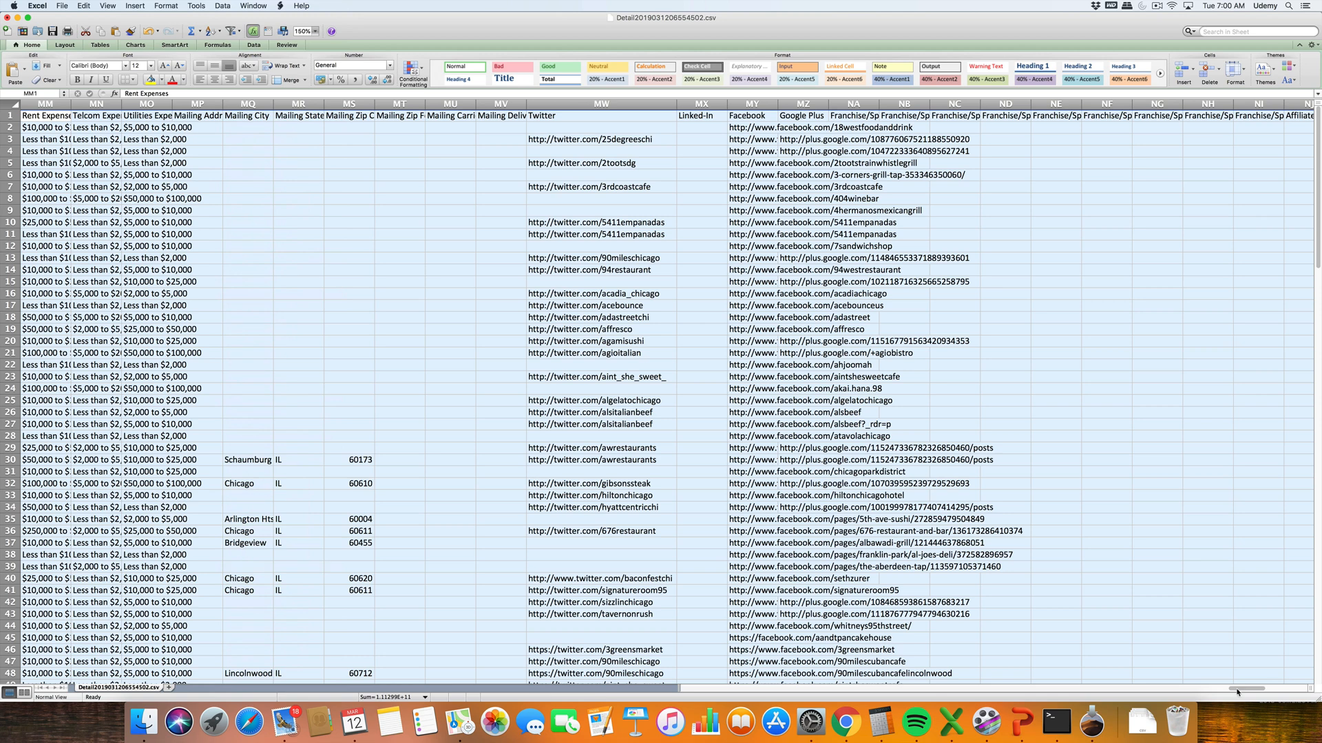
scroll("left", 3)
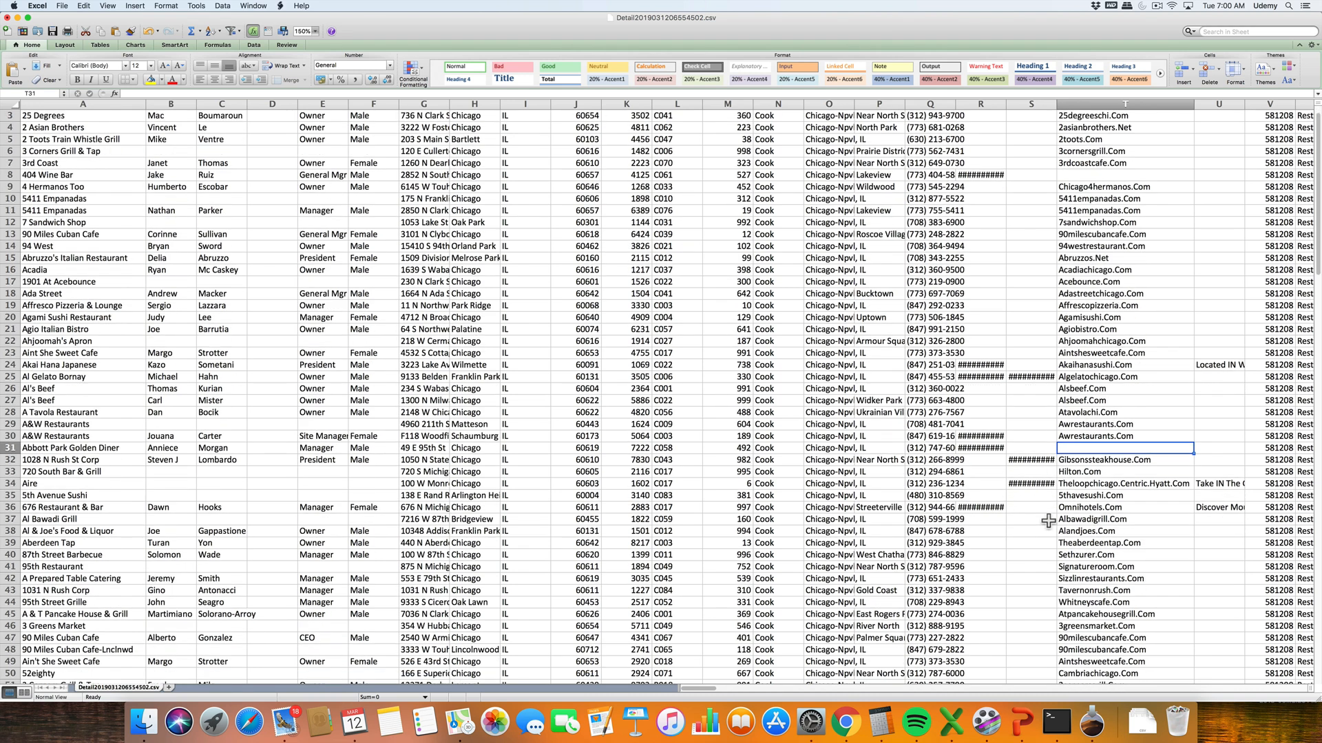
Step: Scroll through the Facebook-sorted list, then switch back to Google Chrome on the ReferenceUSA page
scroll("down", 3)
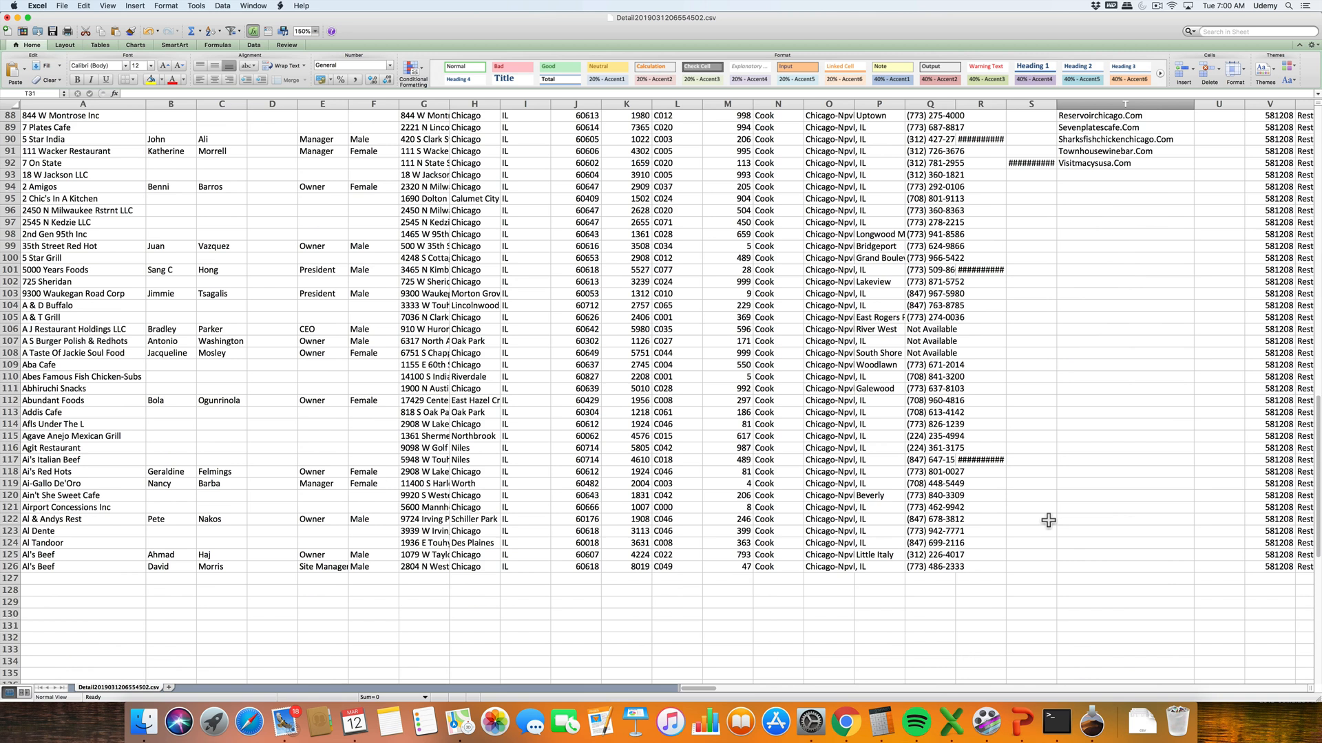
scroll("up", 3)
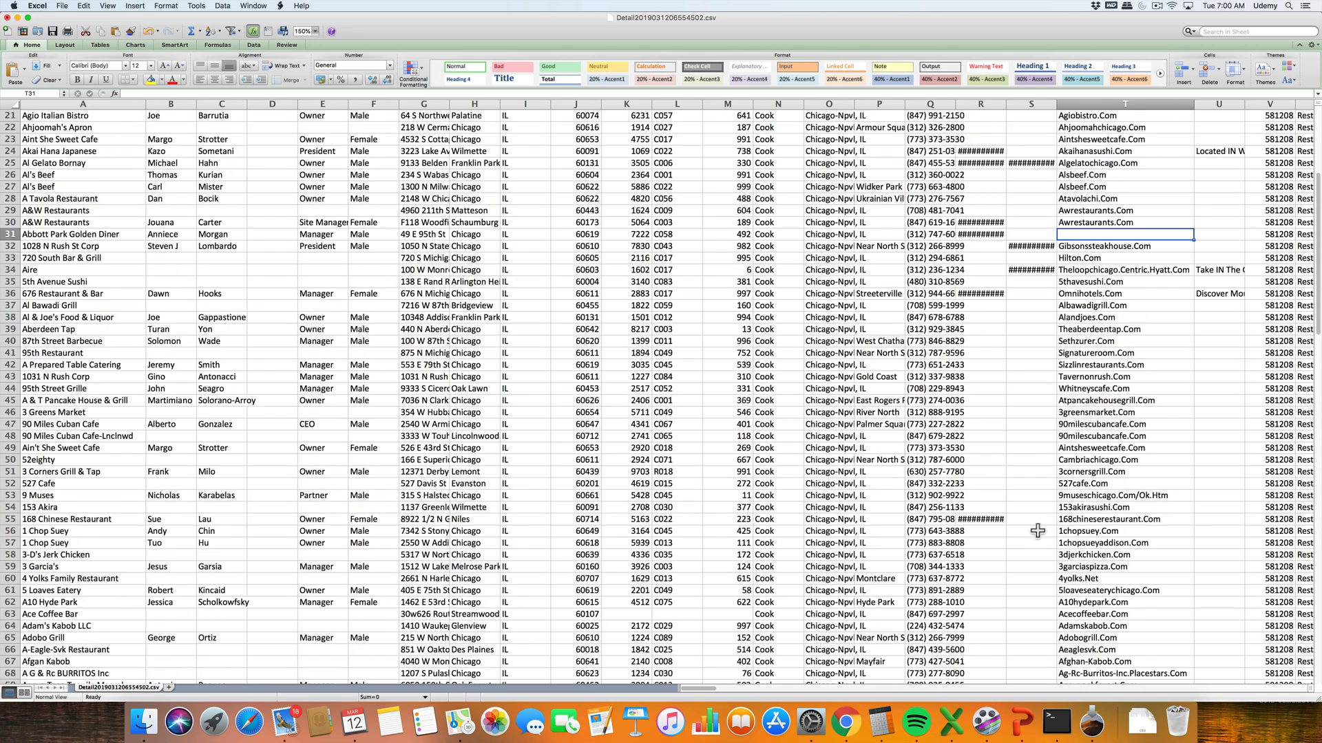
scroll("up", 3)
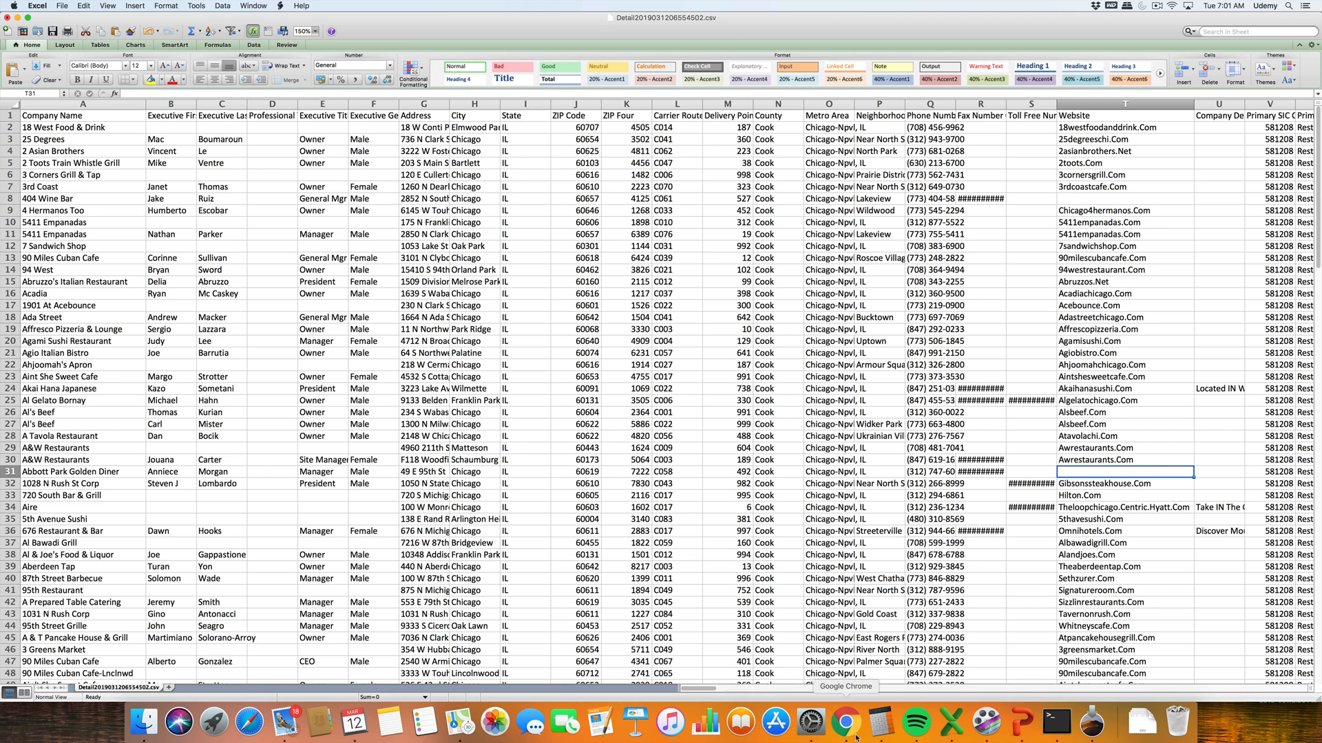
left_click(844, 722)
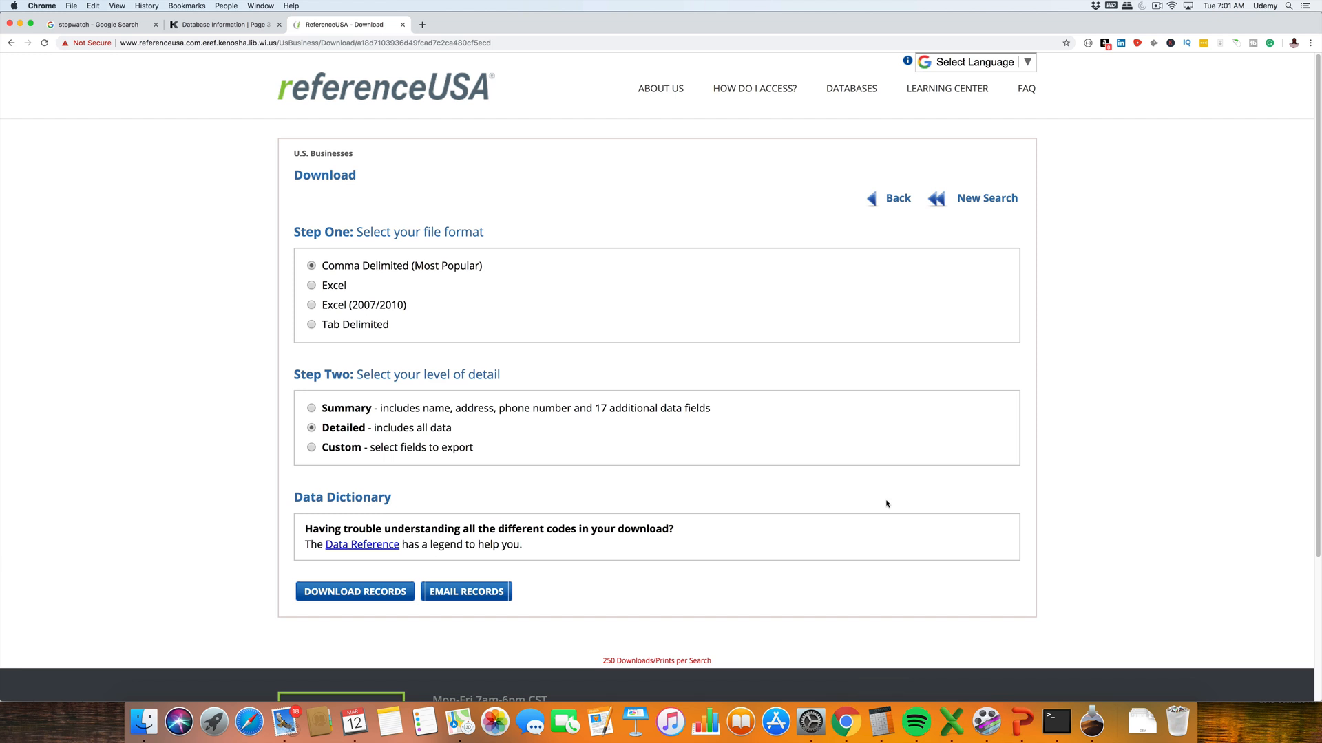
mouse_move(893, 494)
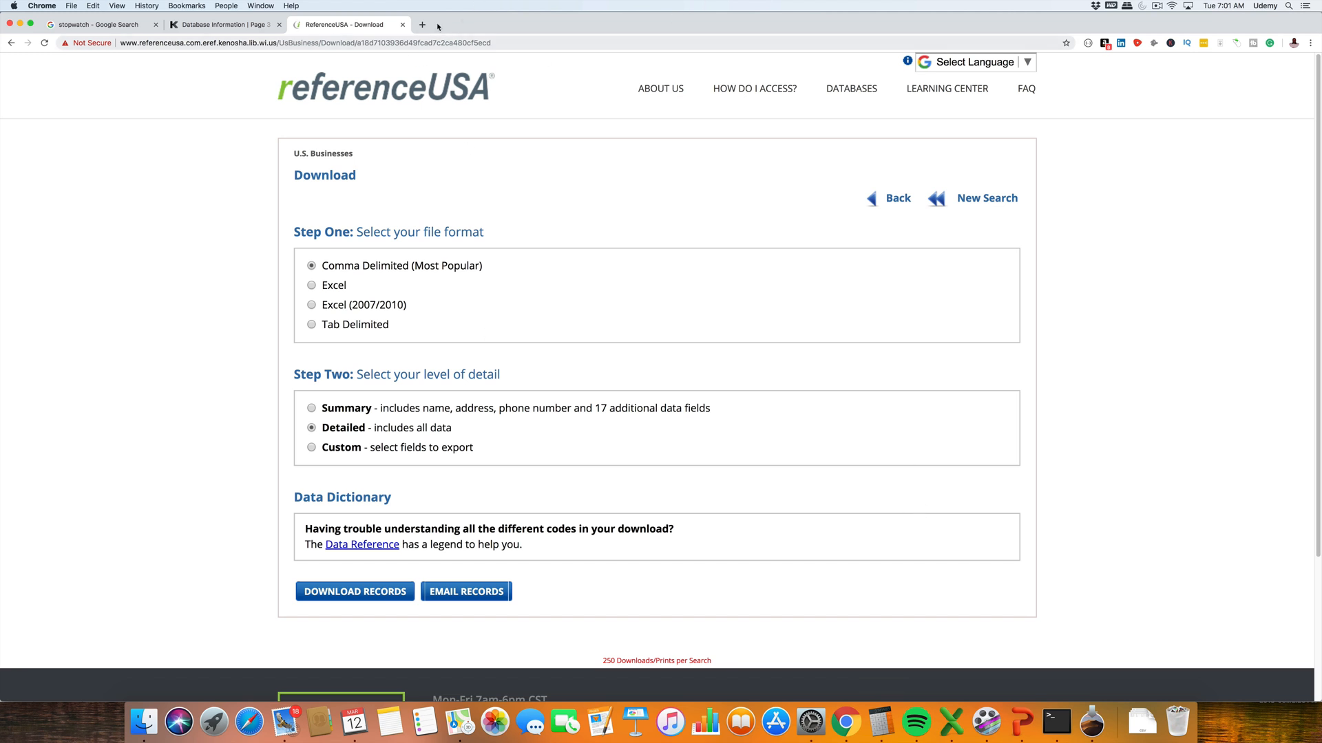
Step: Open a new tab with the mistyped 'leranken', close it, and switch to the stopwatch tab at about 10:51
left_click(421, 24)
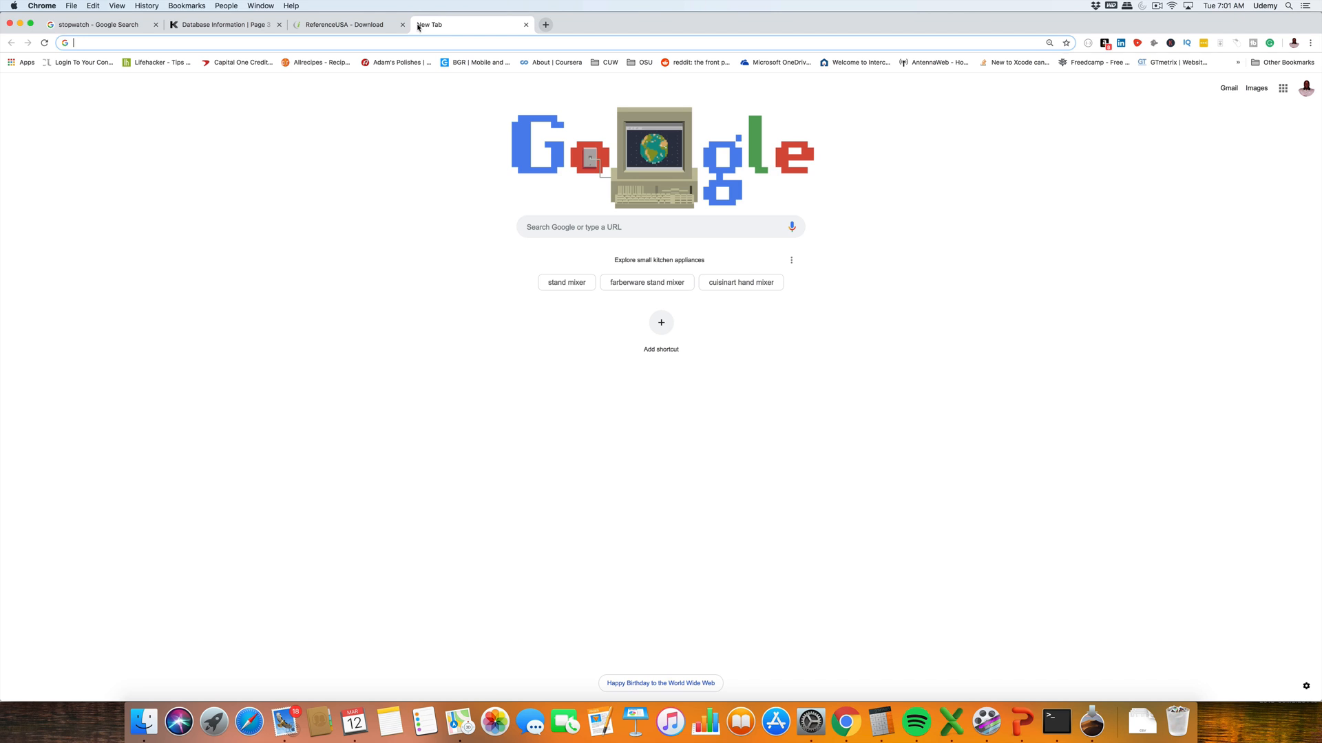
type("lerankenosha.com/&r=&bc=")
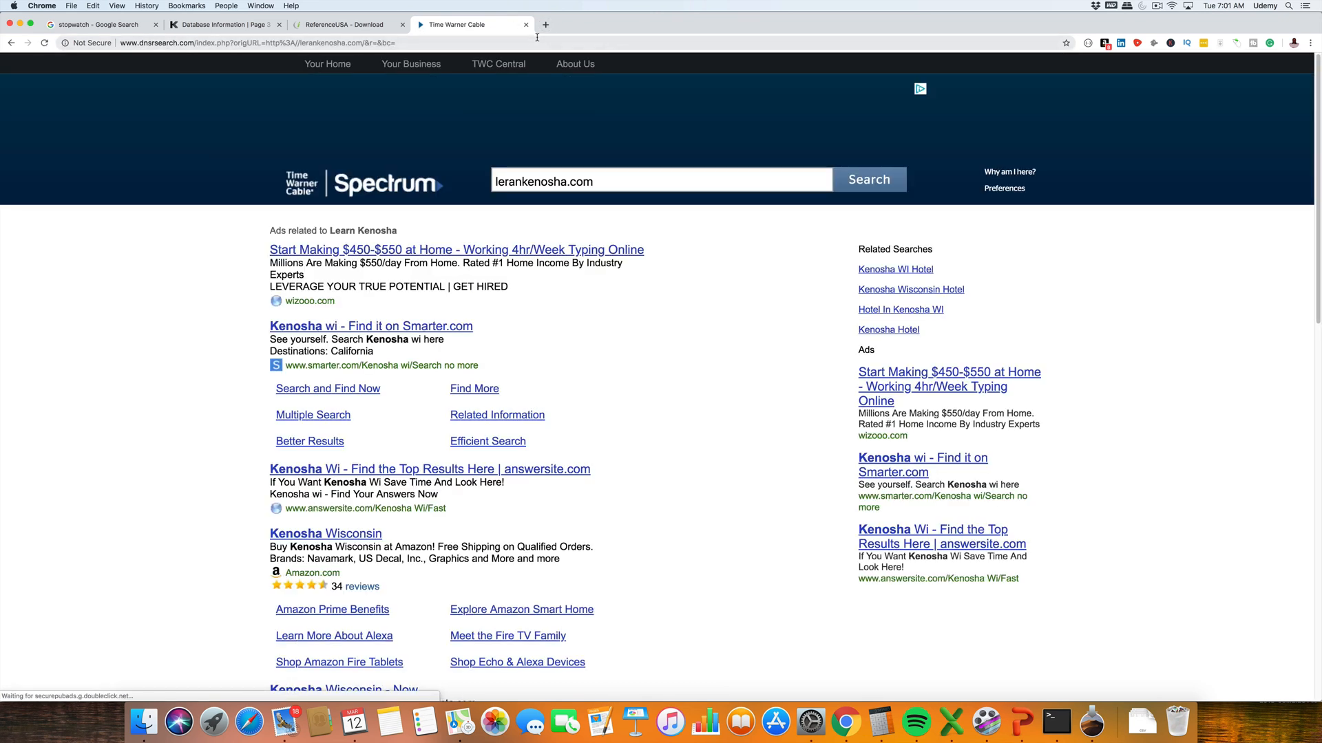
left_click(524, 25)
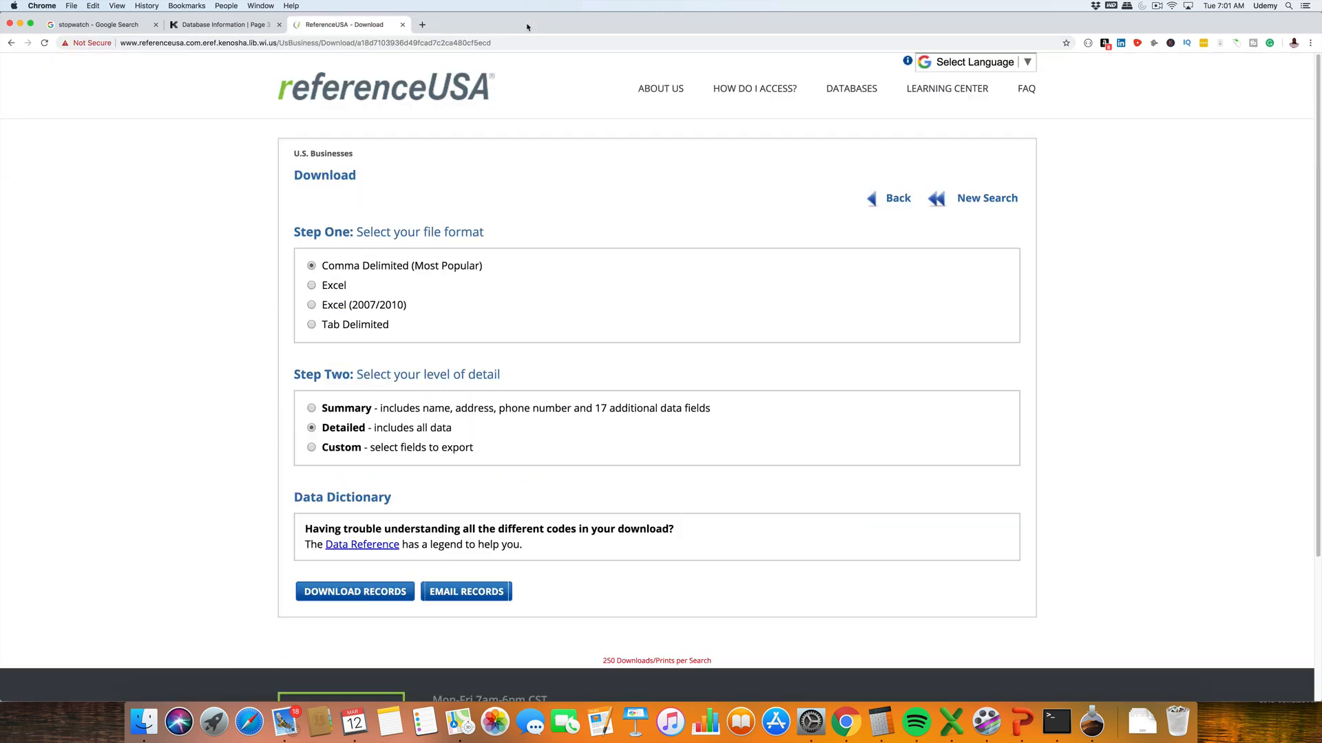
mouse_move(551, 142)
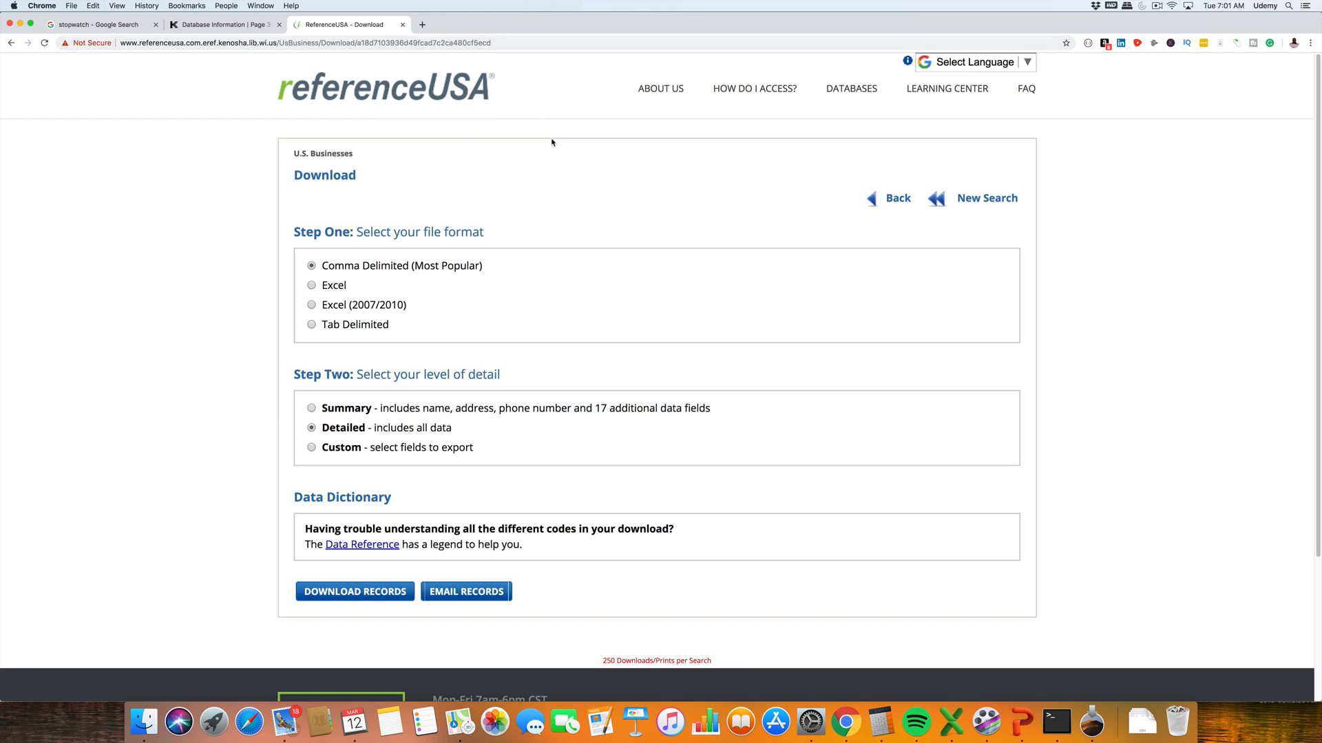
mouse_move(774, 179)
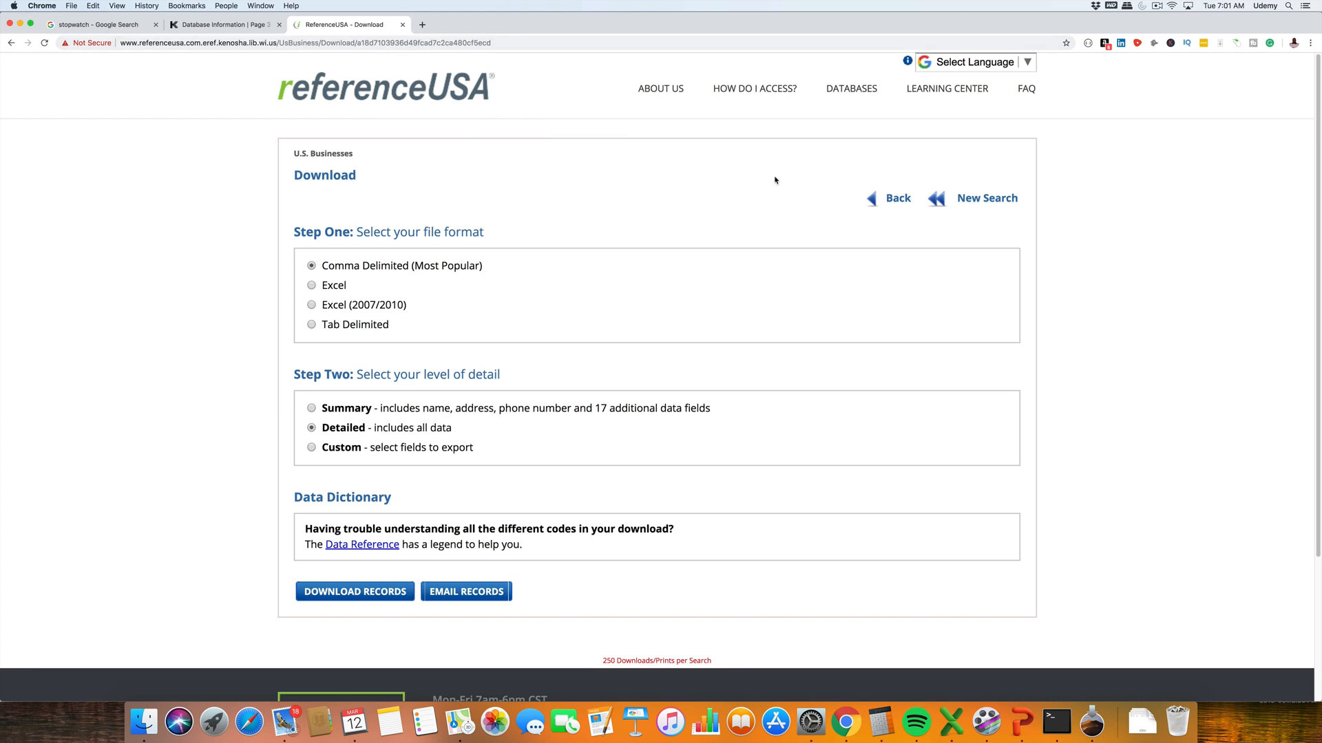
mouse_move(880, 251)
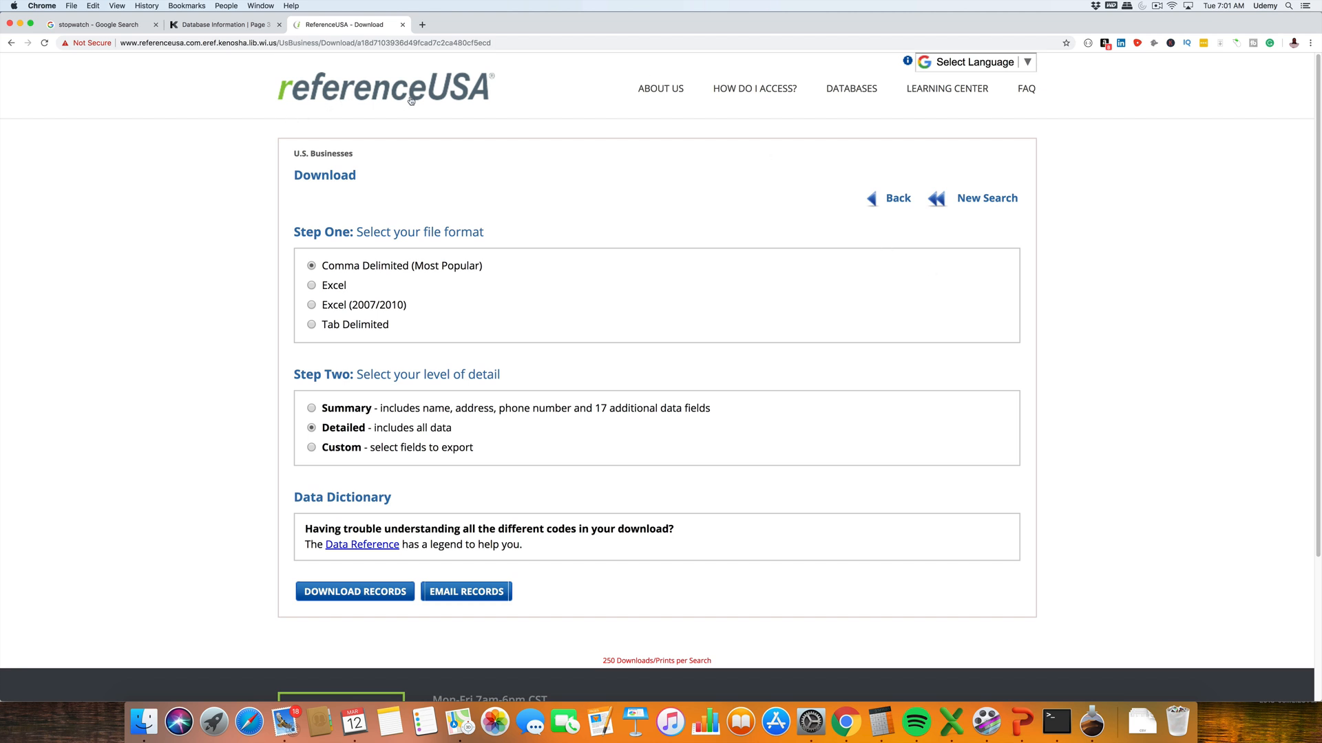
mouse_move(412, 151)
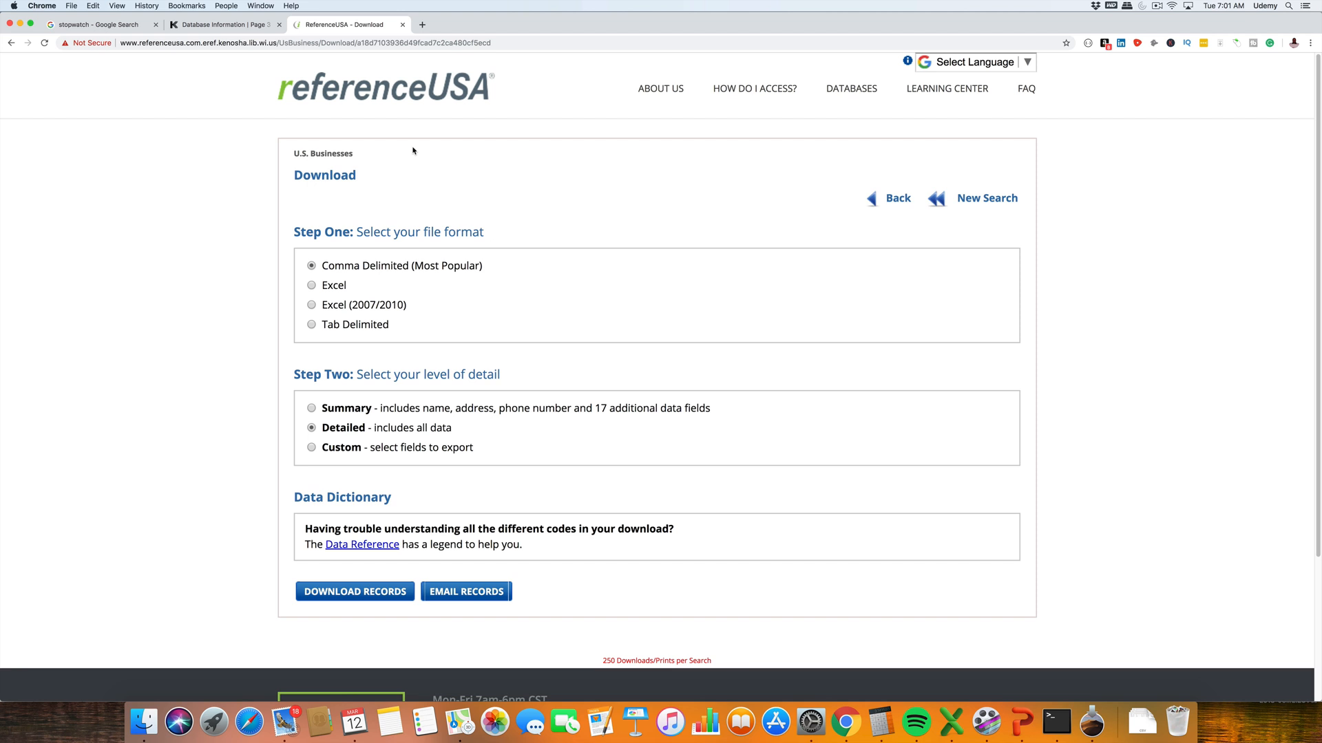
mouse_move(591, 292)
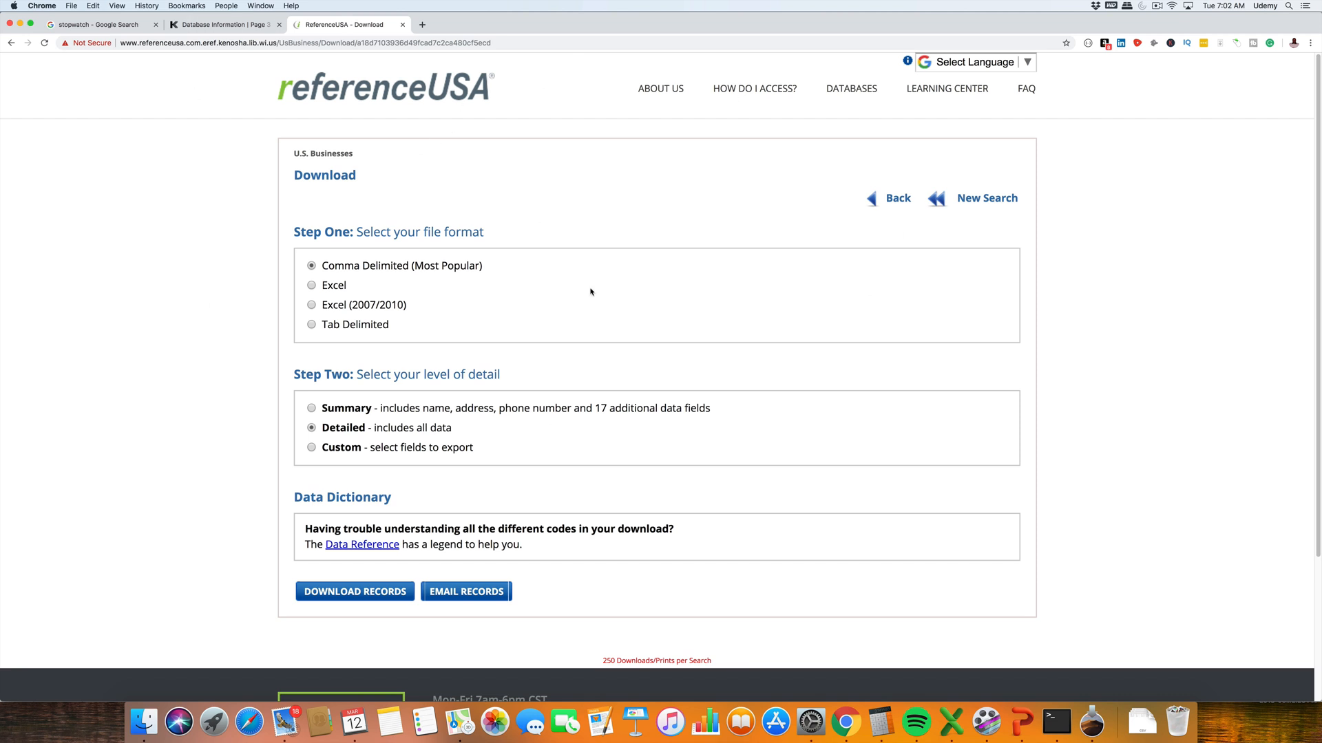
mouse_move(669, 260)
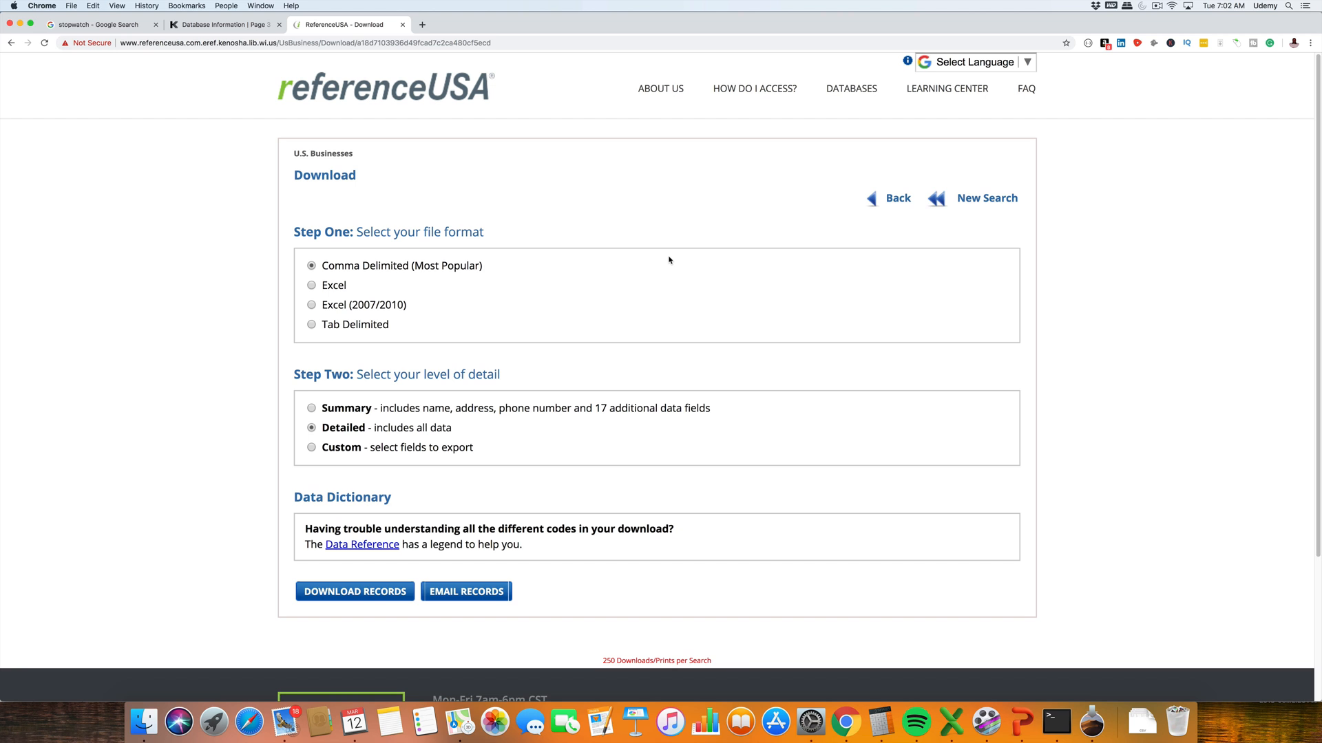
mouse_move(565, 76)
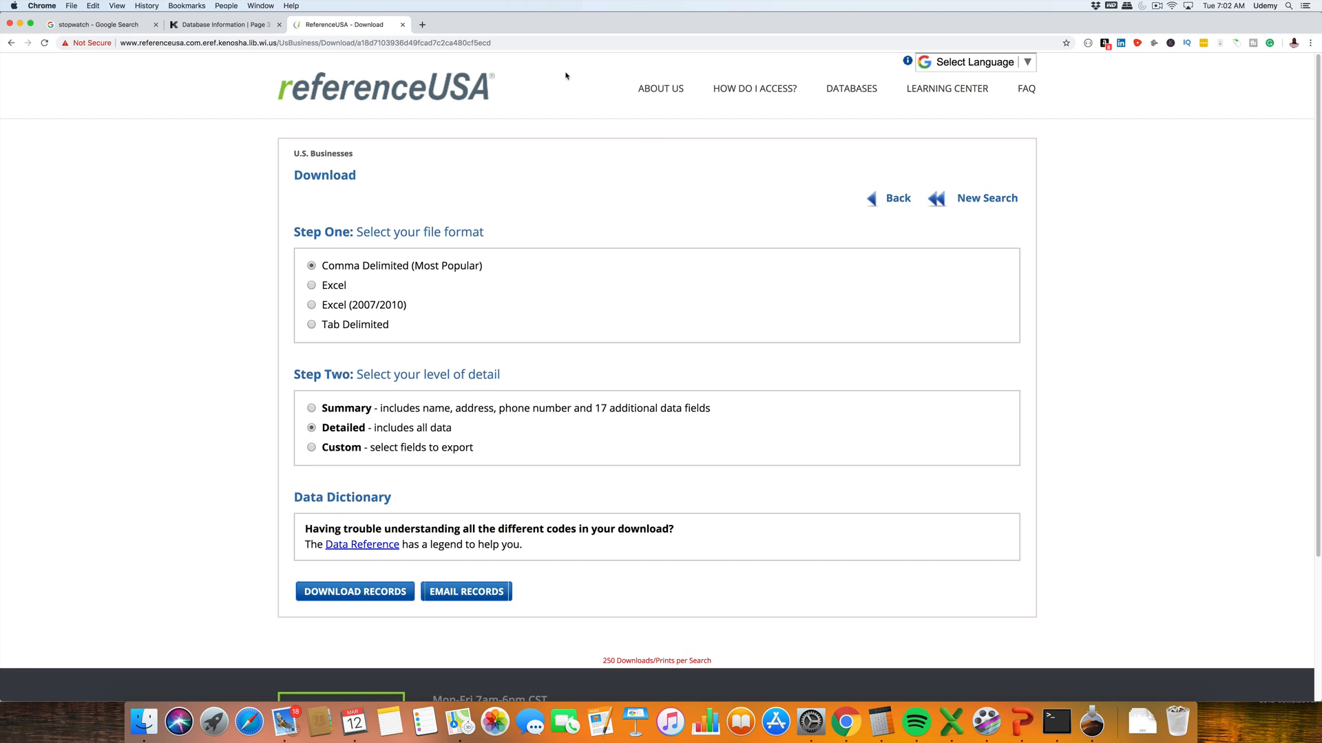
mouse_move(502, 329)
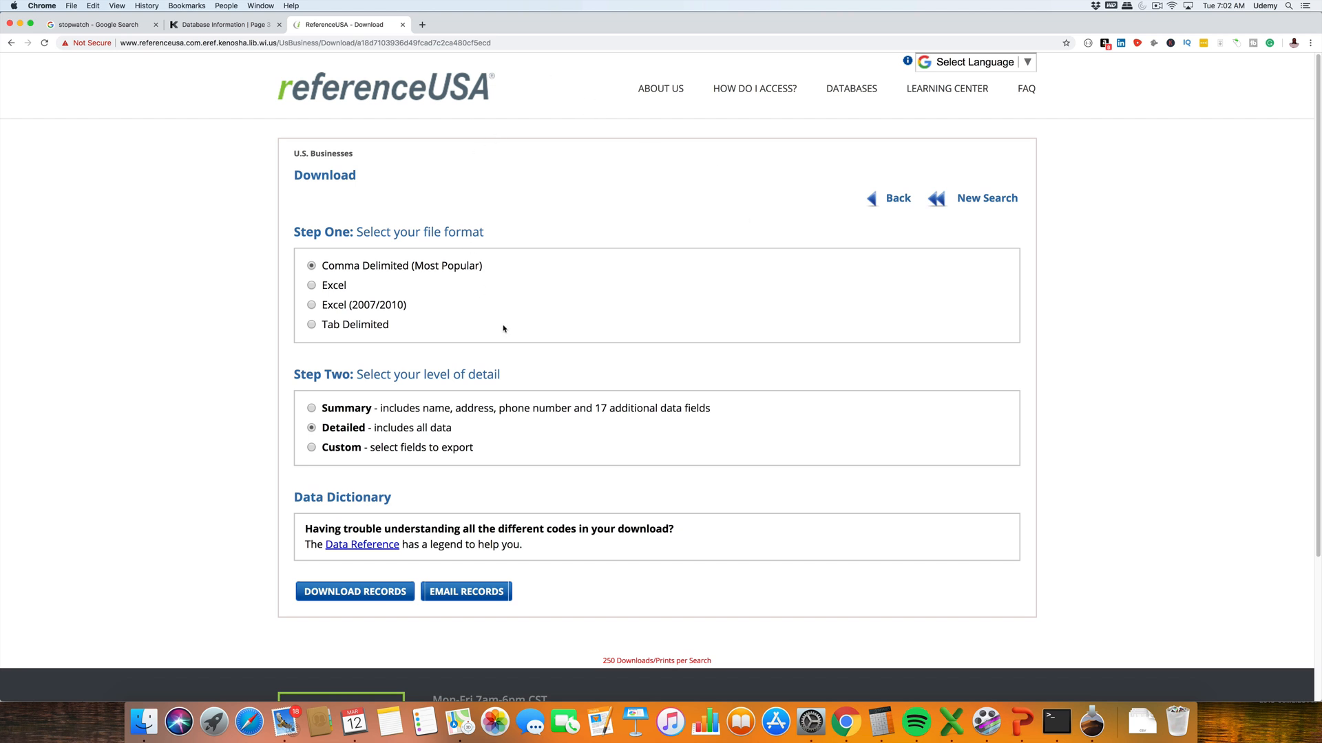
left_click(100, 23)
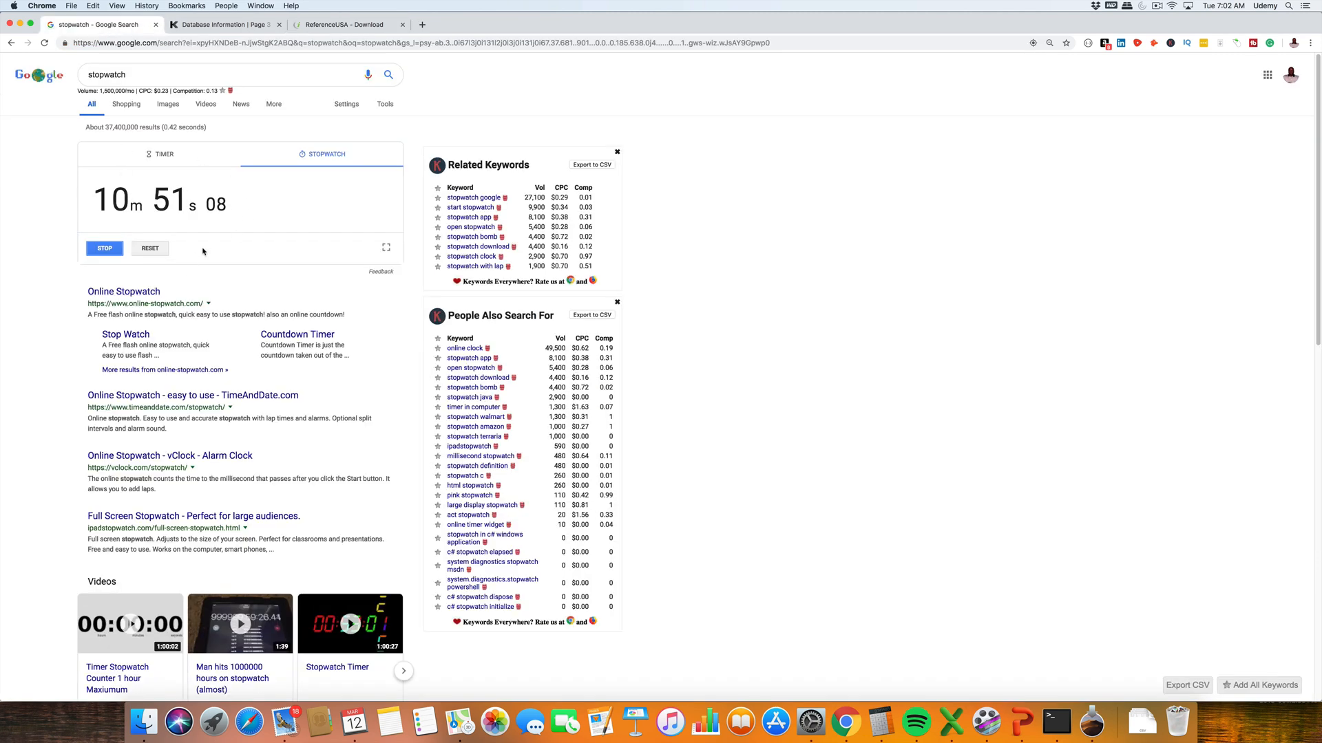
Step: Return from the stopwatch to the ReferenceUSA download tab with comma-delimited detailed format still chosen
left_click(345, 23)
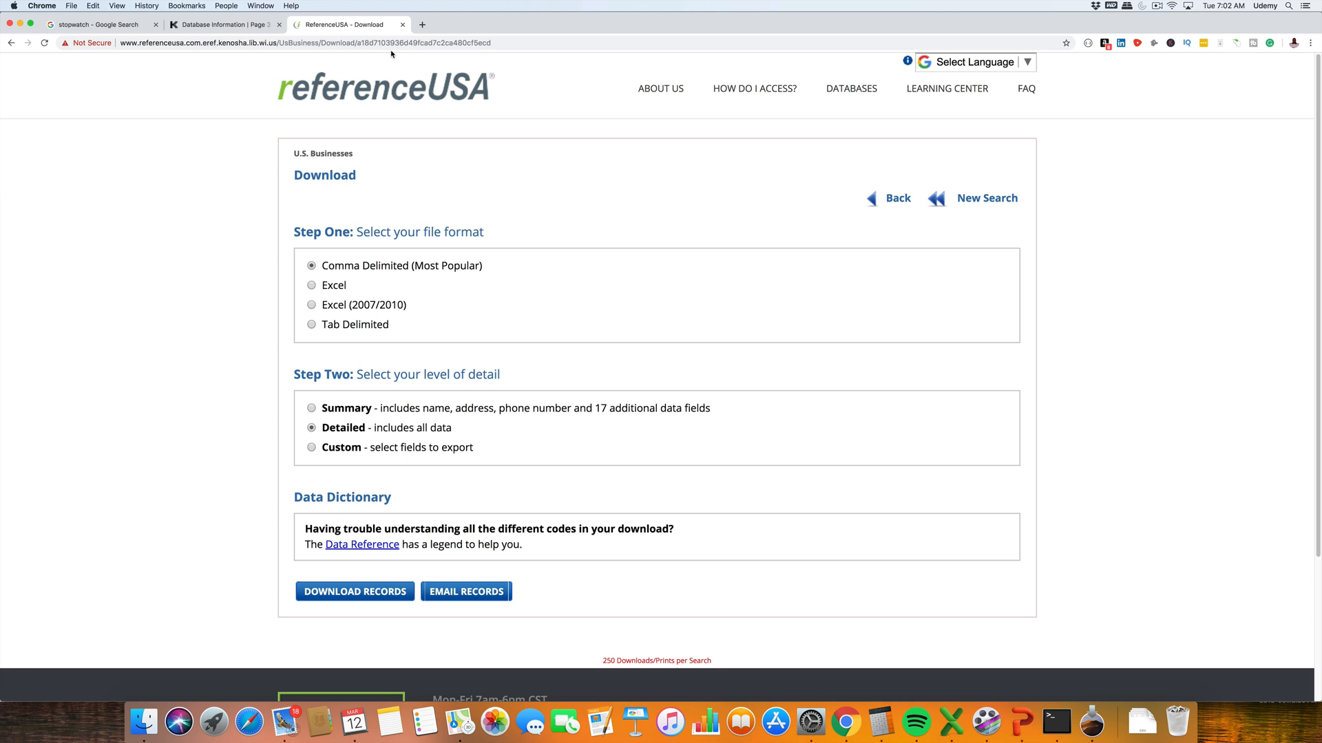
mouse_move(401, 53)
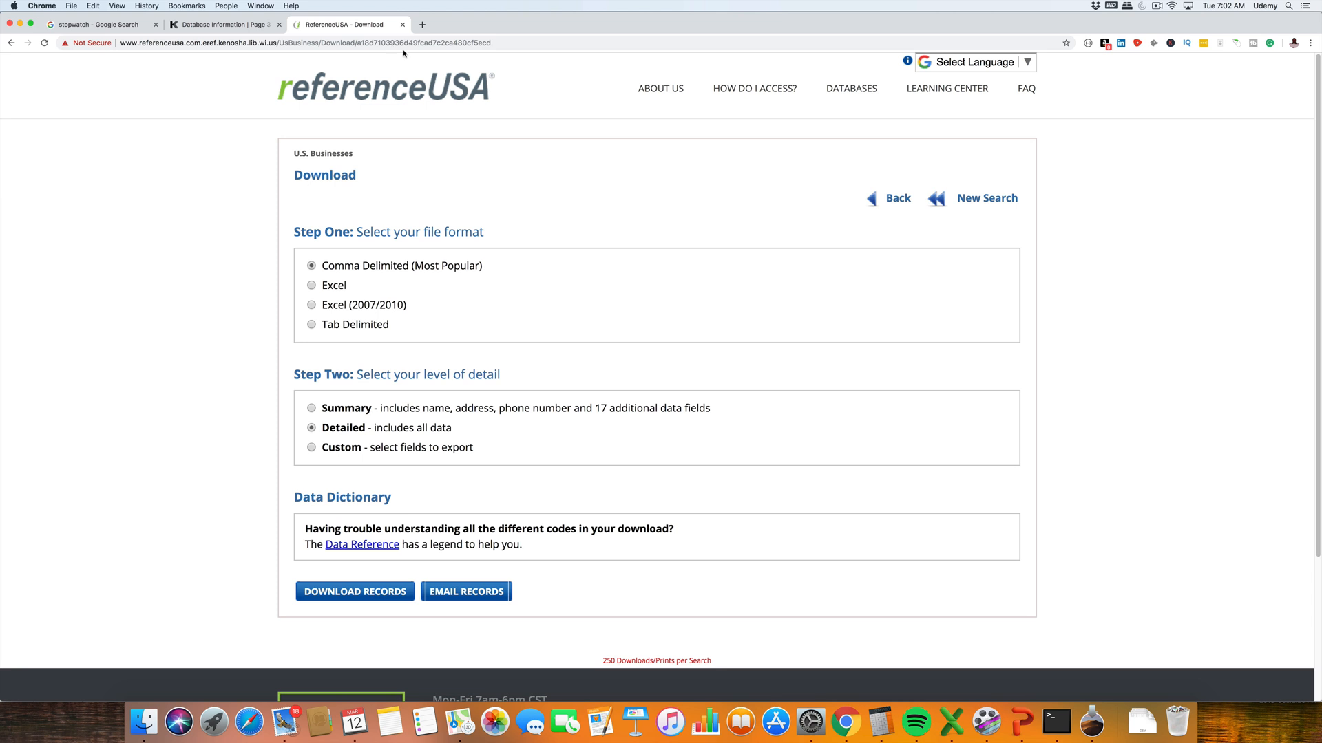